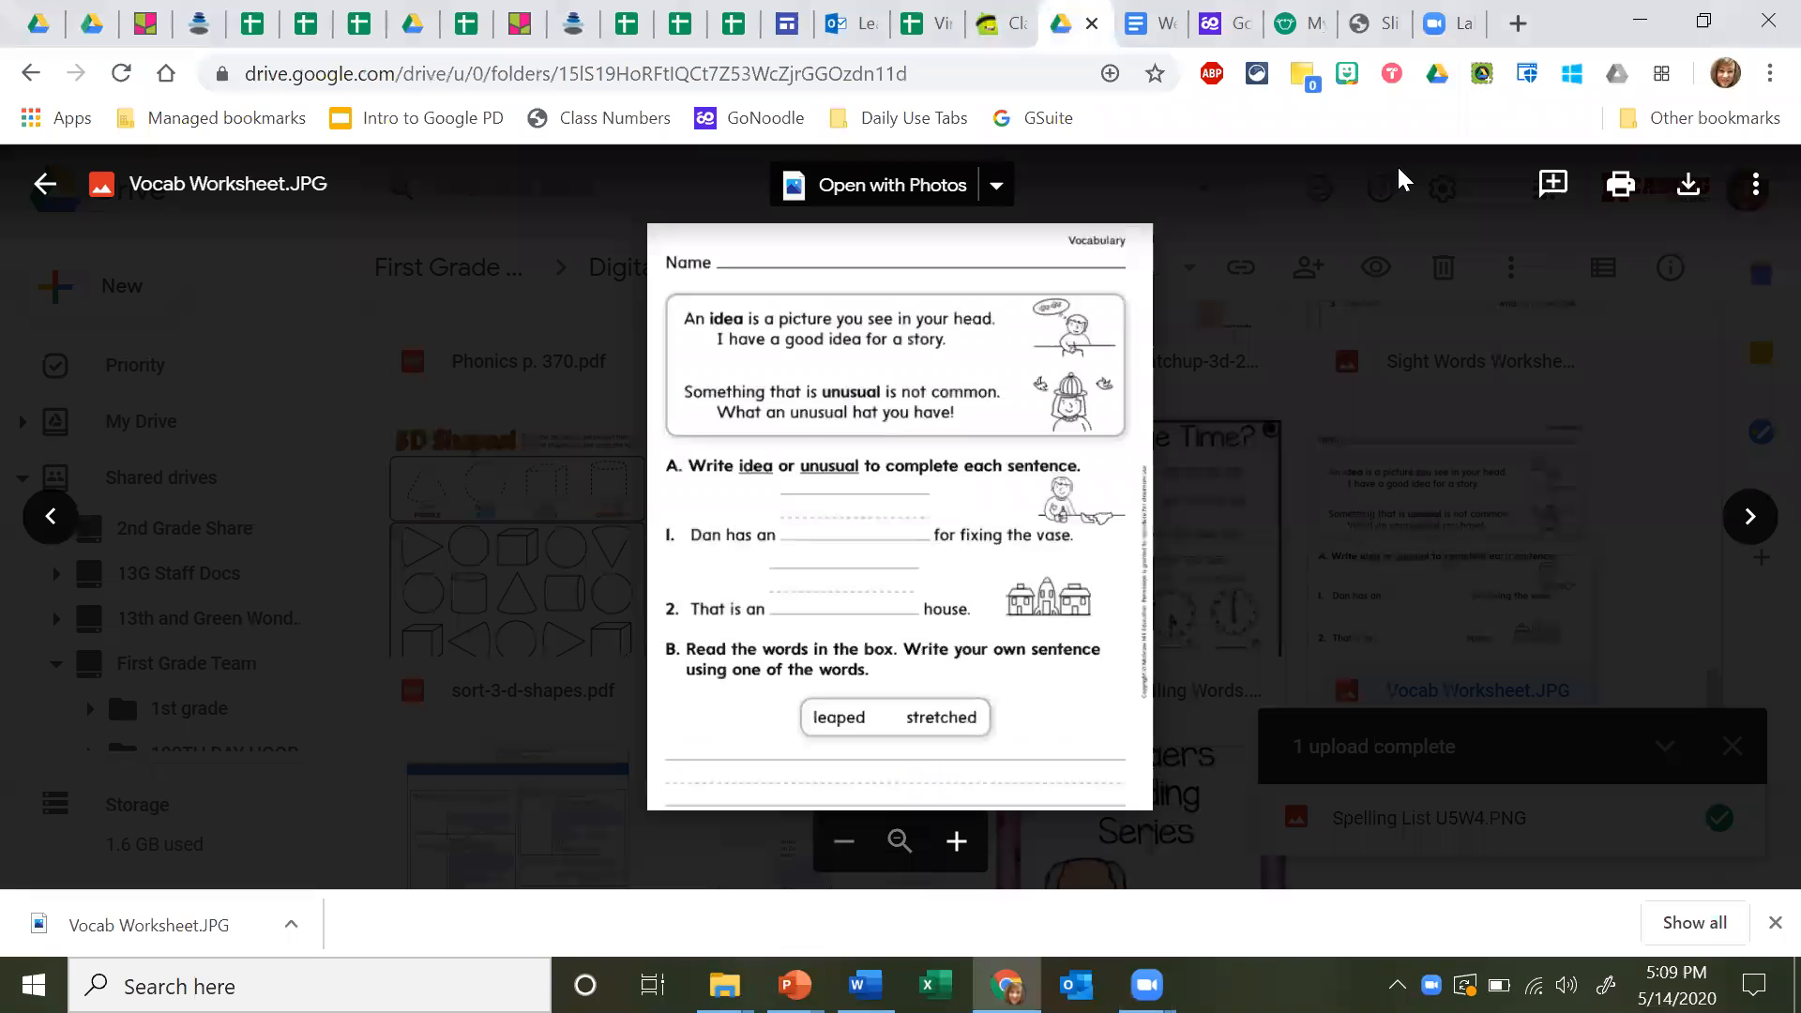
mouse_move(988, 540)
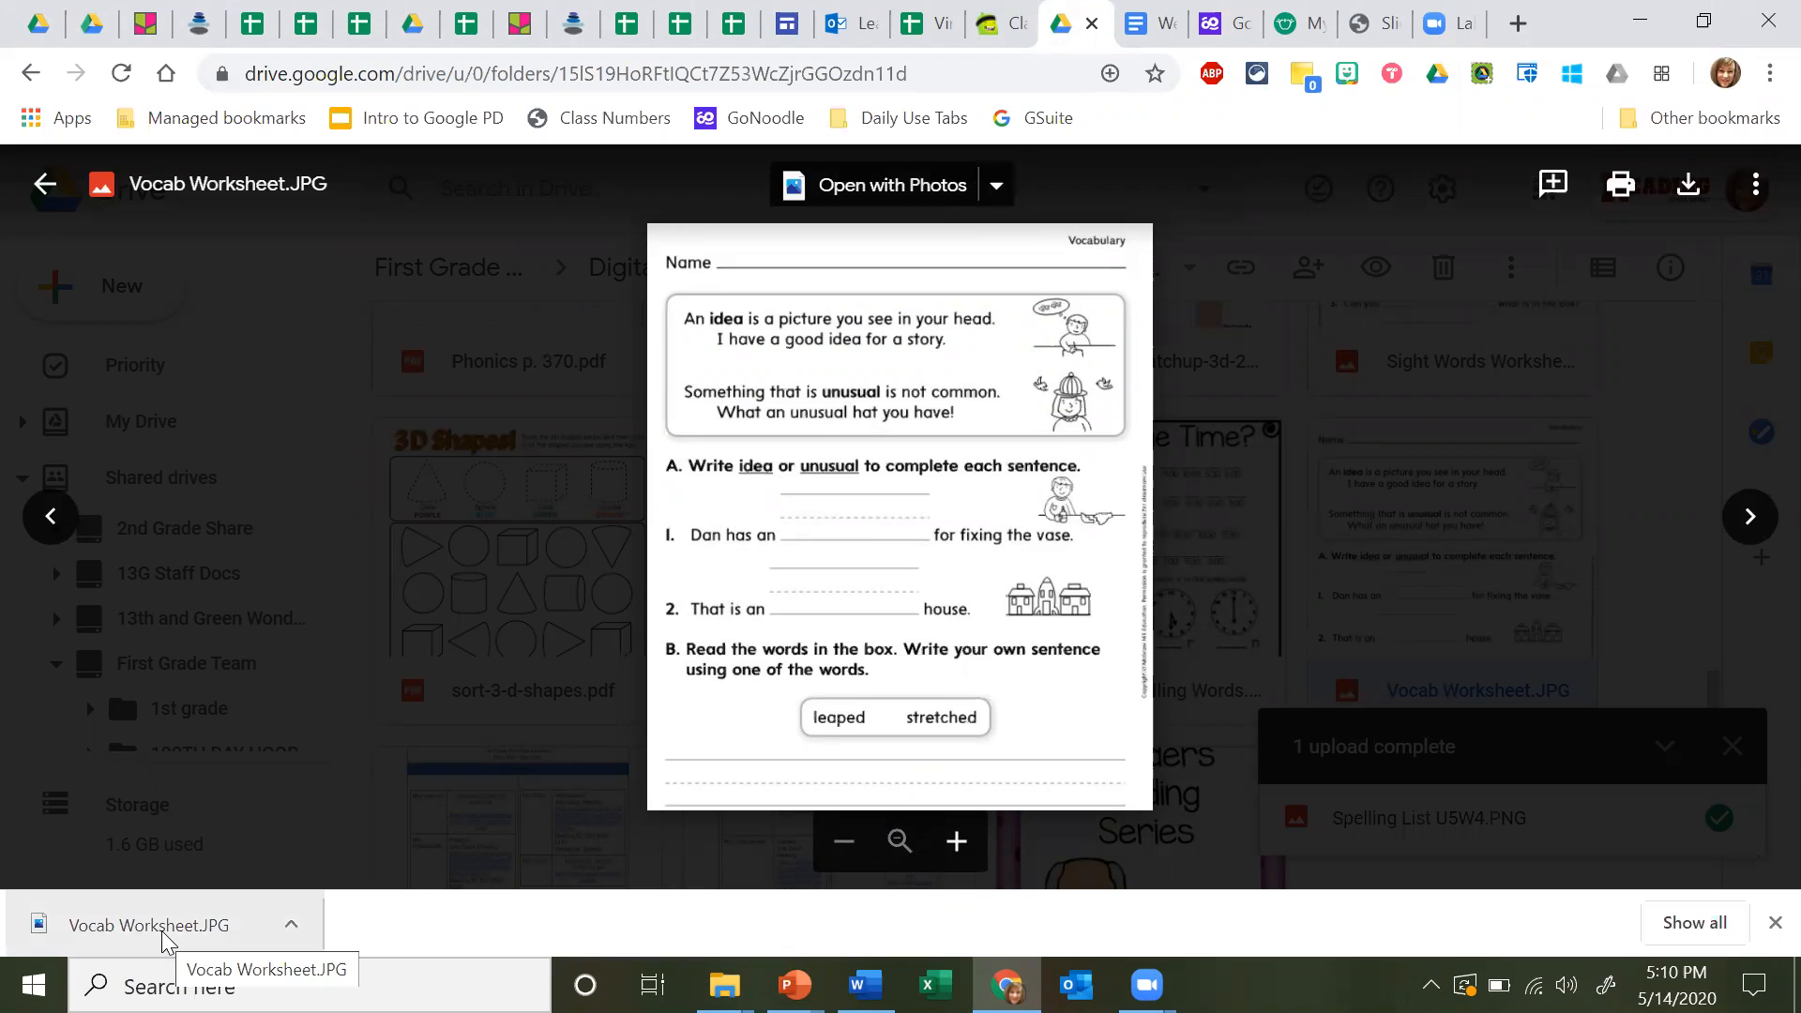
- Open the downloaded Vocab Worksheet.JPG from Chrome's download bar
left_click(155, 925)
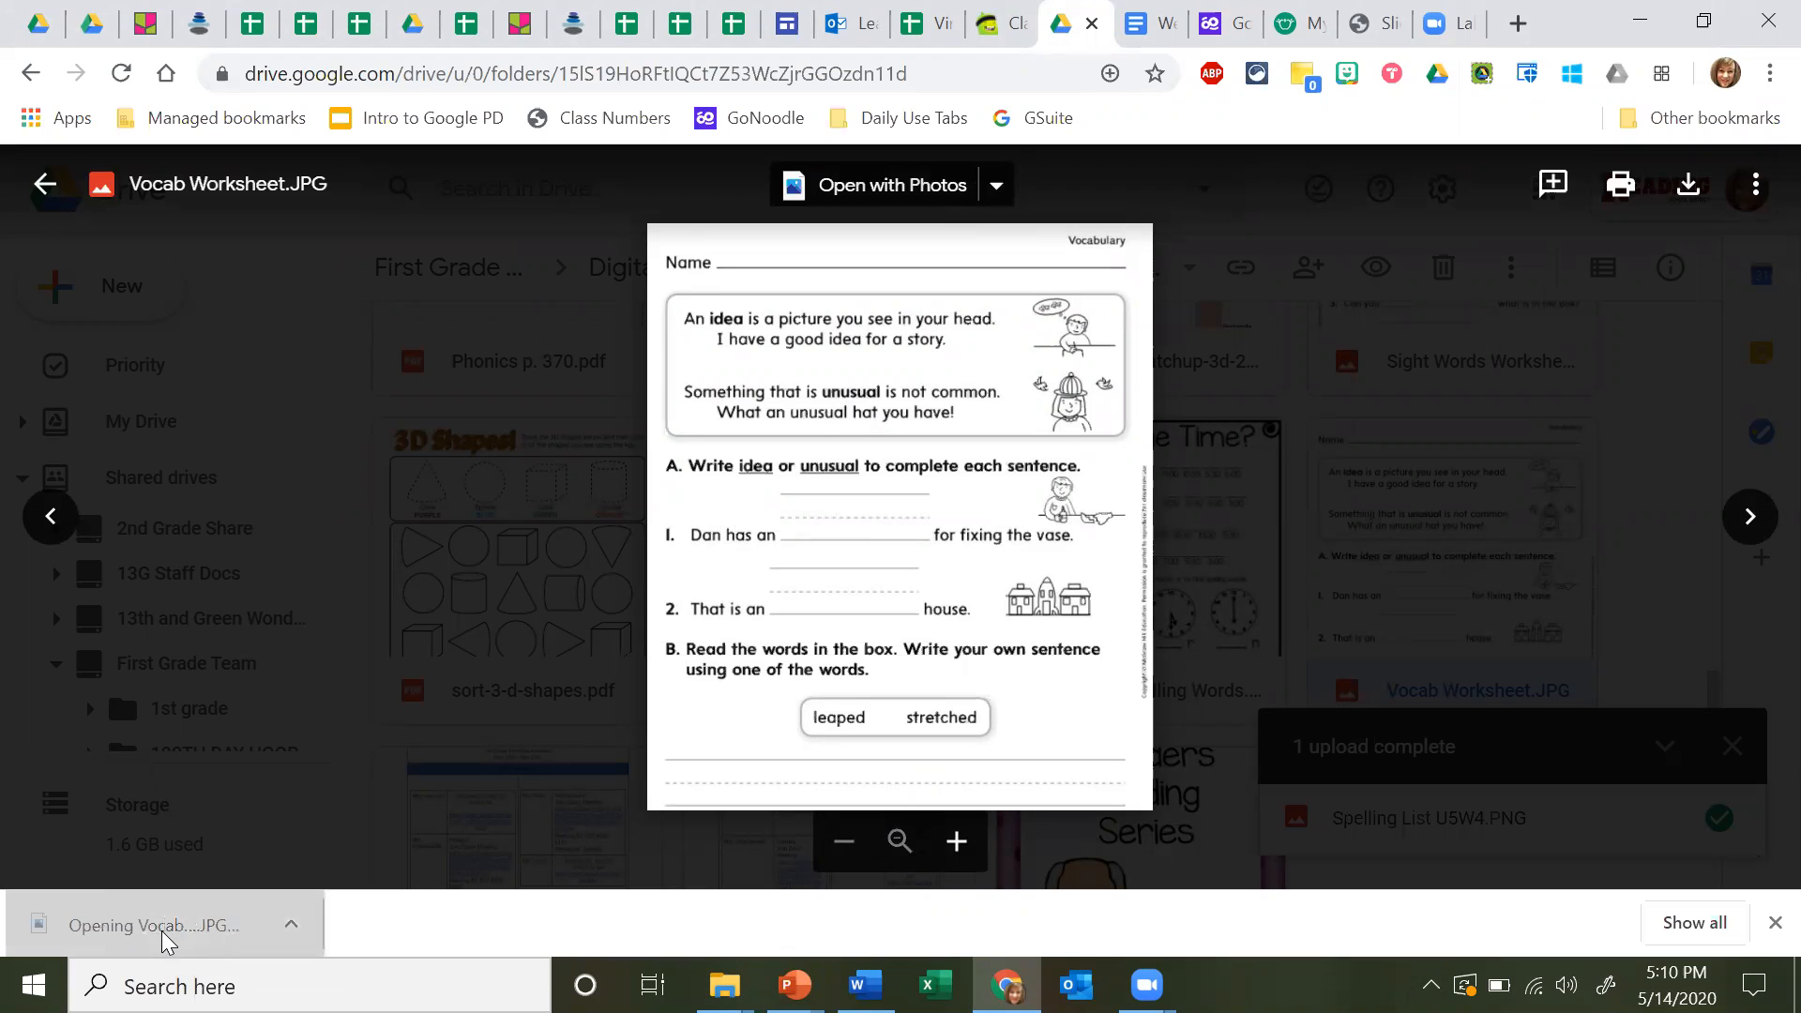
- Capture the whole worksheet area shown in Photos as a new Snipping Tool snip
left_click(160, 925)
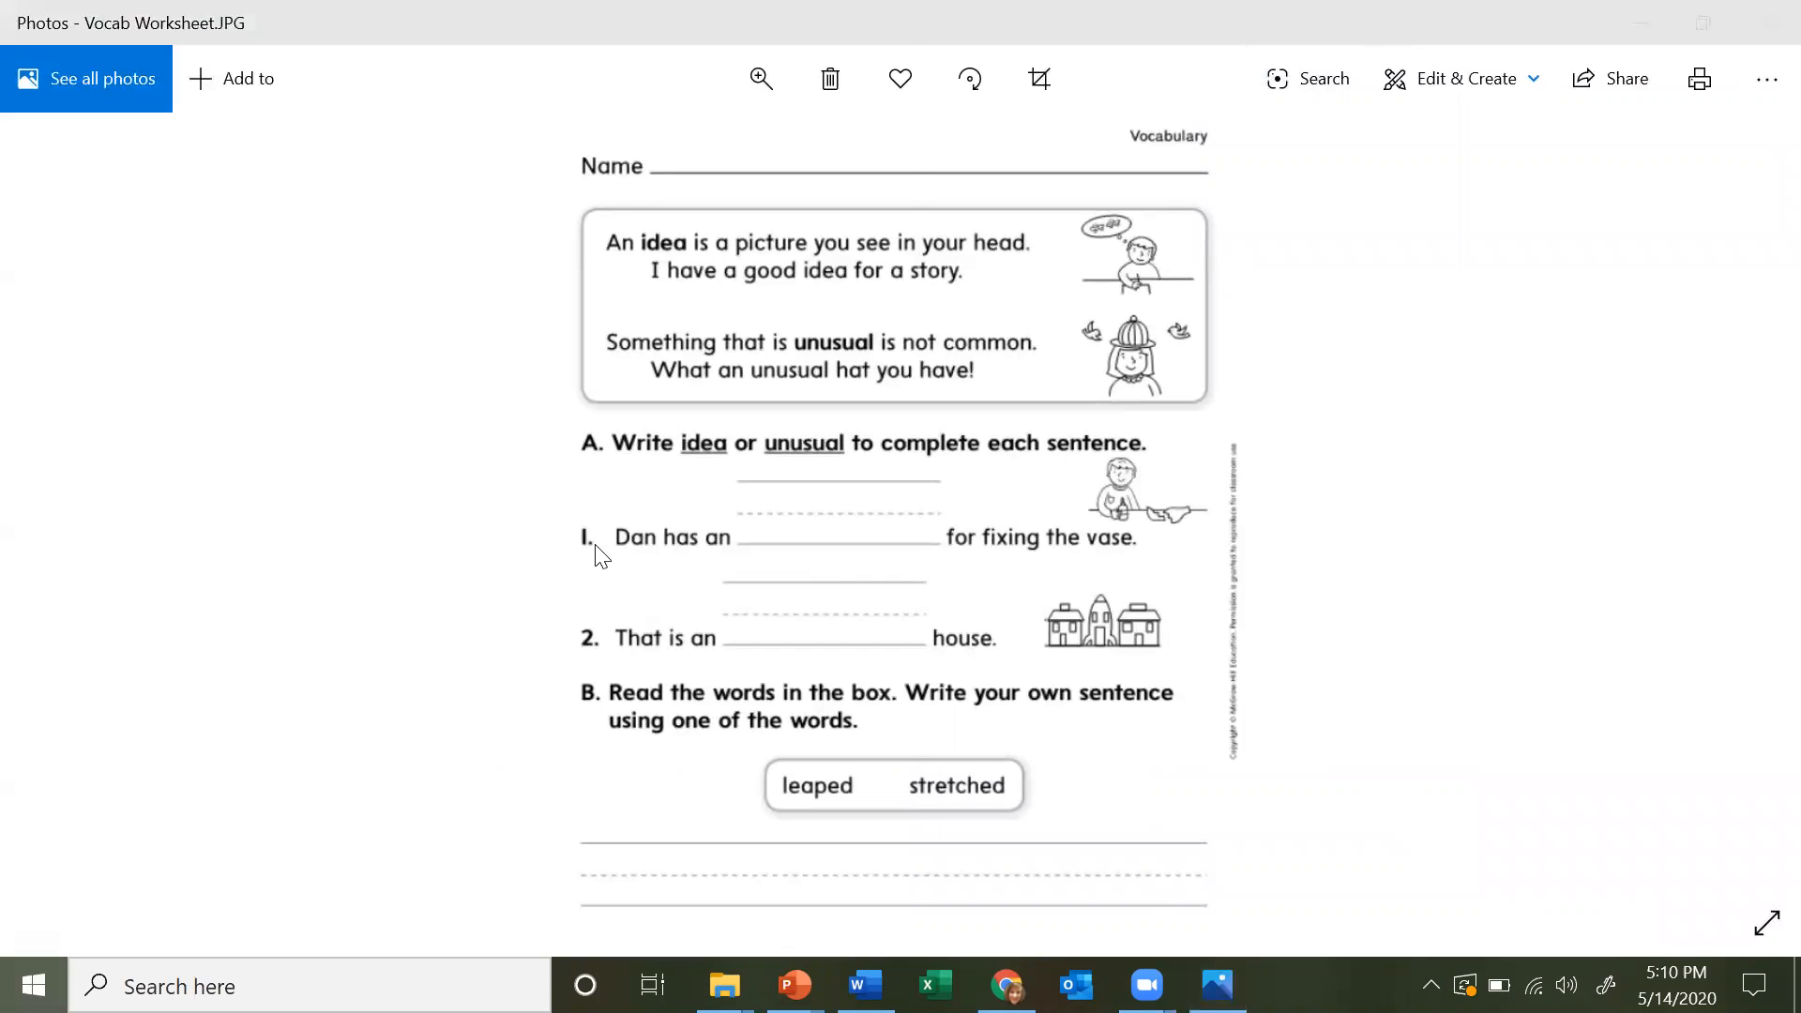
left_click(1286, 986)
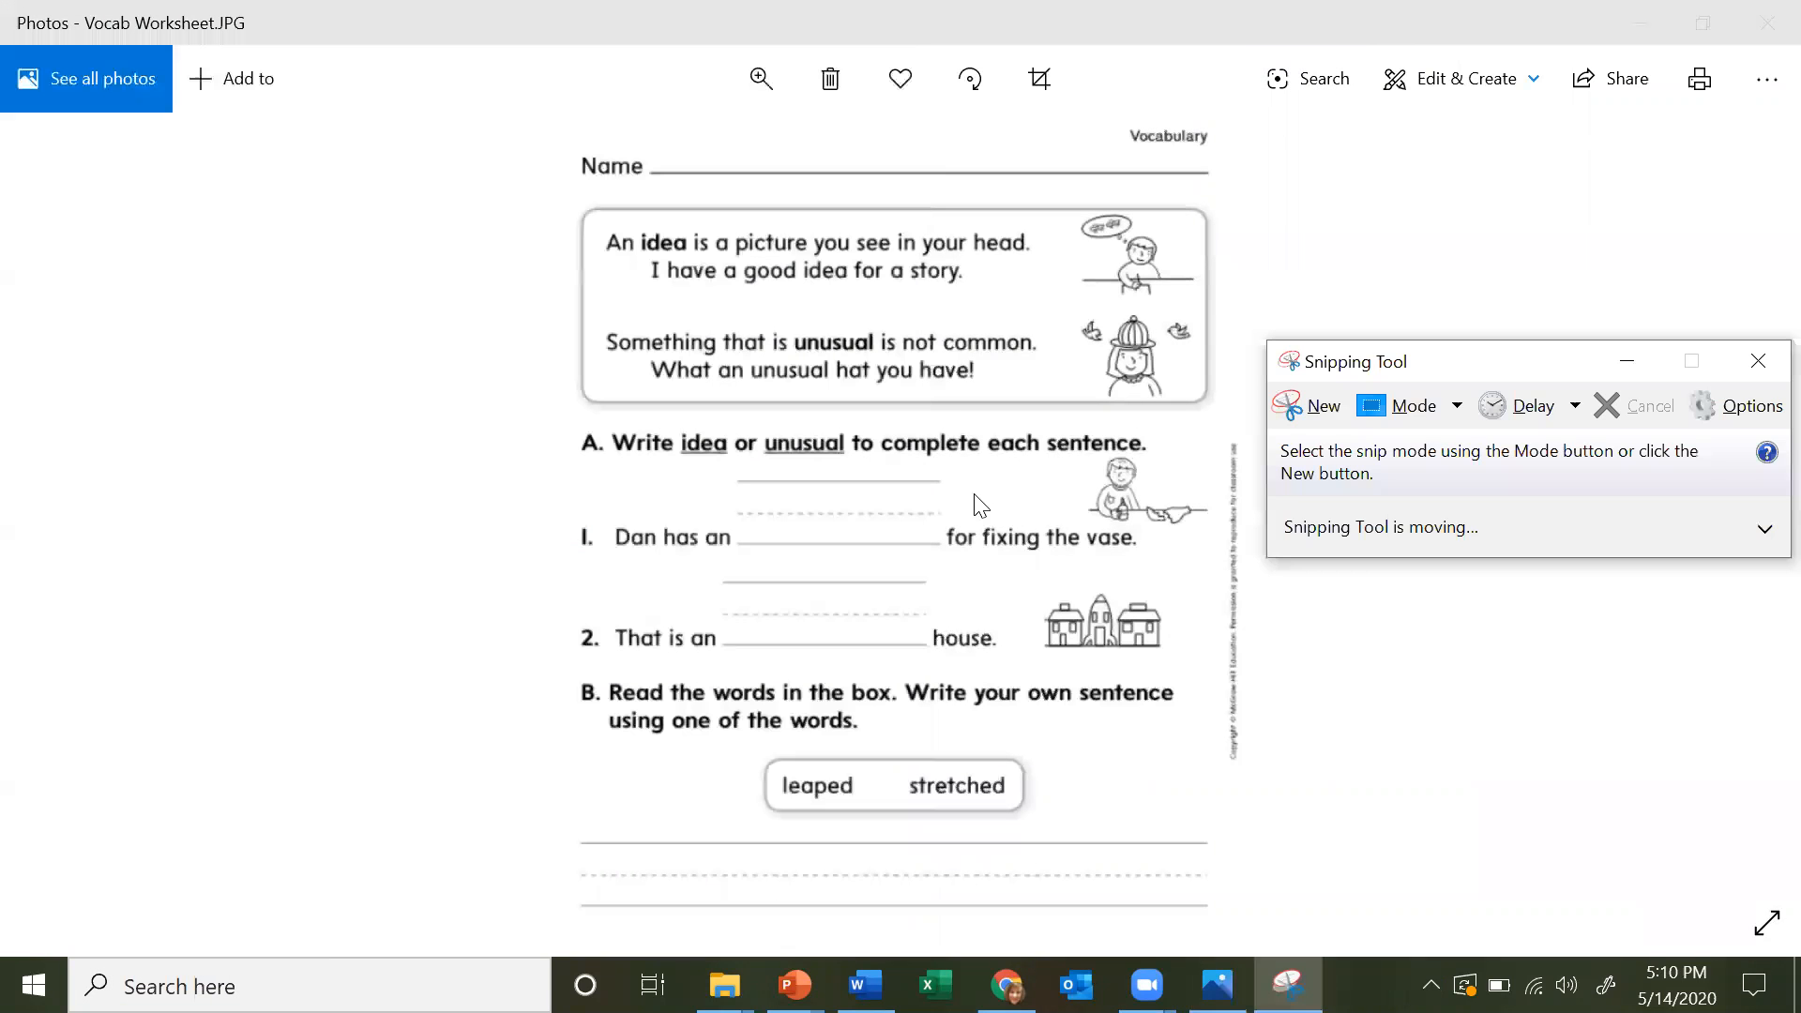
left_click(1323, 405)
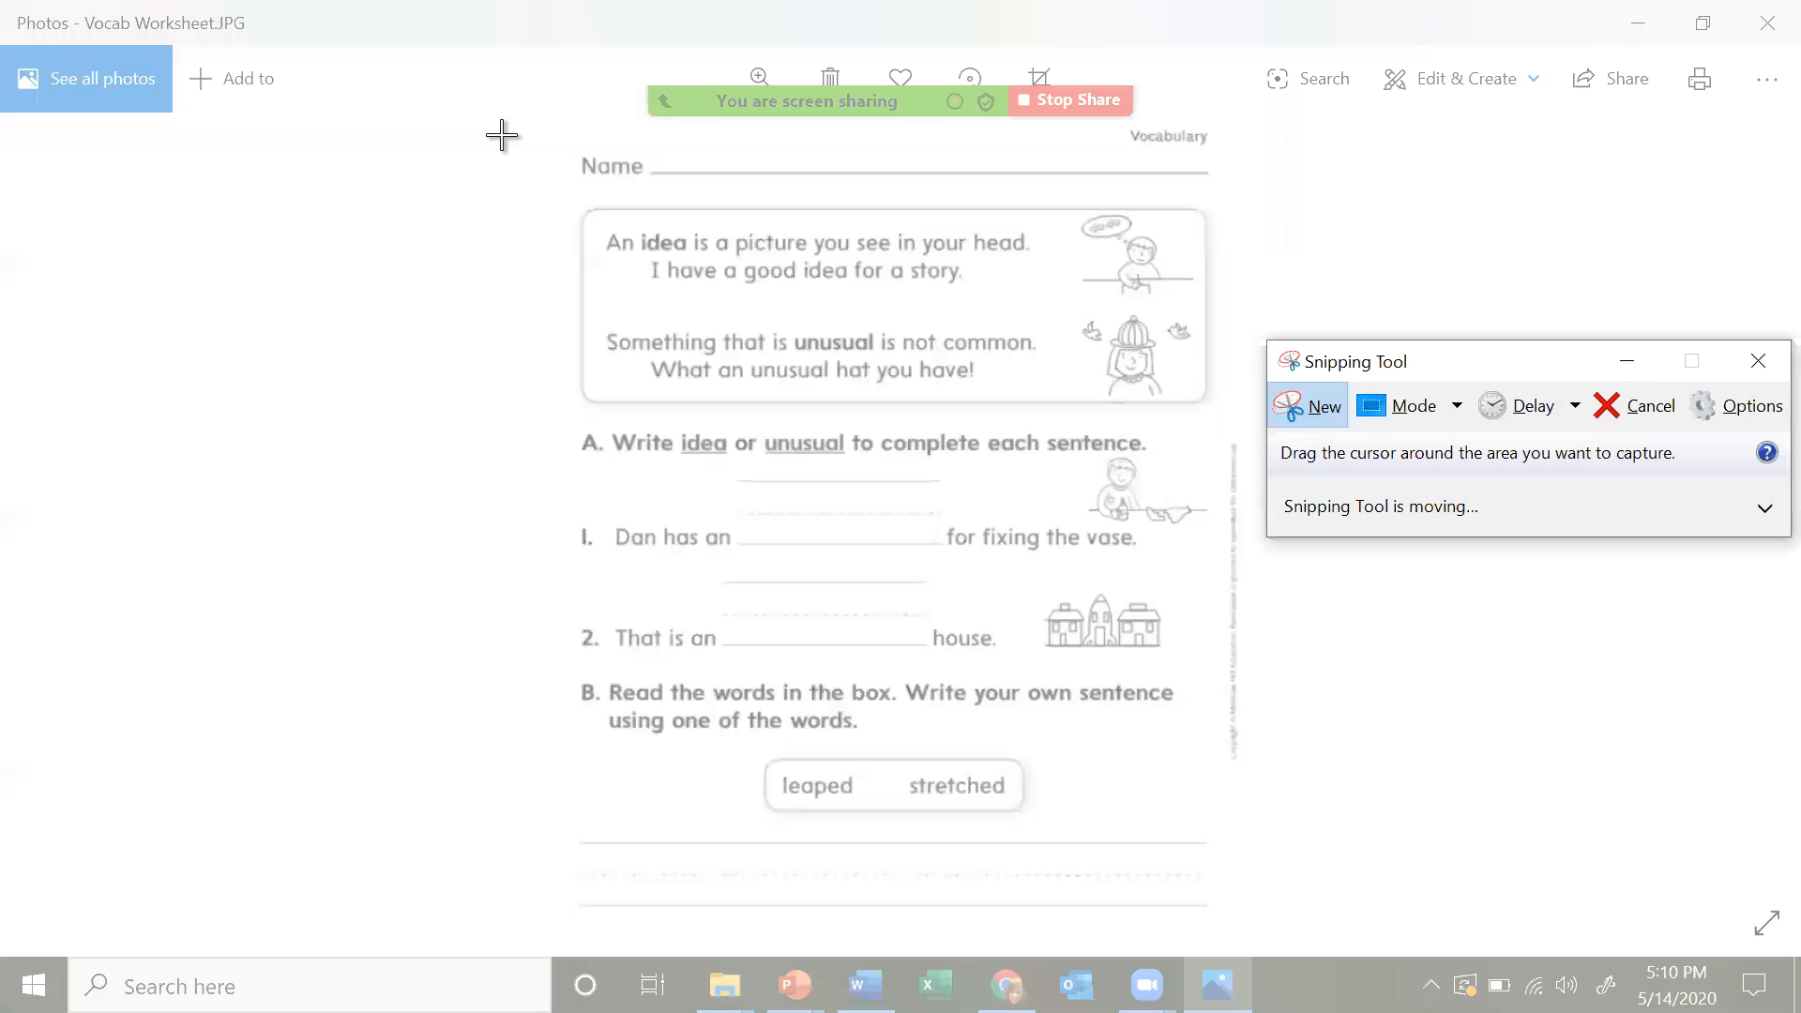
left_click_drag(502, 135, 1116, 812)
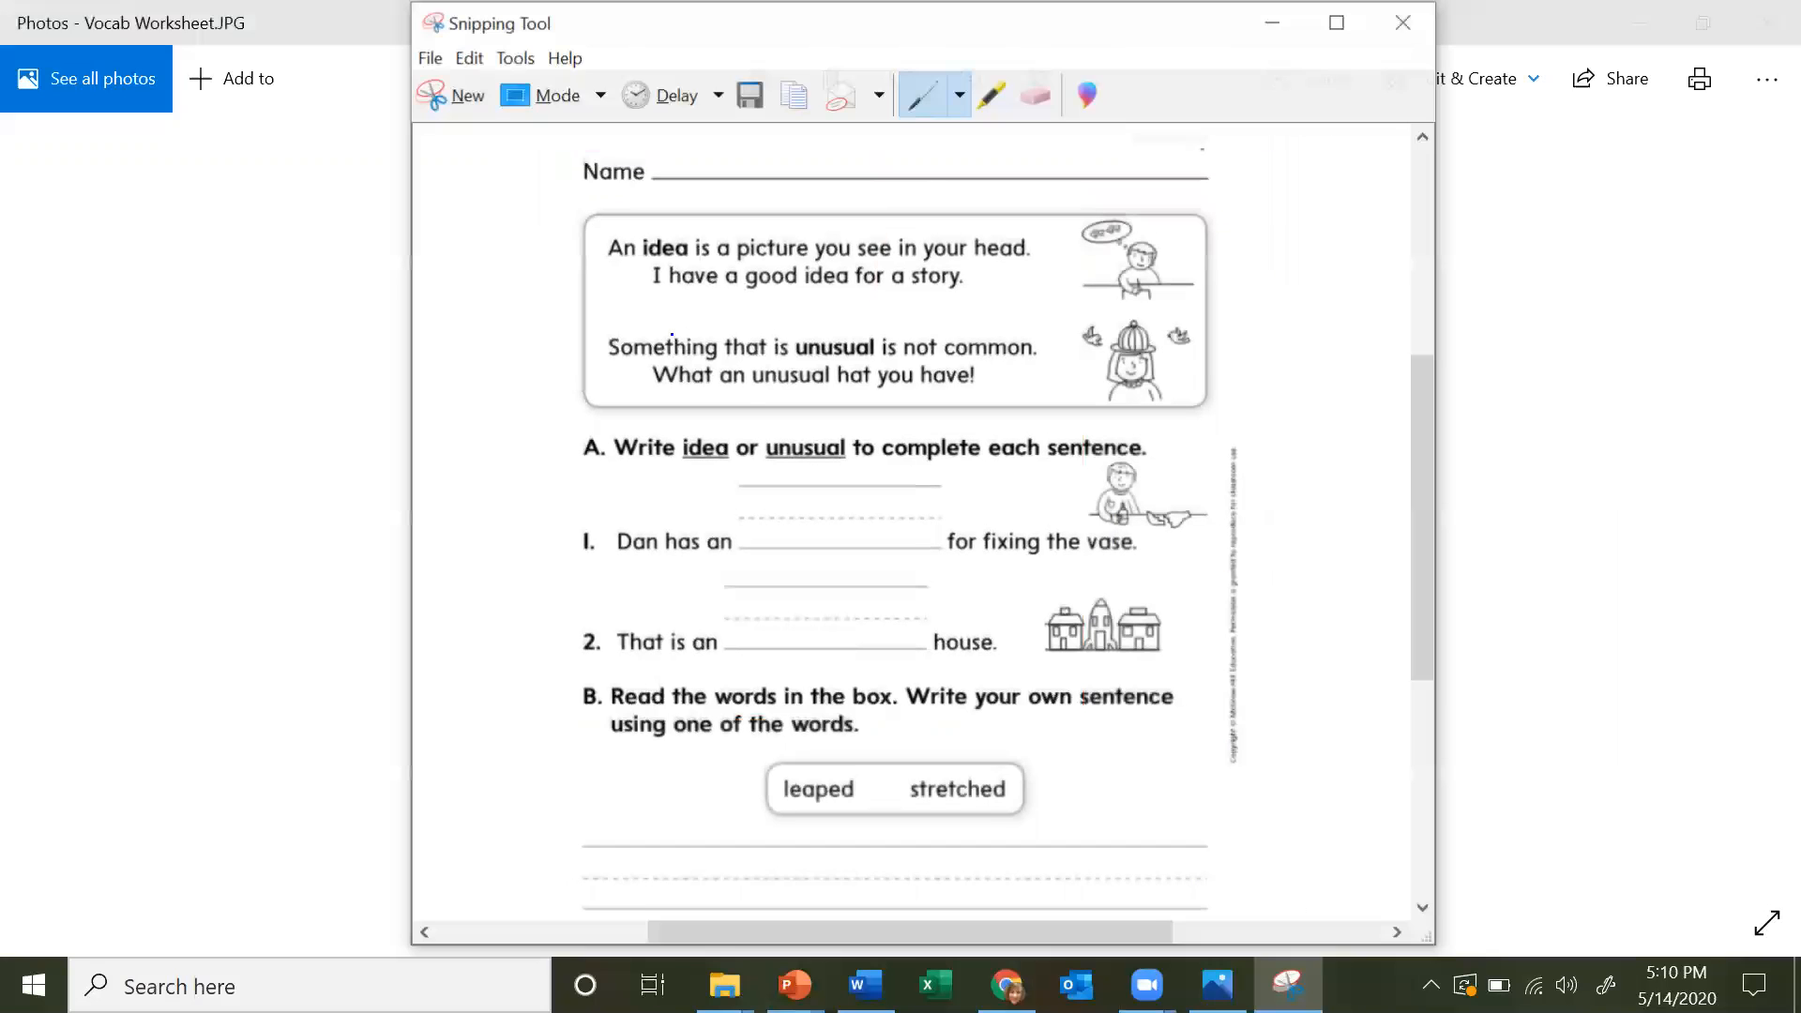
- Save the worksheet snip to the Desktop as a PNG named 'leaped'
left_click(429, 57)
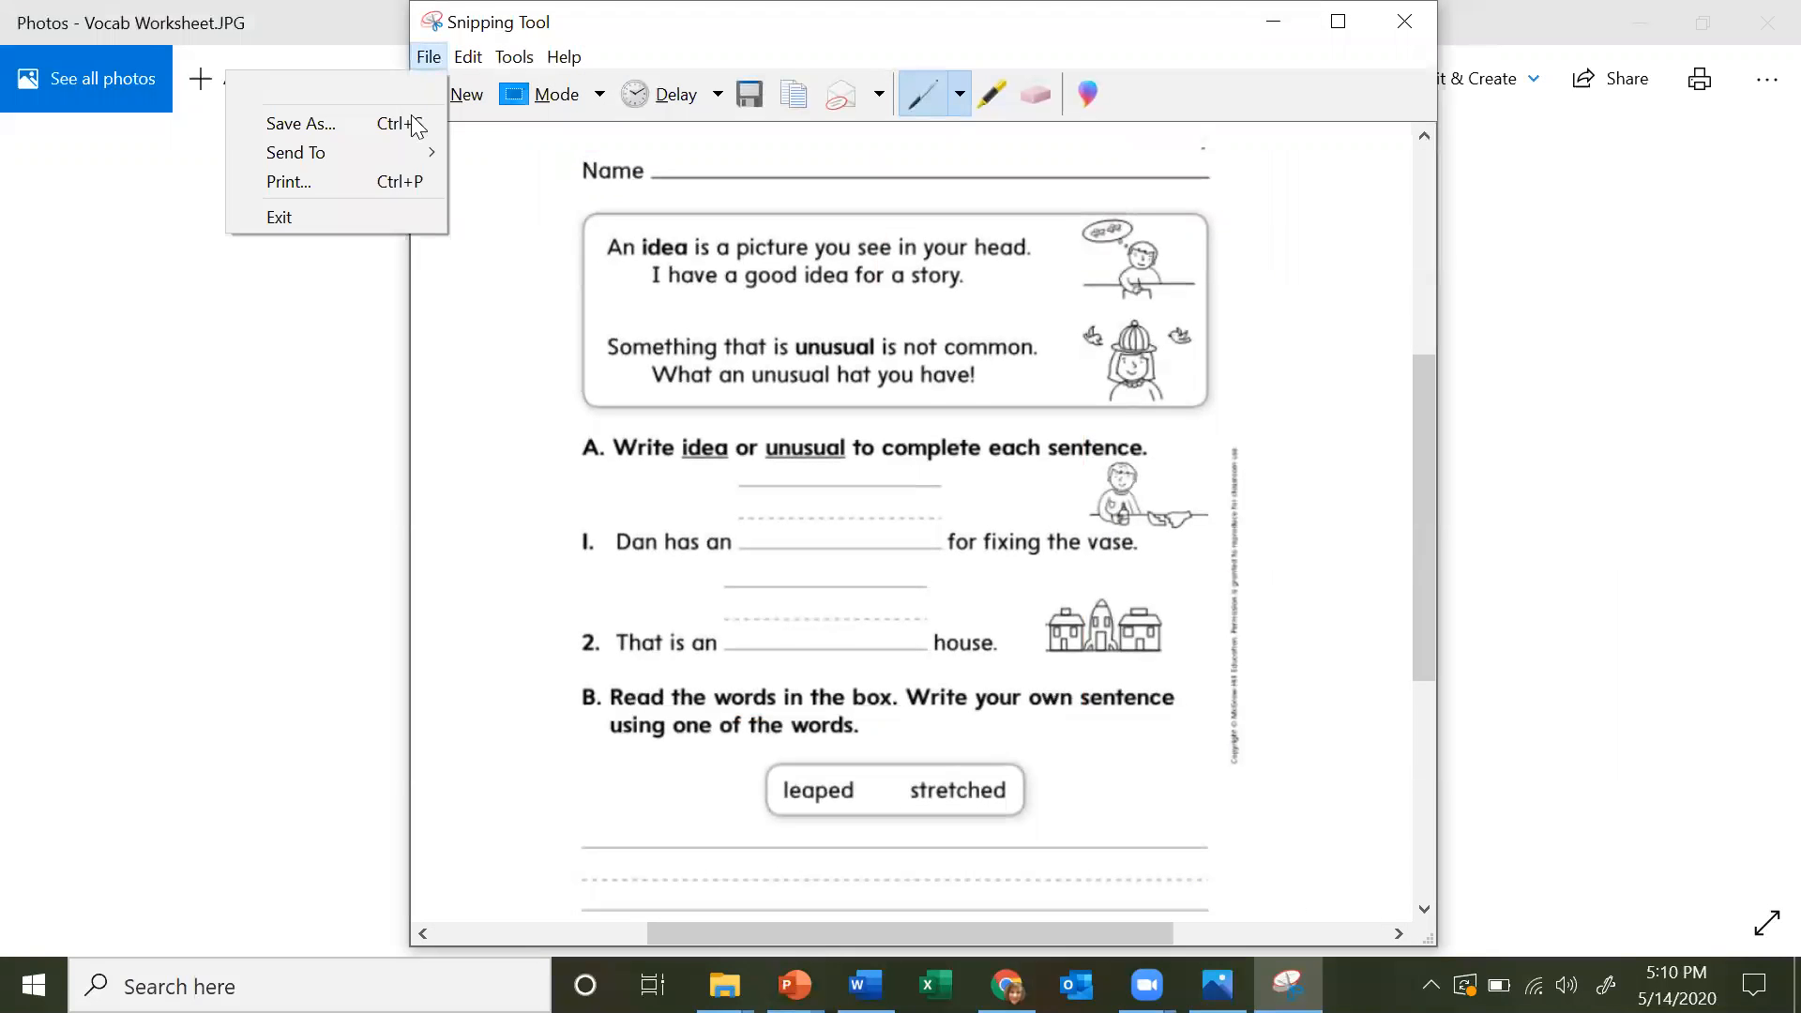
left_click(301, 123)
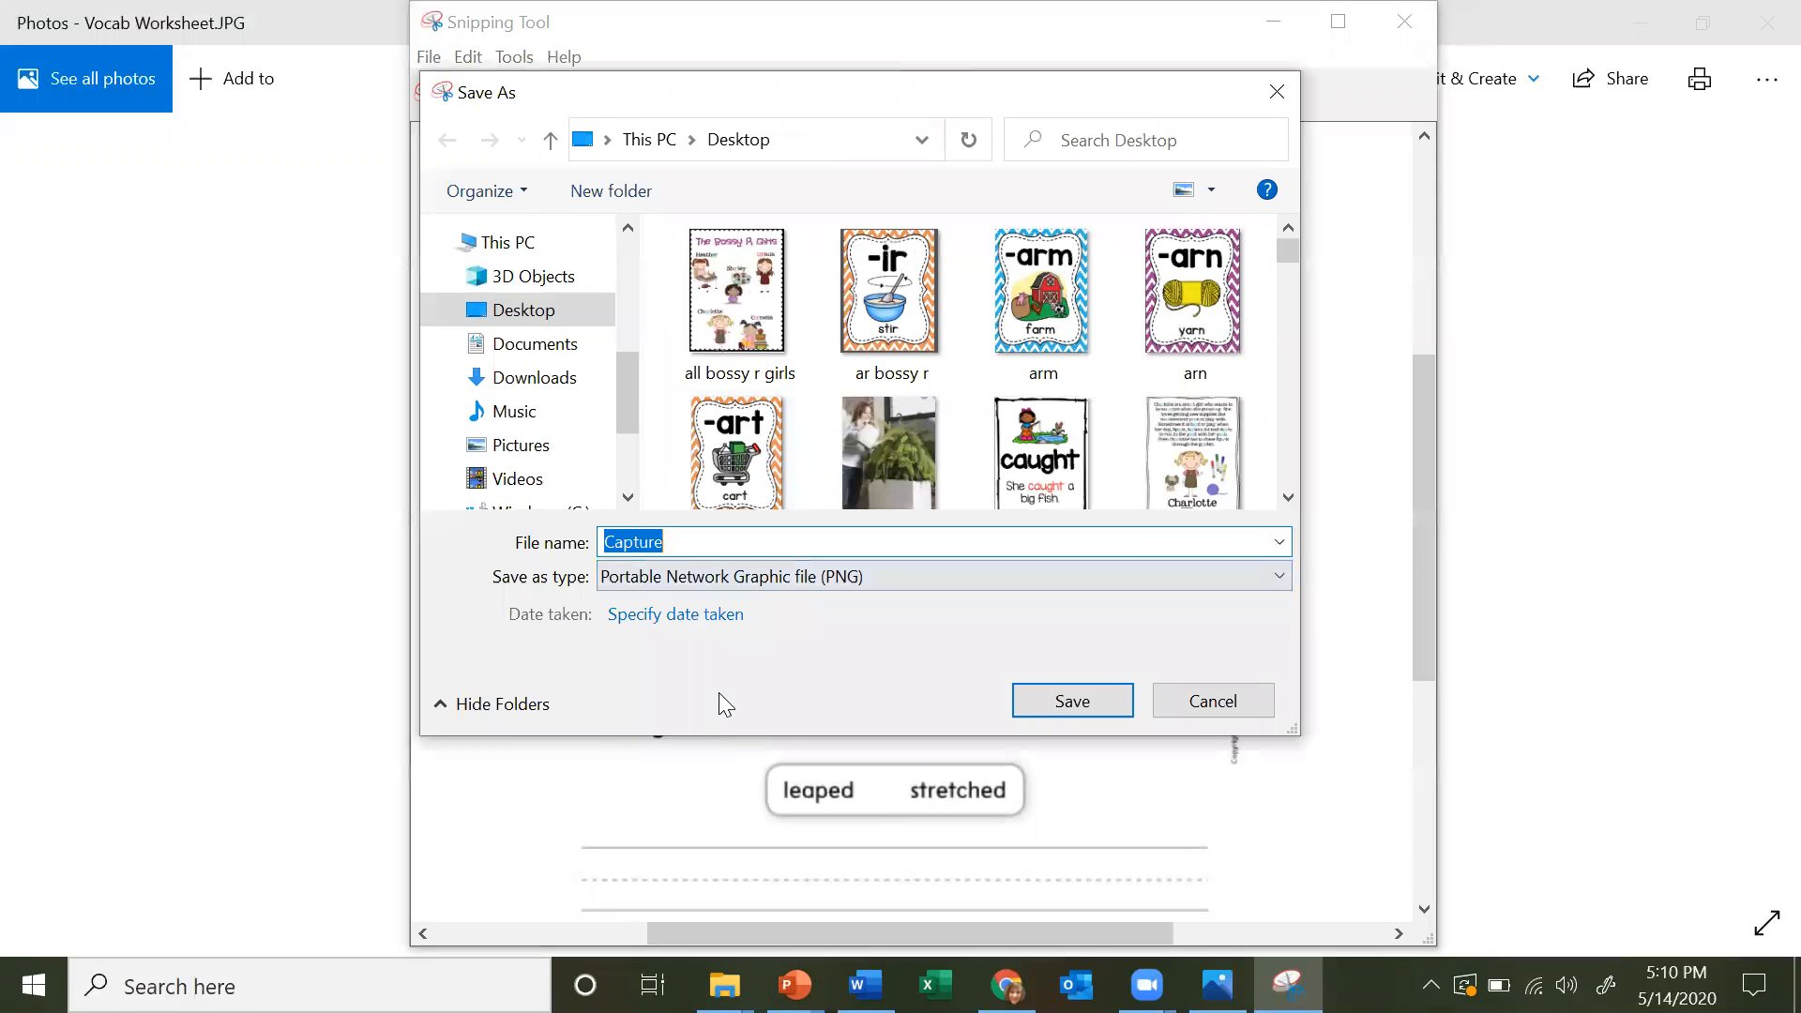
type("leaped")
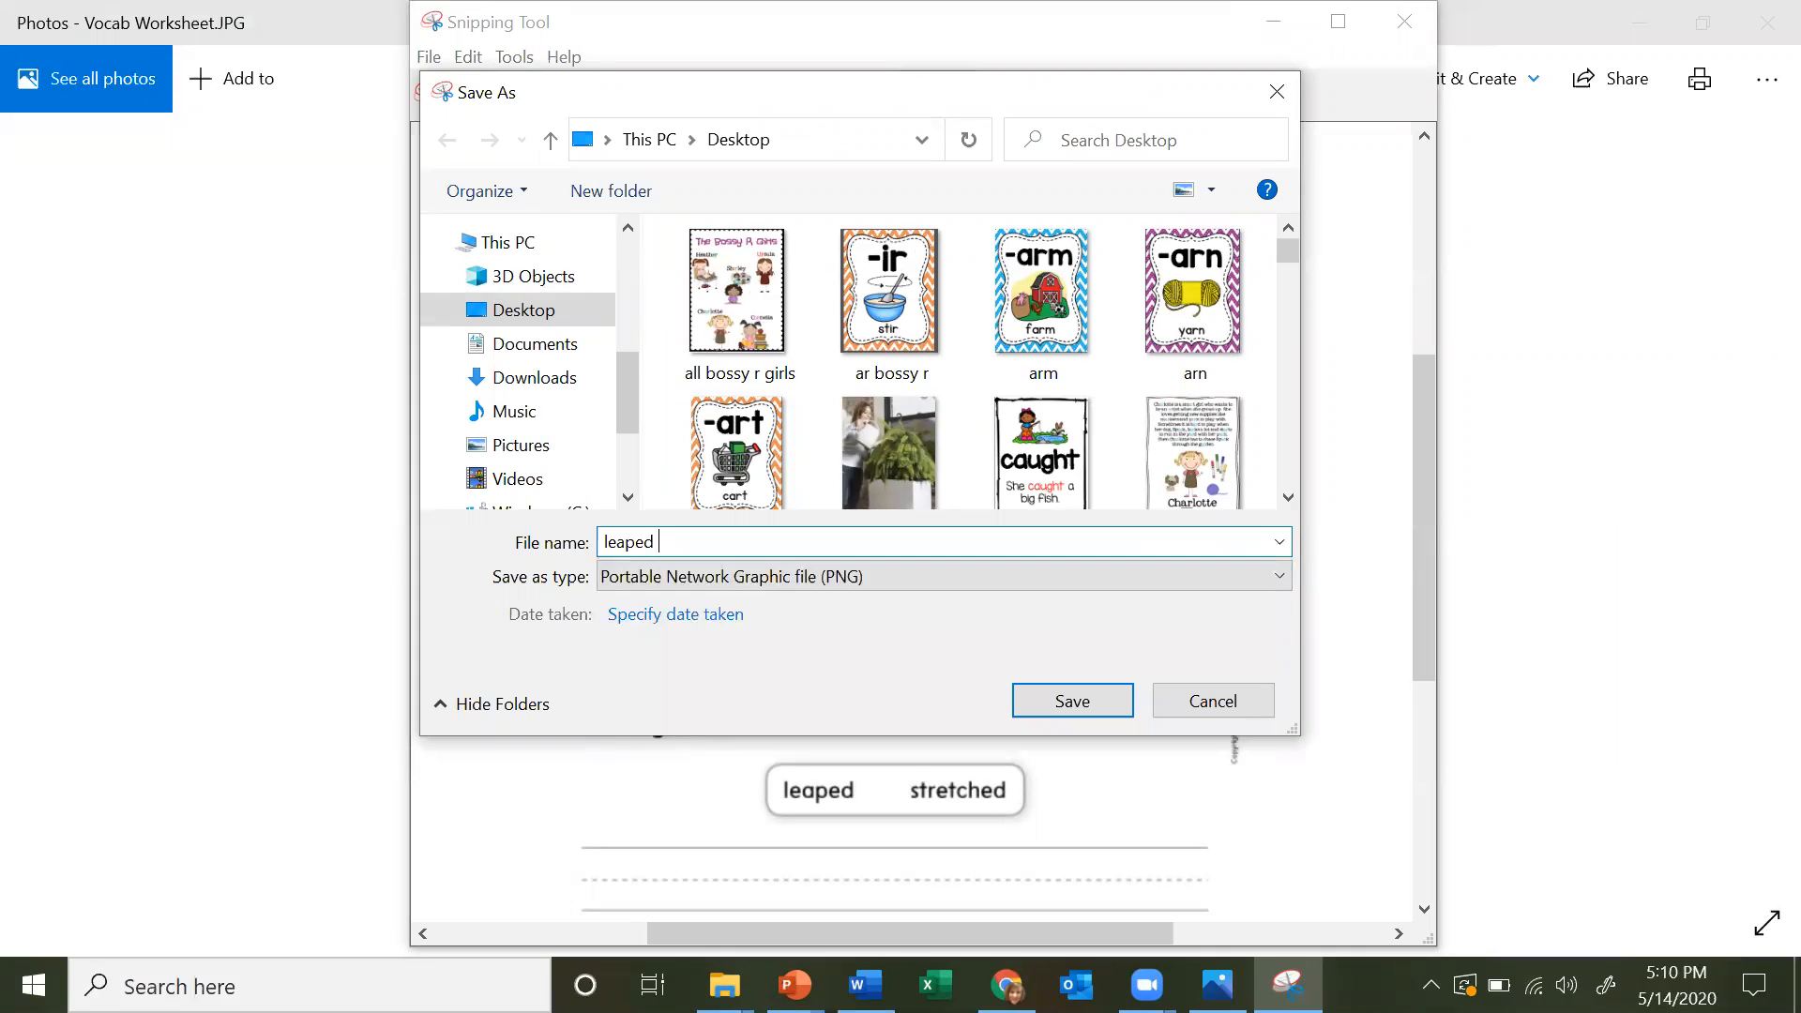
type("stretc")
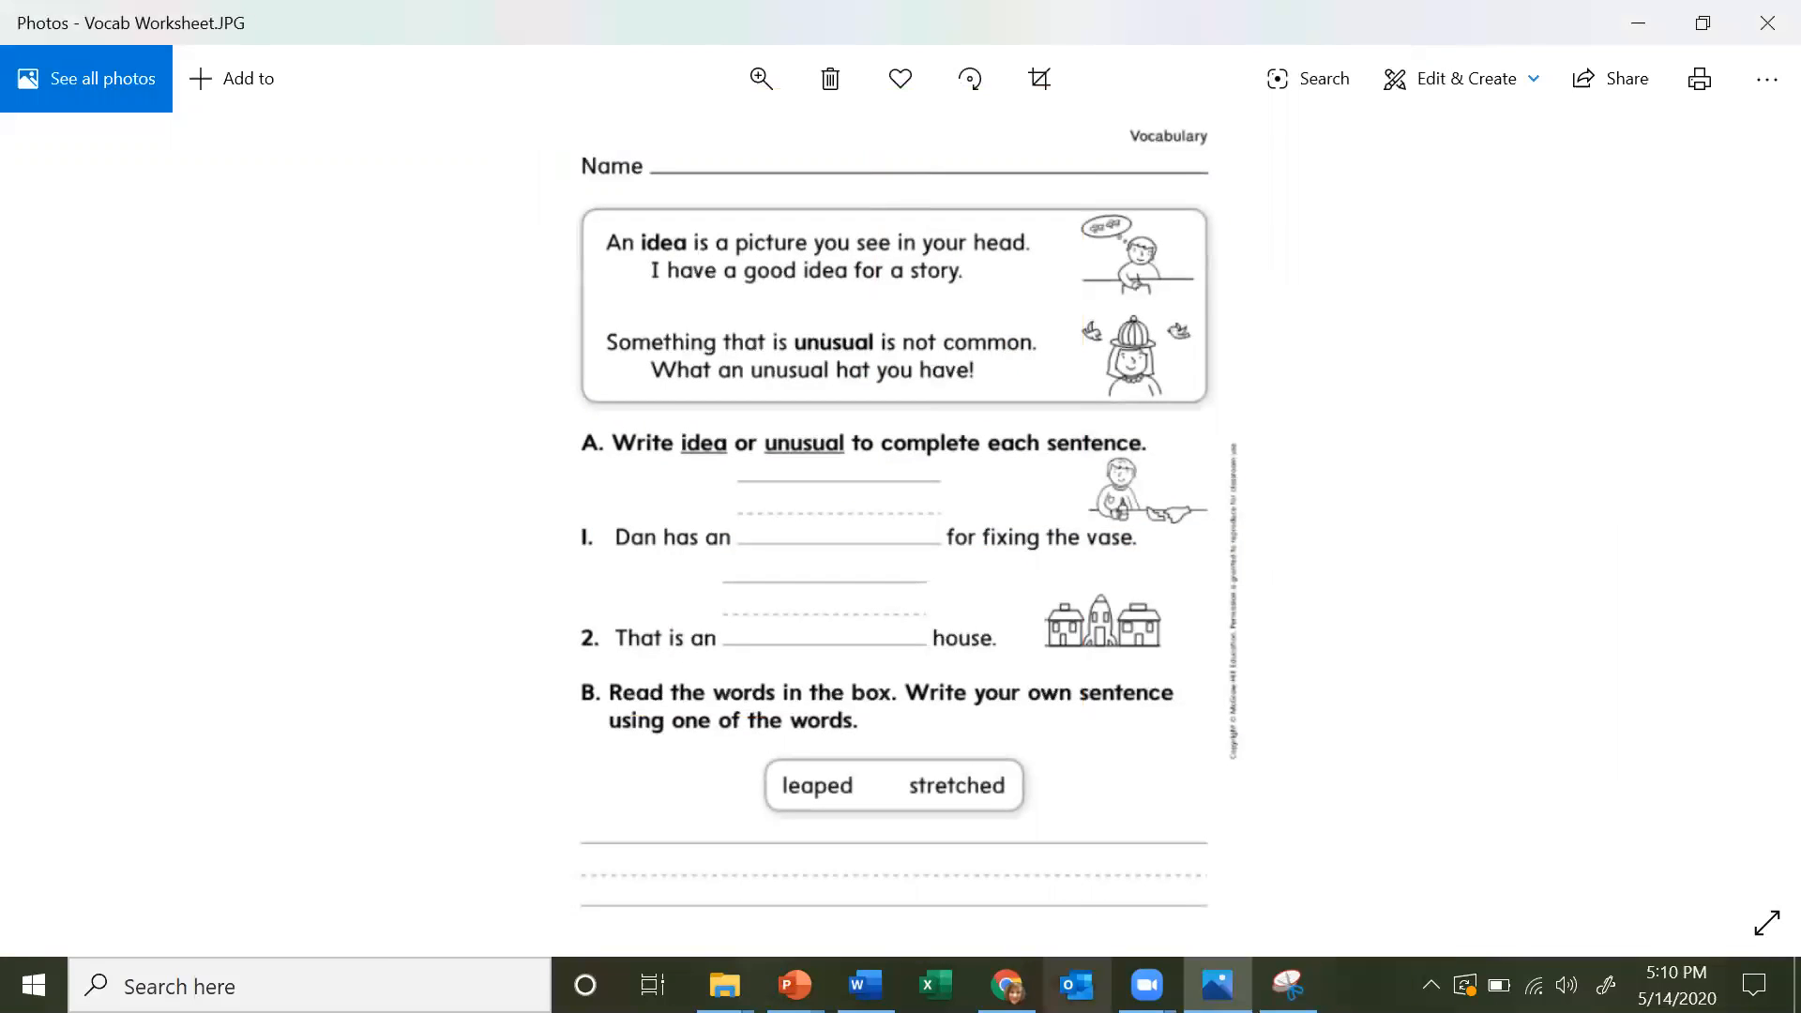
- Start a blank Word document and show the Insert Pictures source choices
left_click(864, 986)
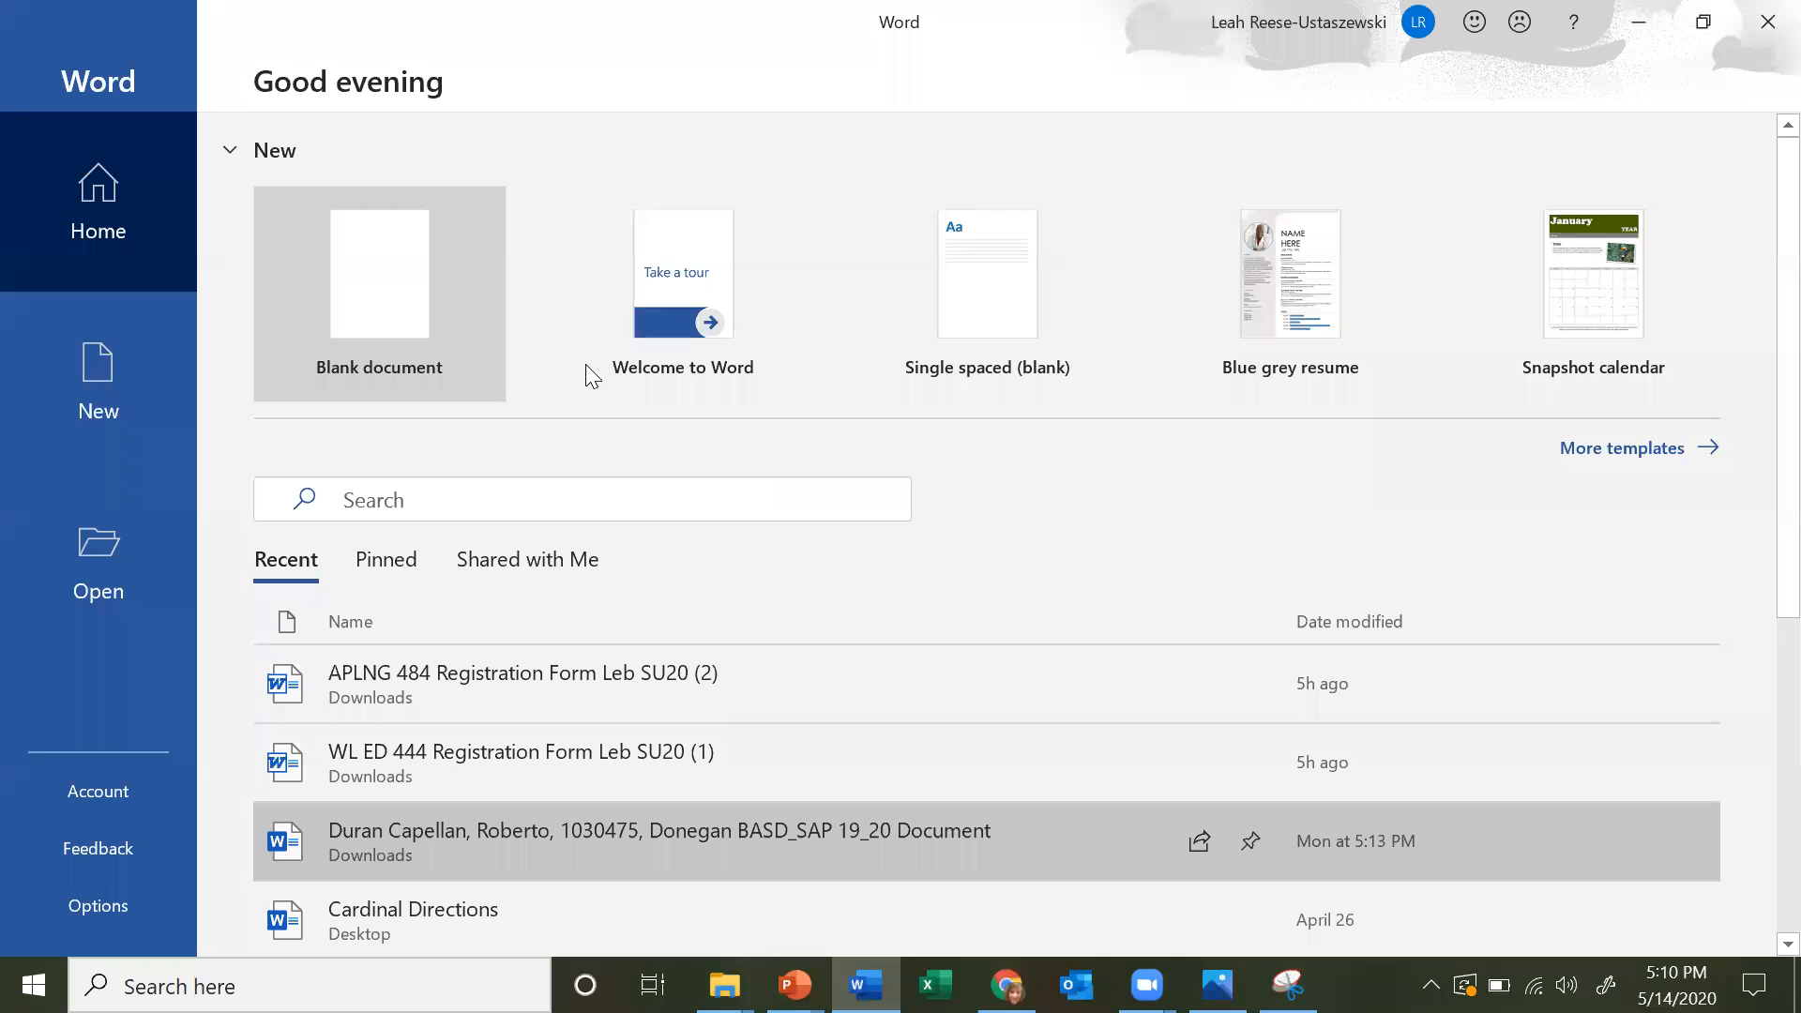
left_click(379, 293)
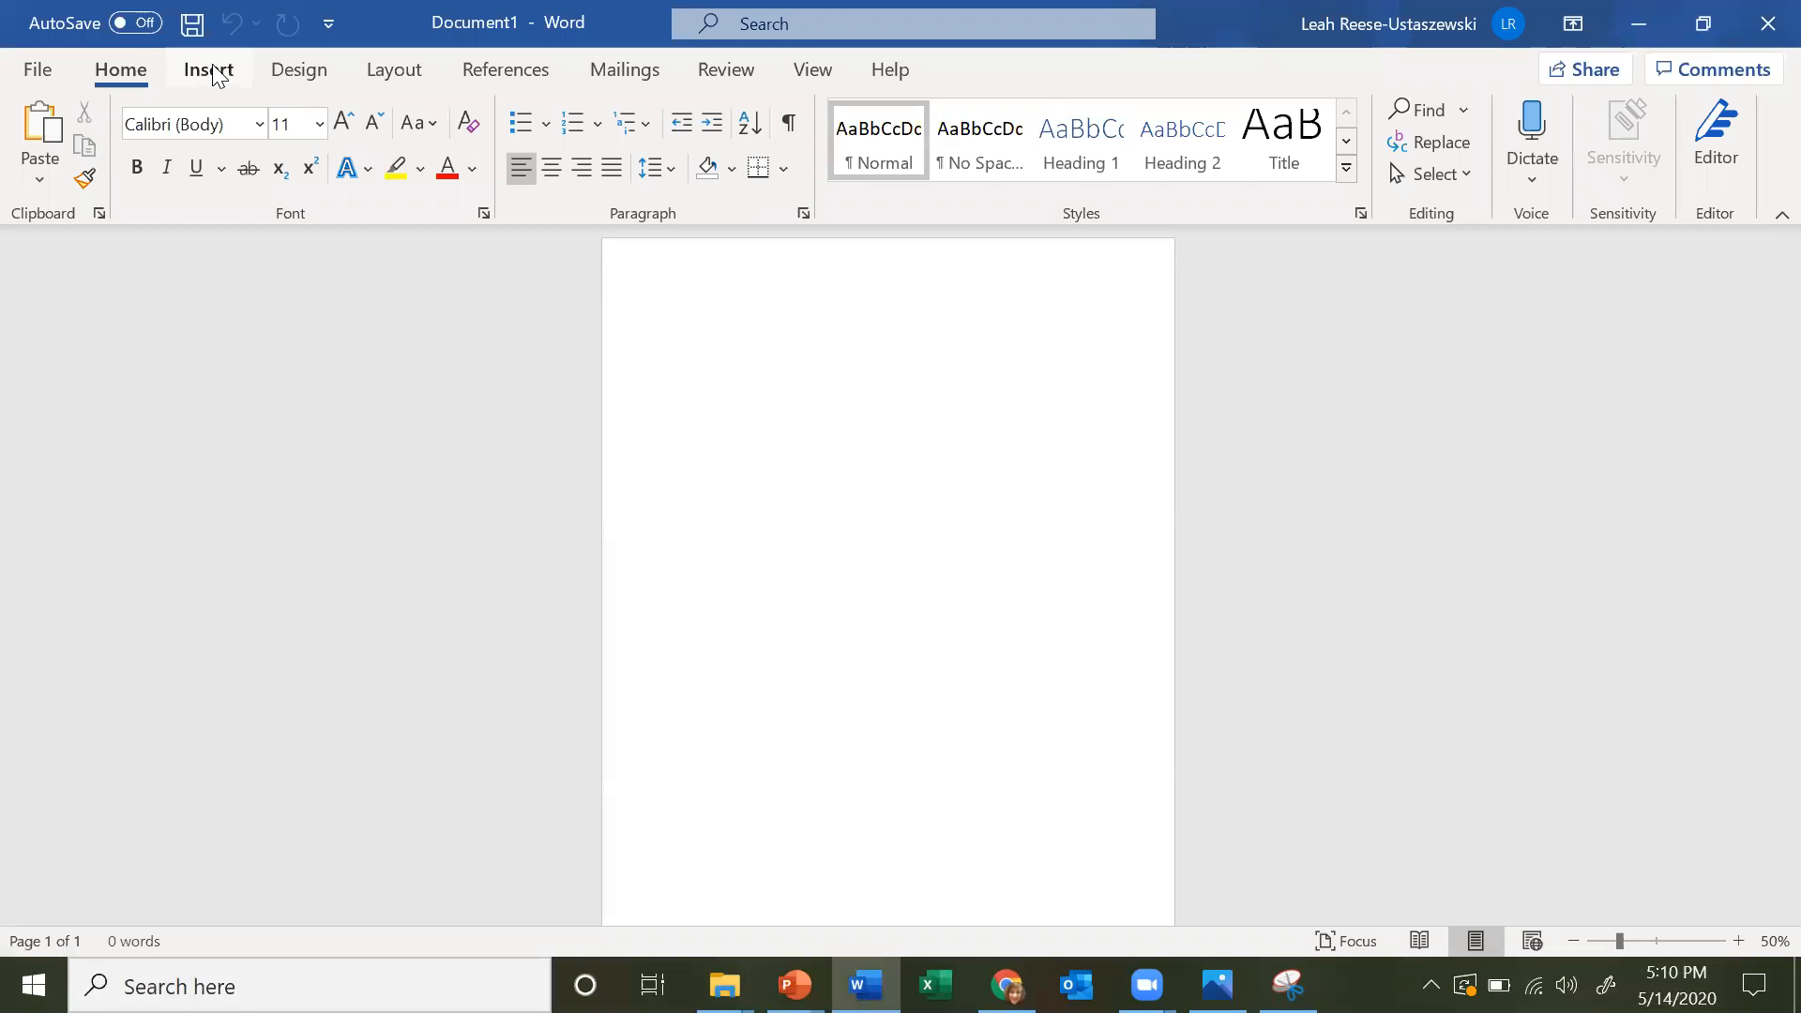
left_click(208, 70)
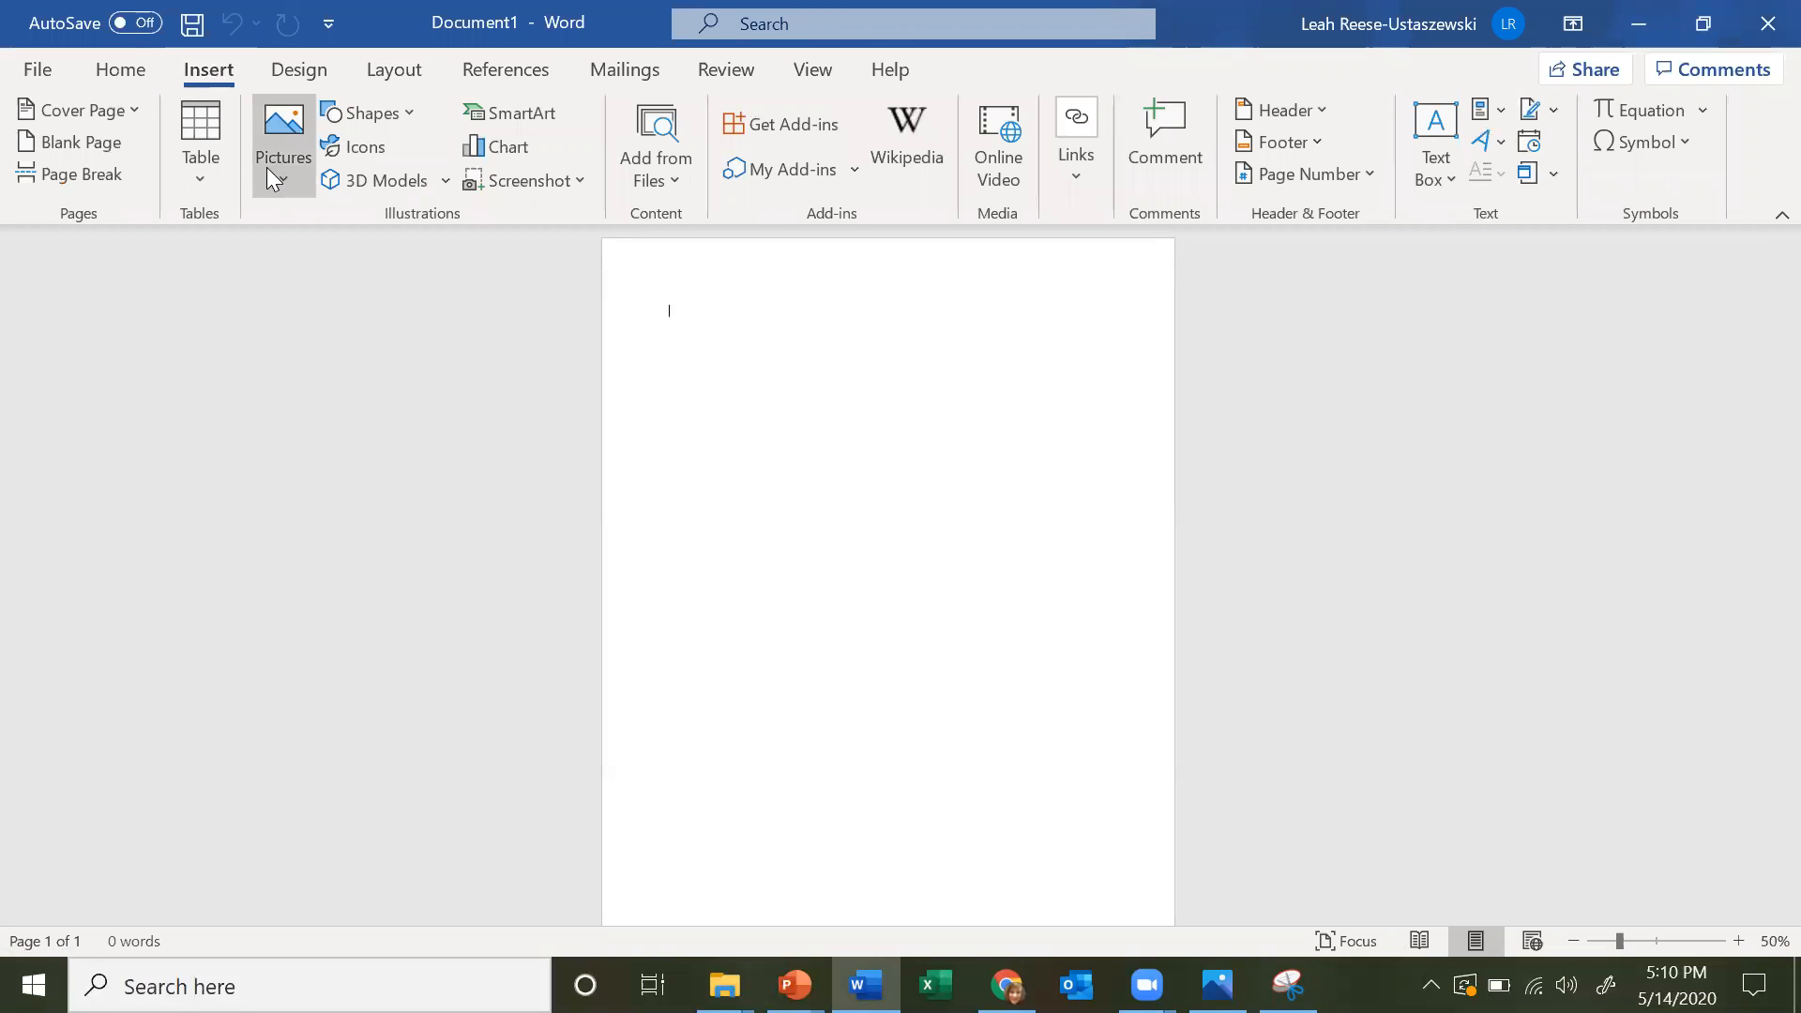
left_click(282, 127)
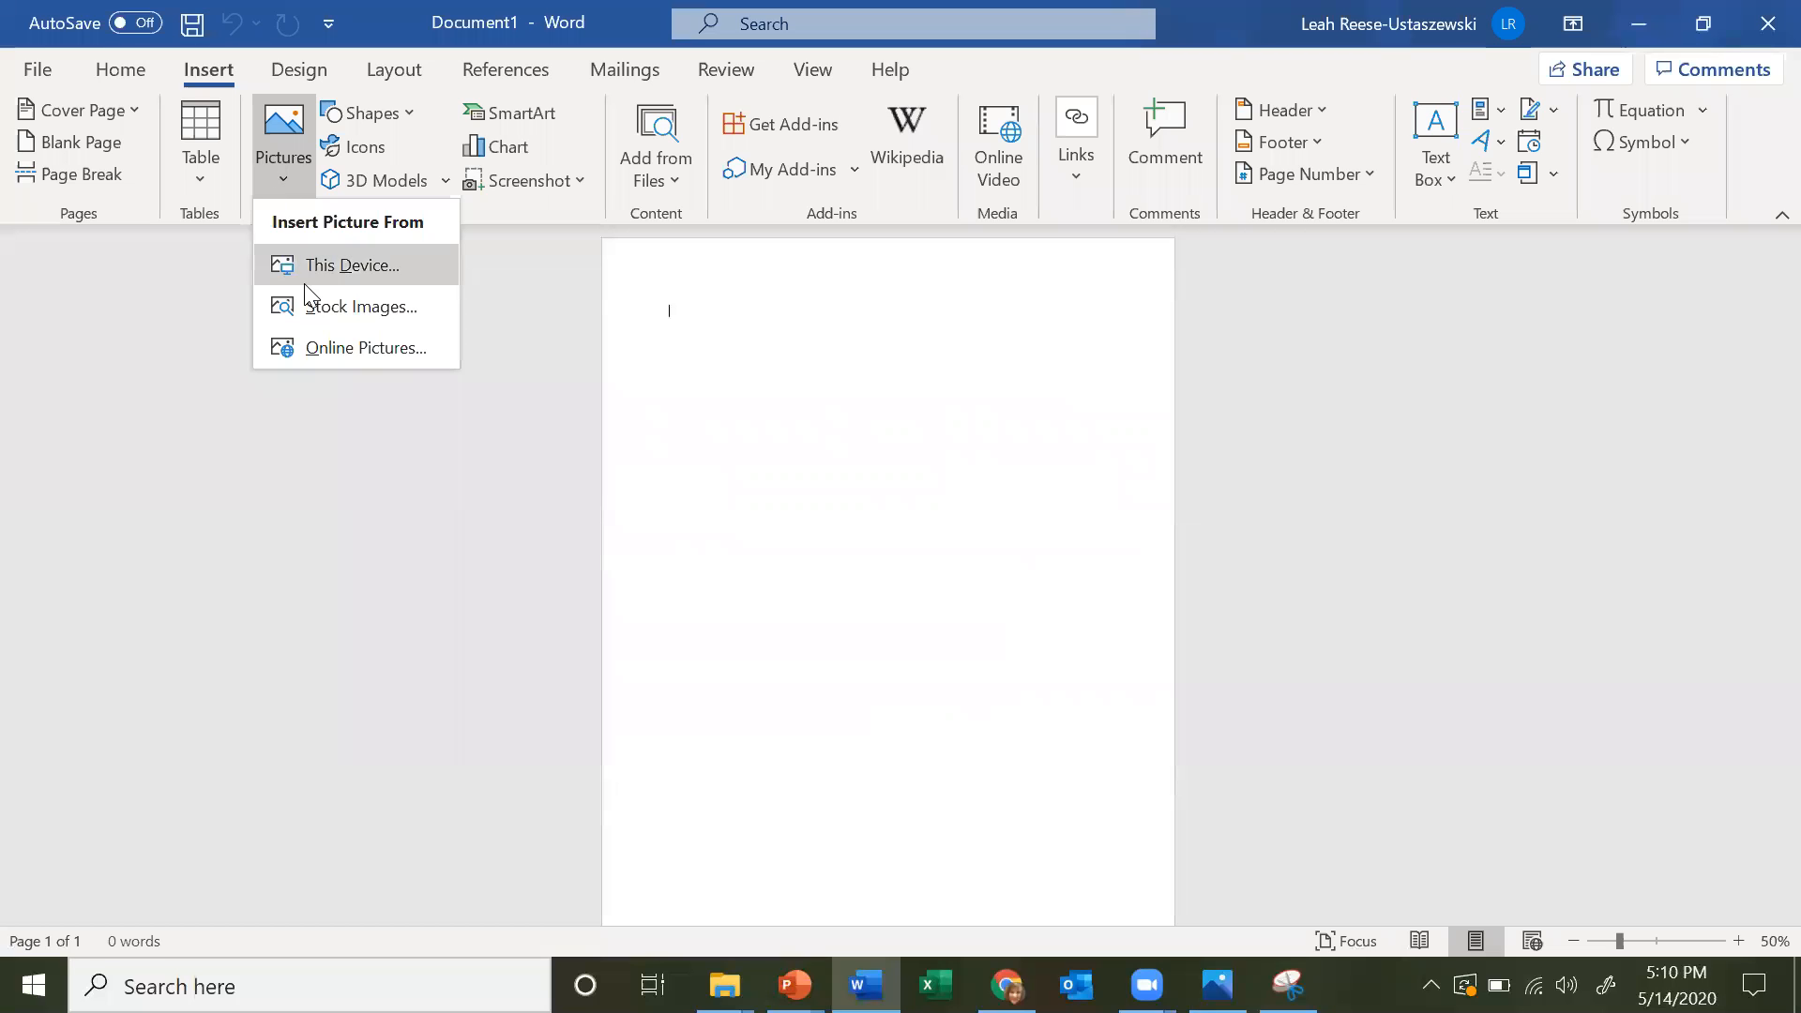
- Browse the Desktop from This Device, searching for the worksheet snip
left_click(354, 265)
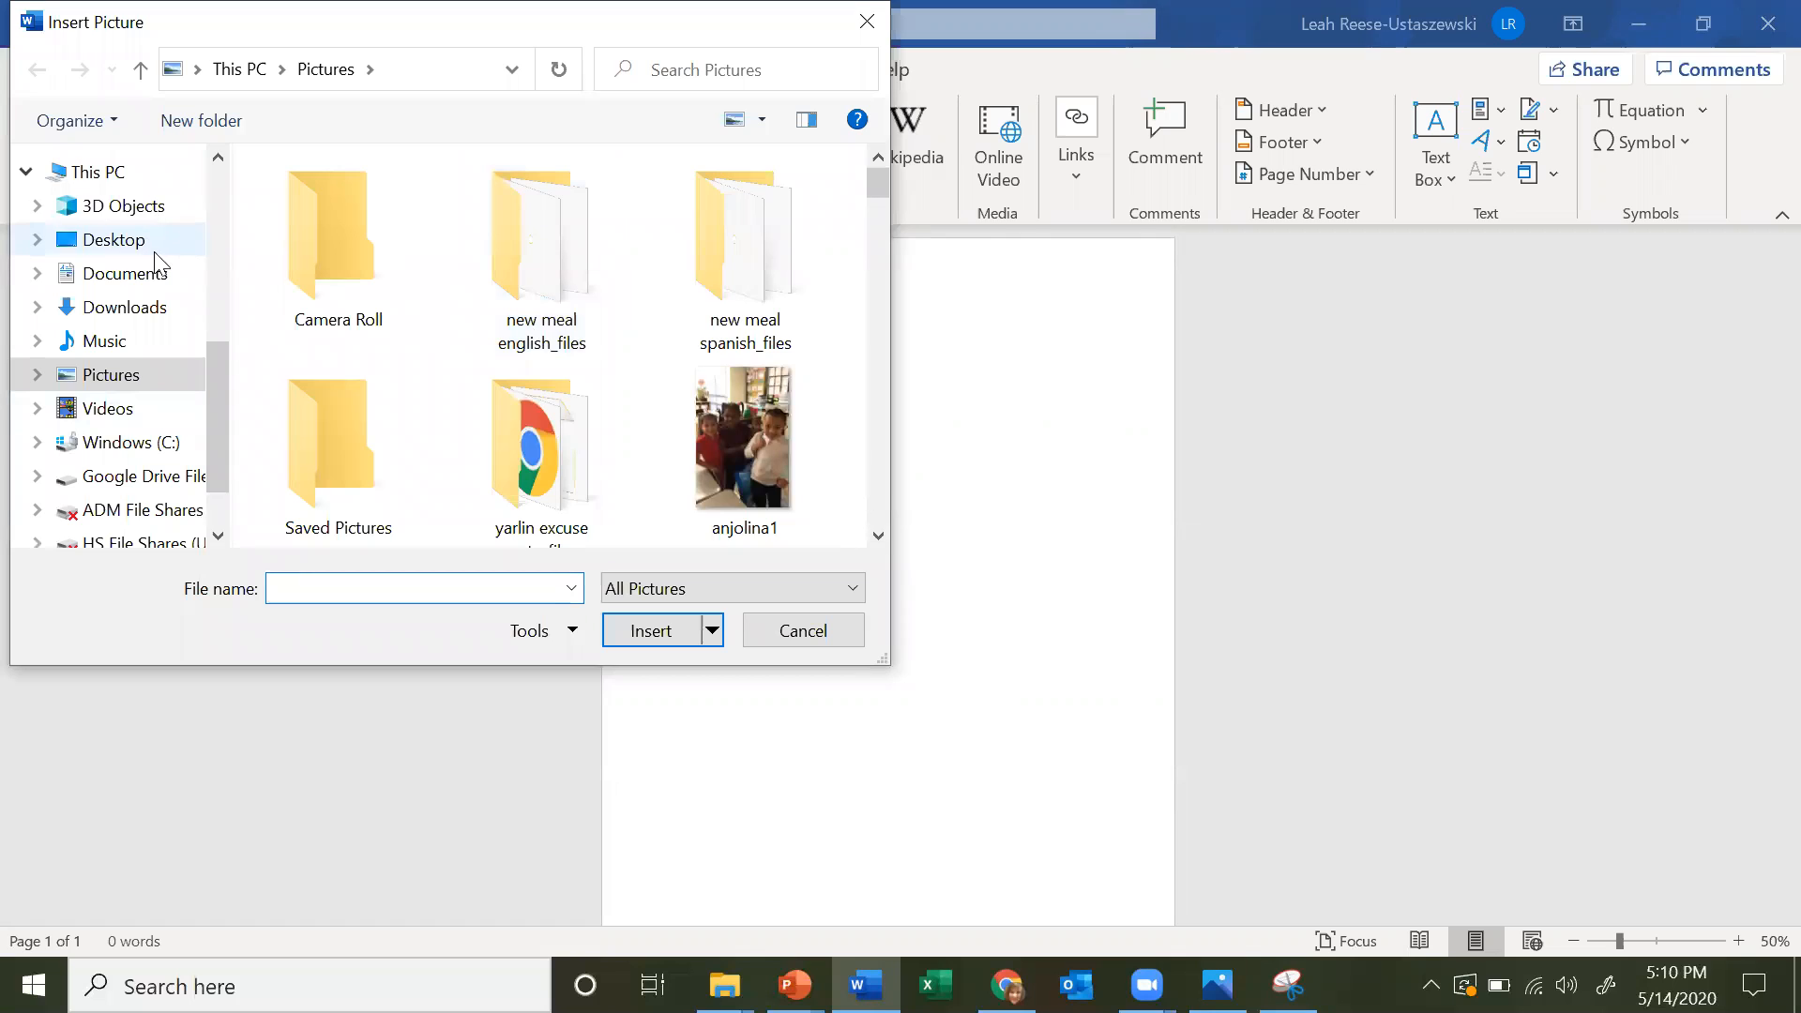
mouse_move(124, 281)
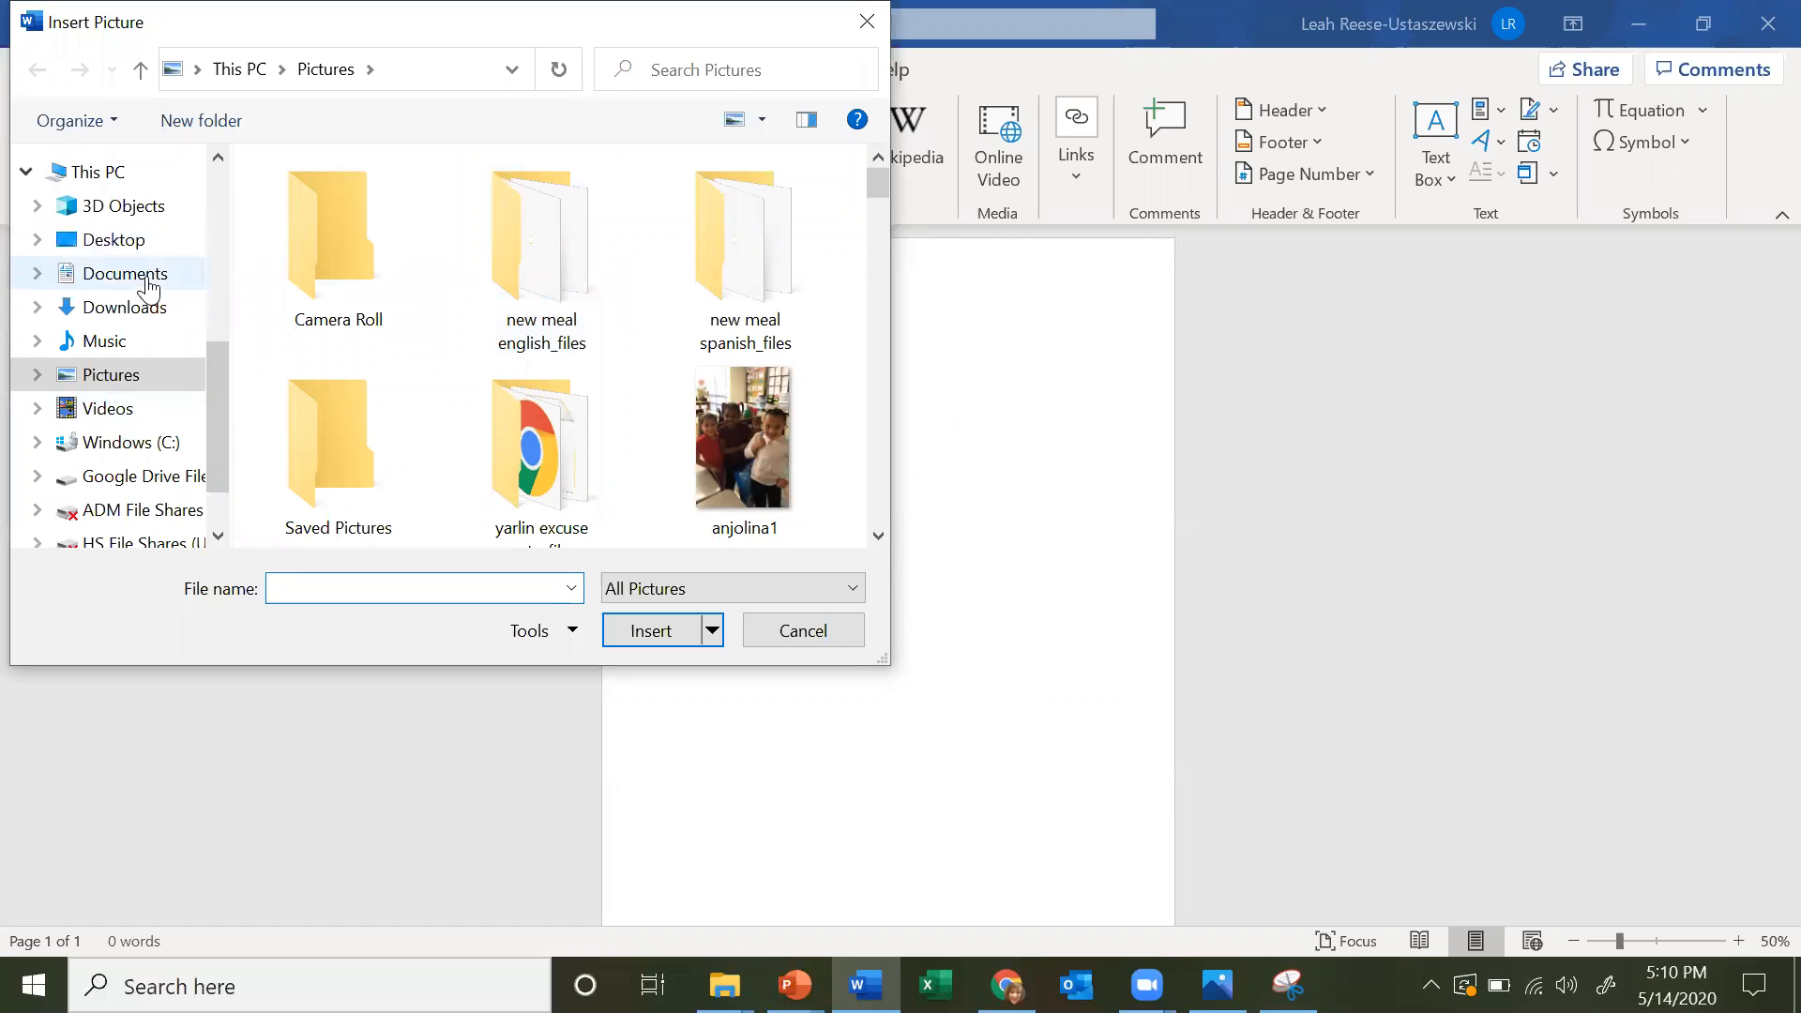
left_click(113, 240)
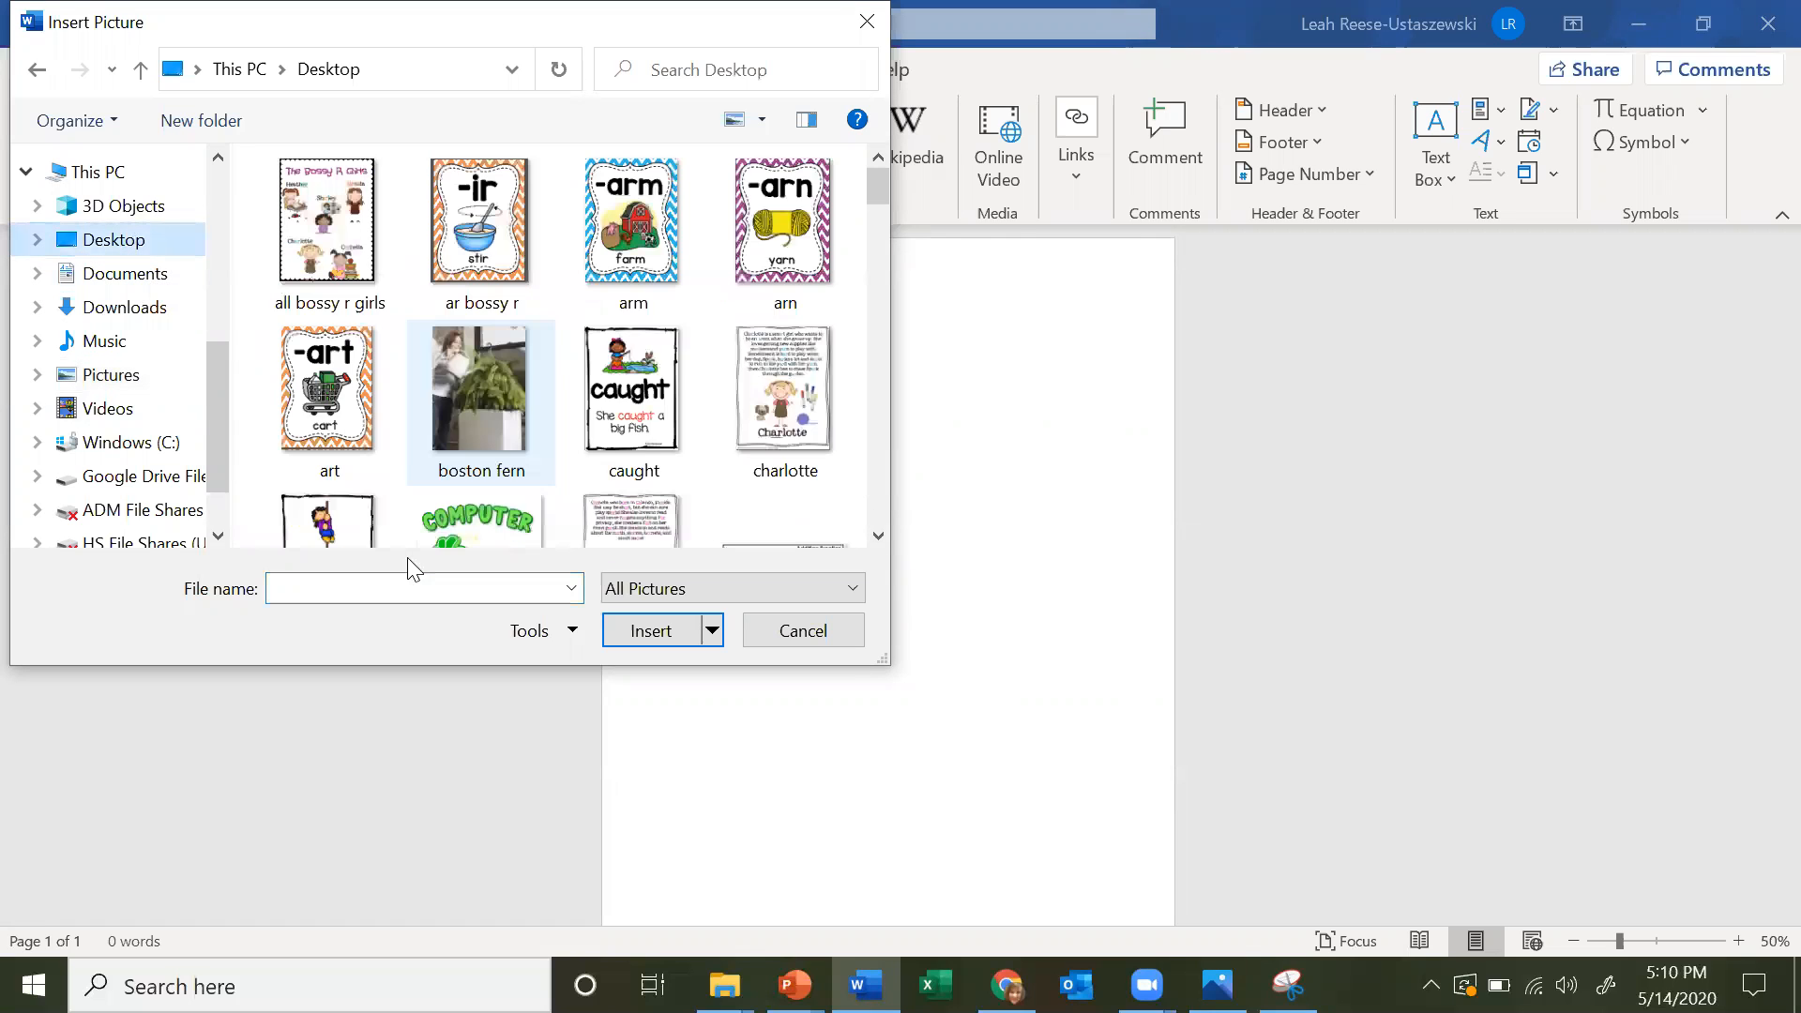
type("st")
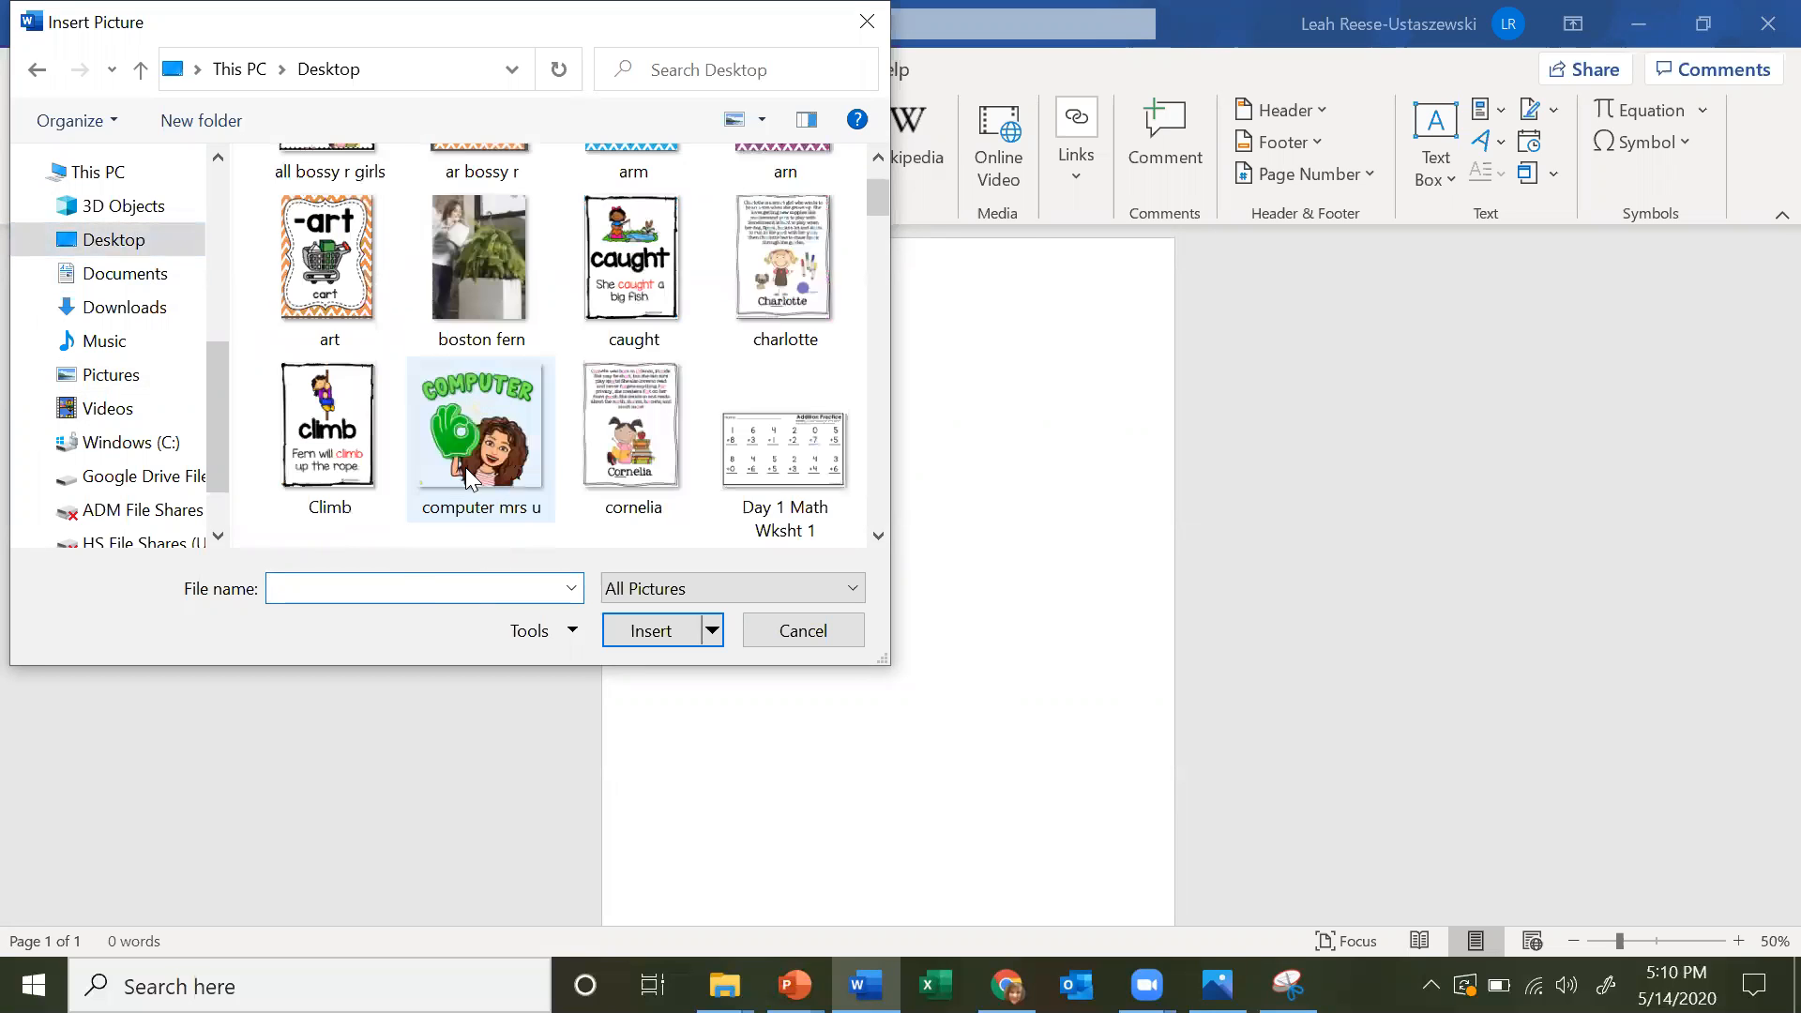
scroll("down", 3)
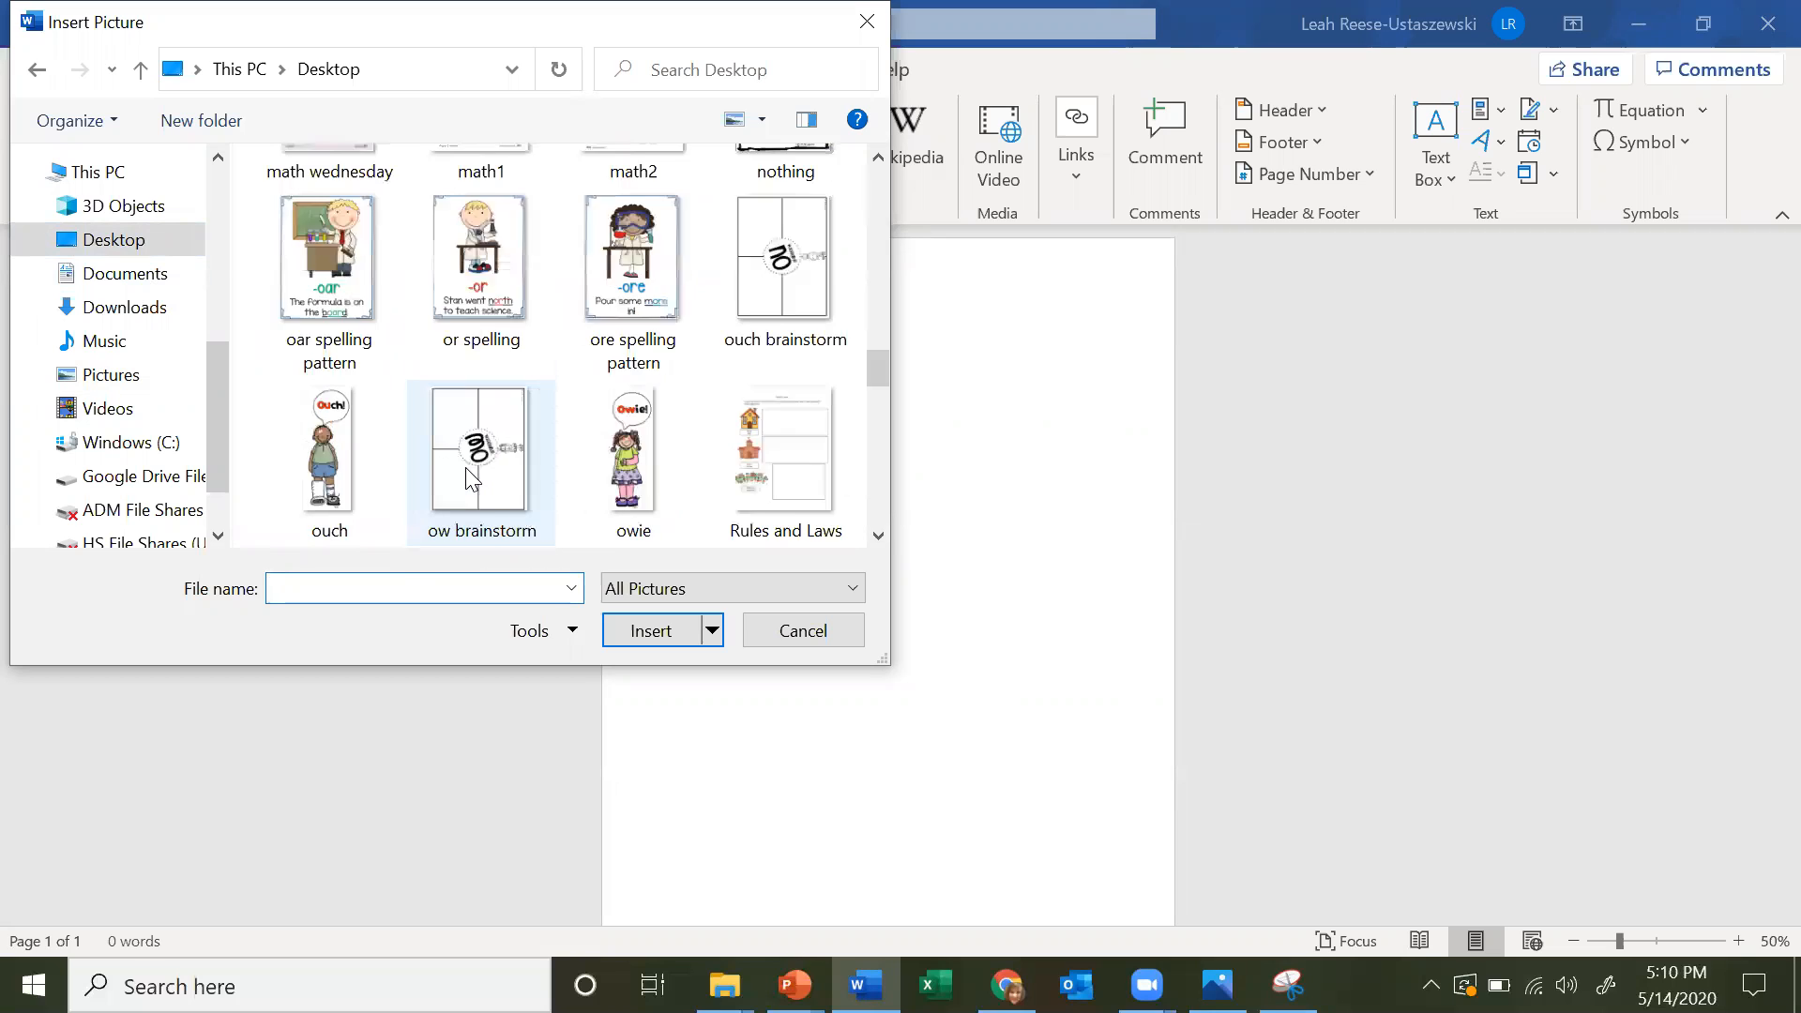
scroll("down", 3)
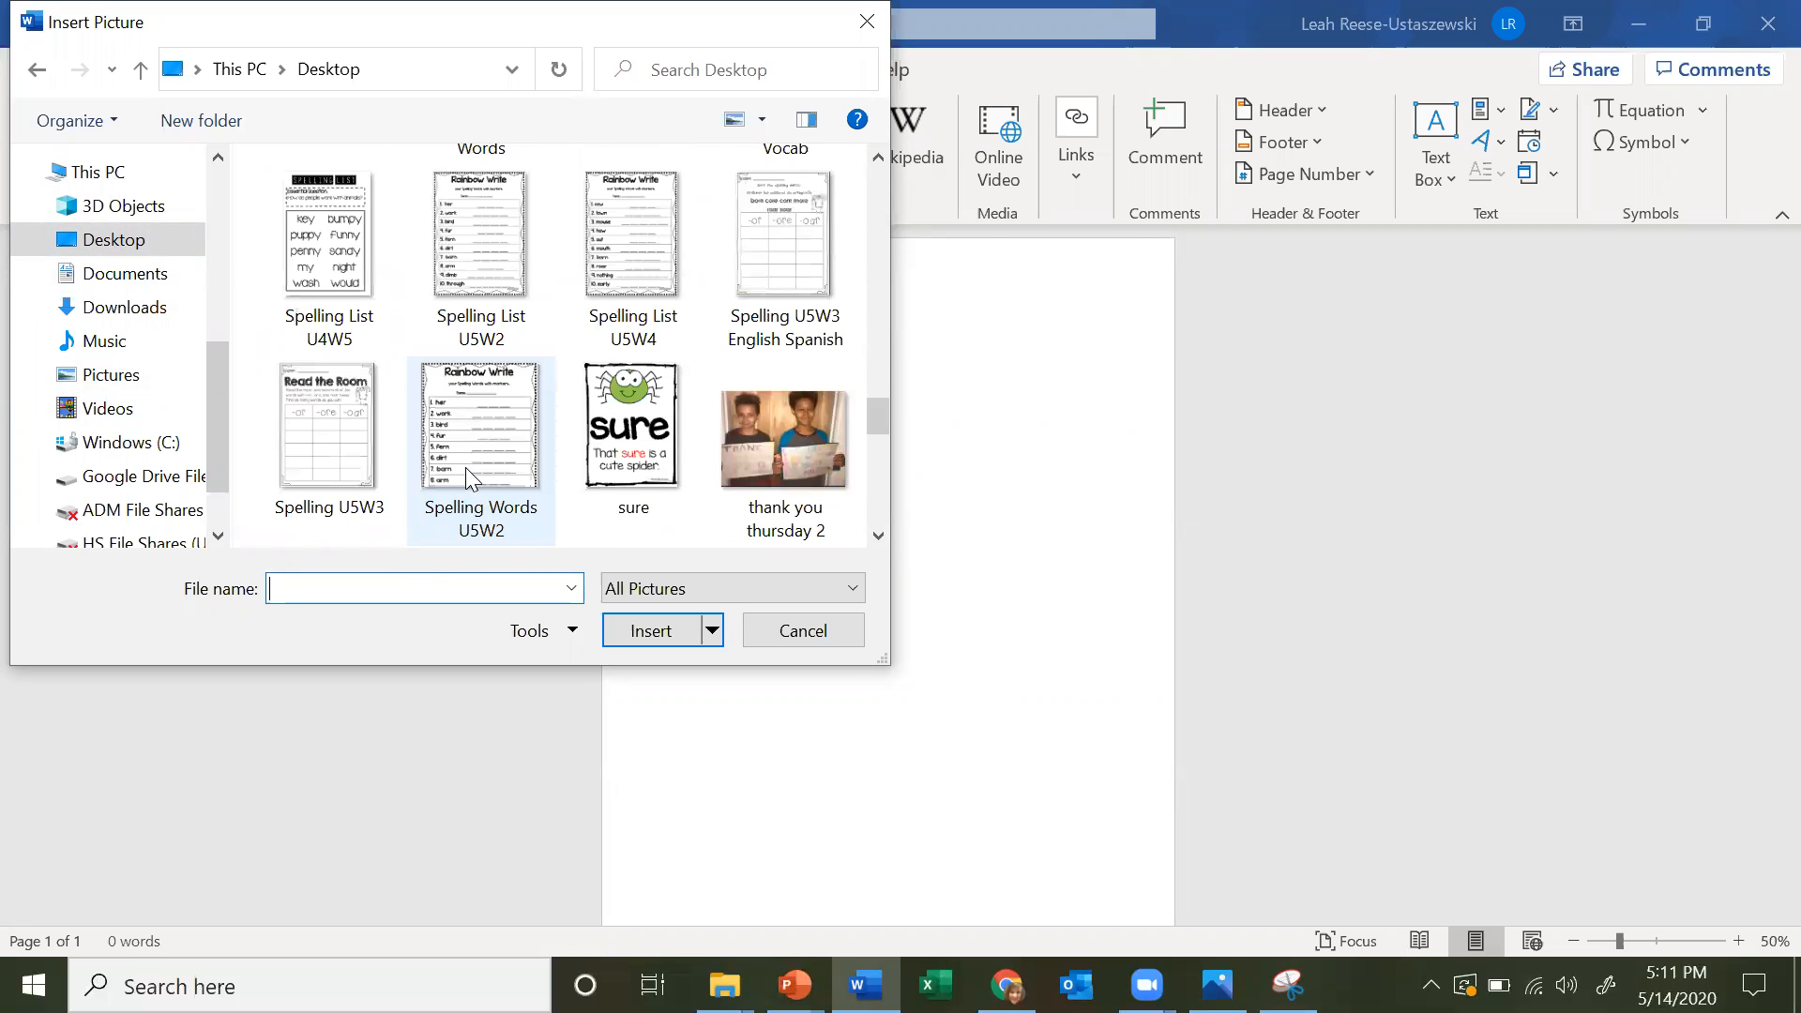
scroll("down", 3)
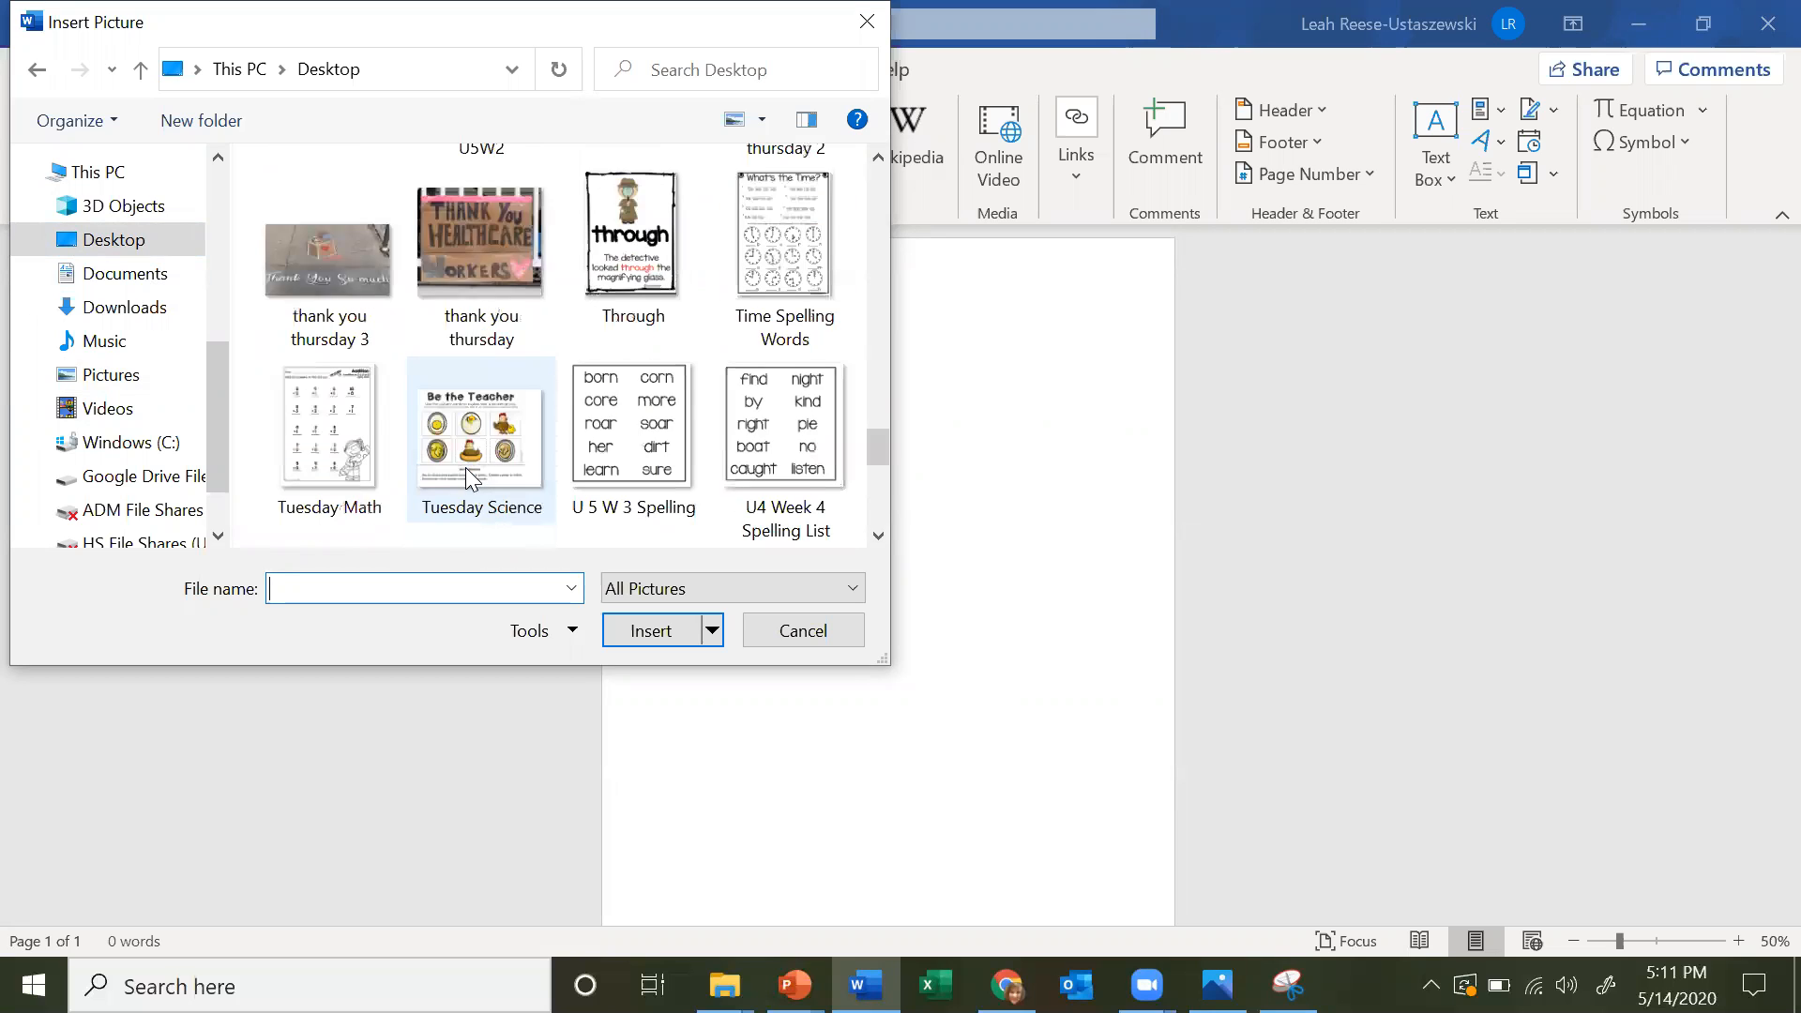
scroll("down", 3)
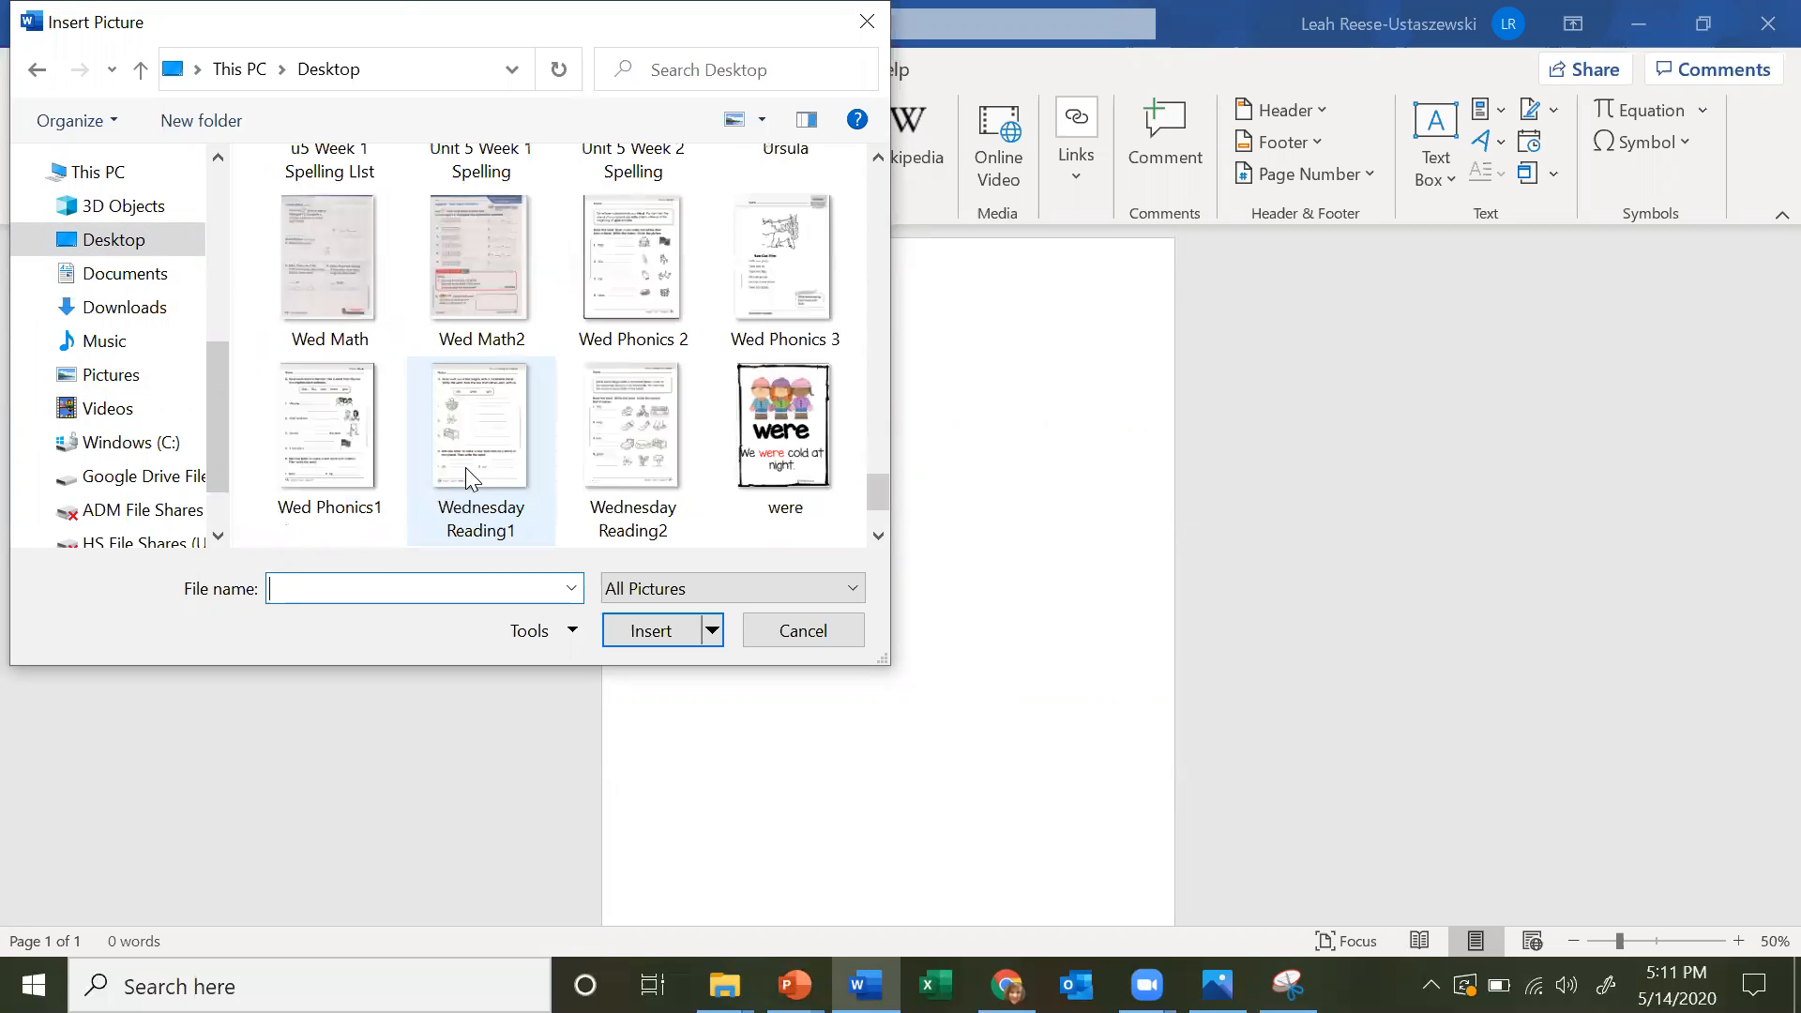
- Resave the worksheet snip as 'leaped stretched' and pick it for insertion
left_click(480, 448)
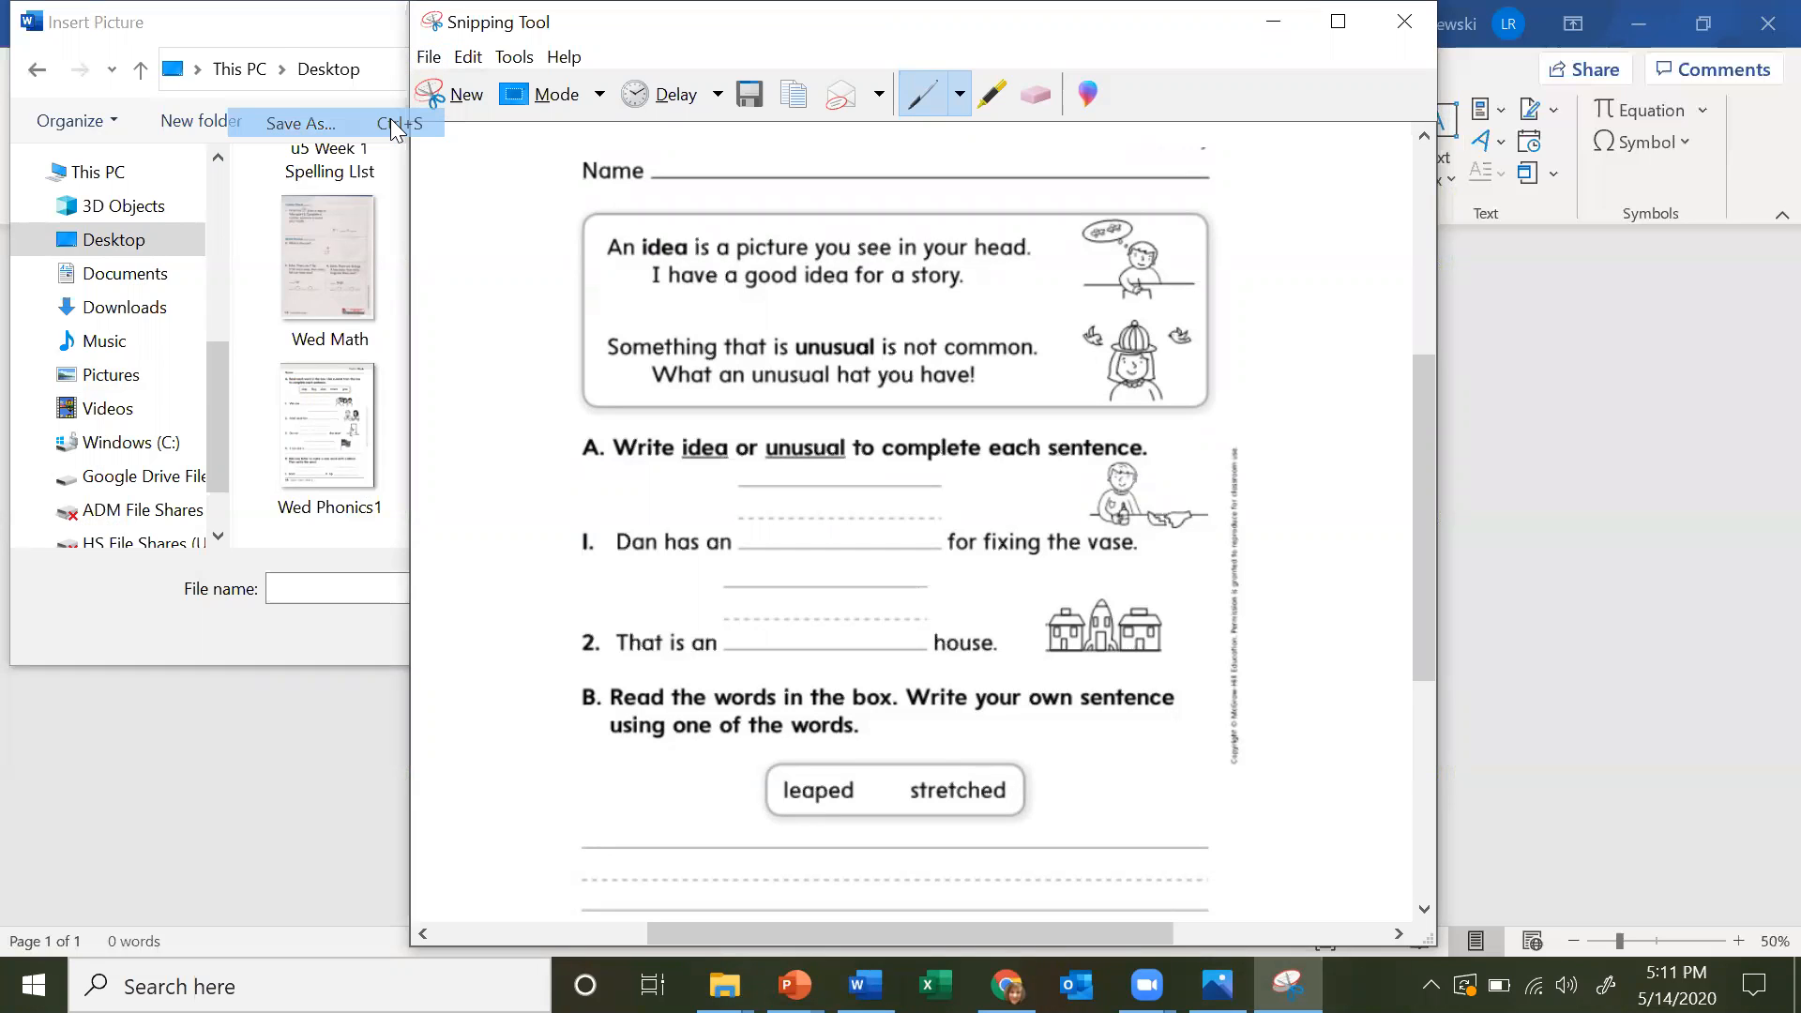
left_click(300, 123)
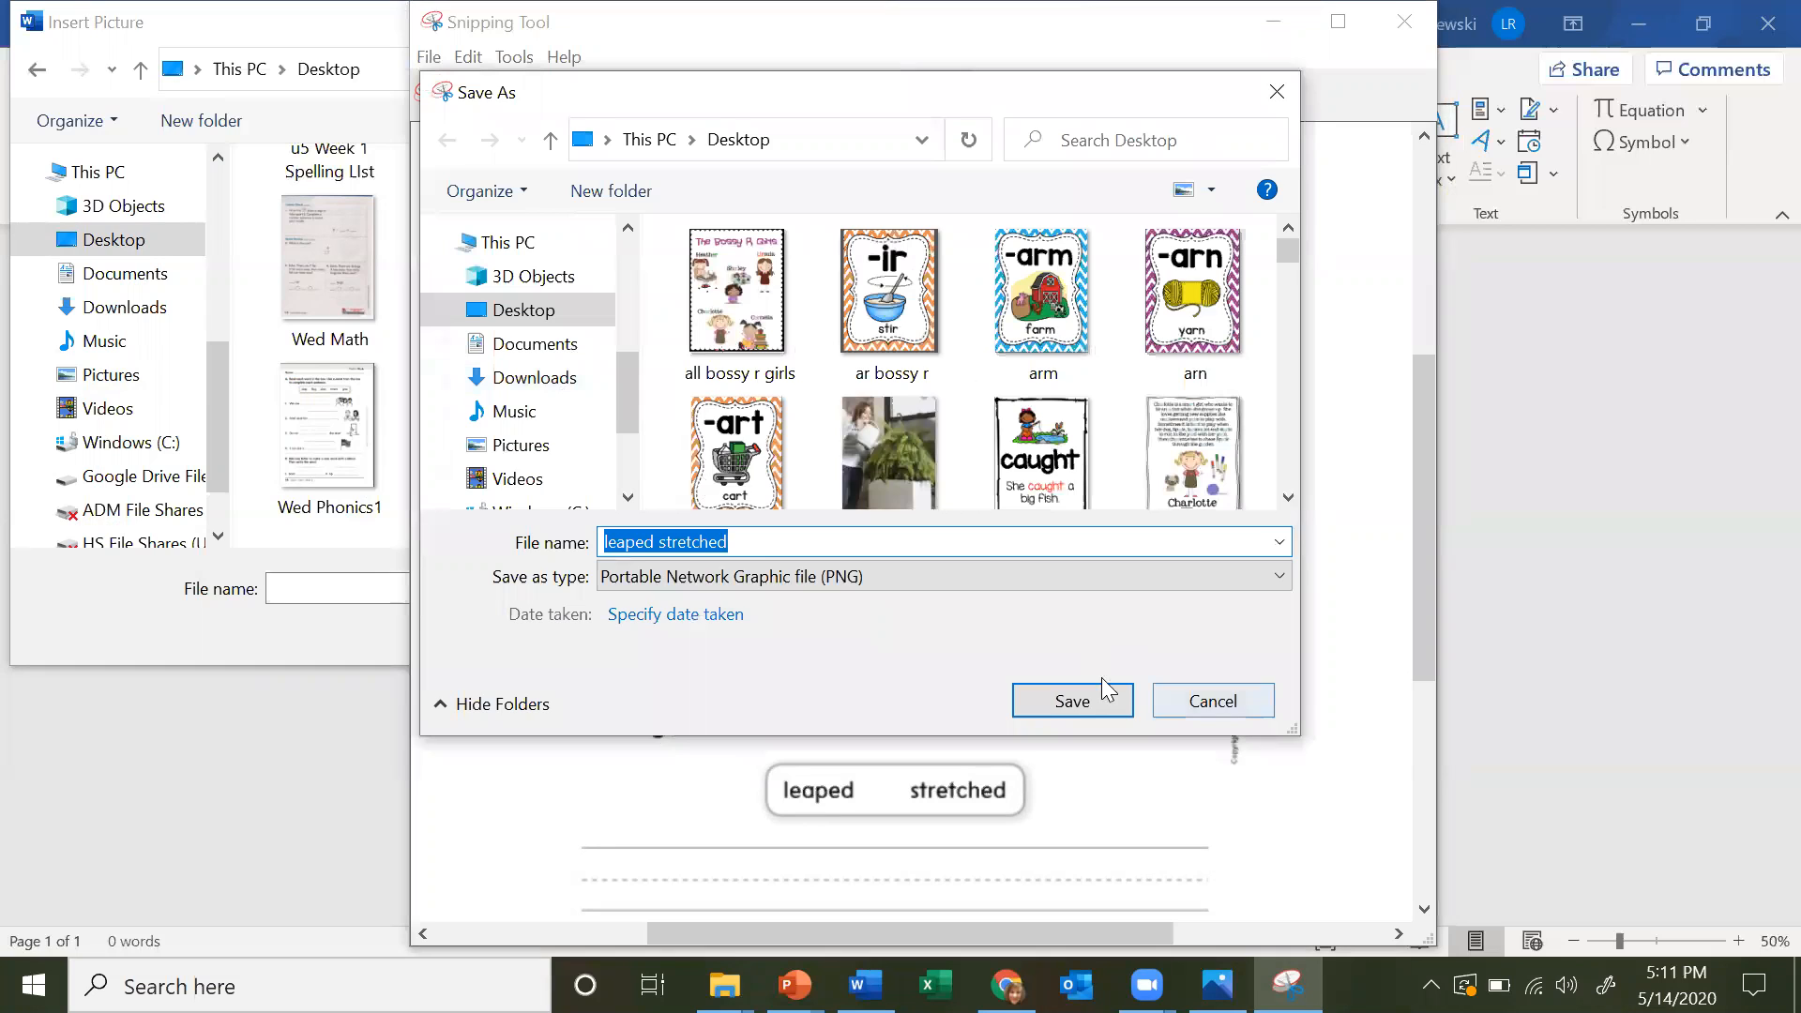
left_click(1069, 700)
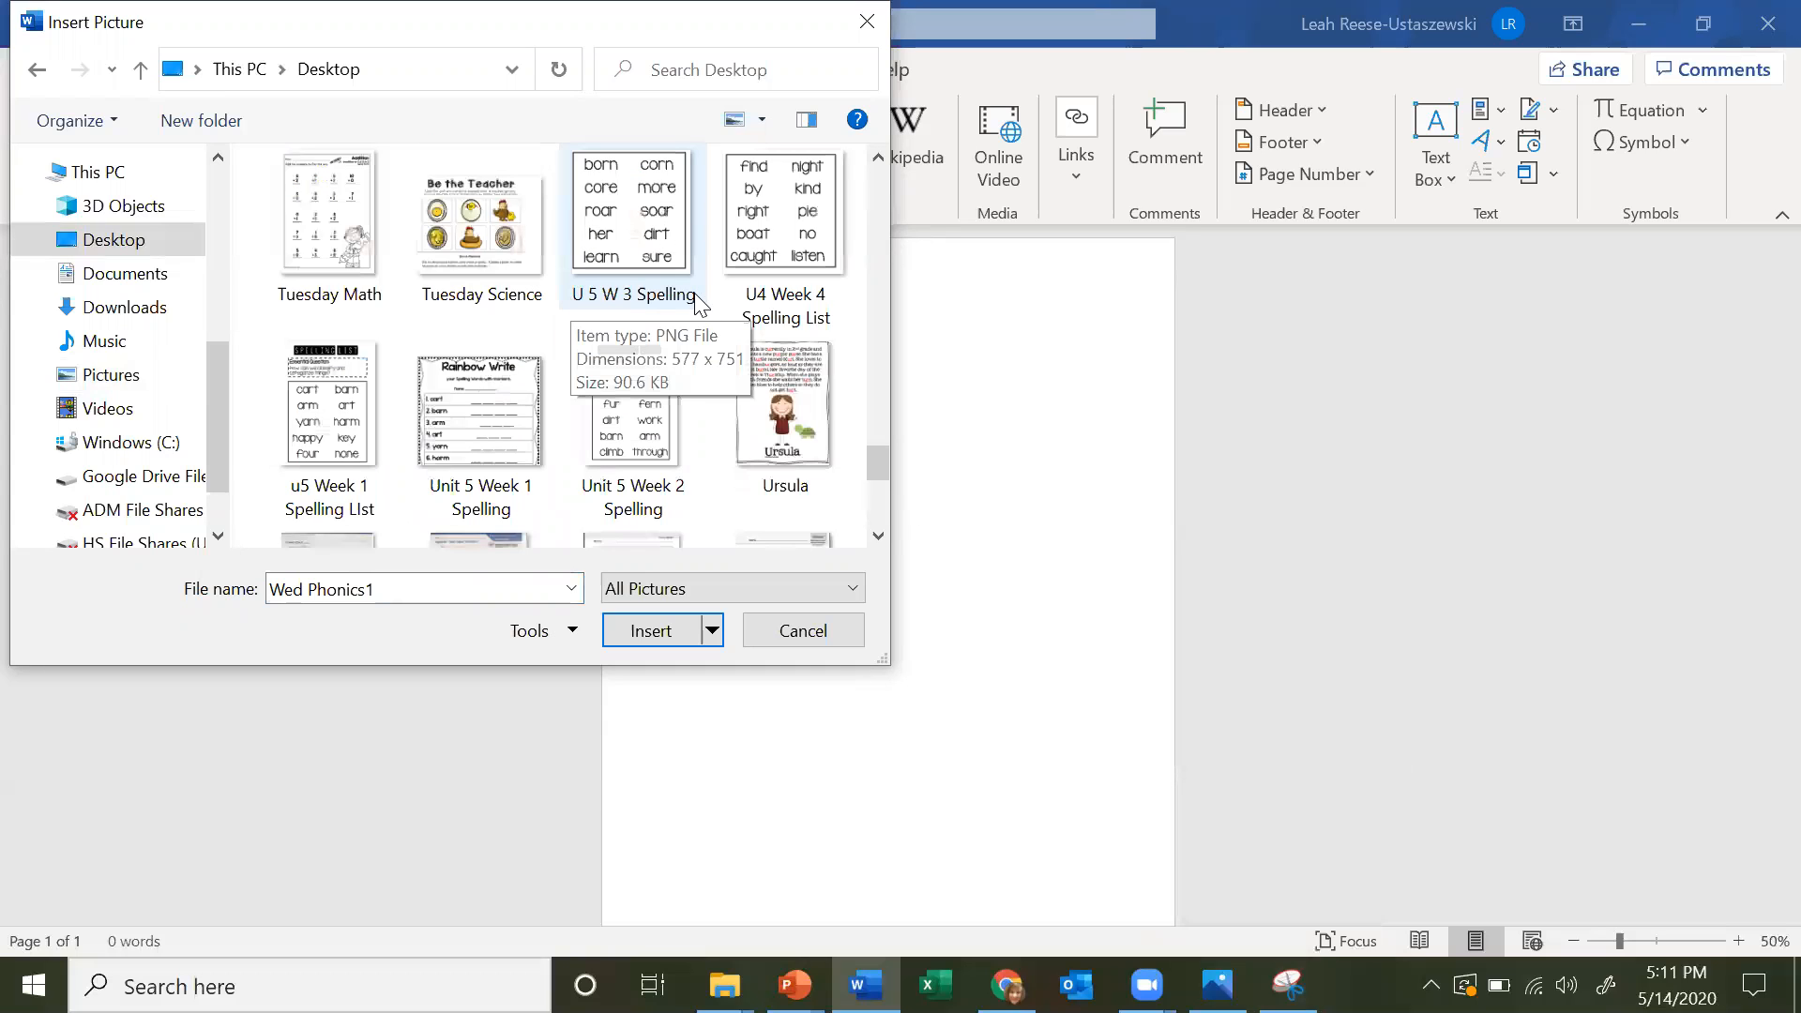
scroll("down", 3)
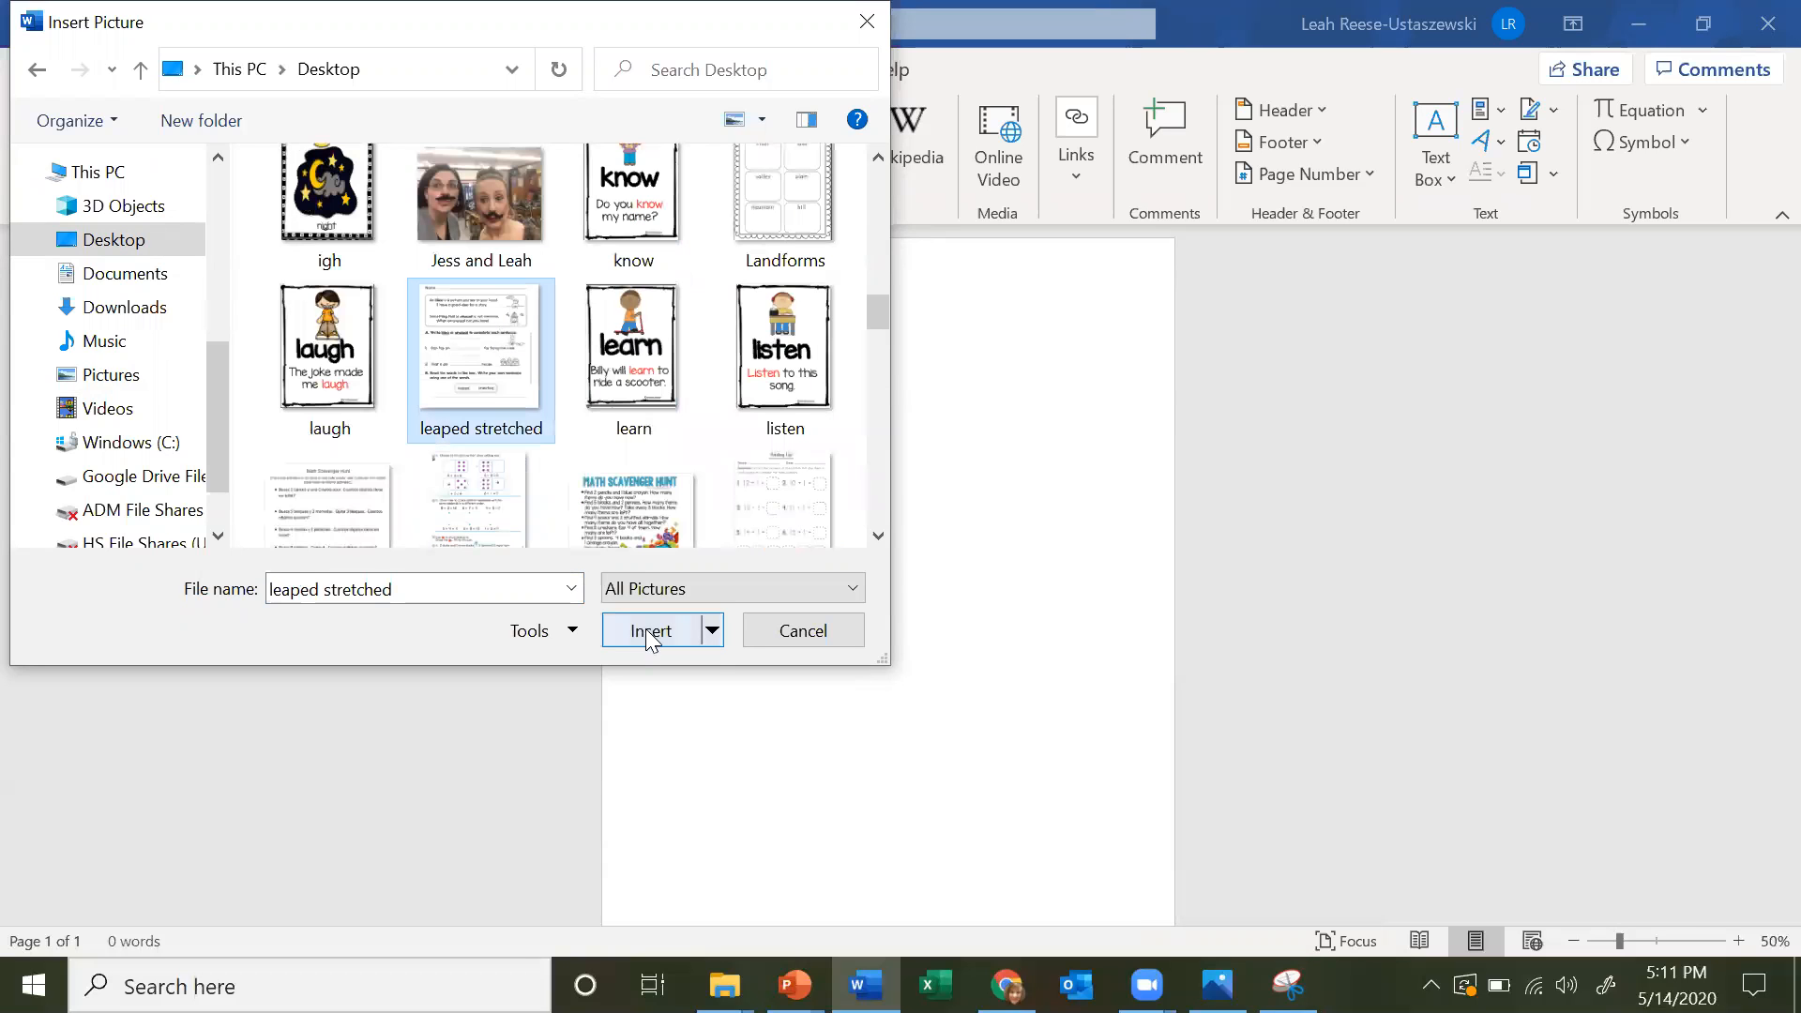
- Set the worksheet image to In Front of Text and drag its corner to span the page
left_click(649, 630)
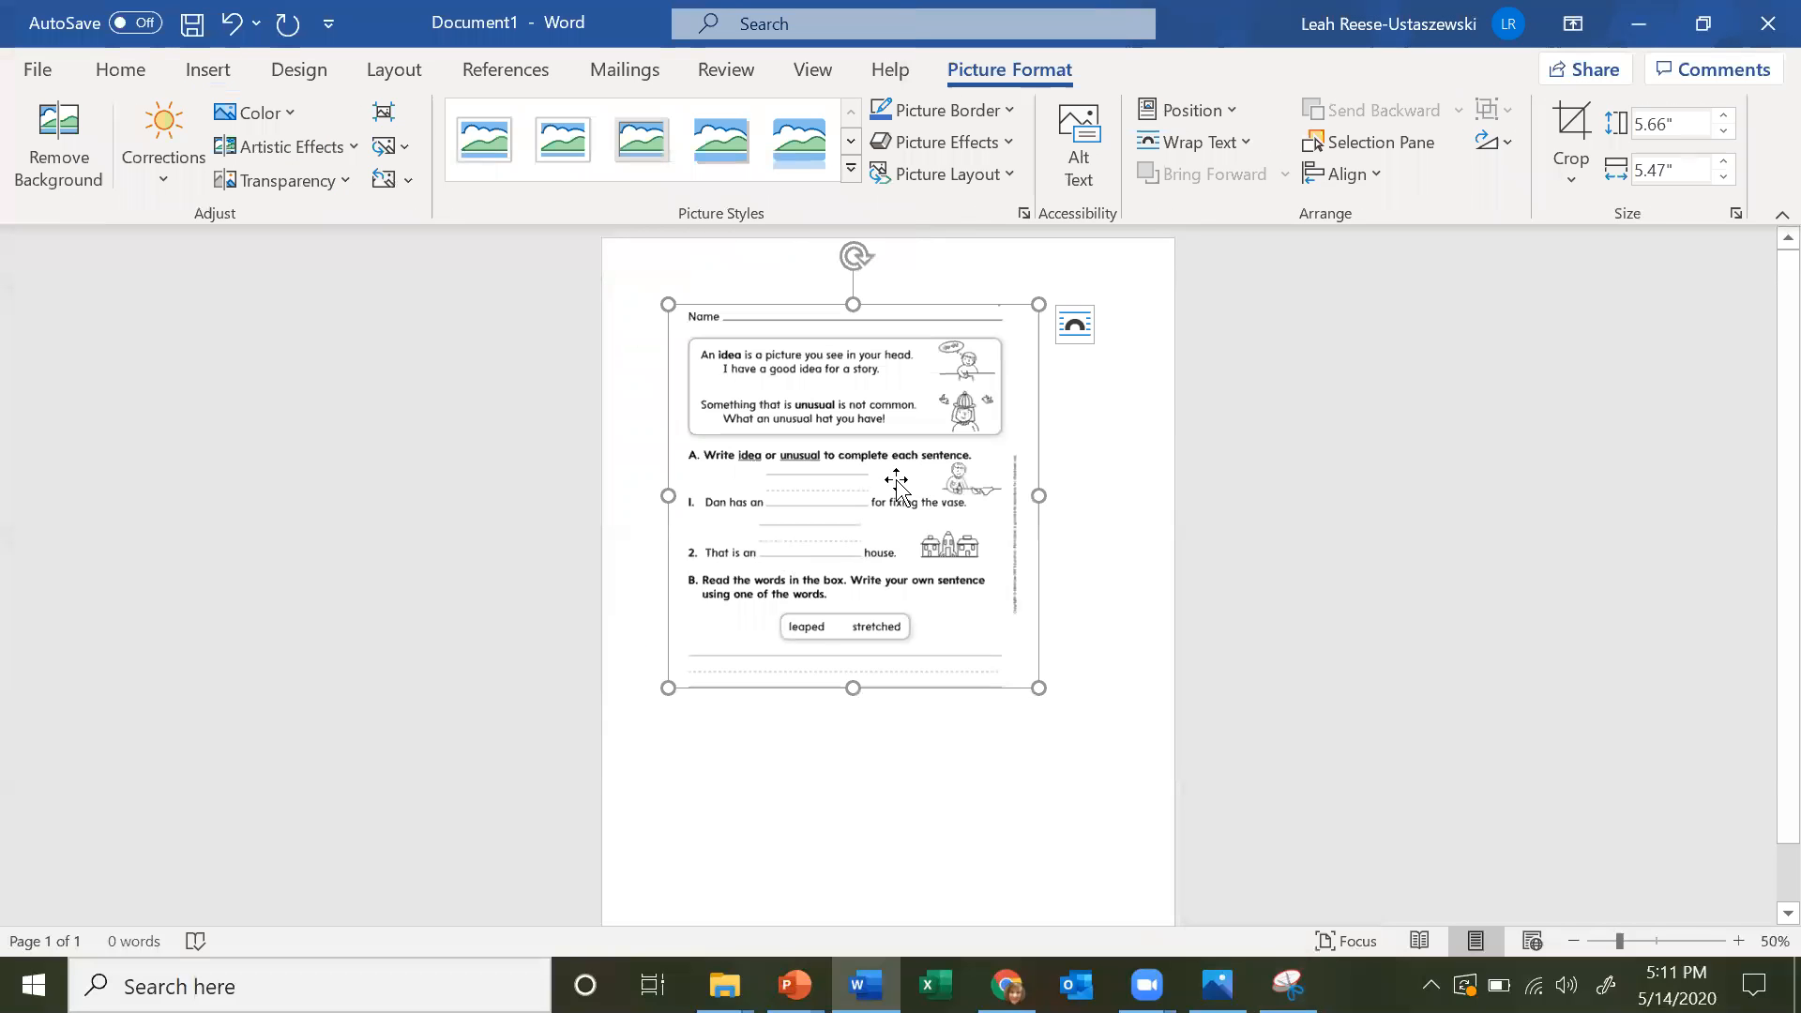
mouse_move(879, 469)
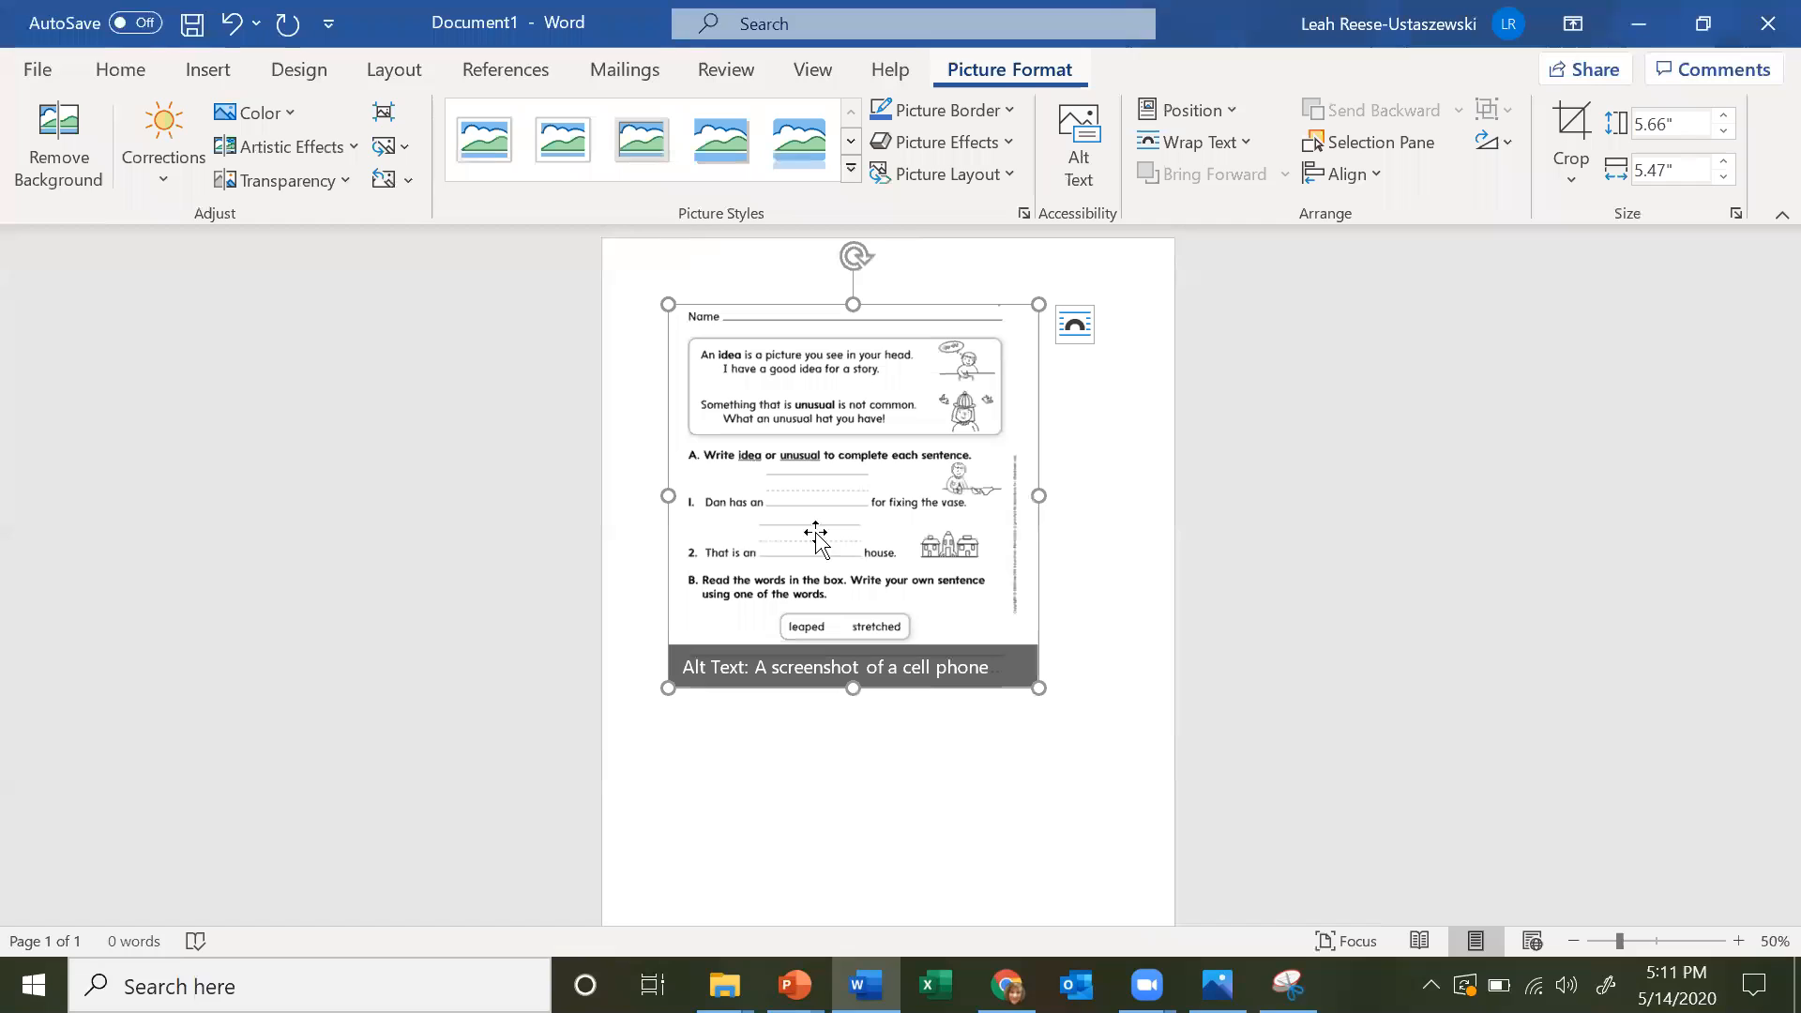
mouse_move(832, 512)
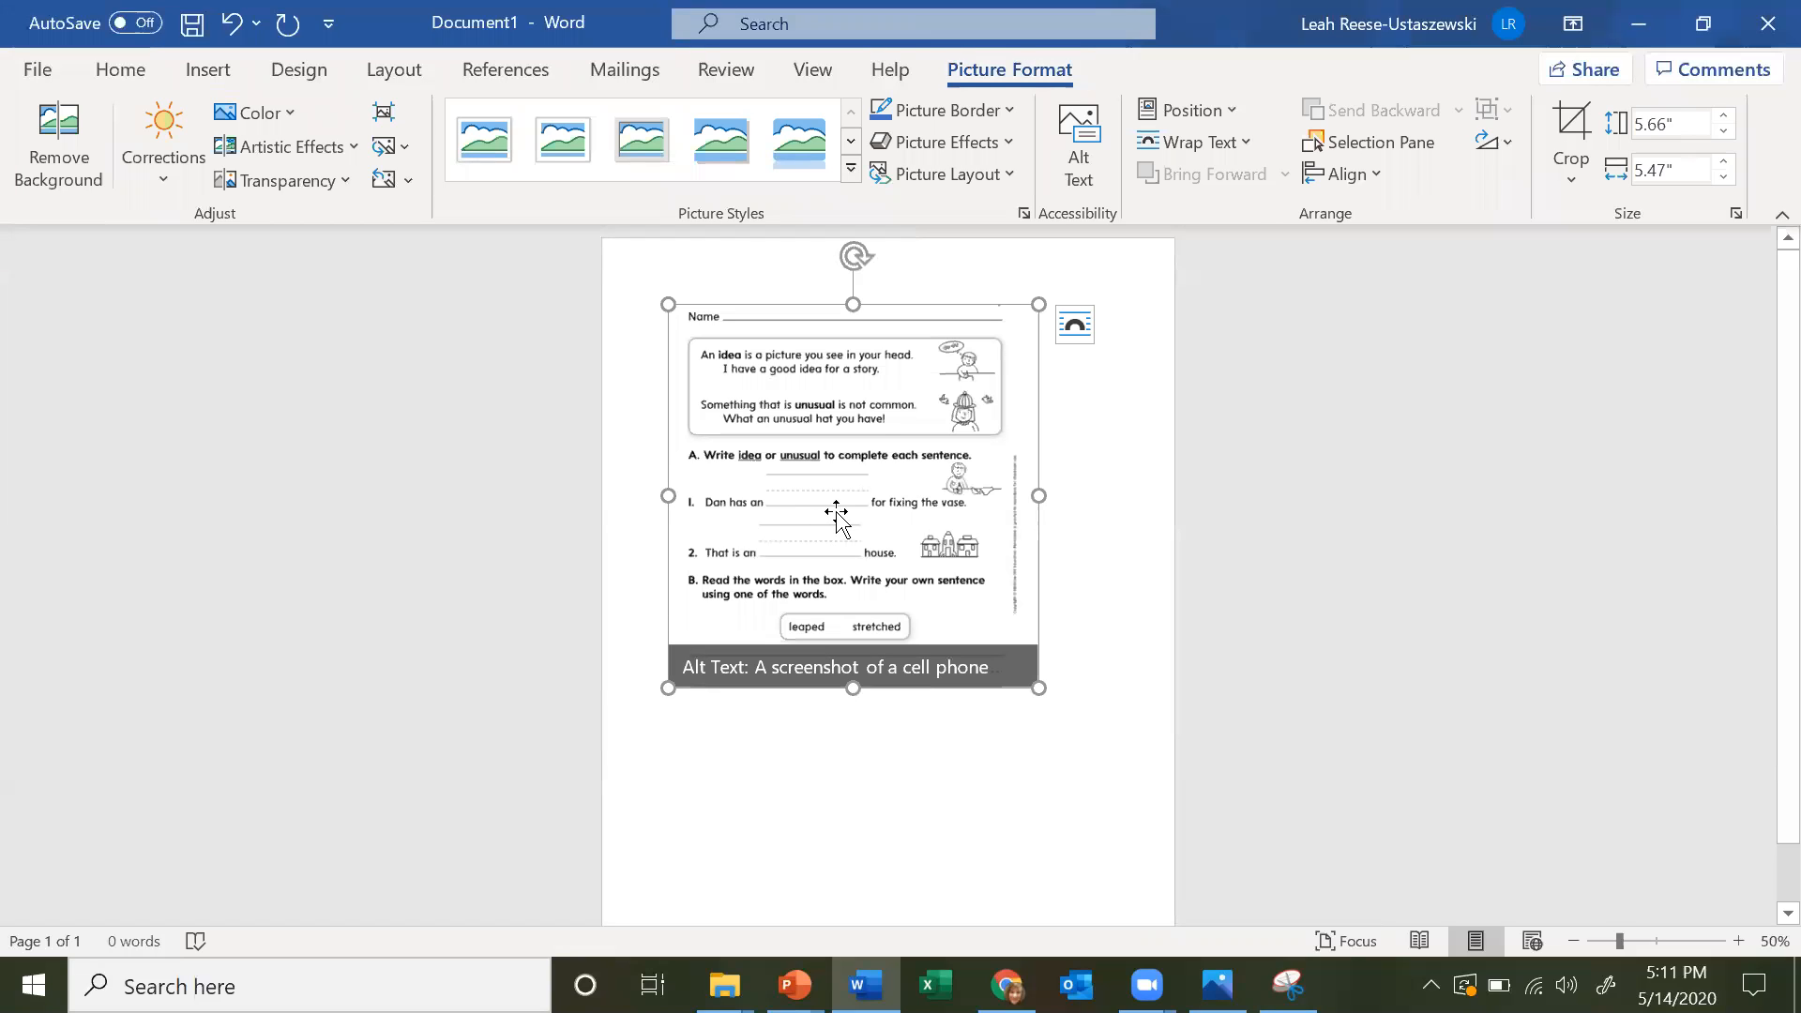
mouse_move(1284, 259)
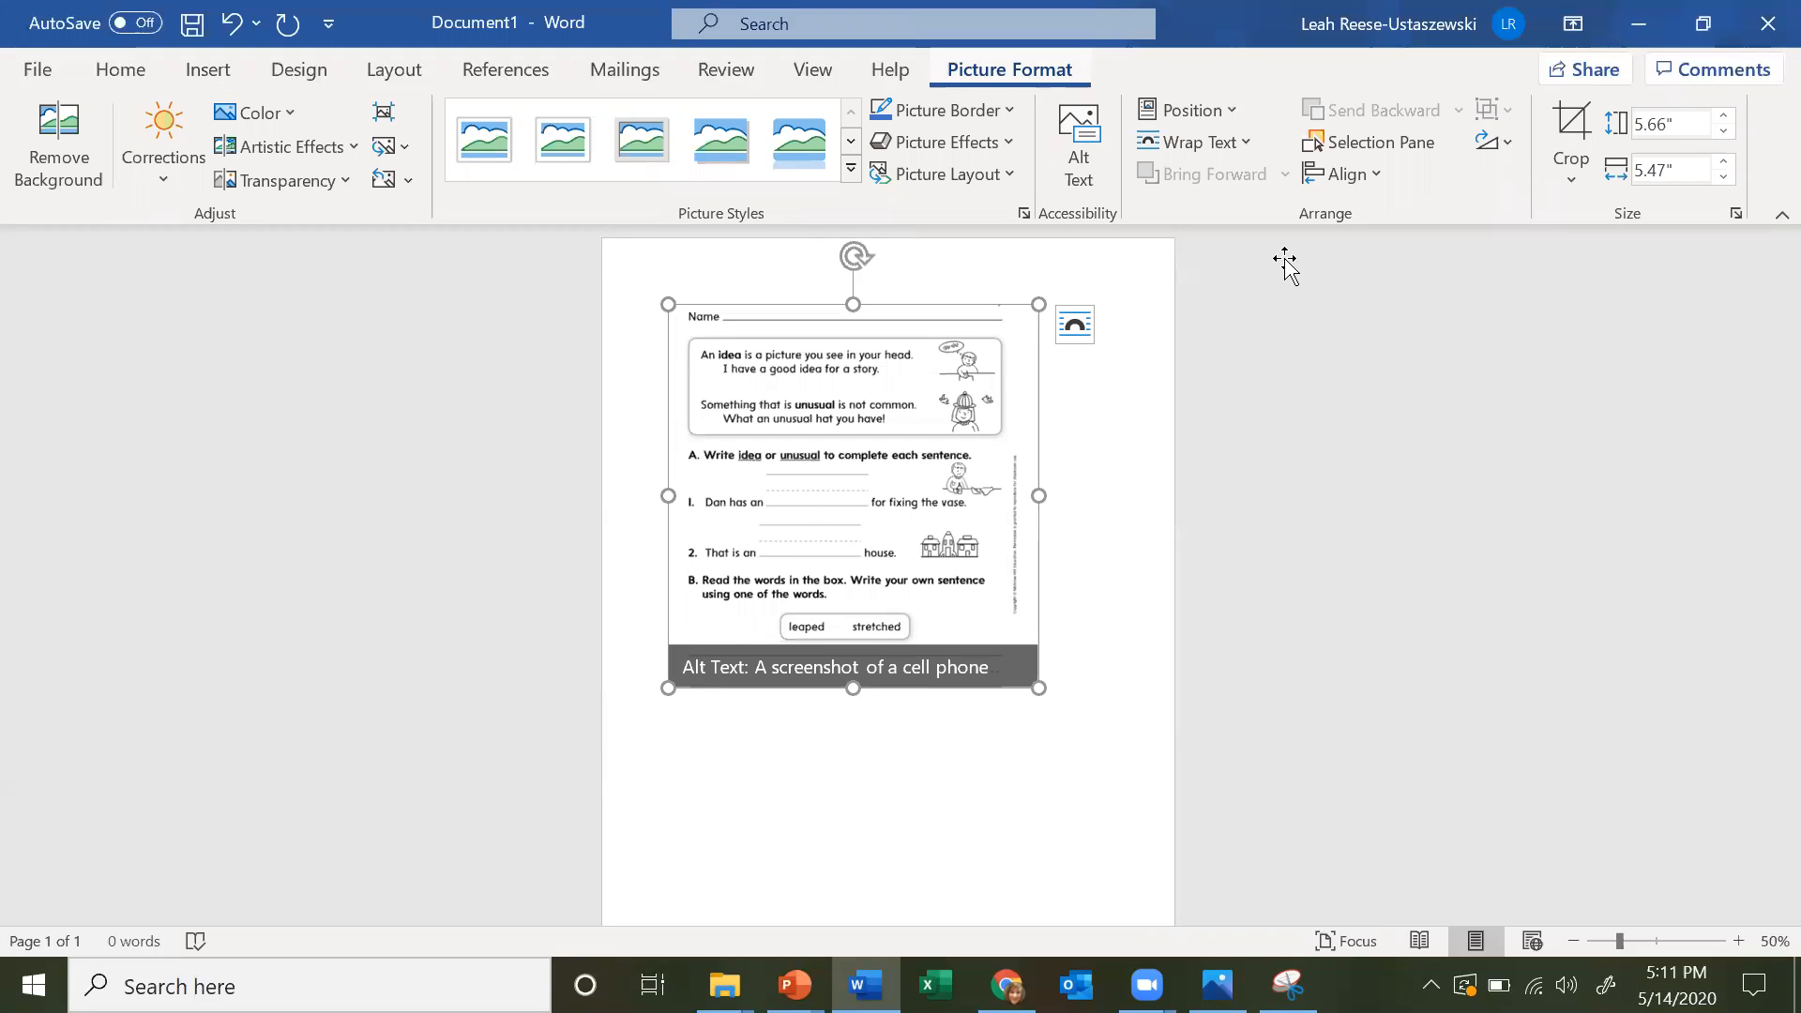
left_click(1196, 142)
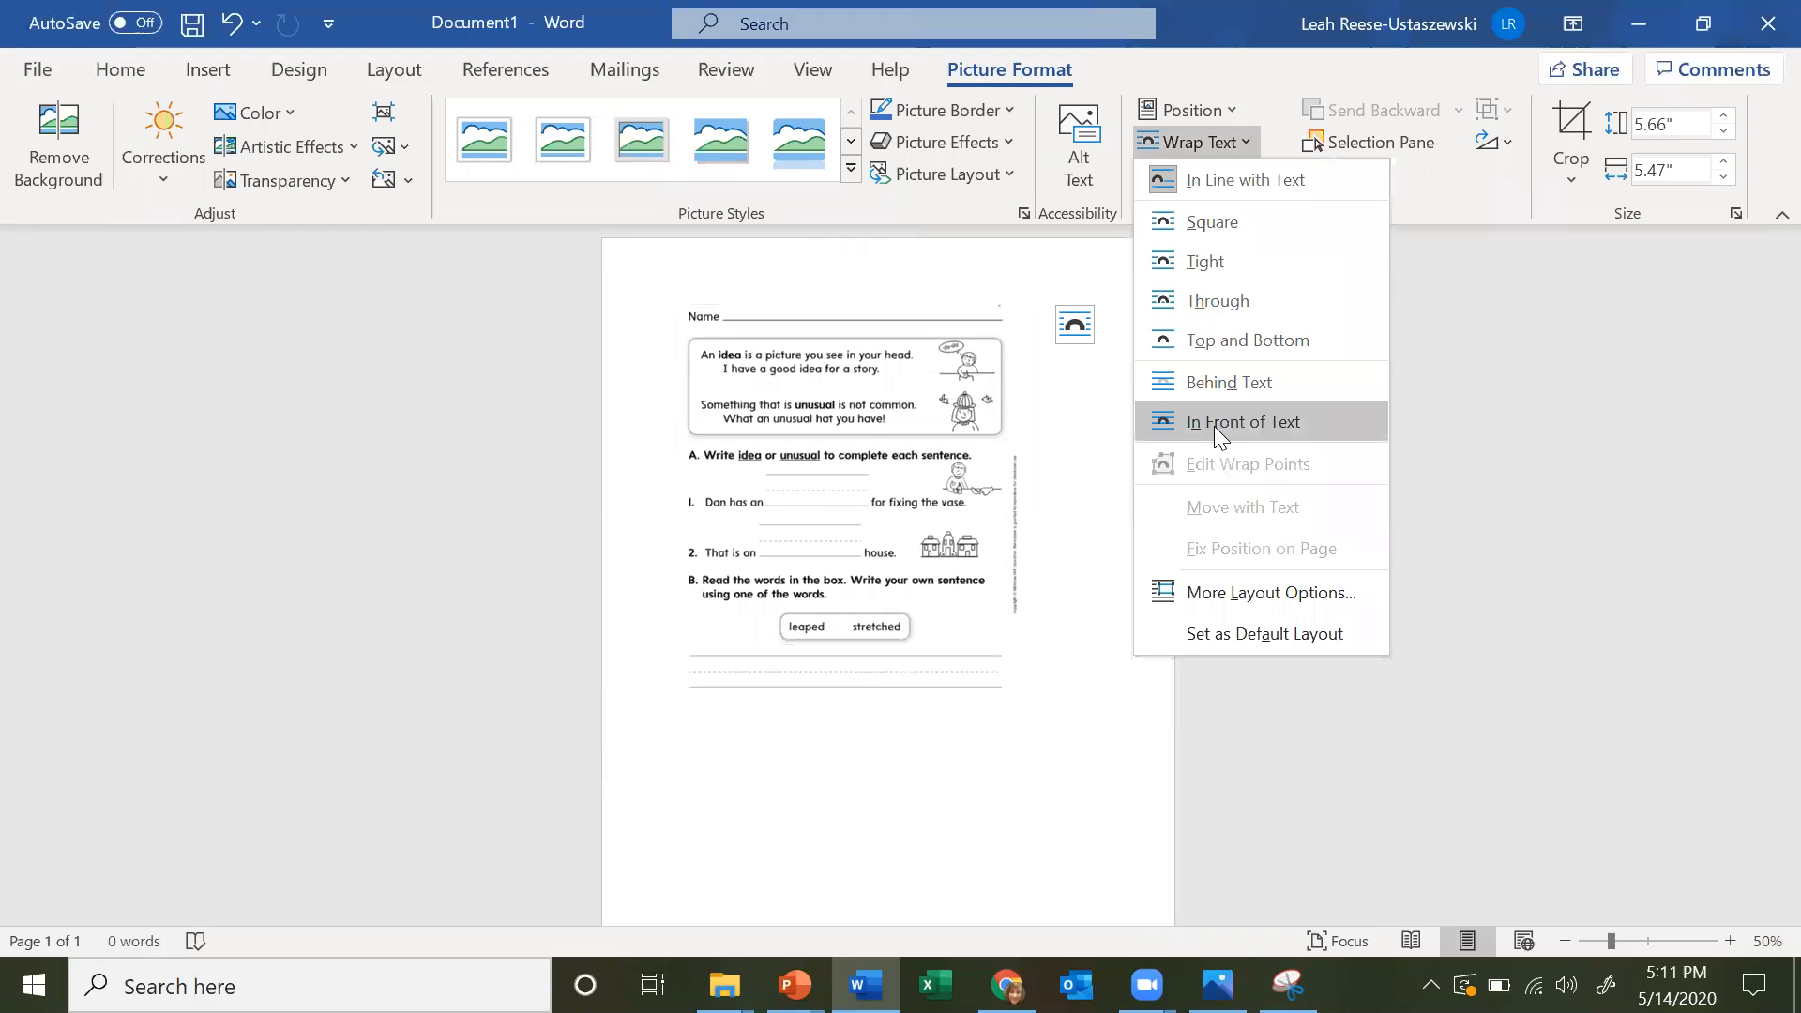
left_click(1243, 421)
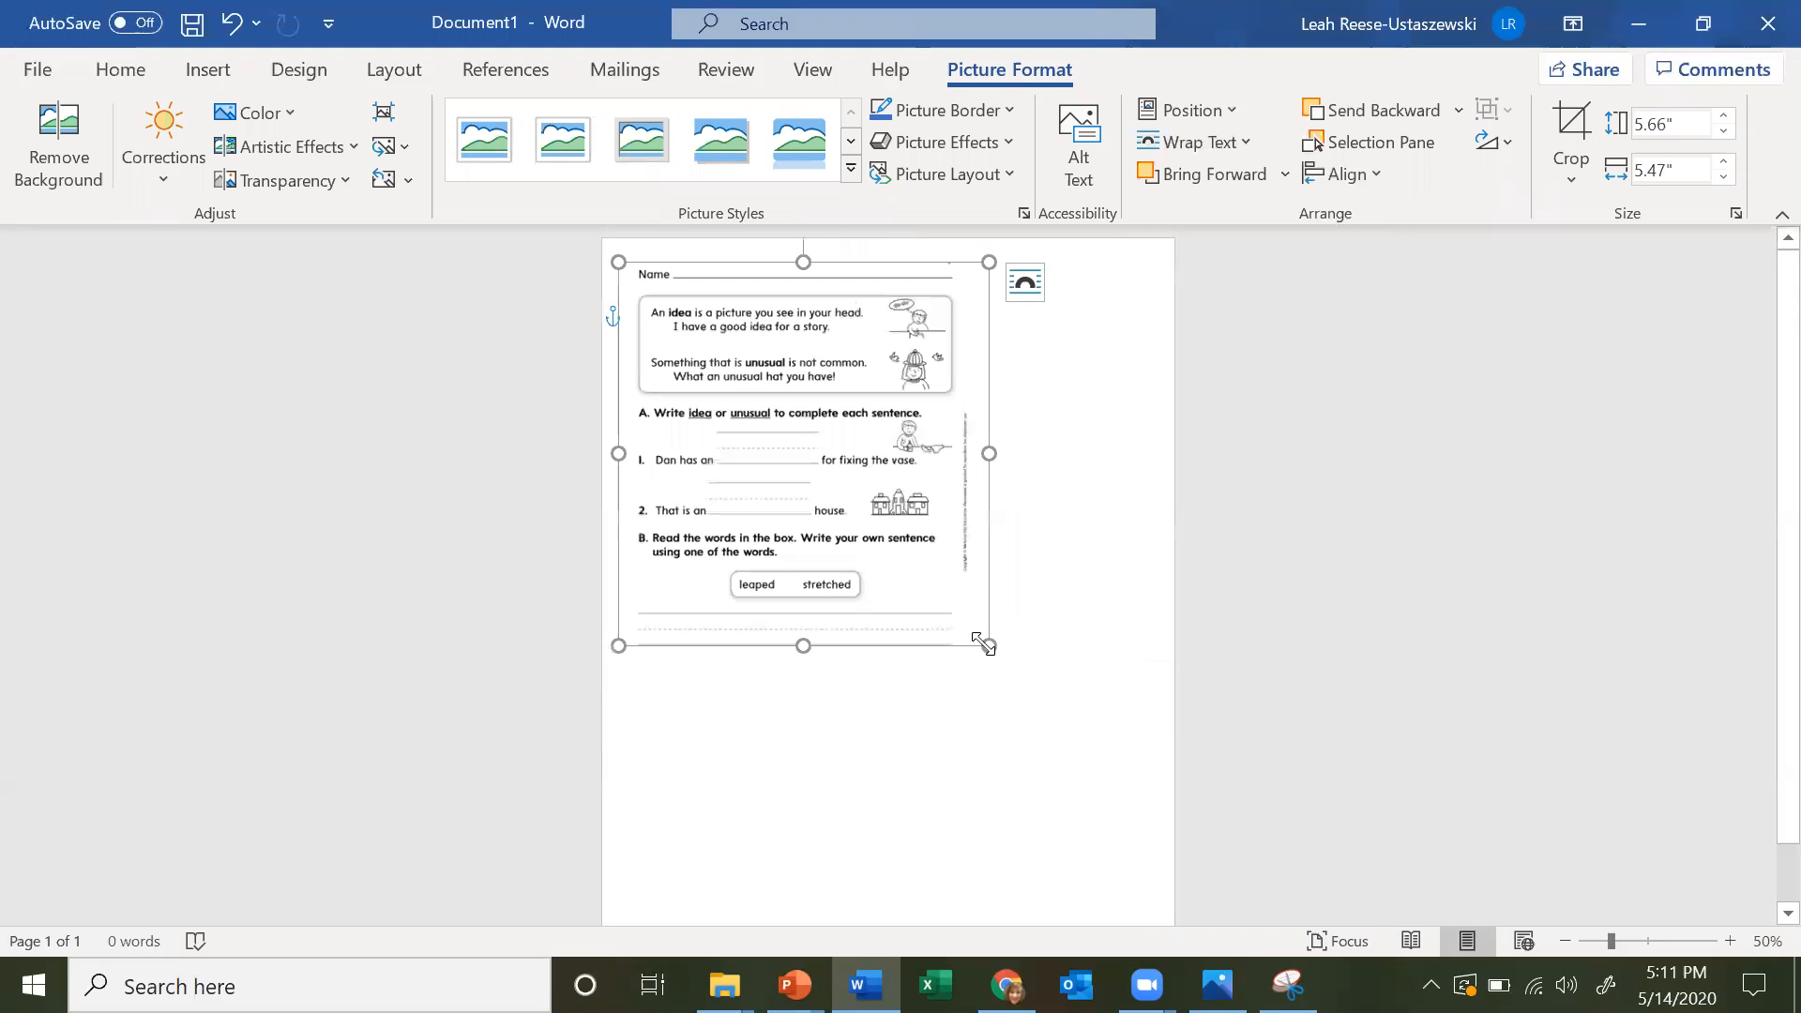
left_click_drag(986, 645, 1108, 771)
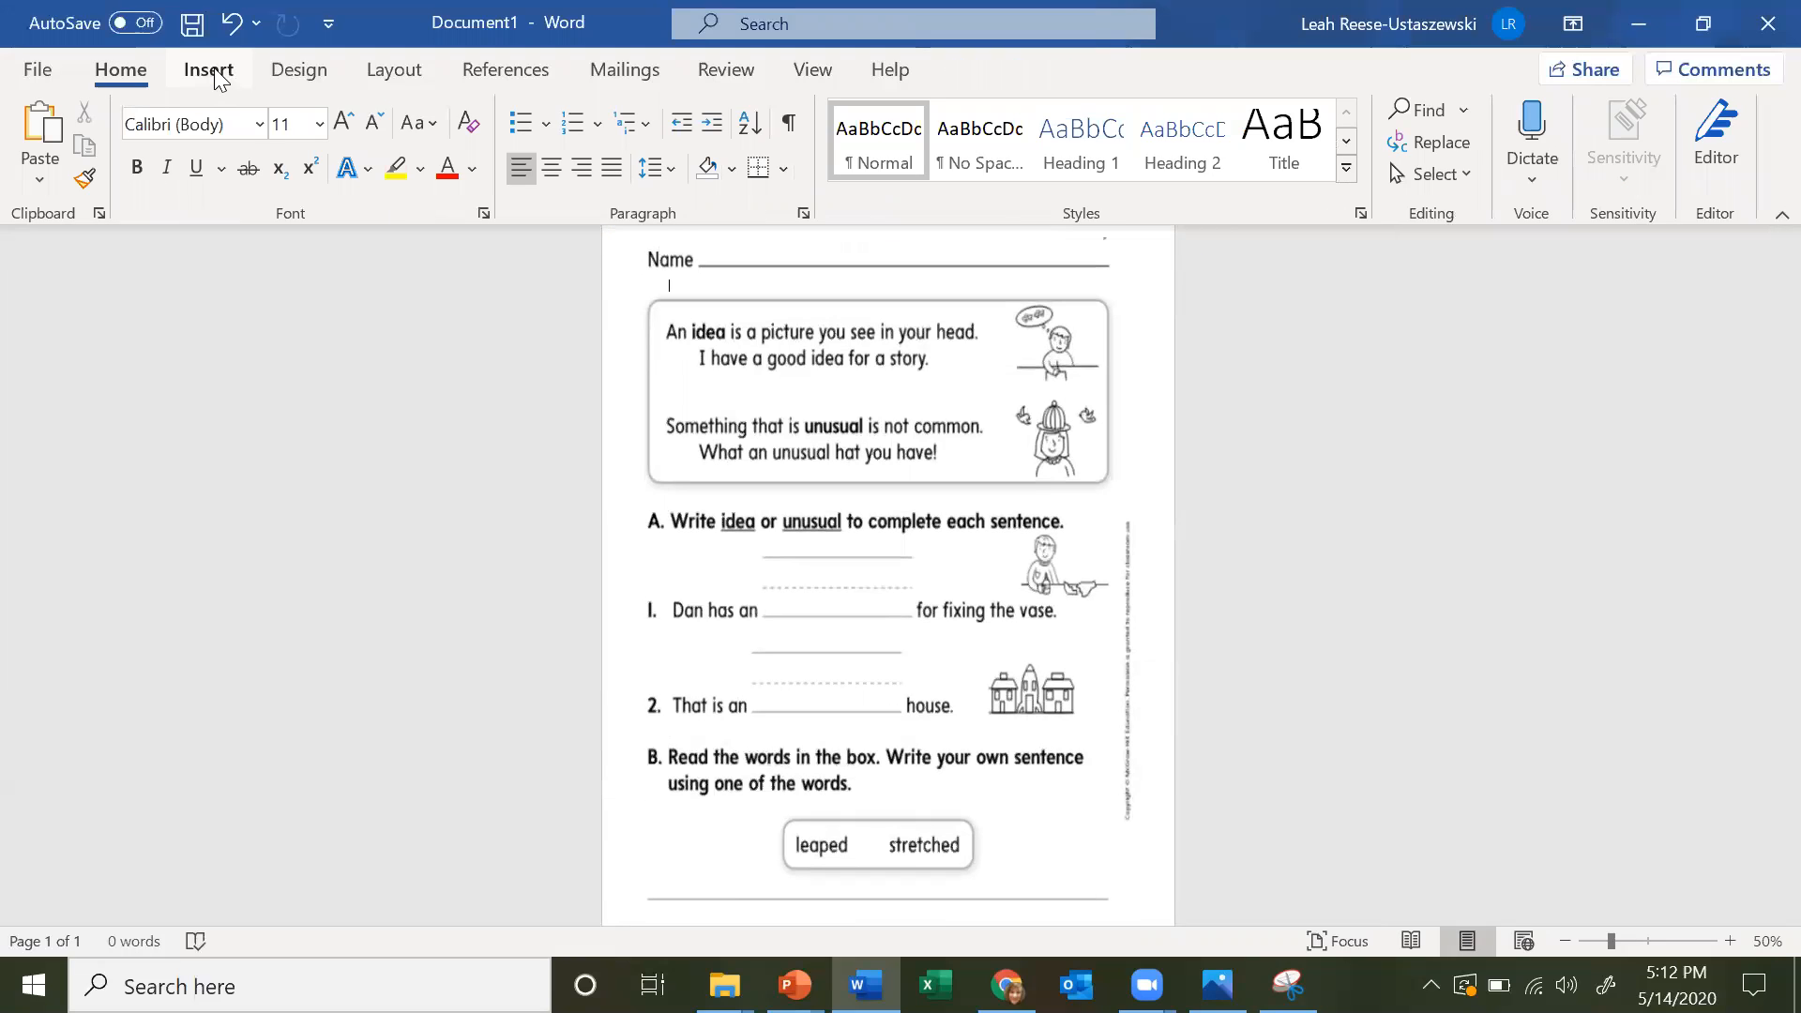
- Insert WordArt in the Fill: Black, Text color 1; Shadow style
left_click(209, 70)
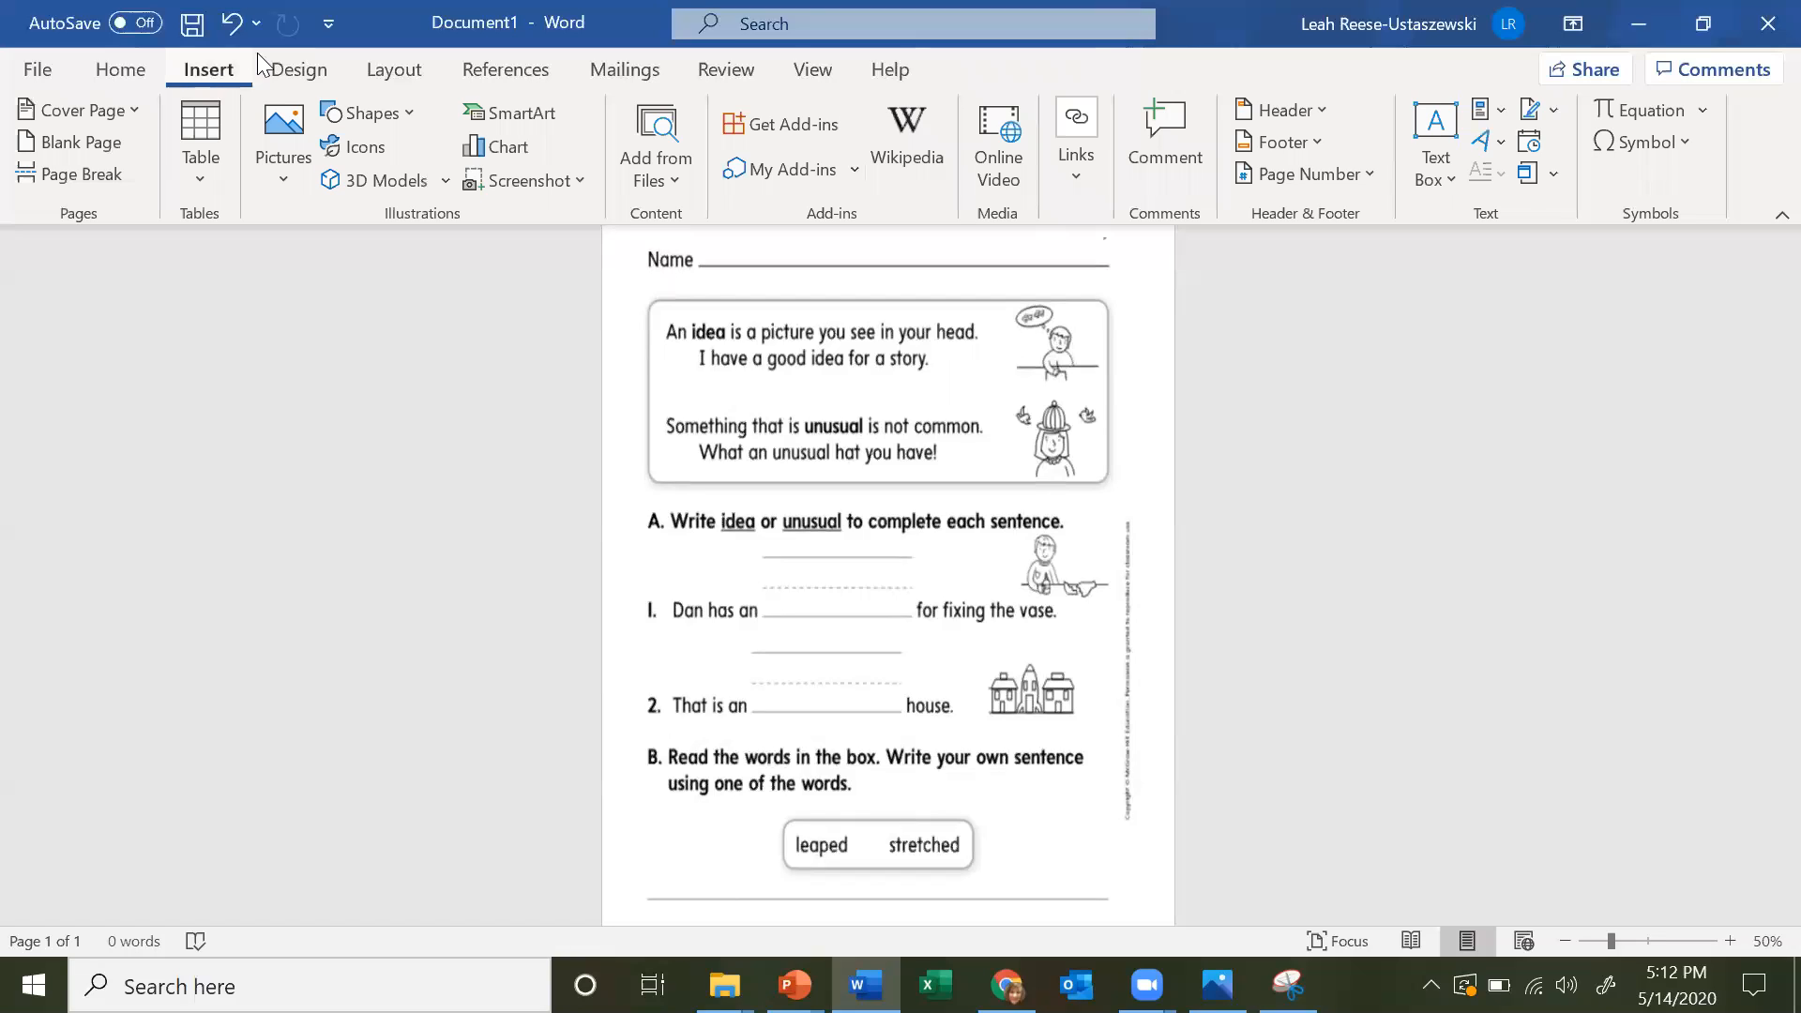
mouse_move(1305, 173)
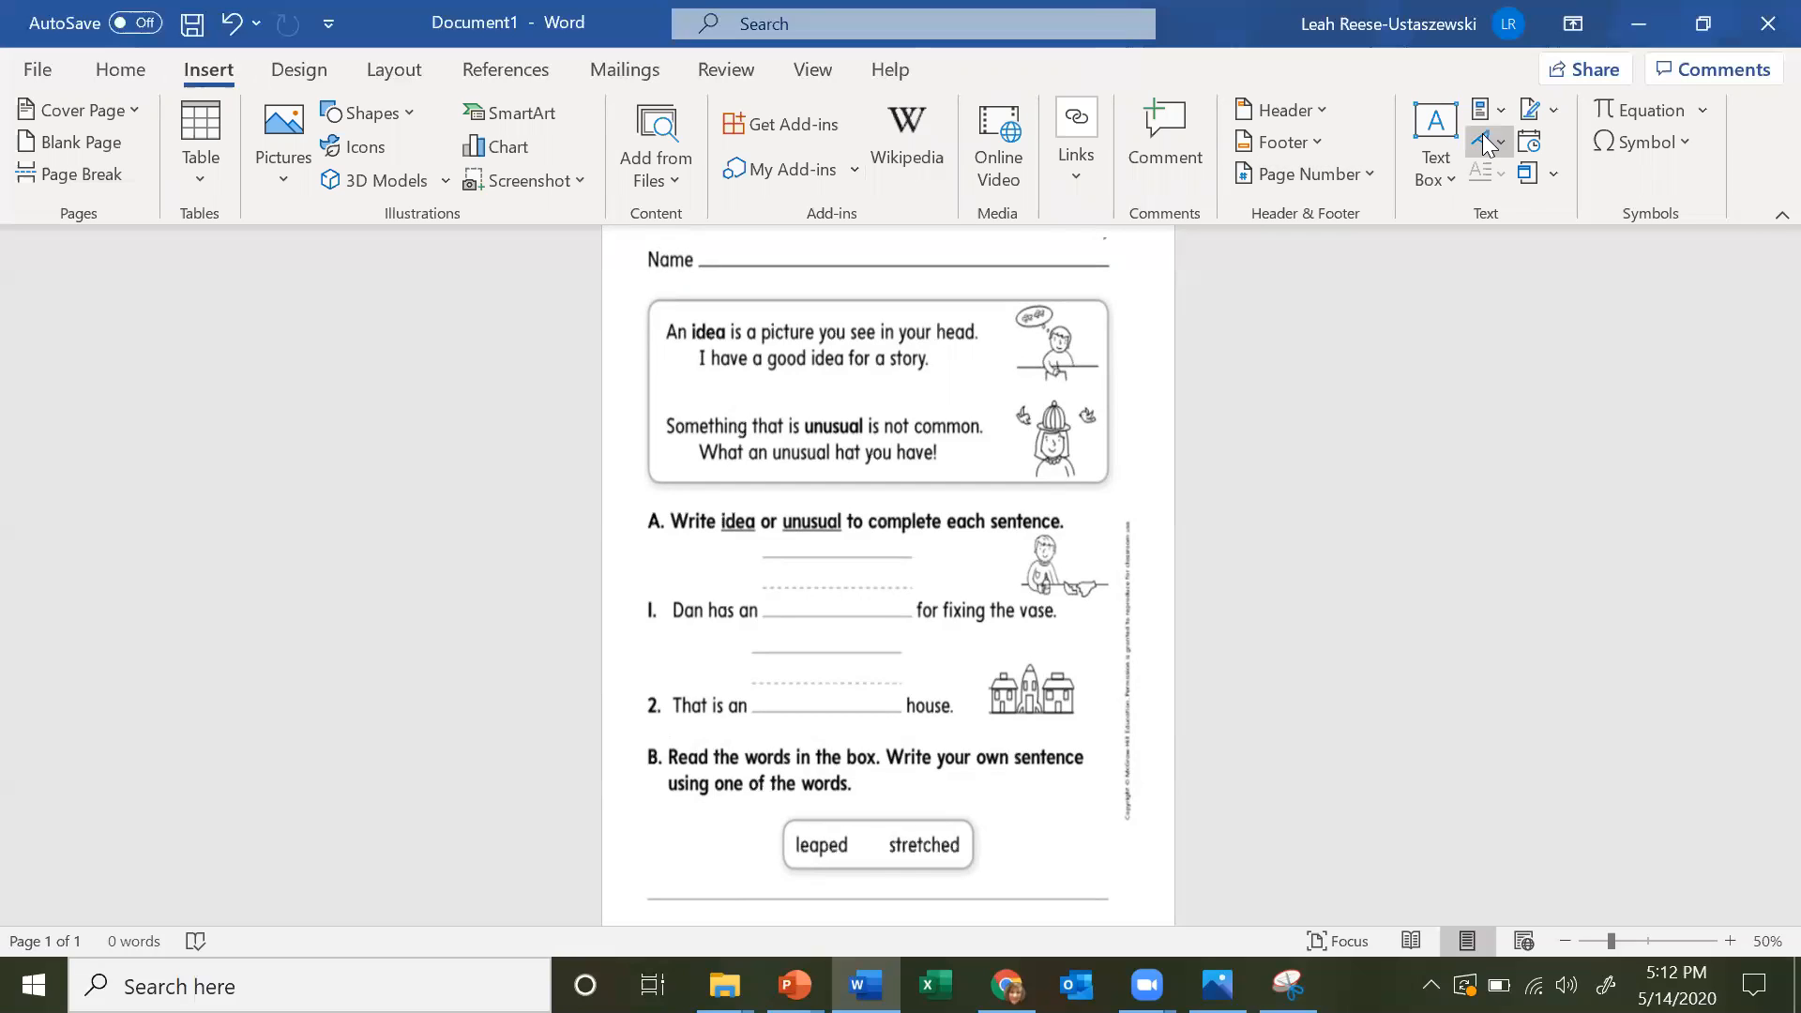
mouse_move(1480, 141)
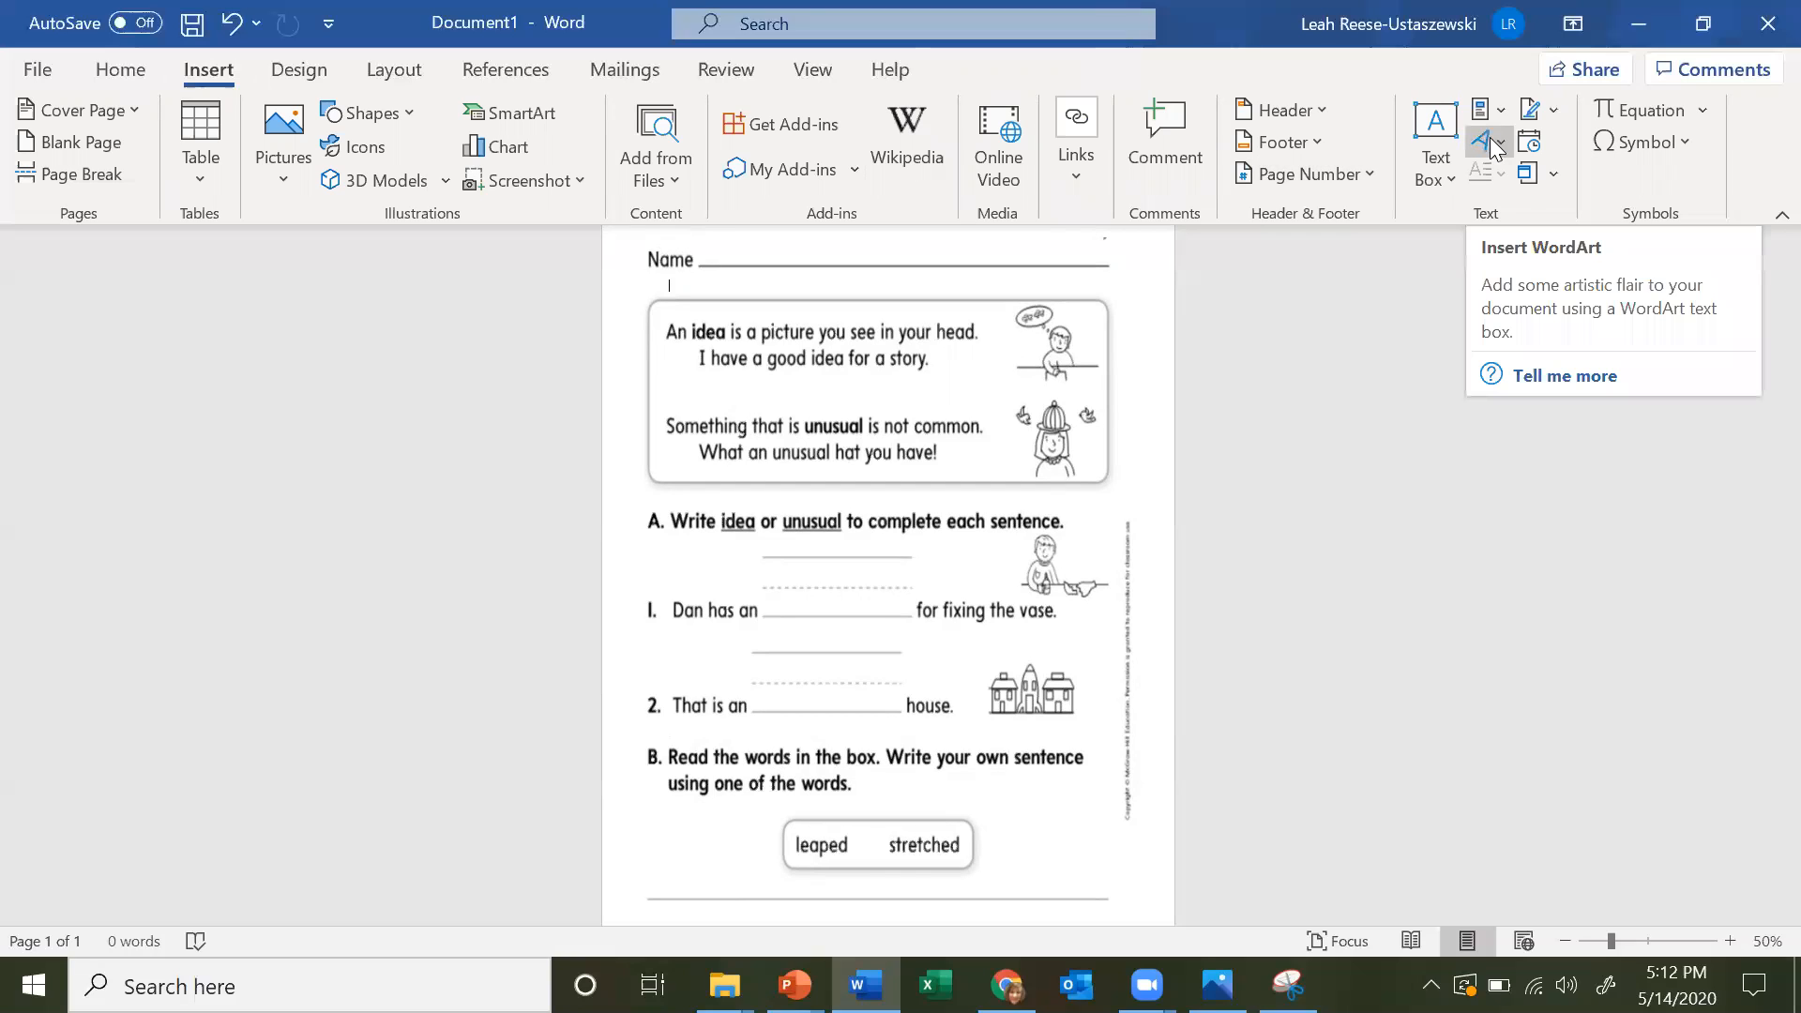
left_click(1482, 142)
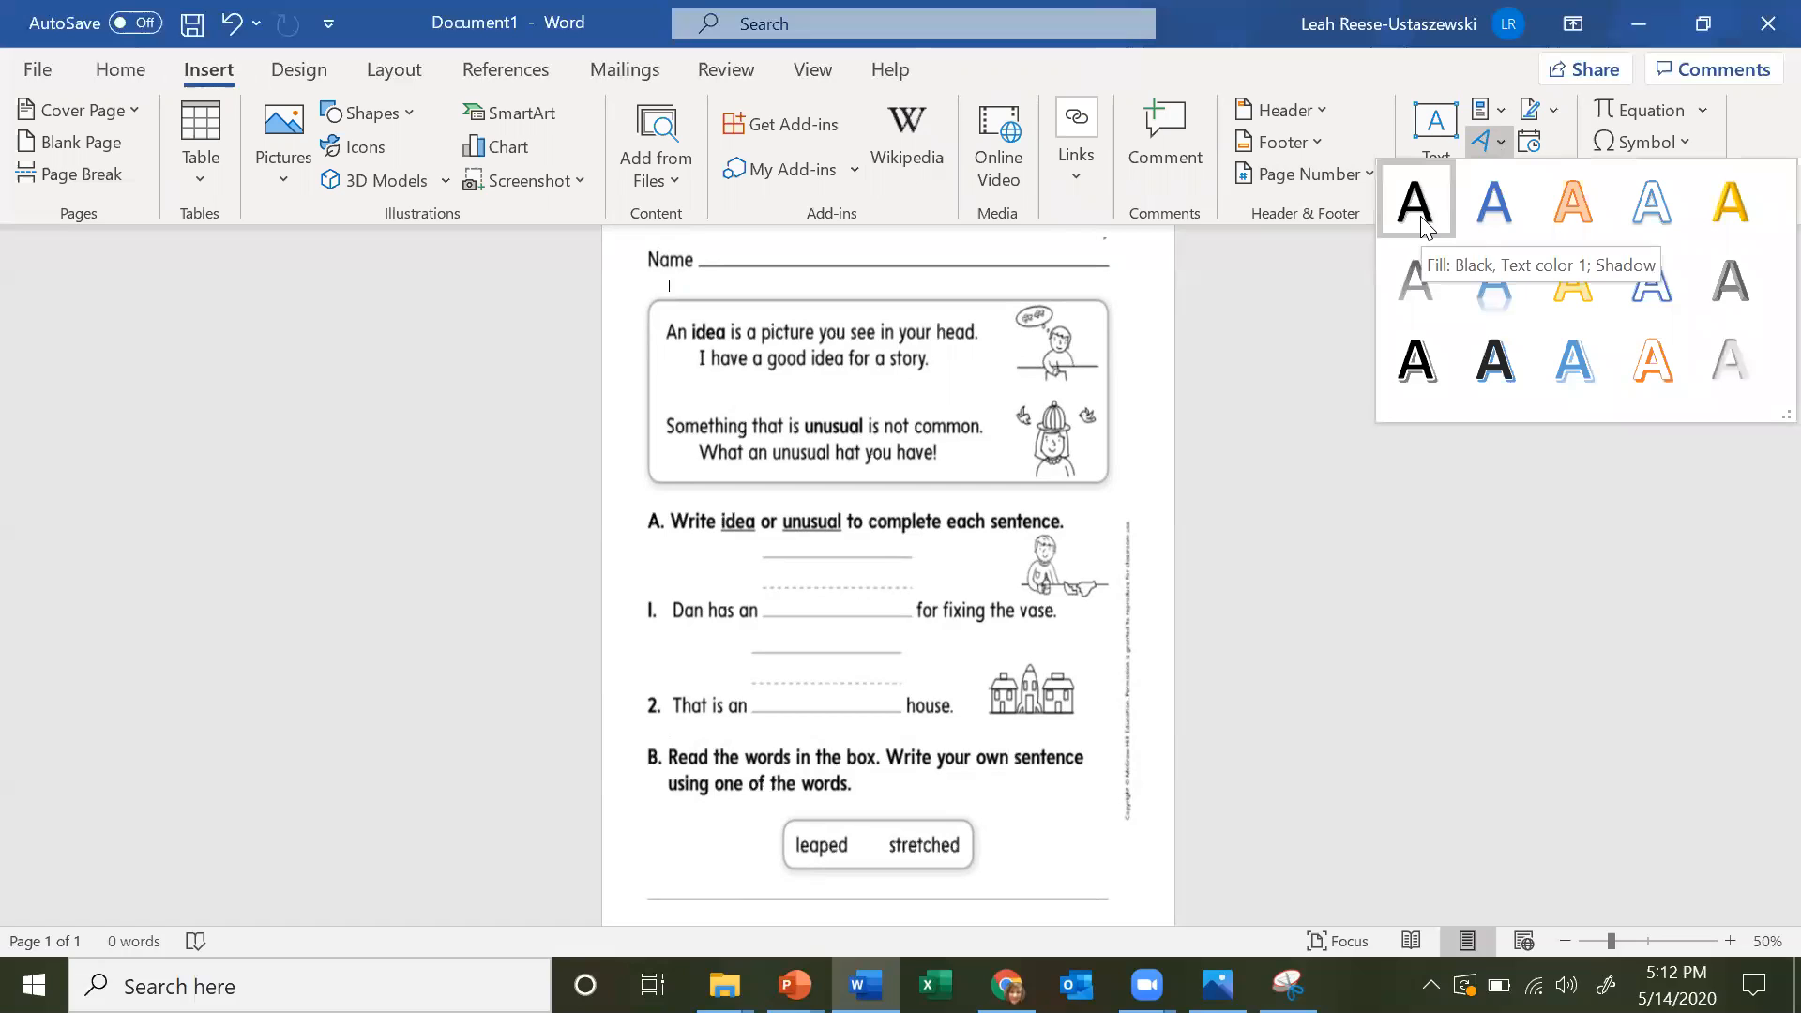
left_click(1415, 200)
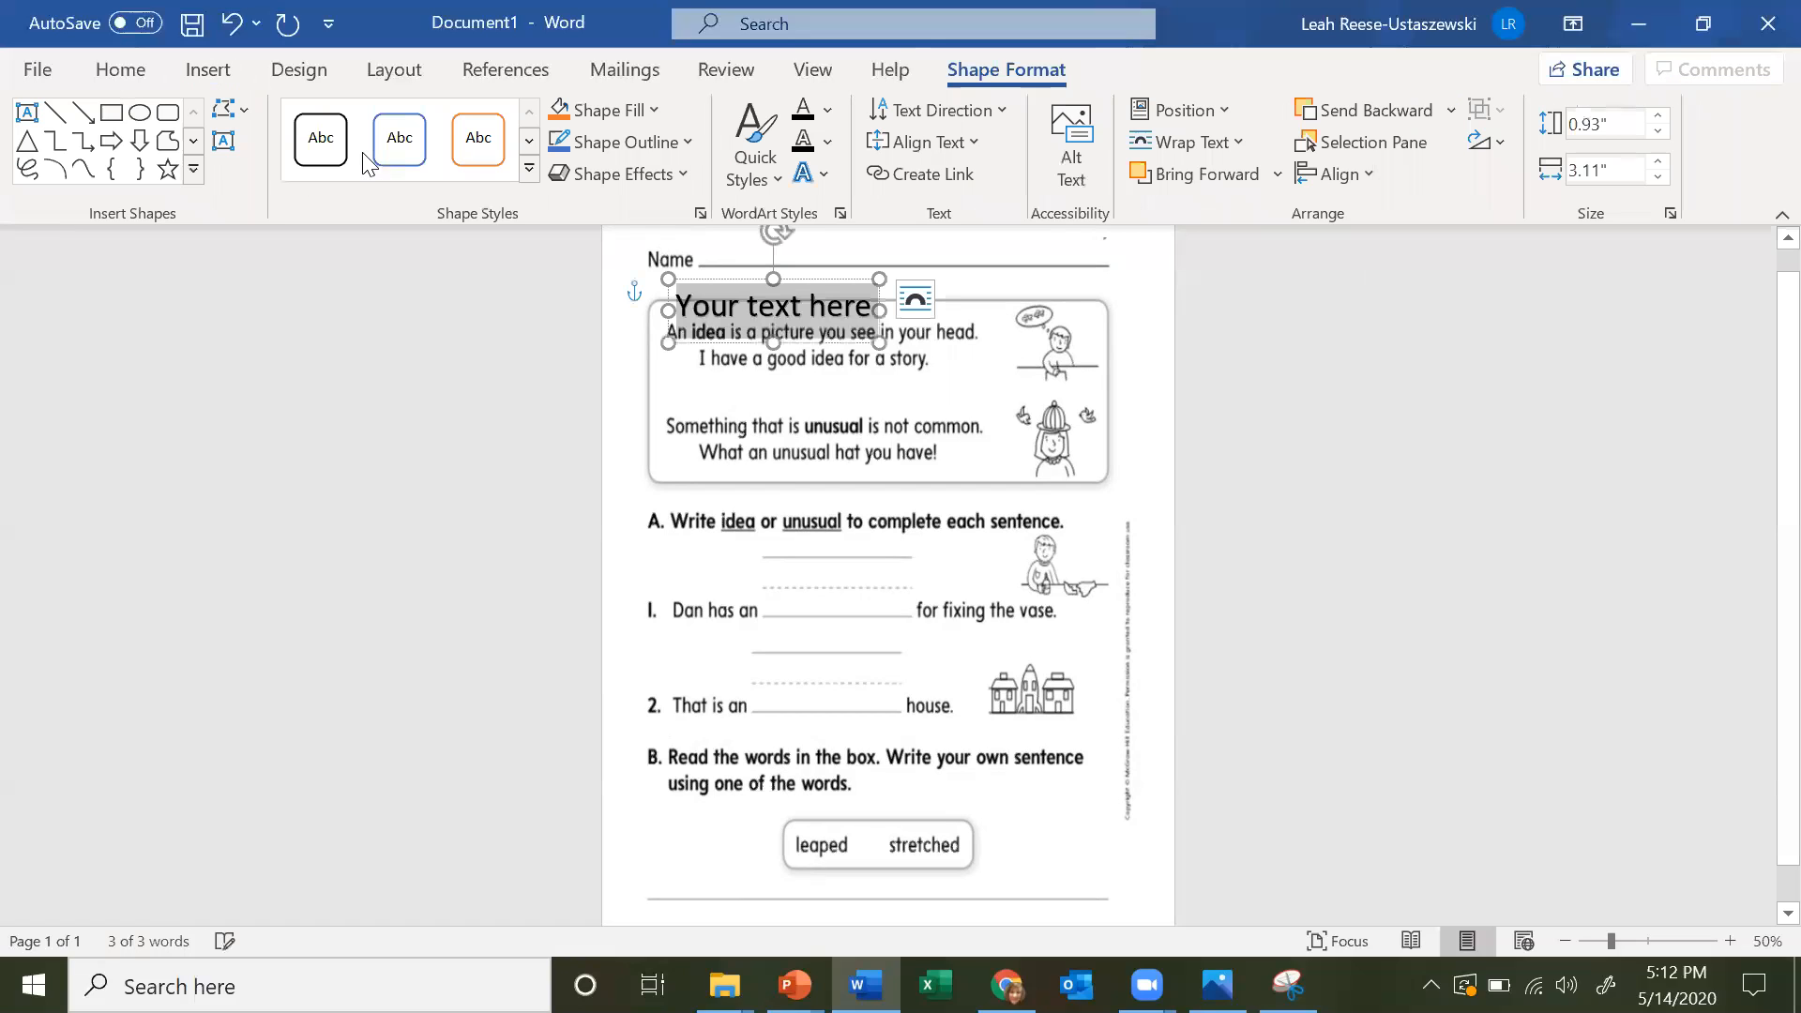
- Switch the WordArt font to Comic Sans MS and select its placeholder text
left_click(120, 70)
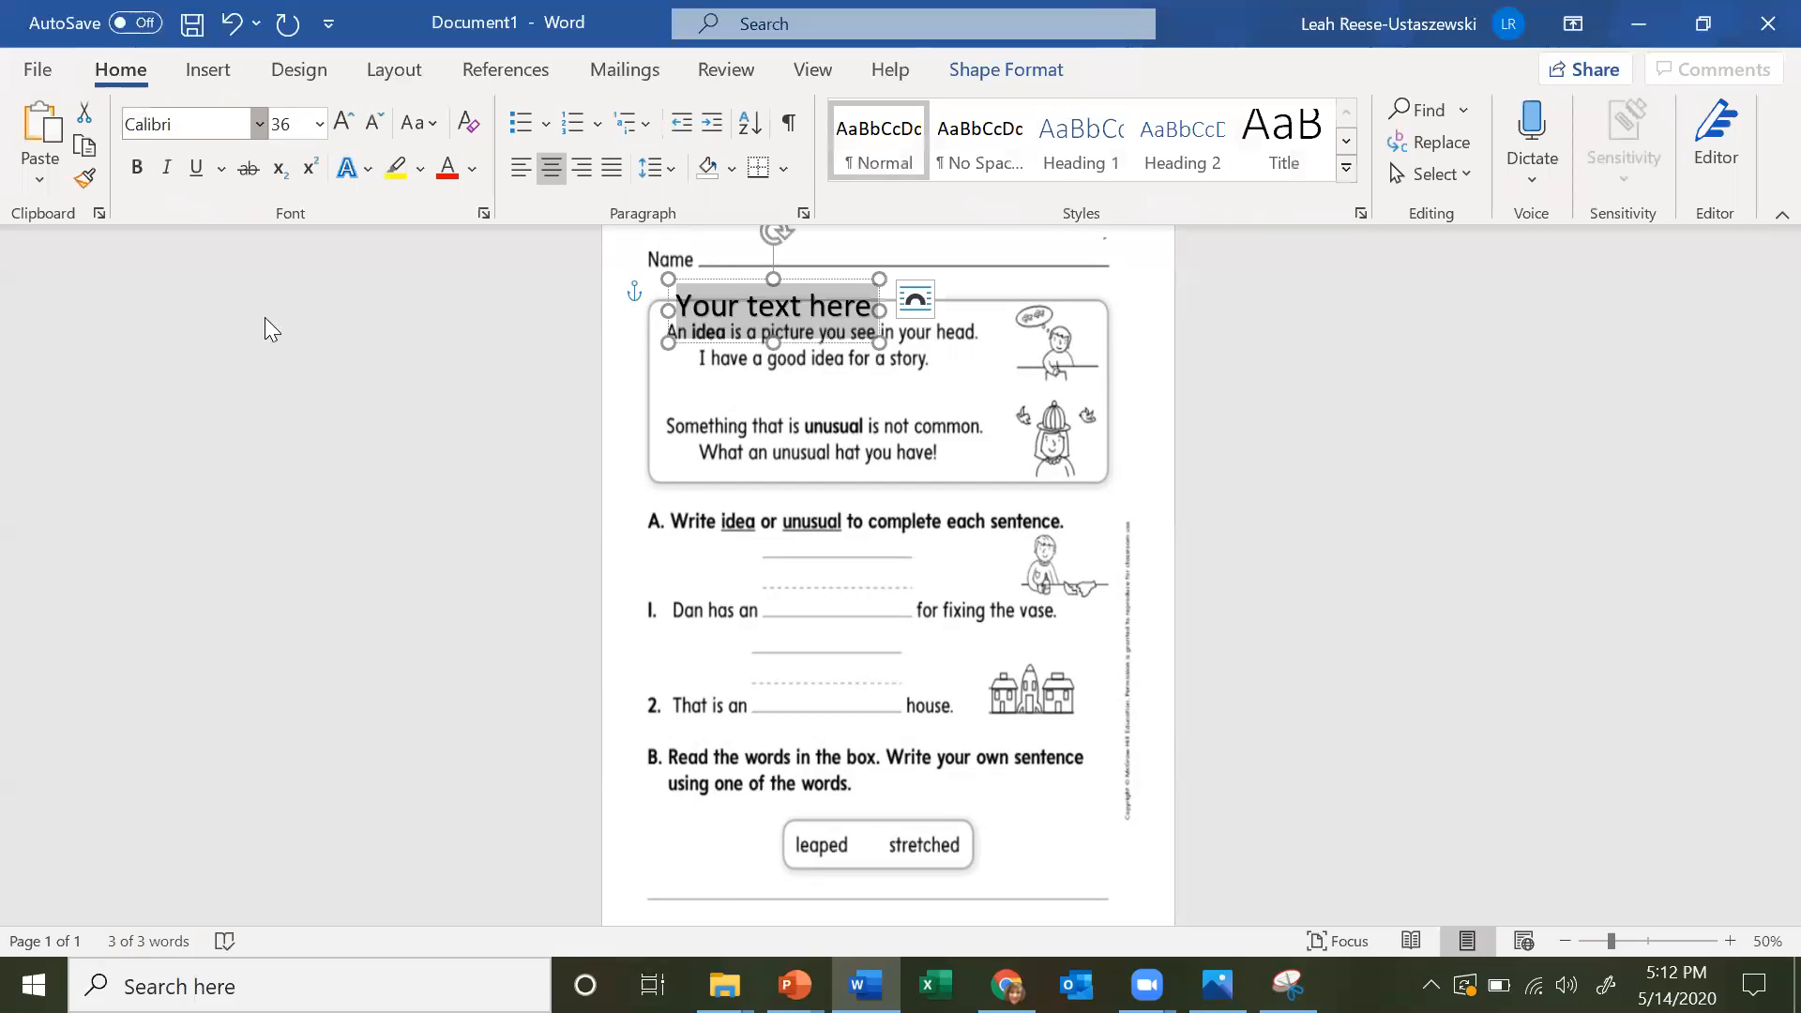
left_click(257, 124)
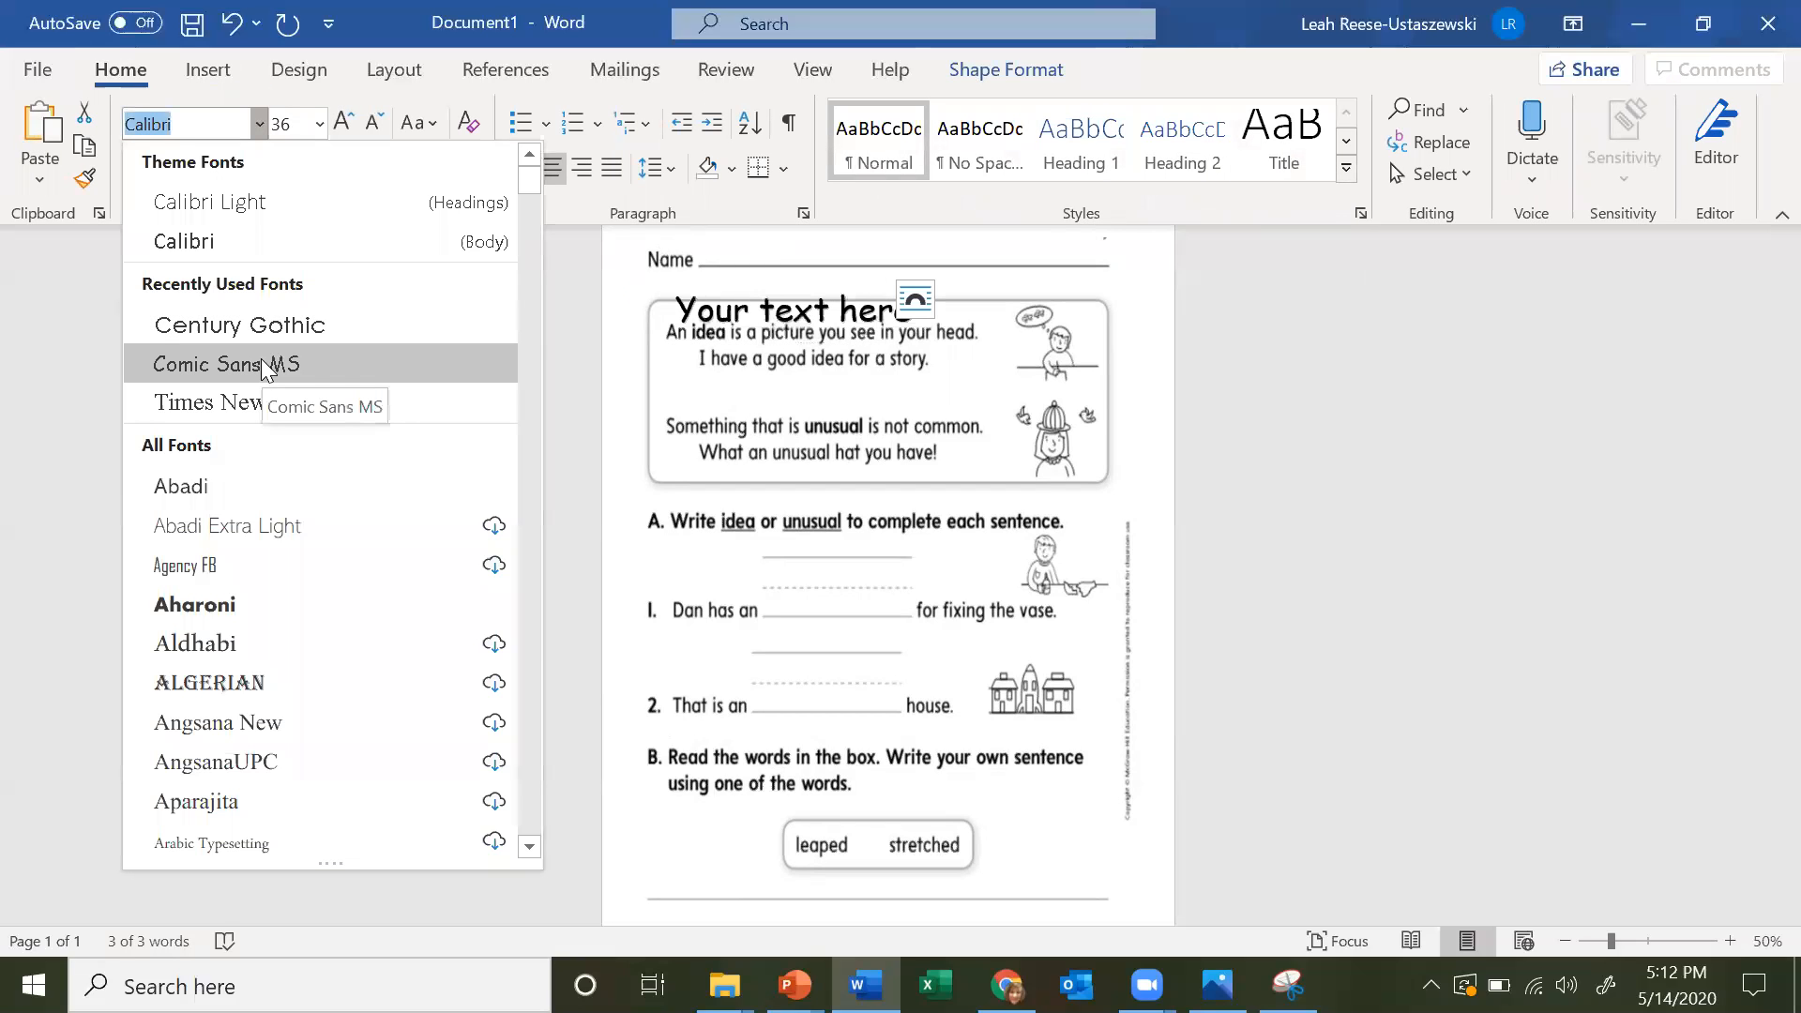
mouse_move(235, 325)
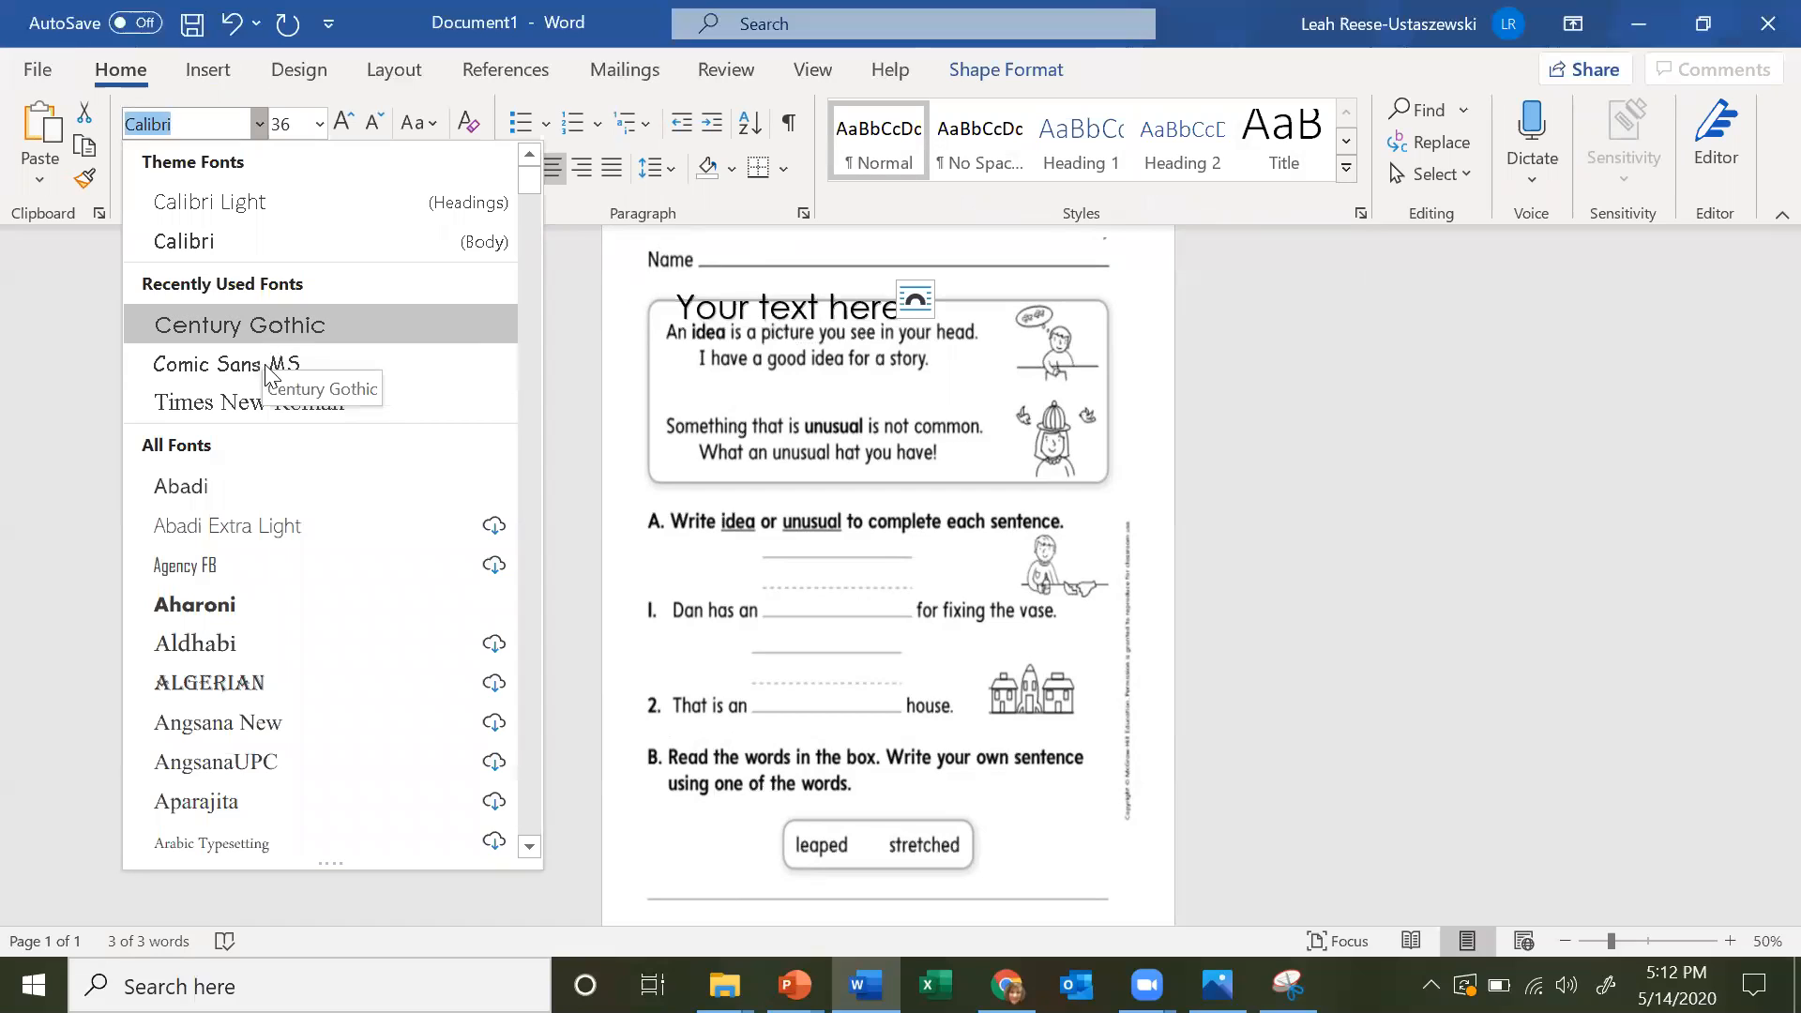
left_click(225, 364)
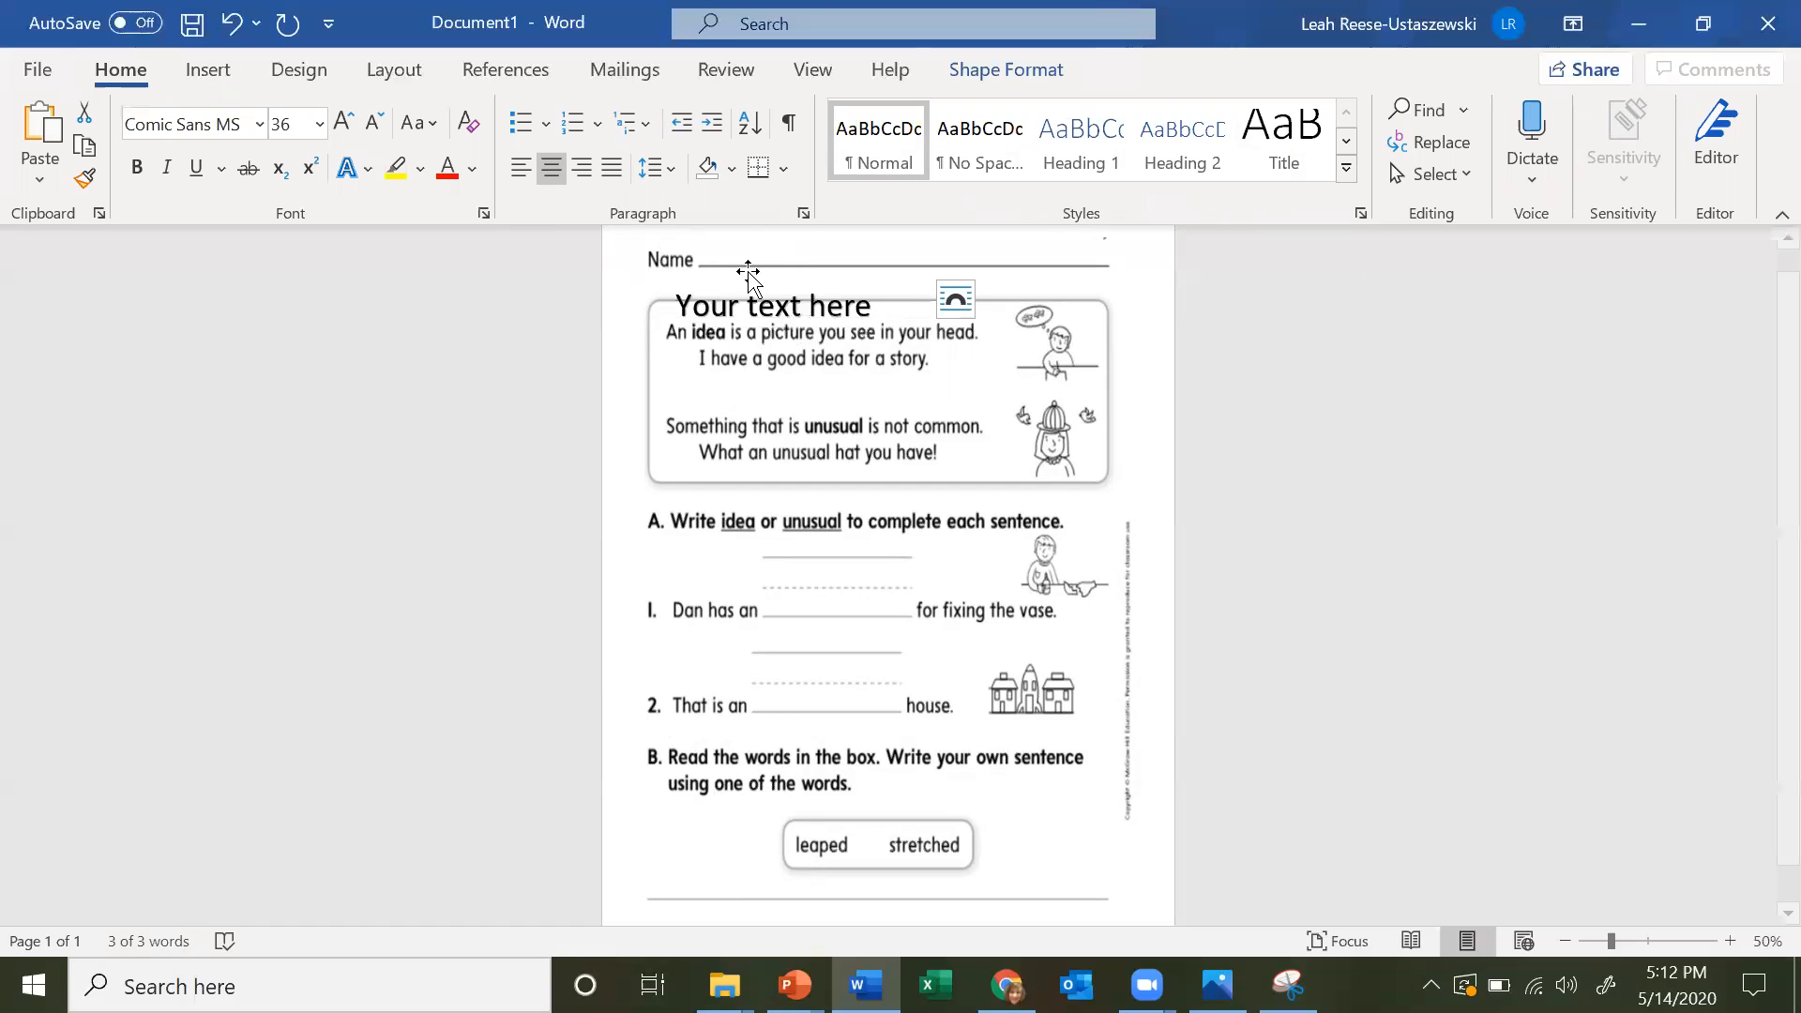
left_click(792, 311)
type("Un idea e")
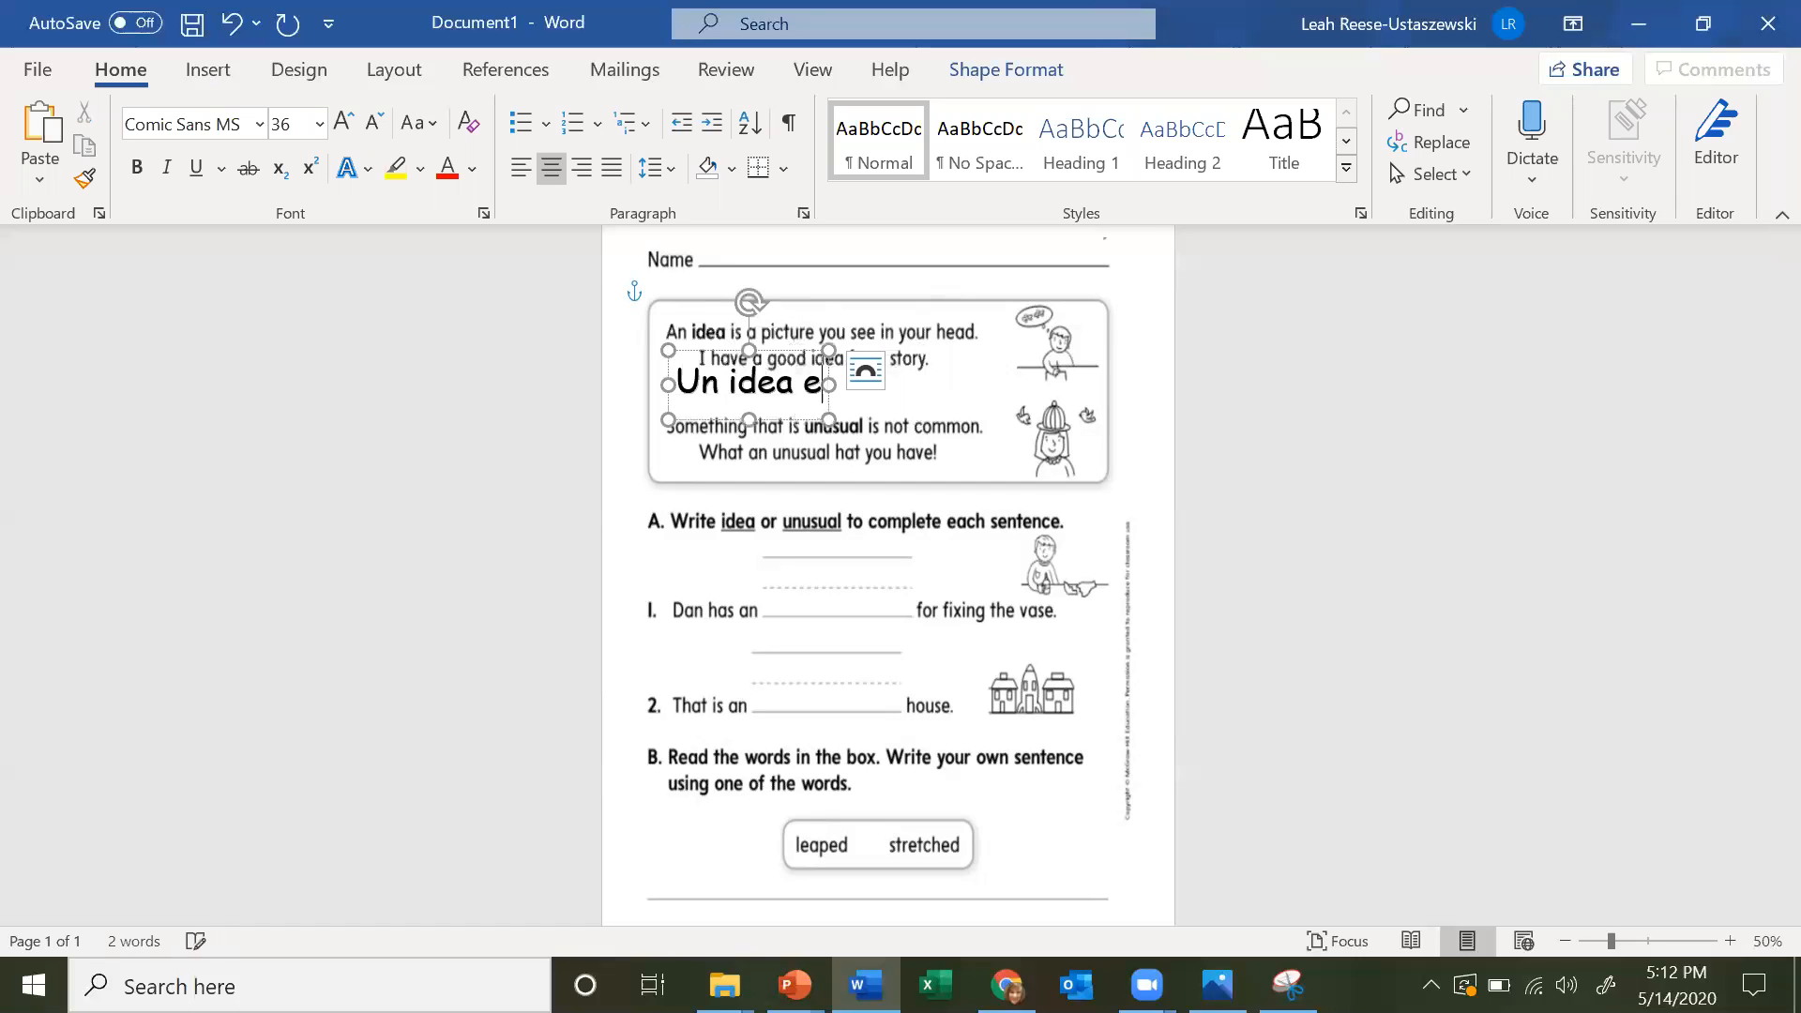
- Type 'Un idea es un foto tu ves en tu cabeza' and 'Tengo un idea por una cuneta.'
type("s")
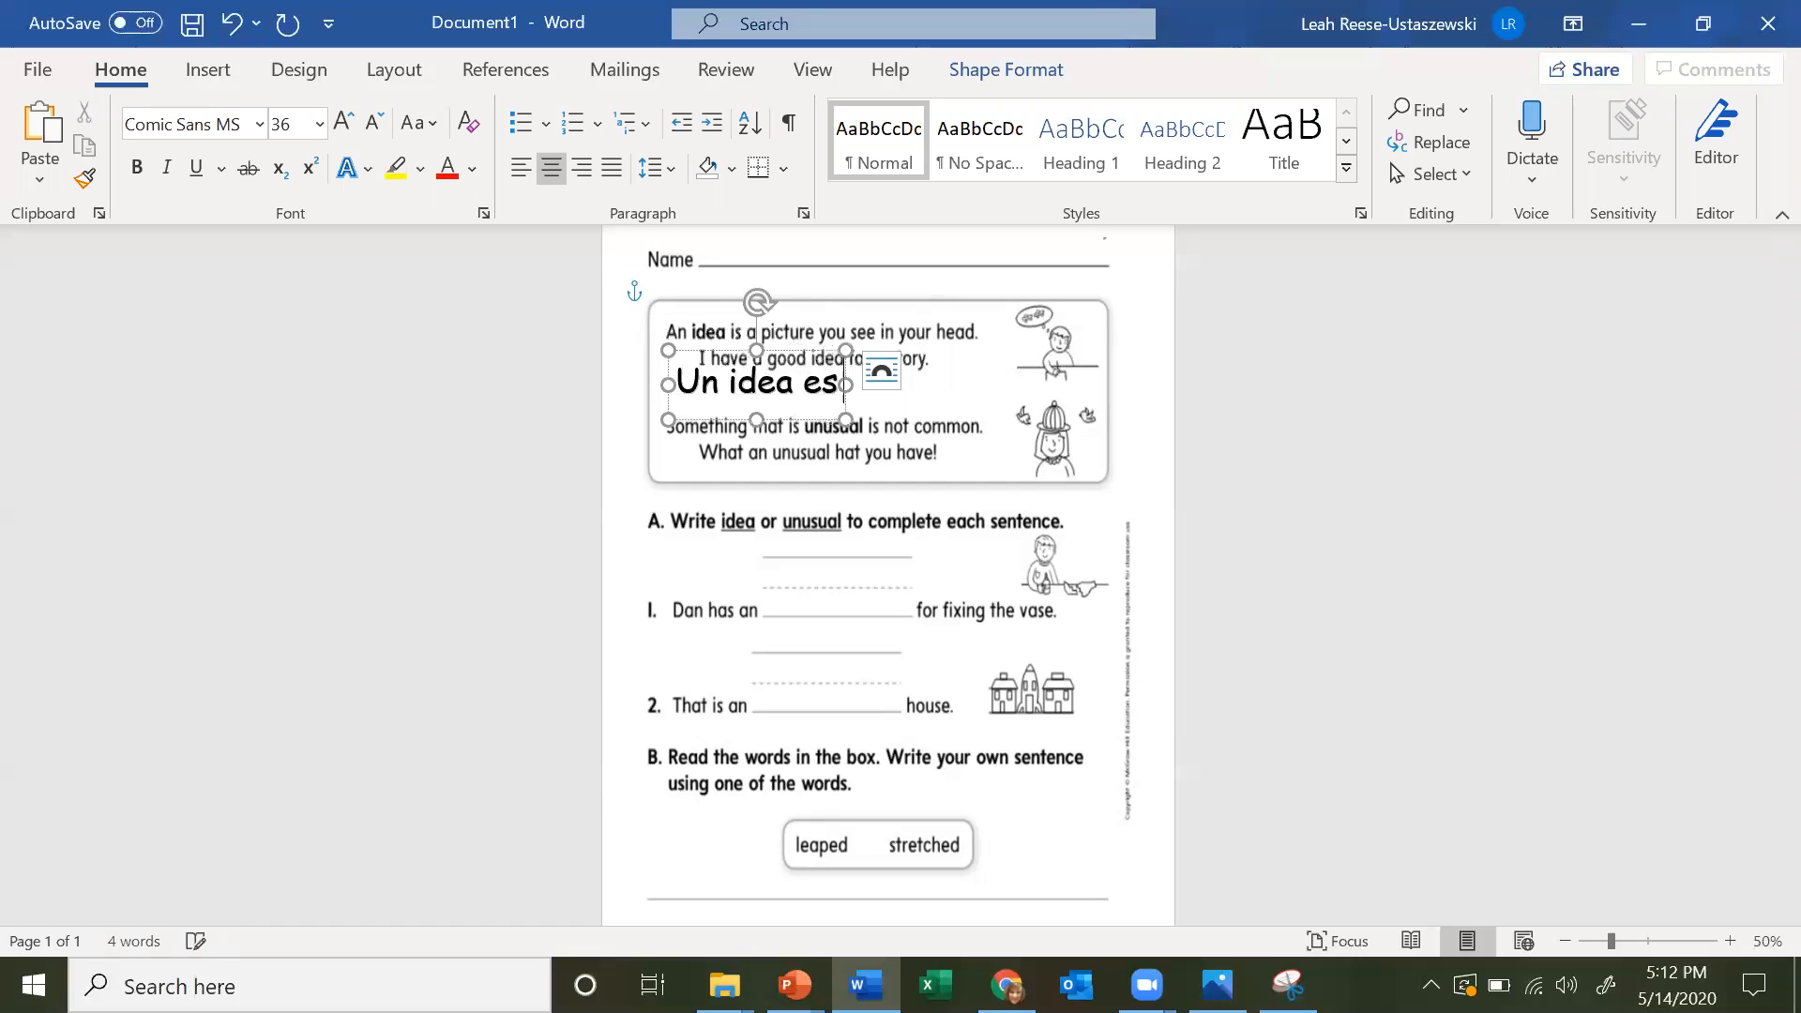
type("un foto tu")
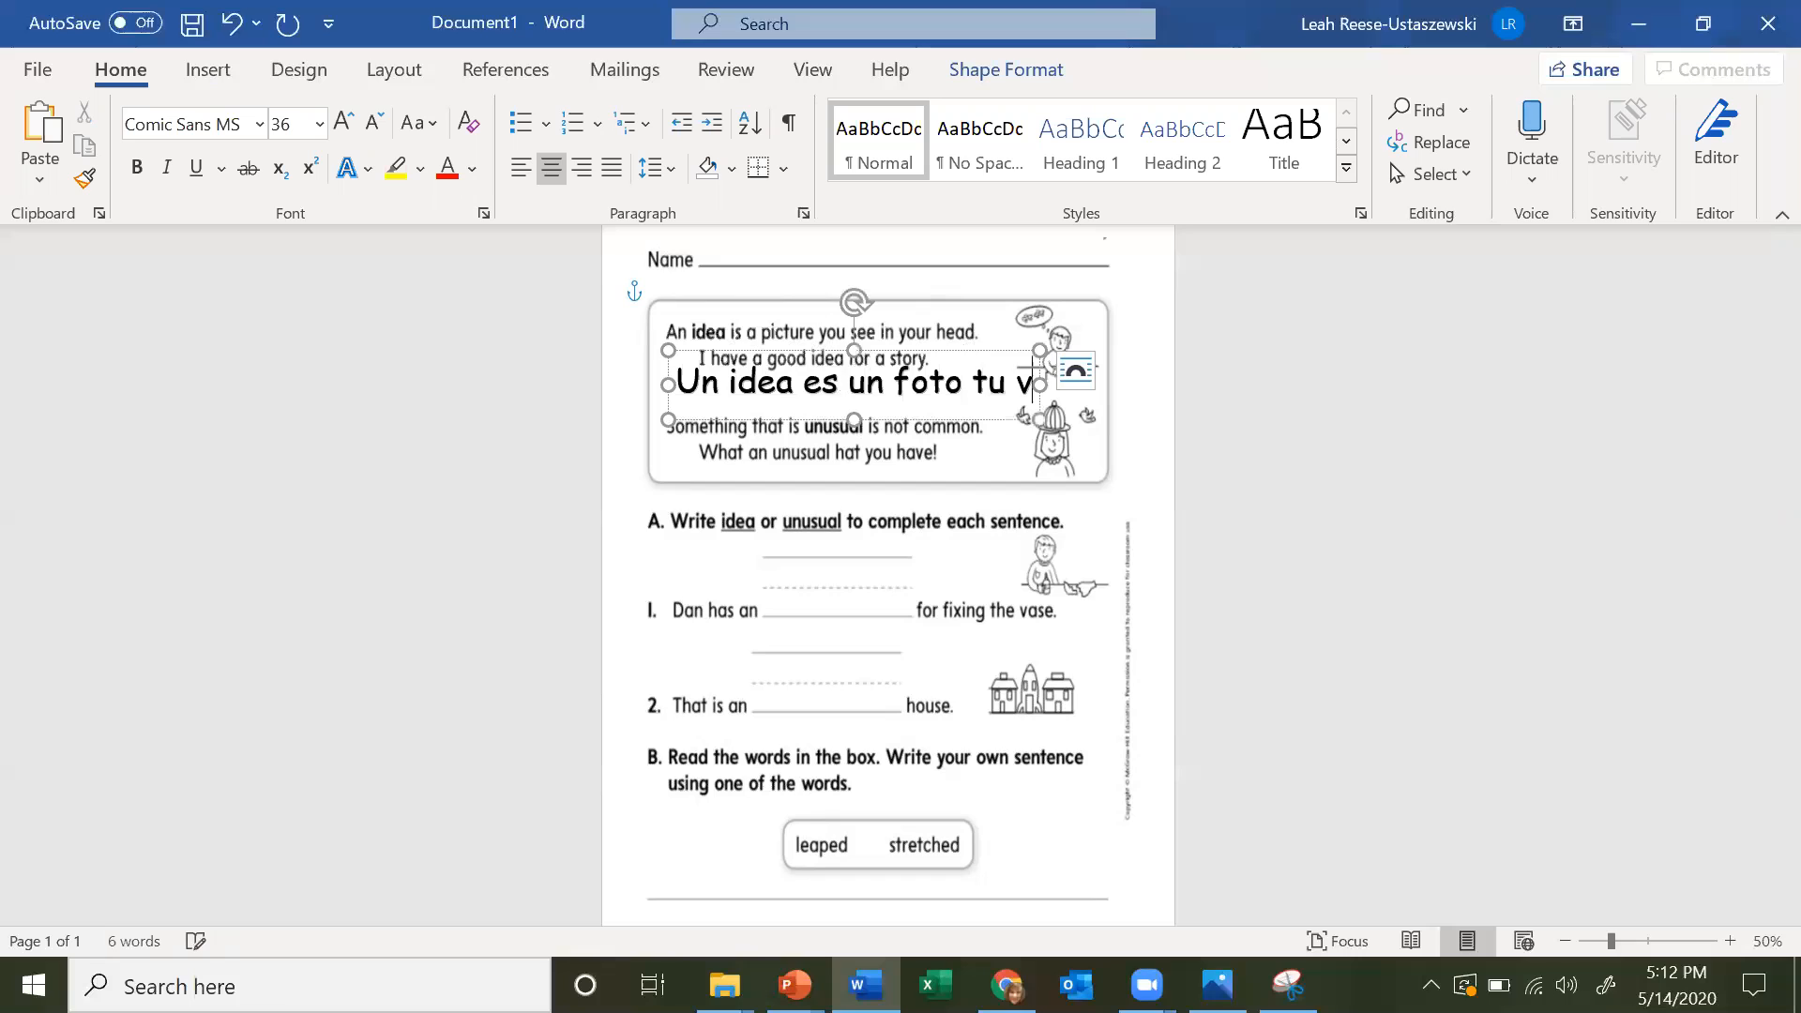
type("ves")
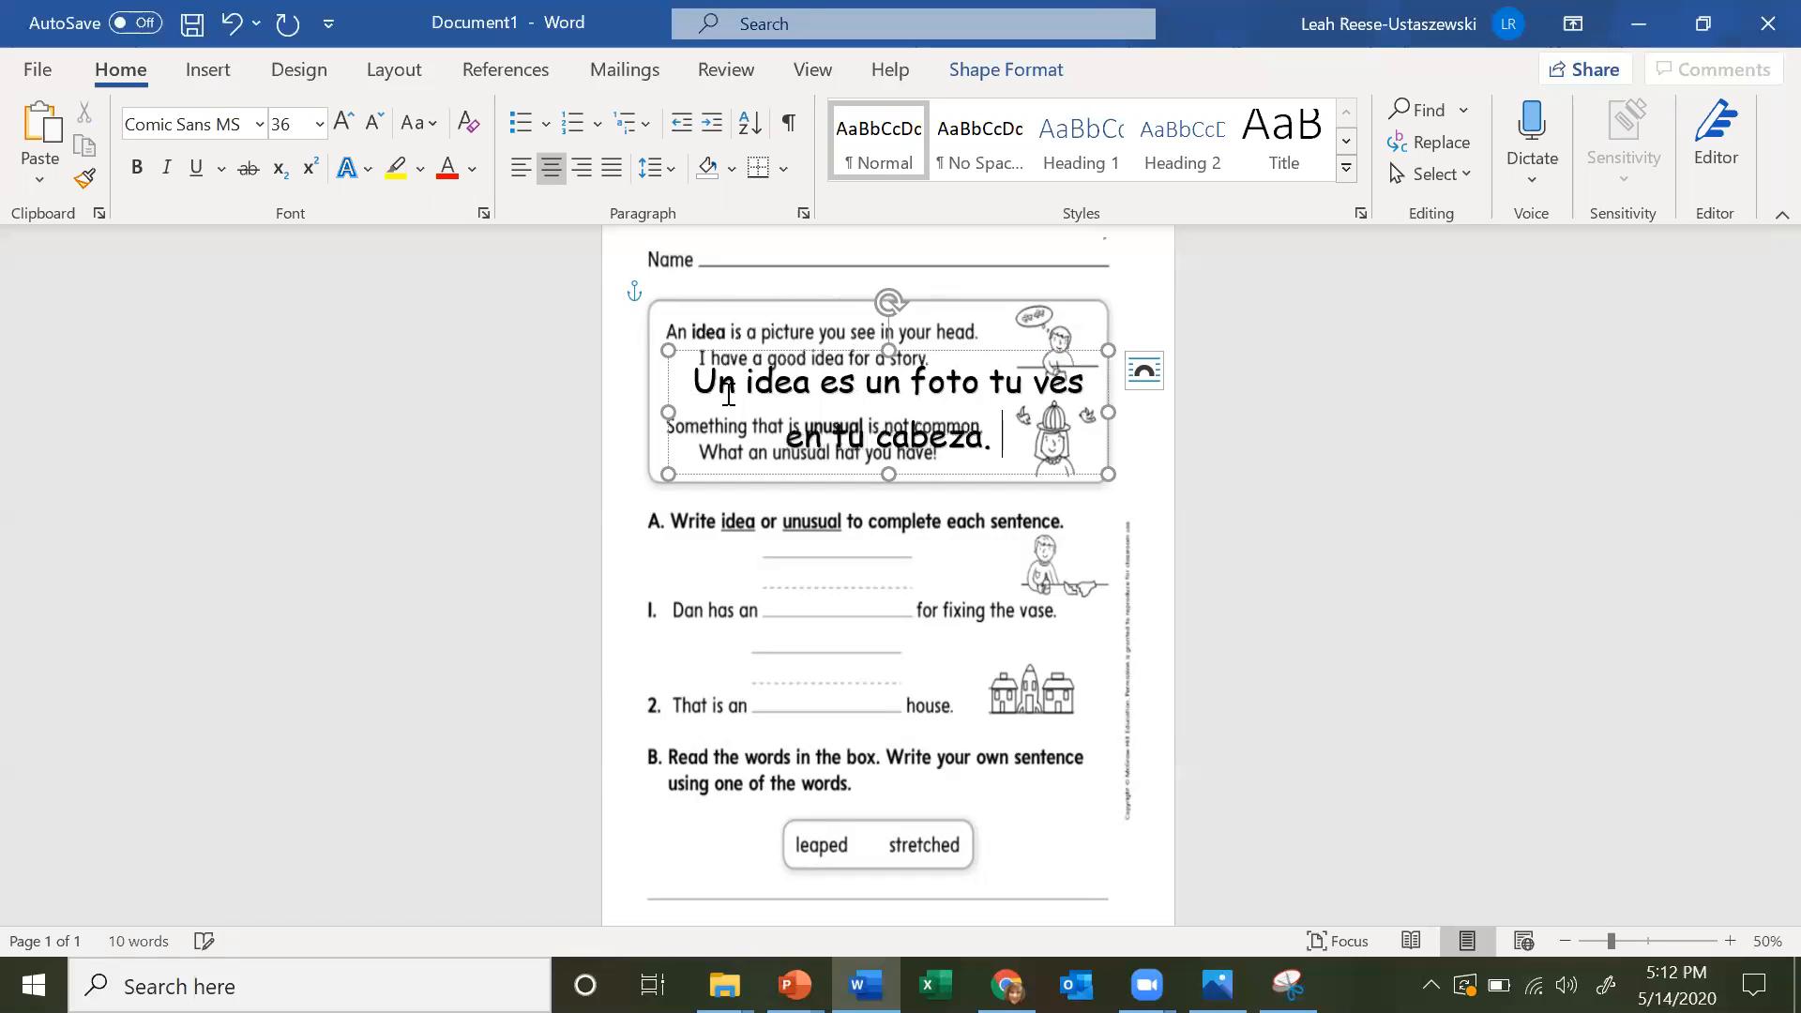
type("Tengo")
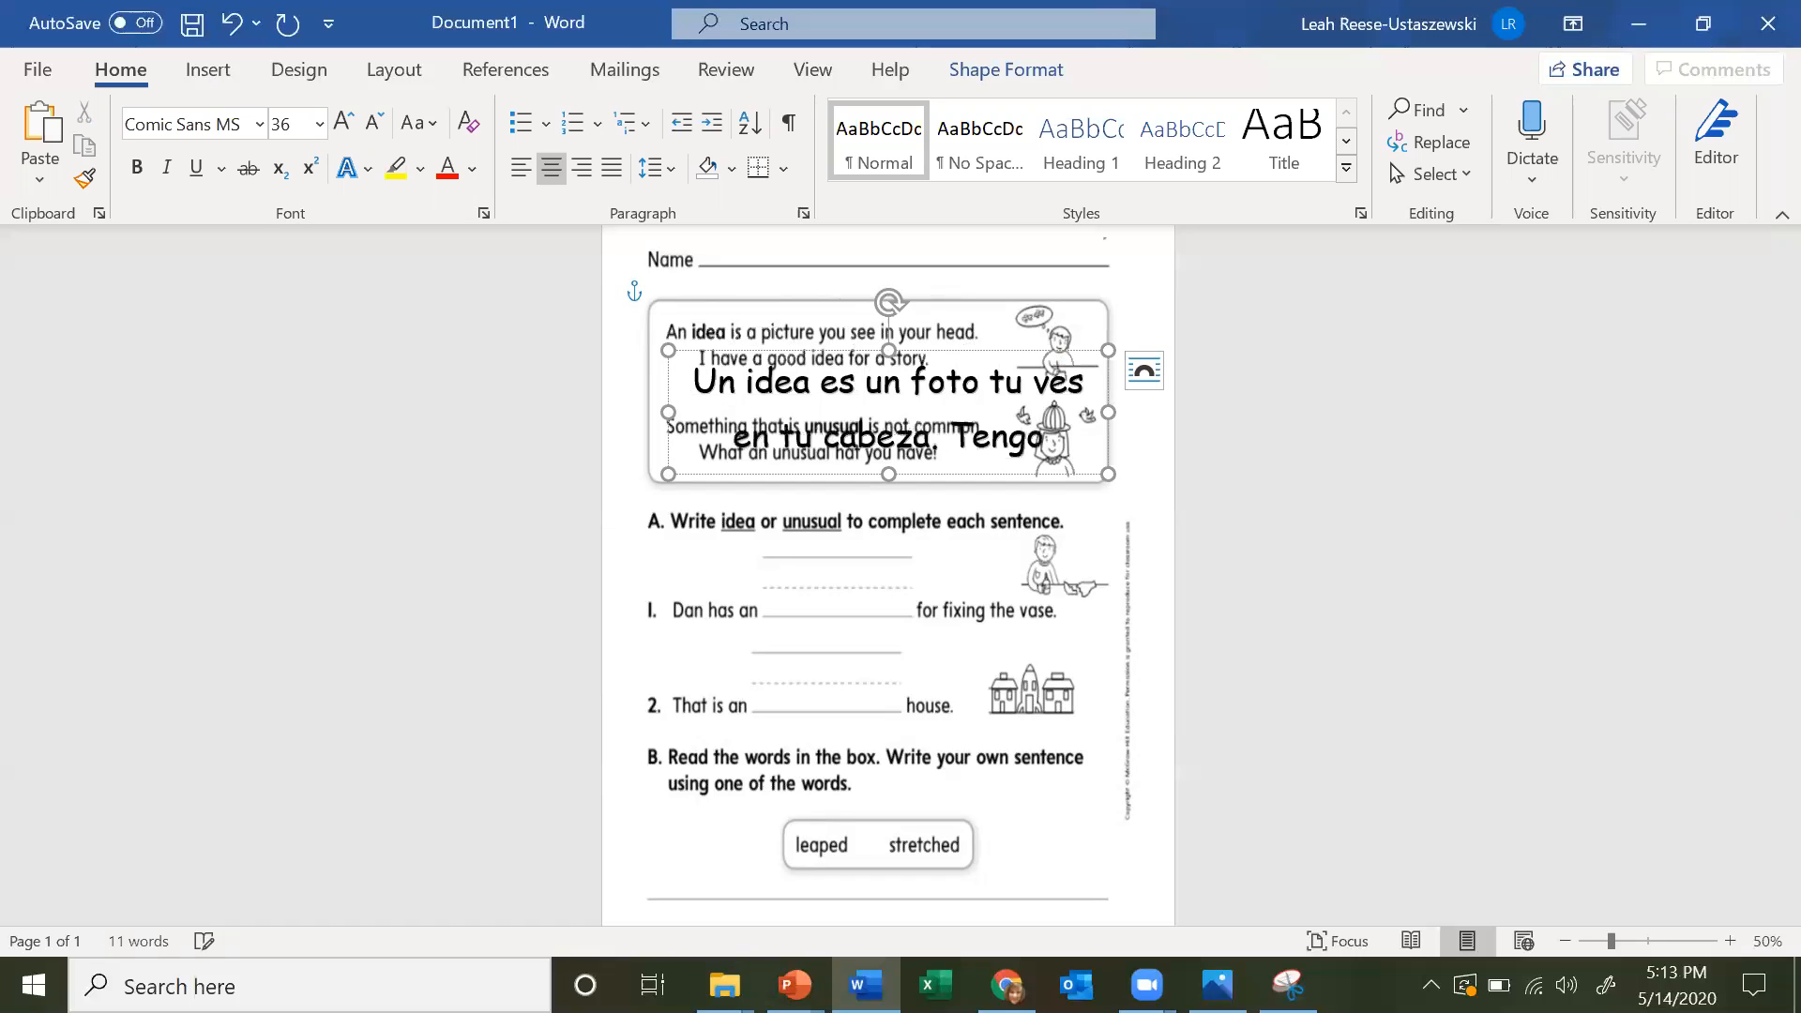
type("un d")
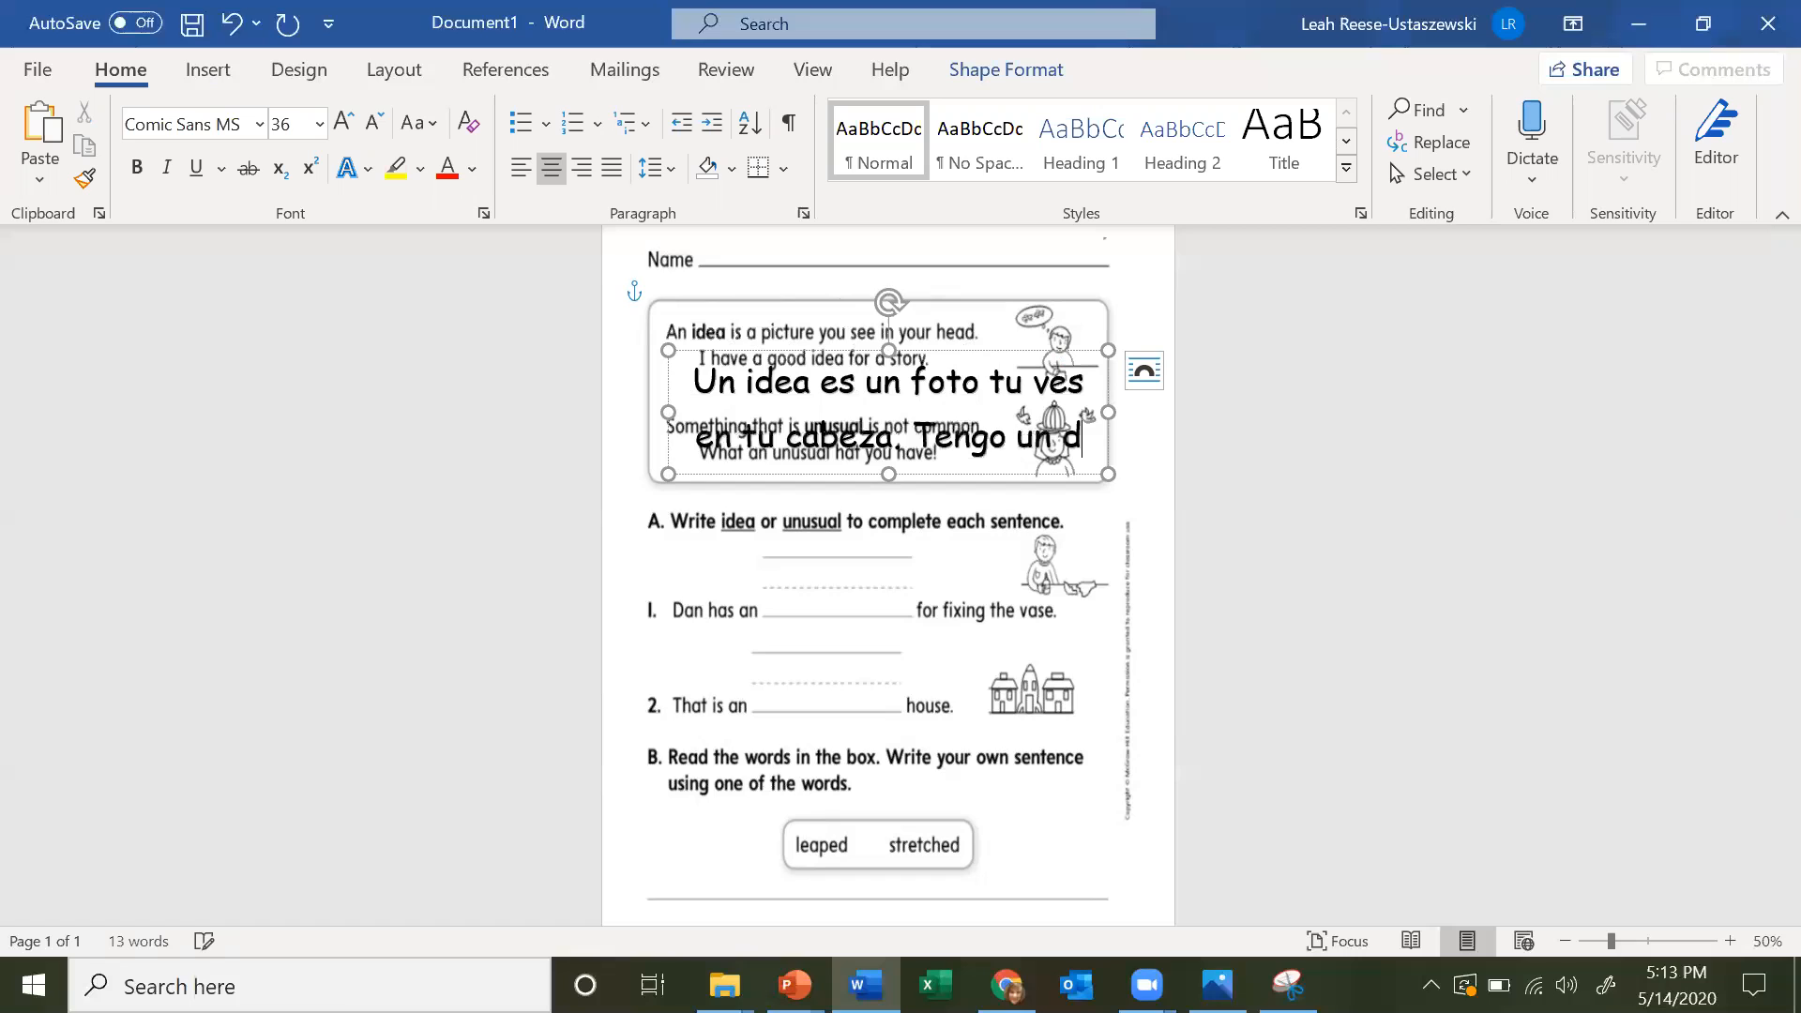
key("backspace")
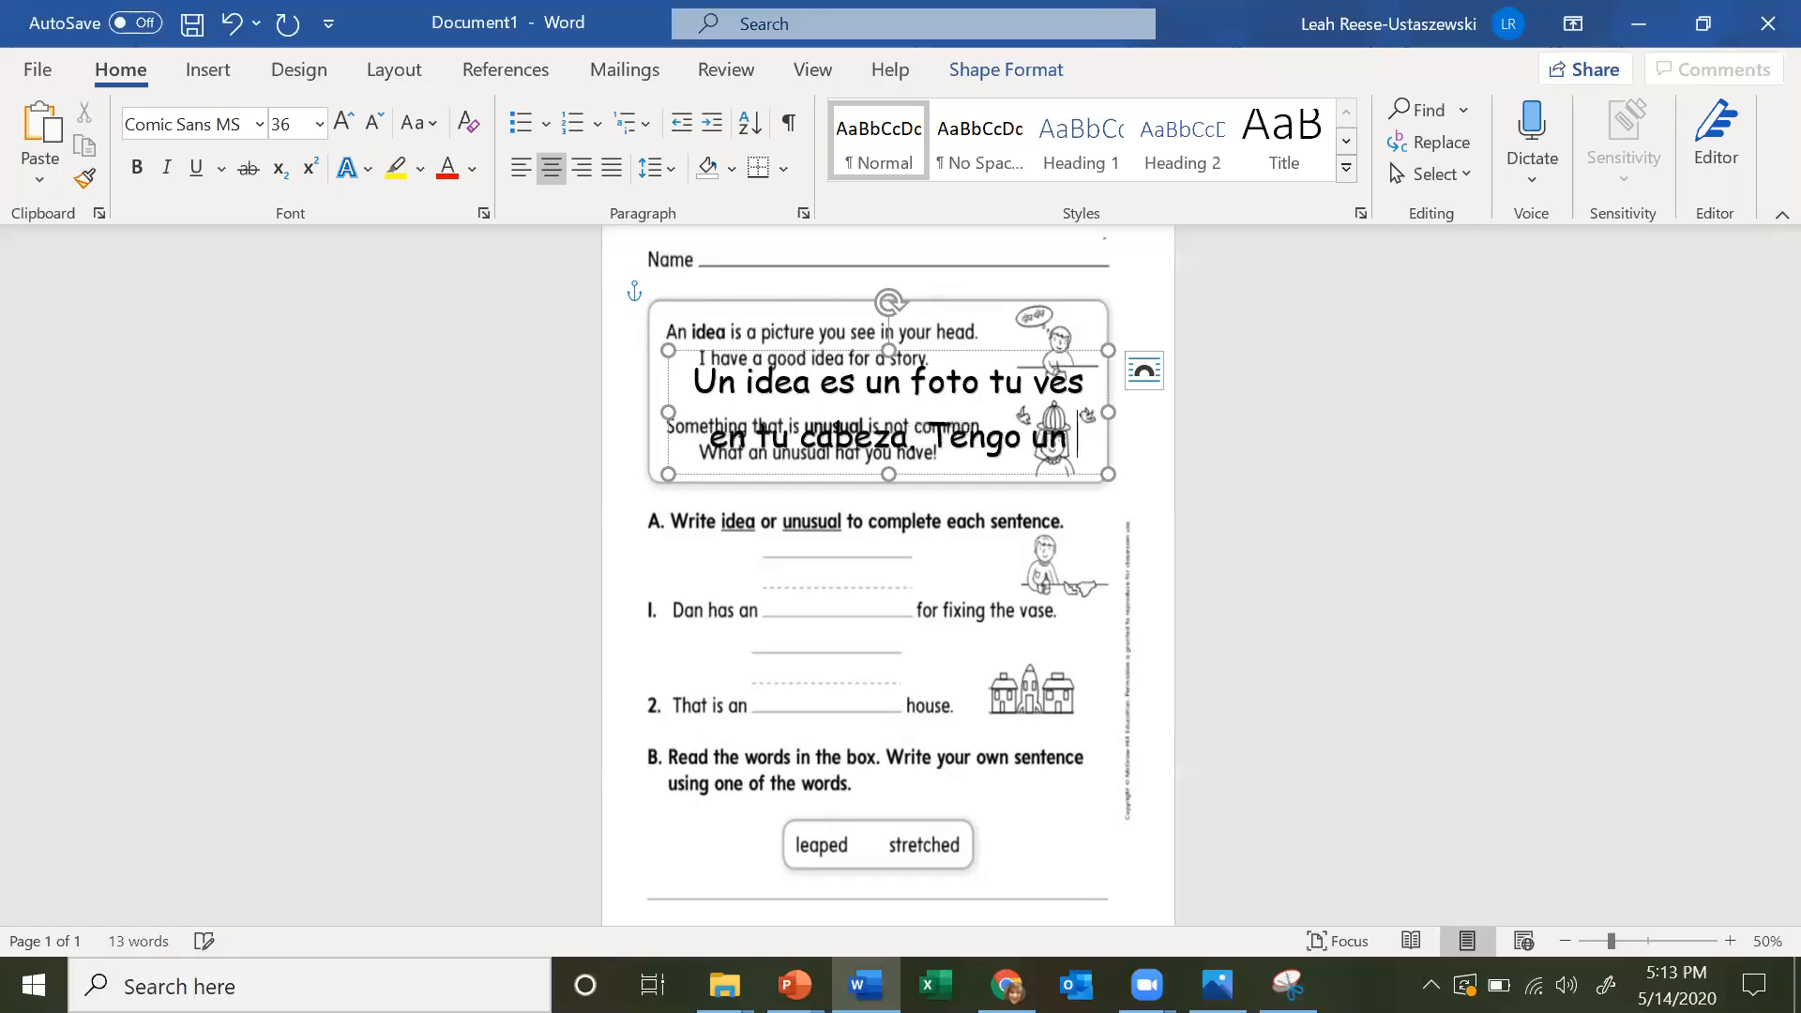
type("idea por p")
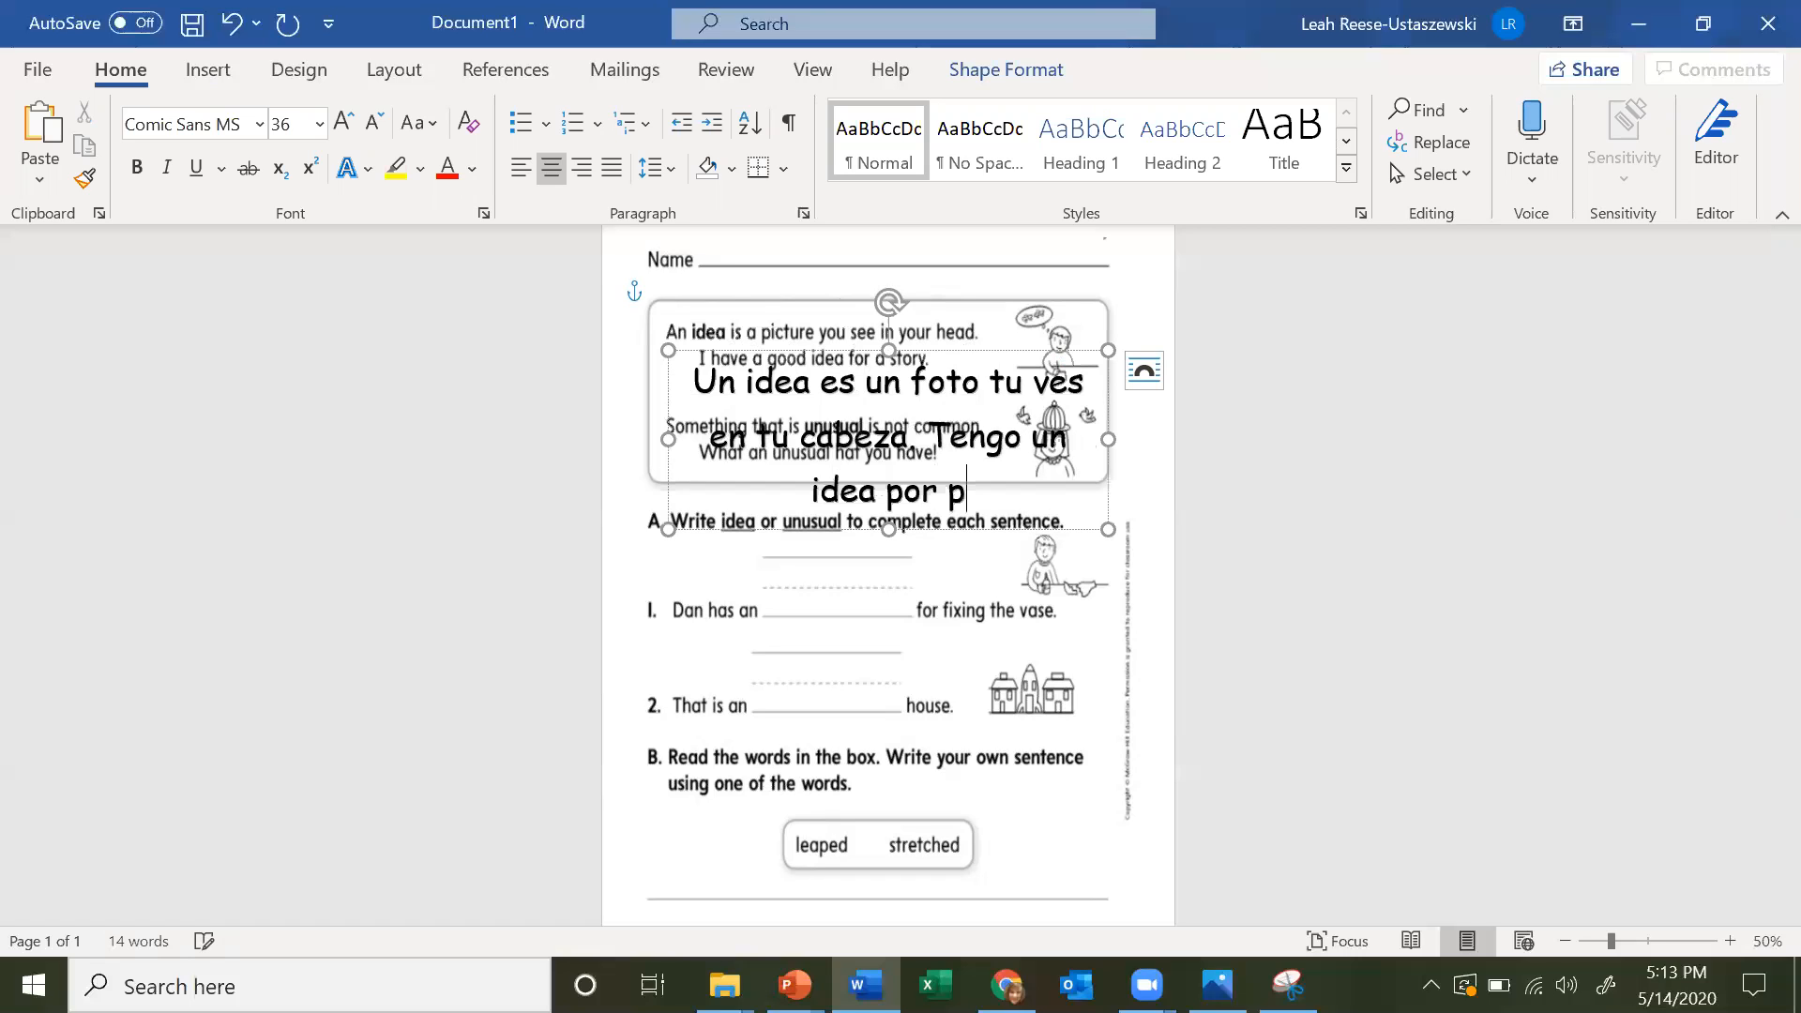
key("Backspace")
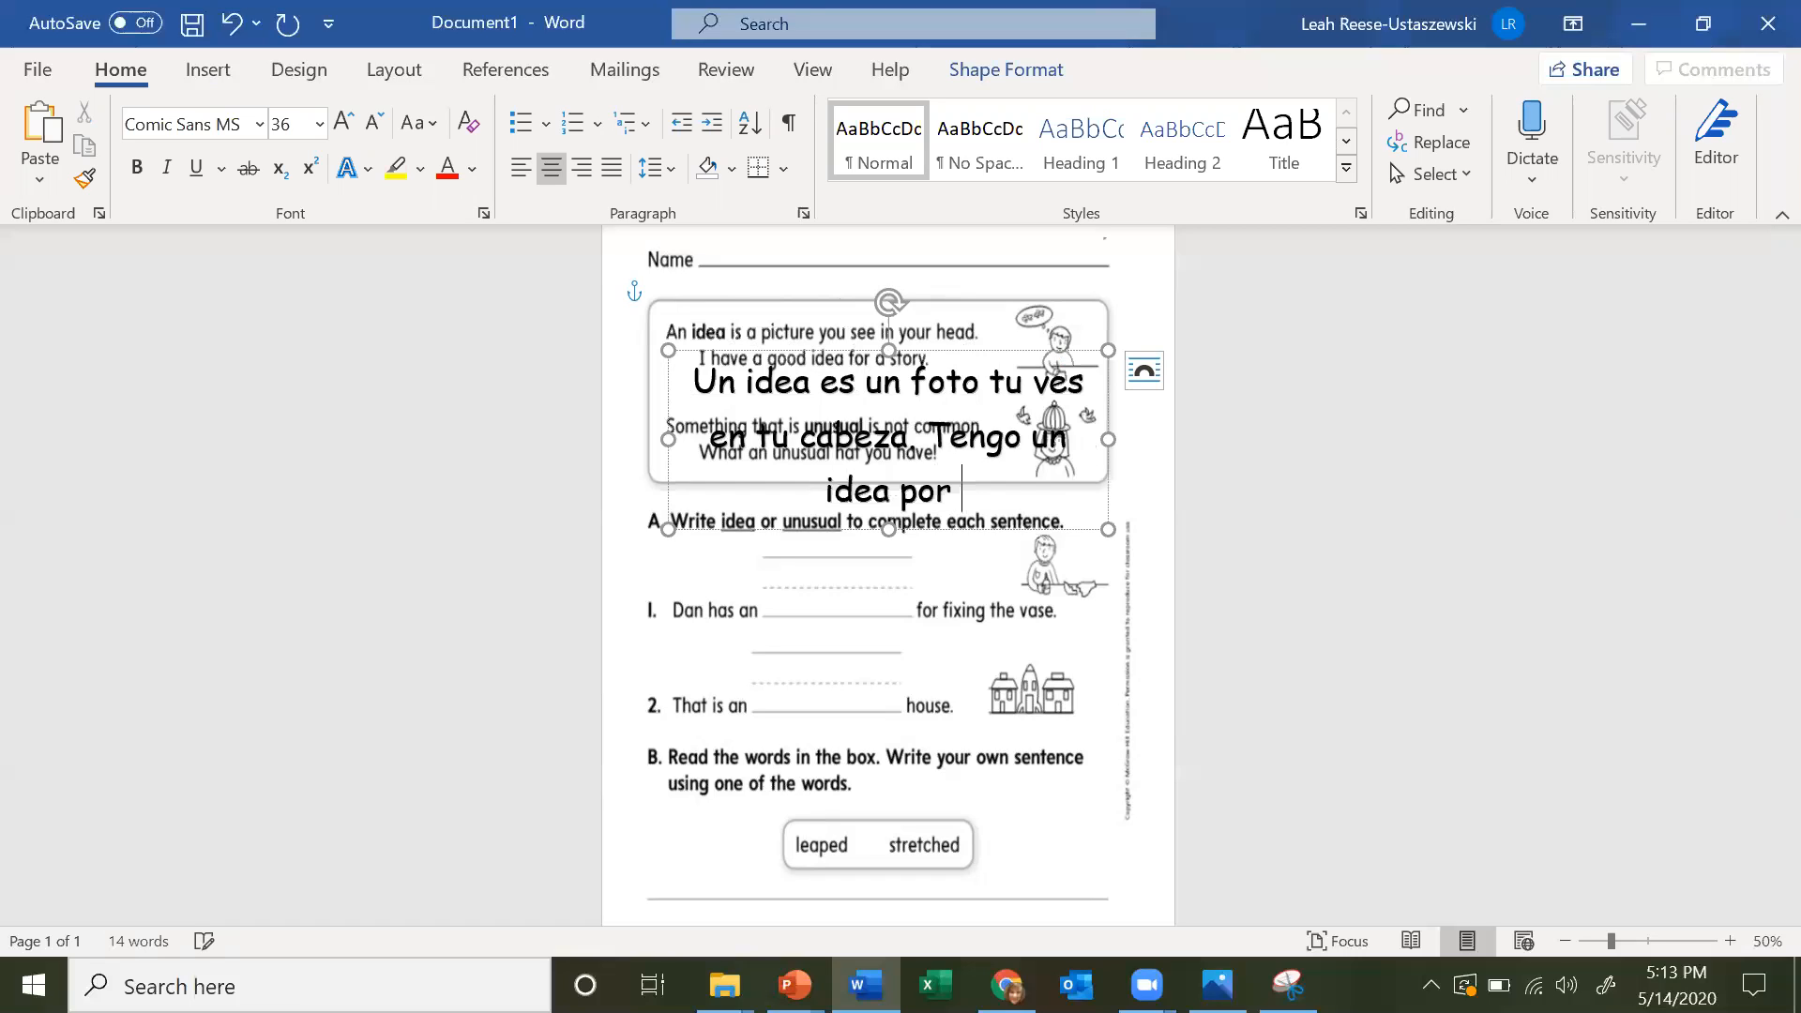
type("una cune")
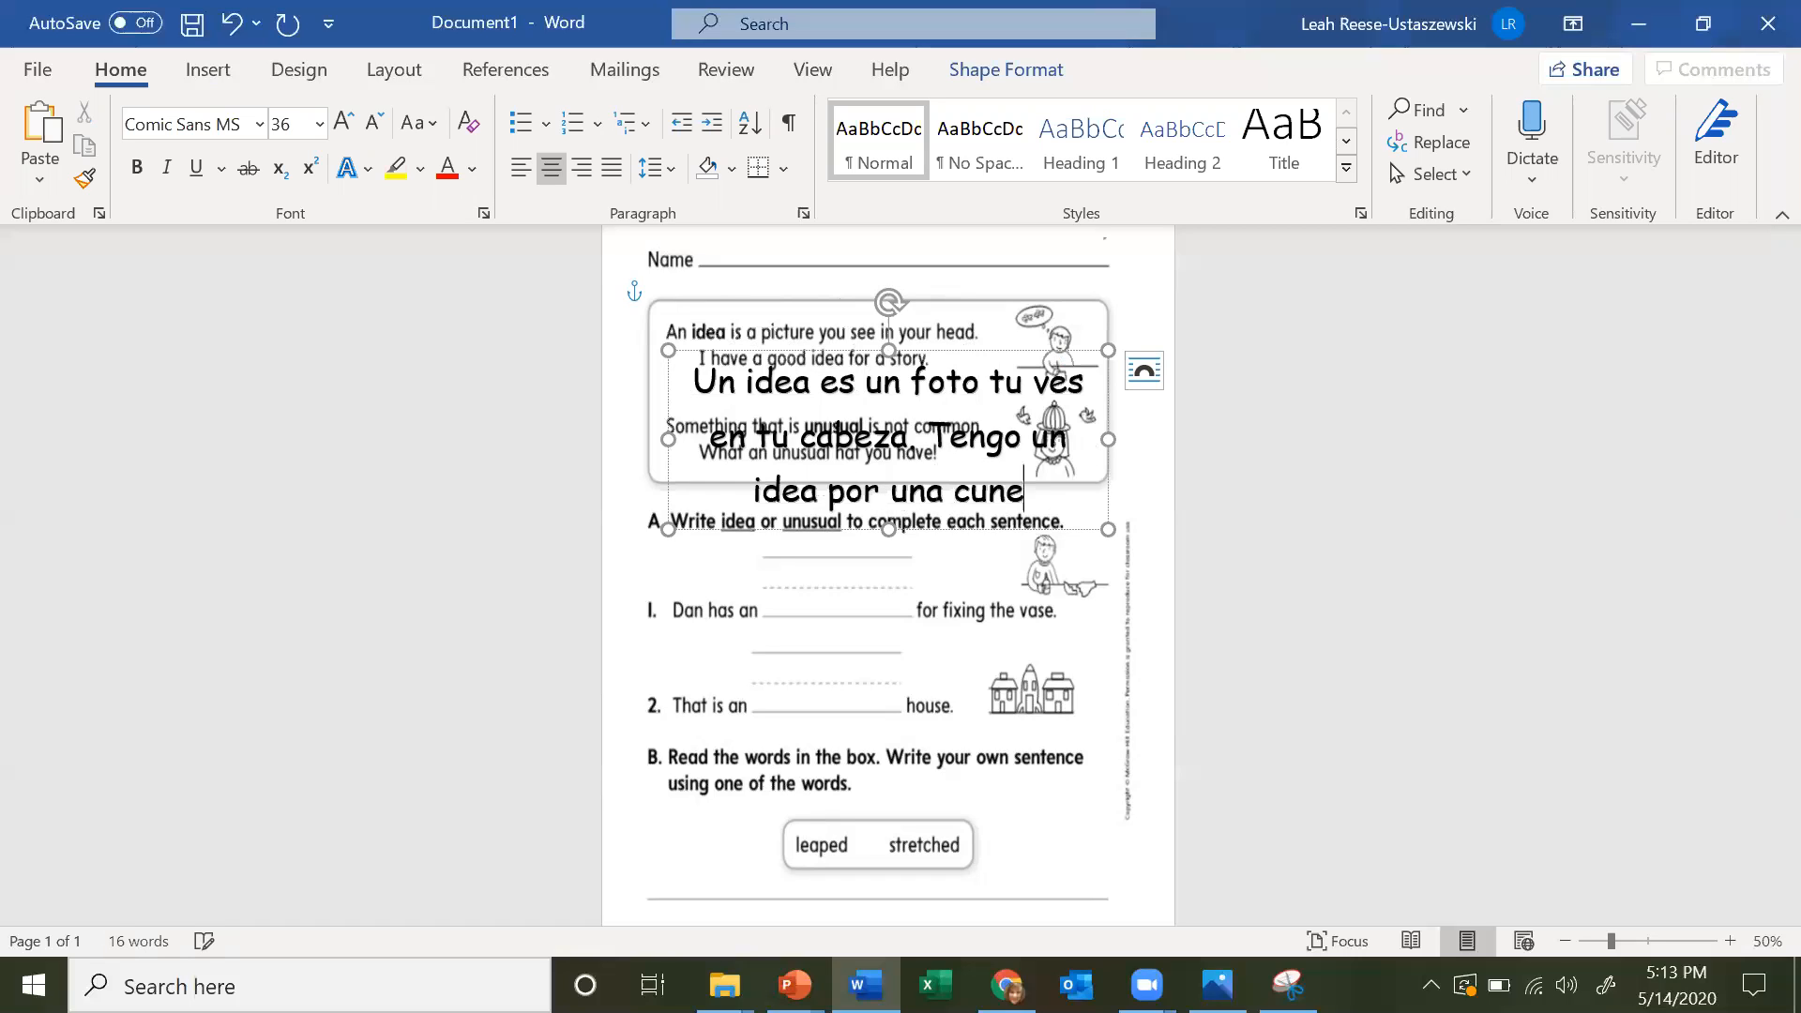
type("t")
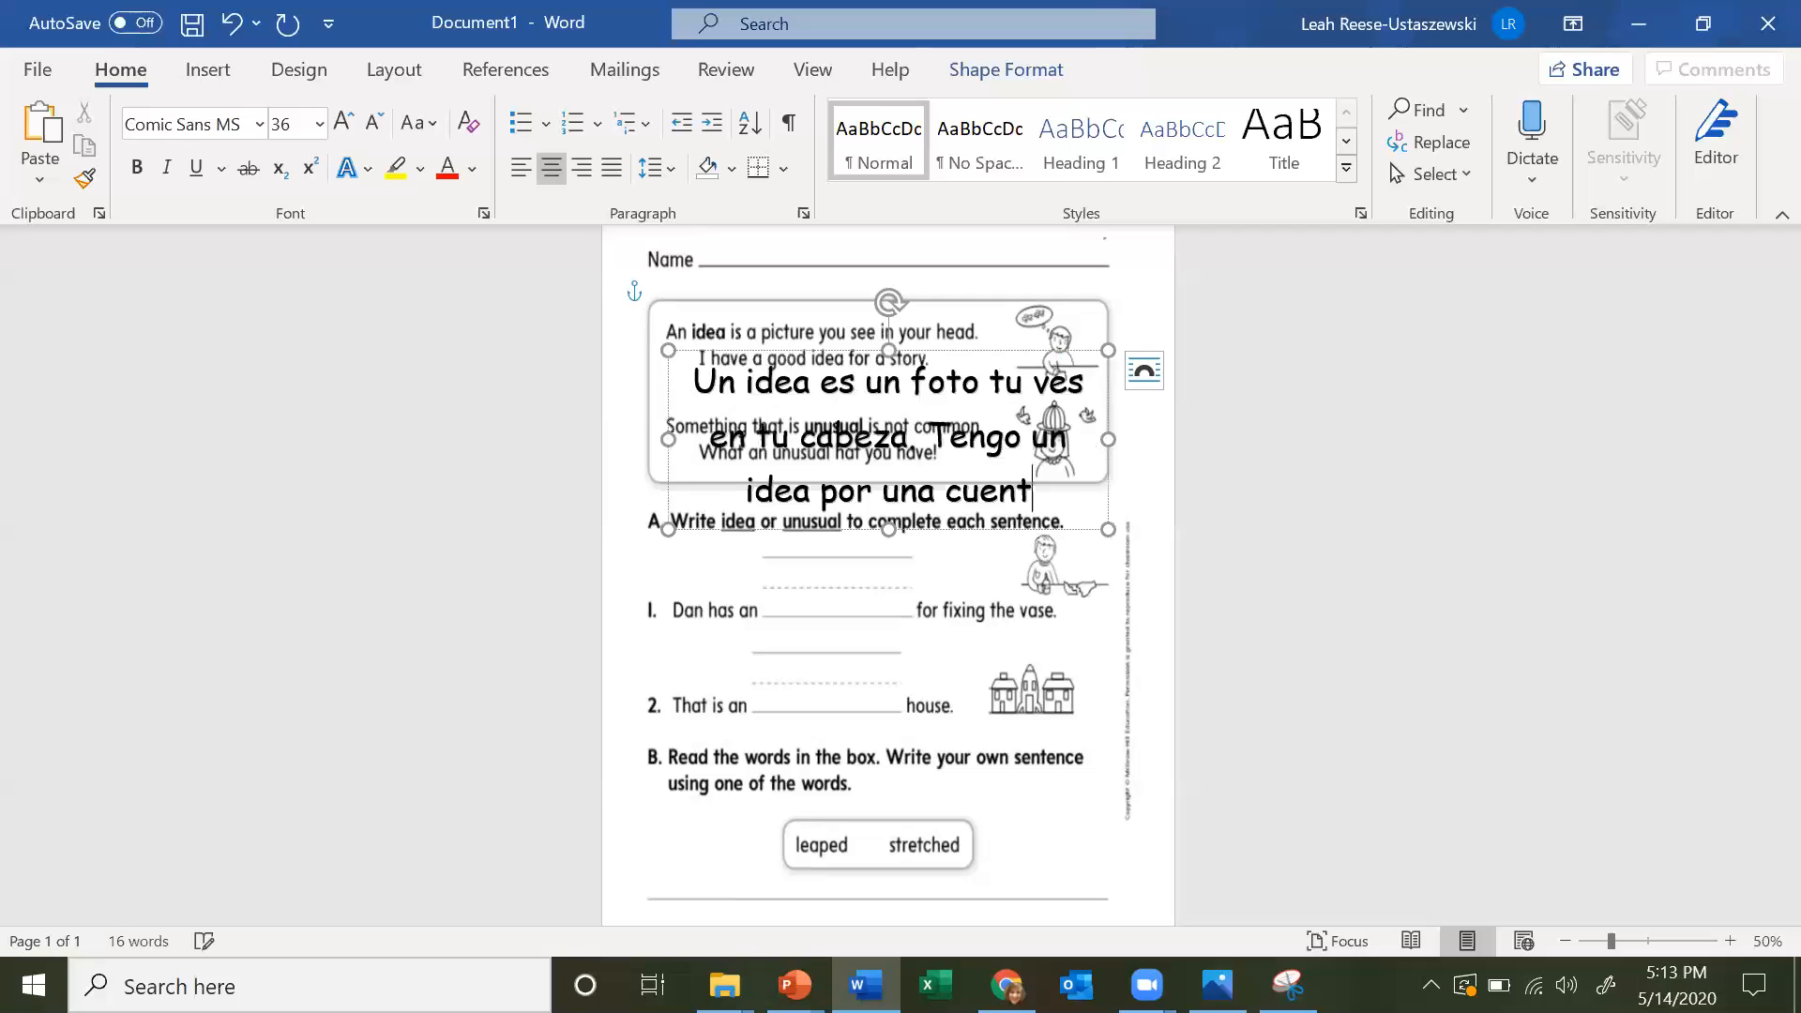
type("a.")
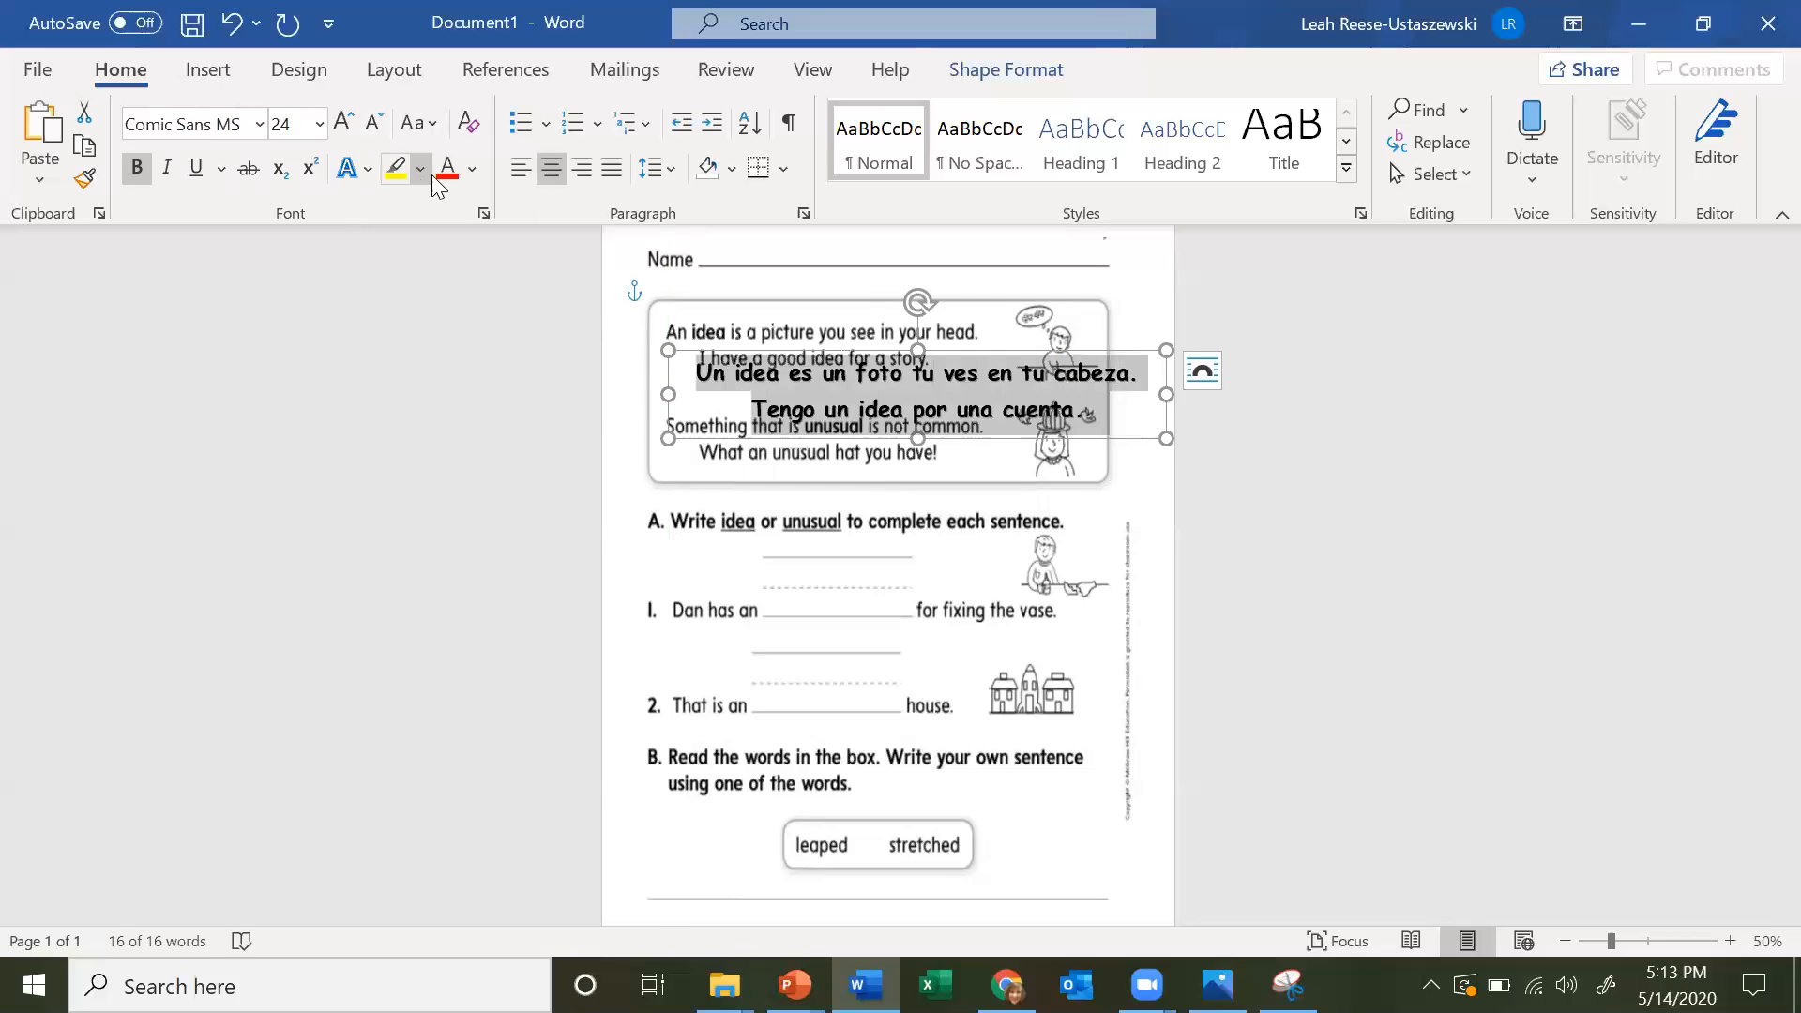
- Change the Spanish translation text color to red
left_click(469, 169)
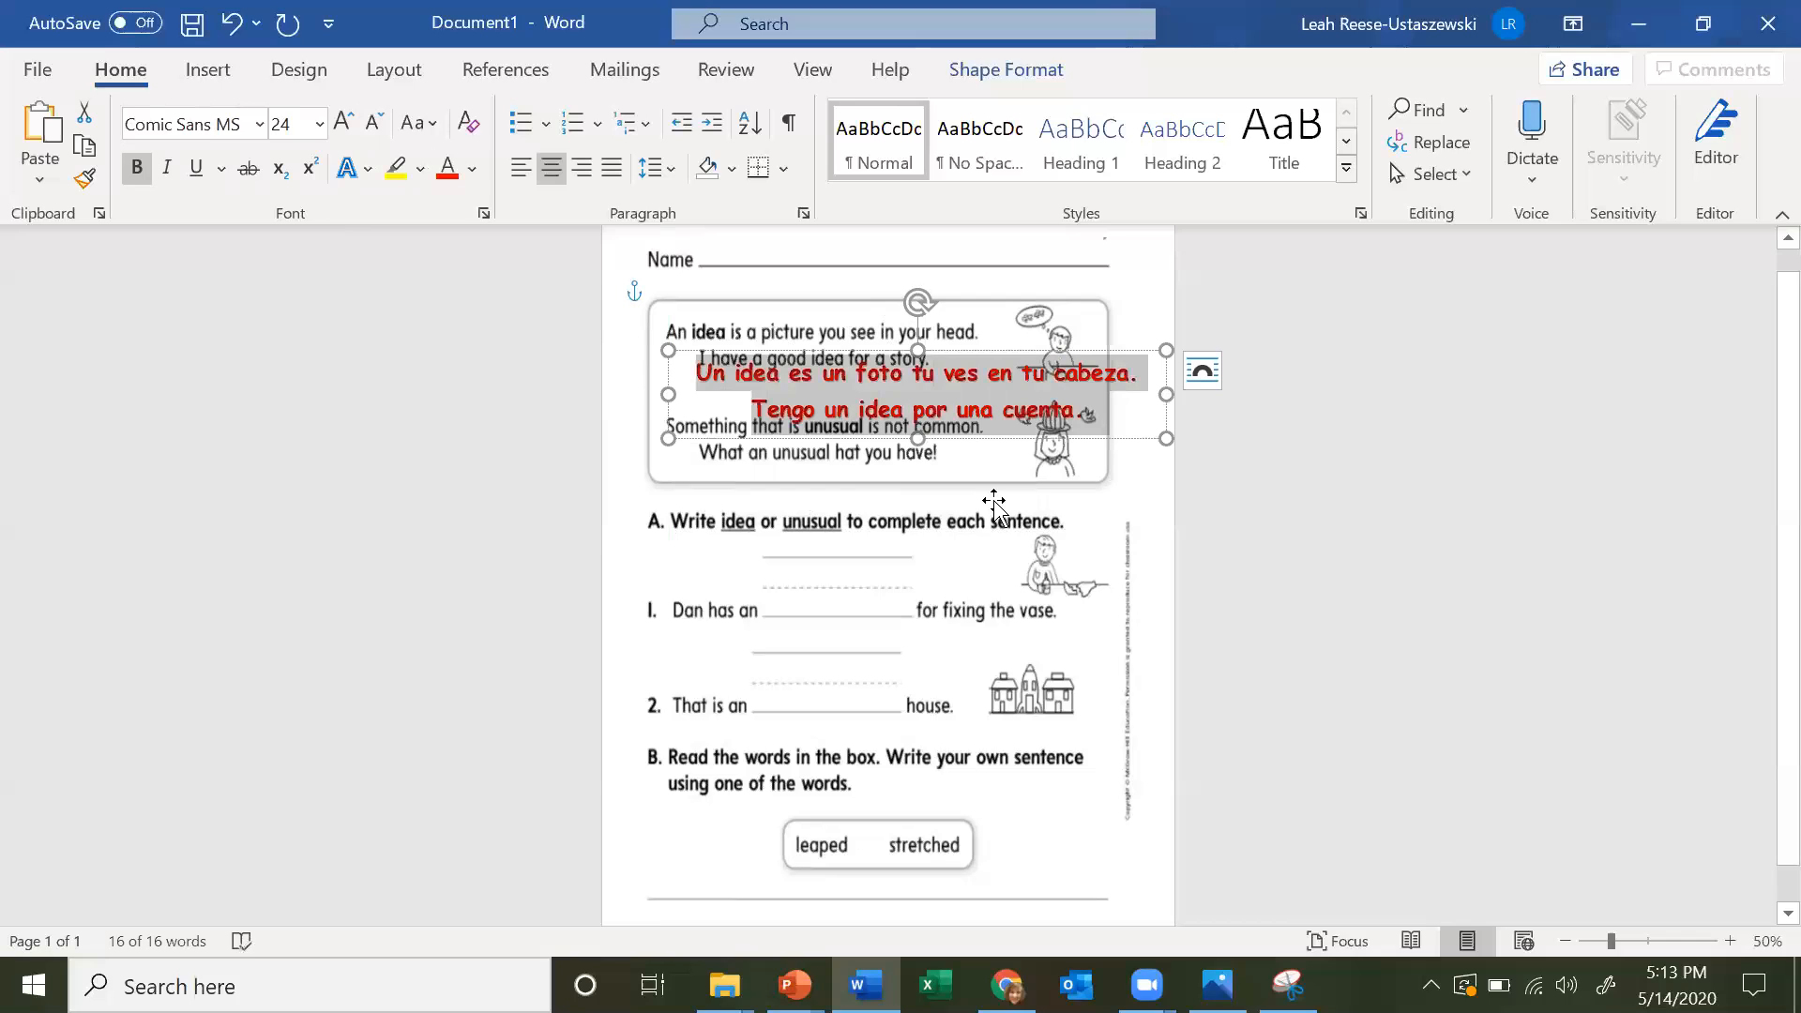
left_click(393, 69)
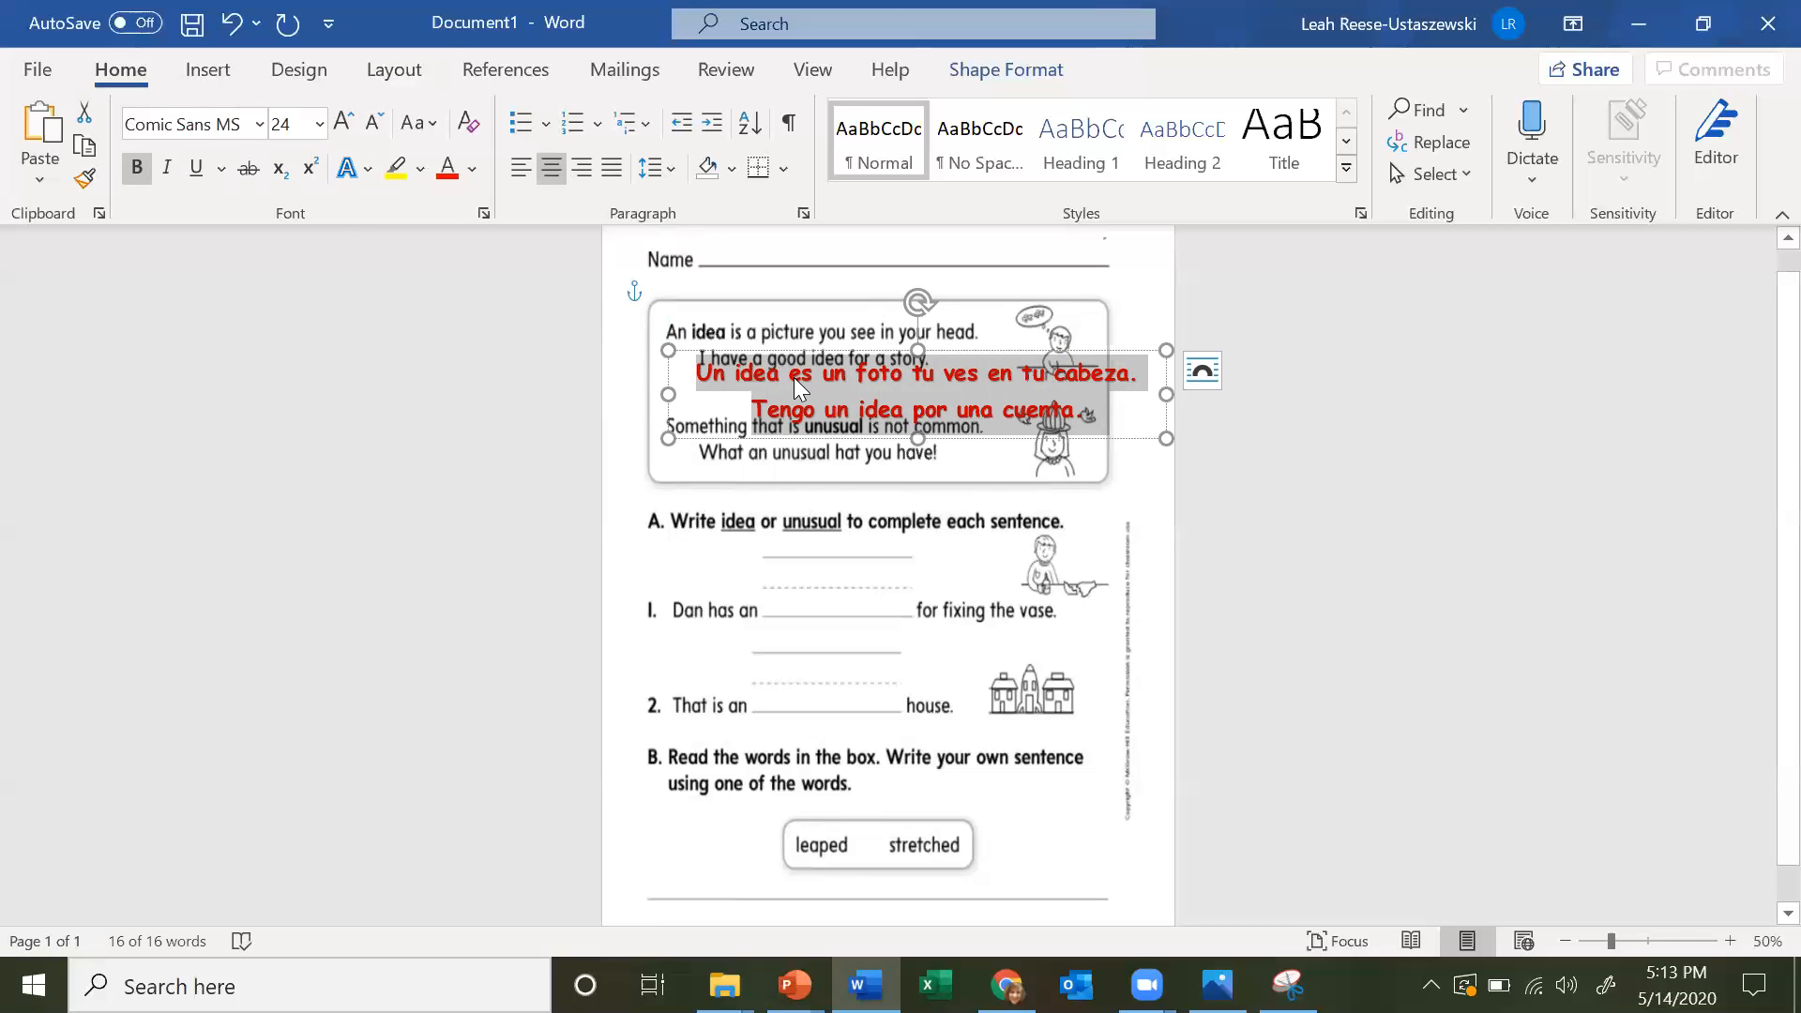
left_click(394, 68)
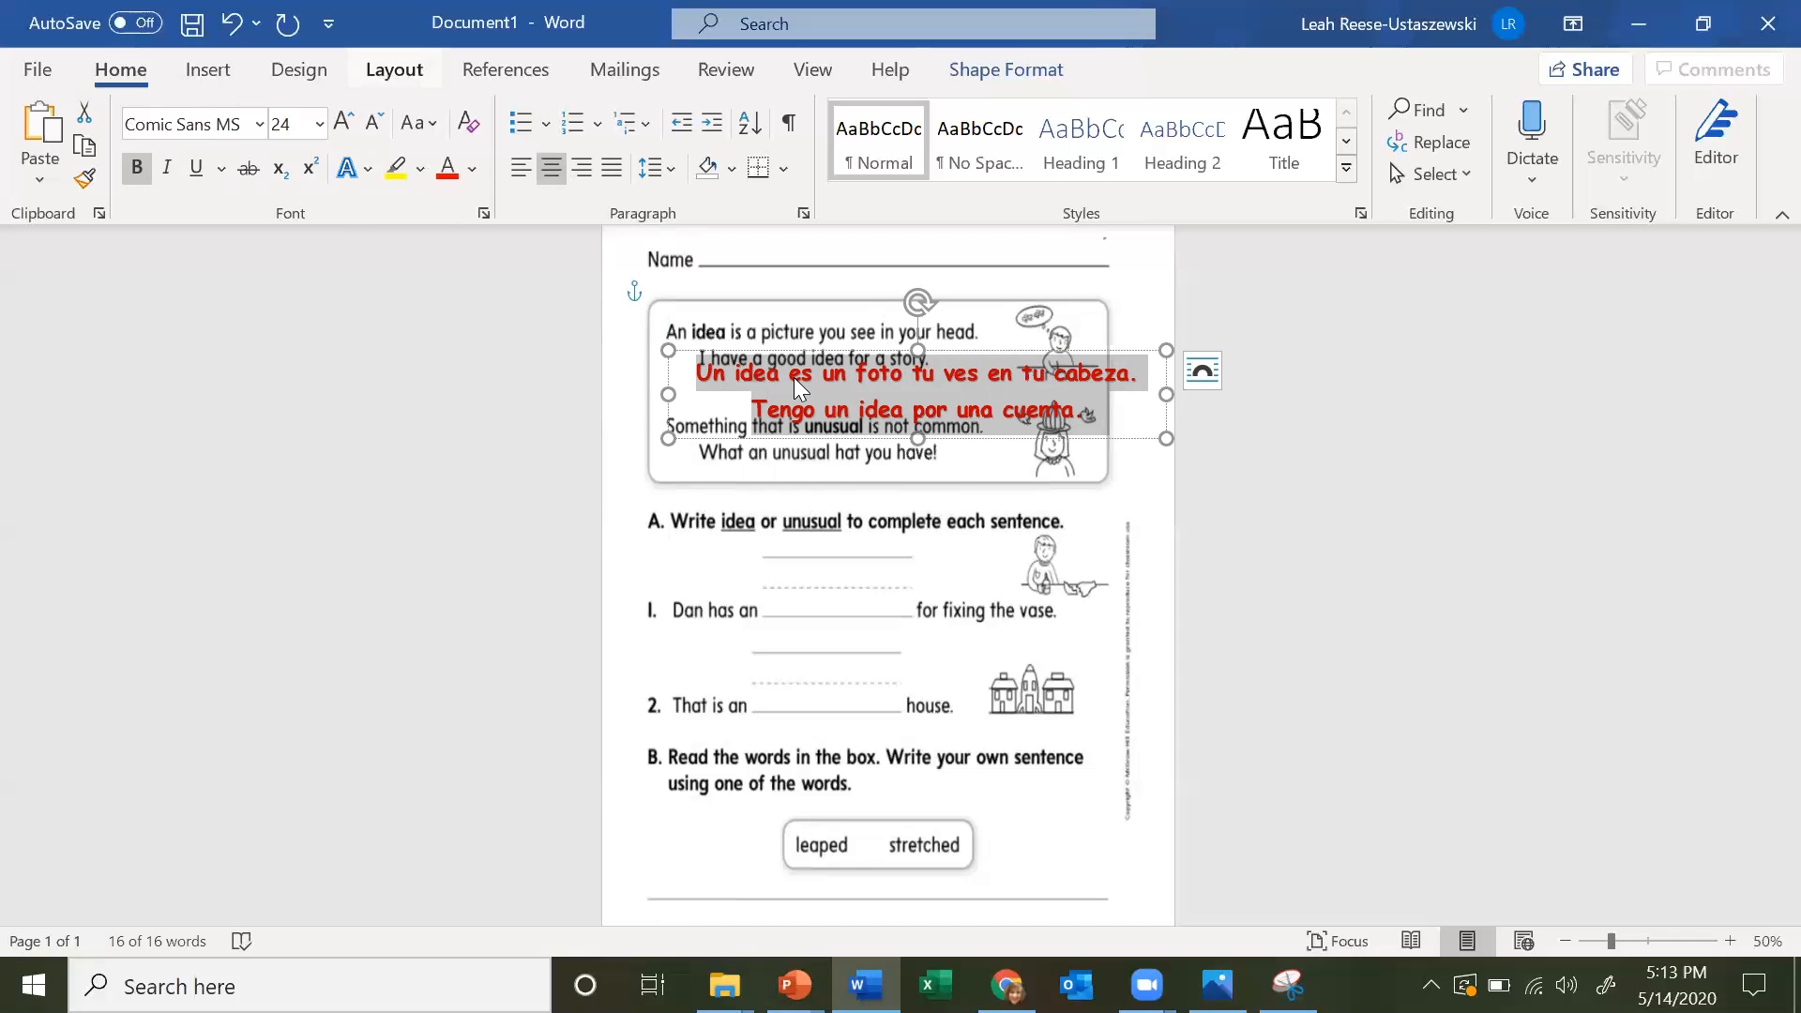
- Set the translation lines' Spacing Before and After to Auto and the Right indent to -0.1"
left_click(394, 69)
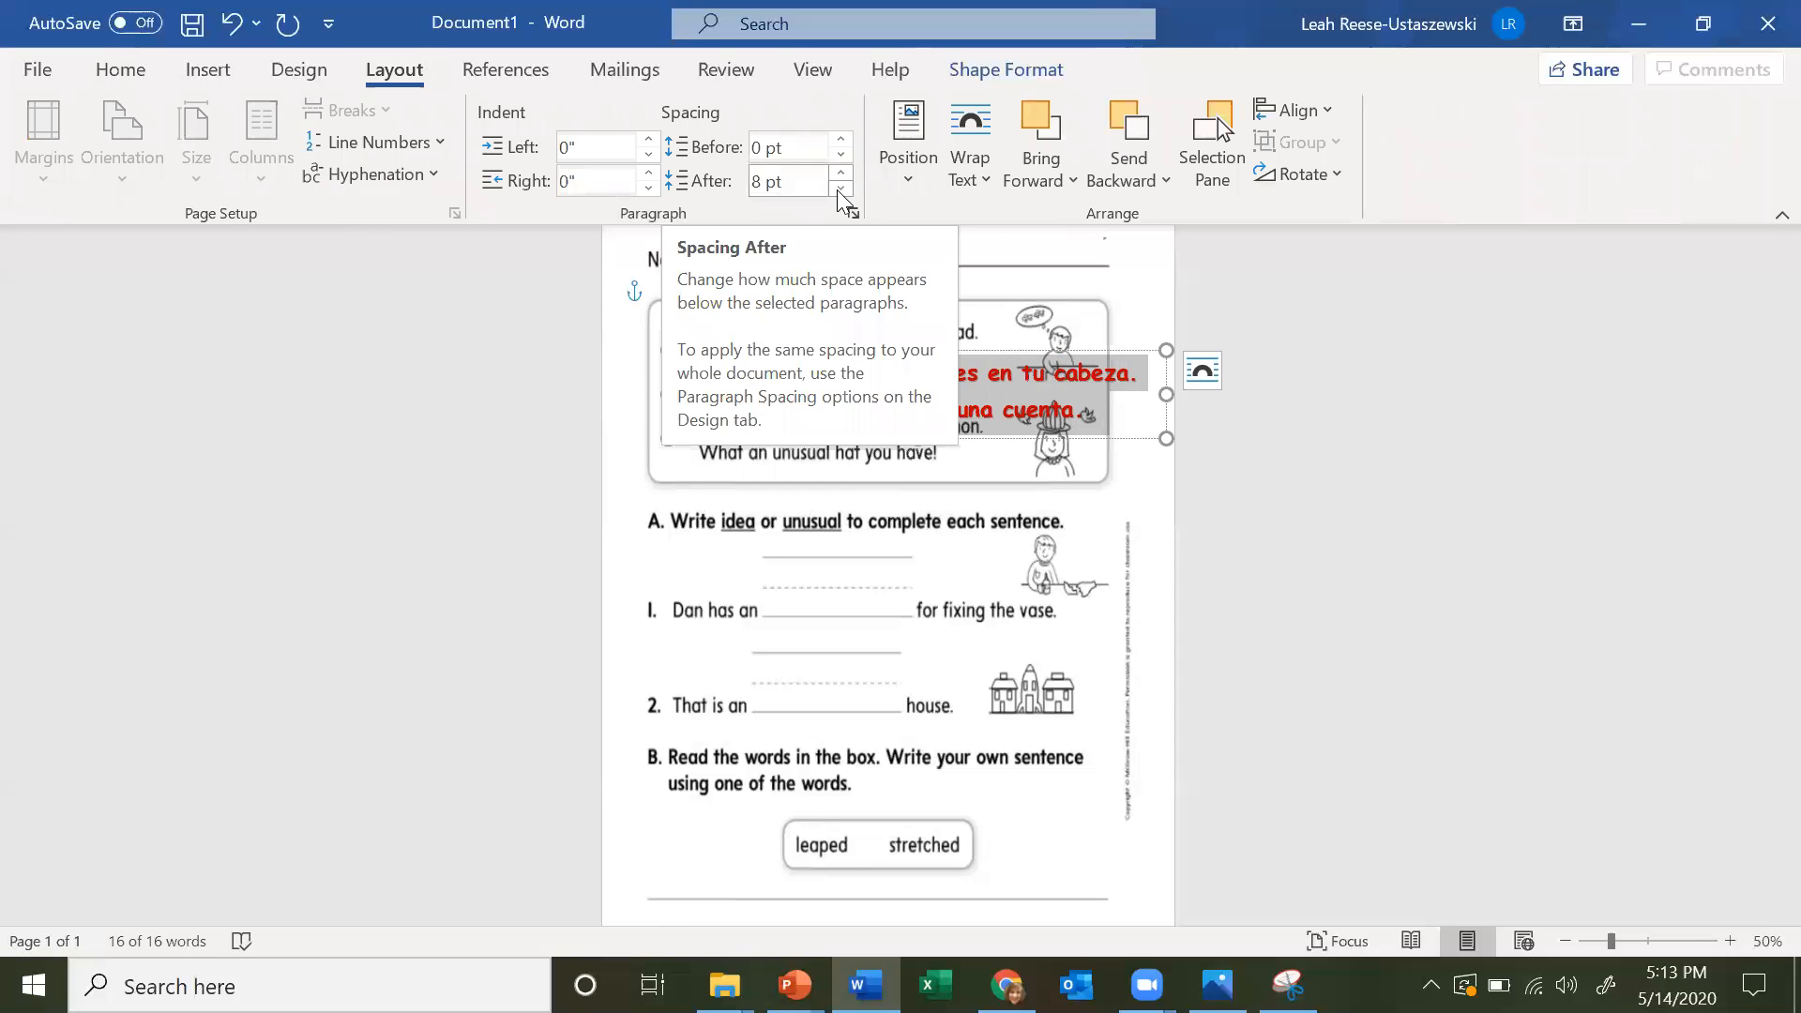
left_click(842, 187)
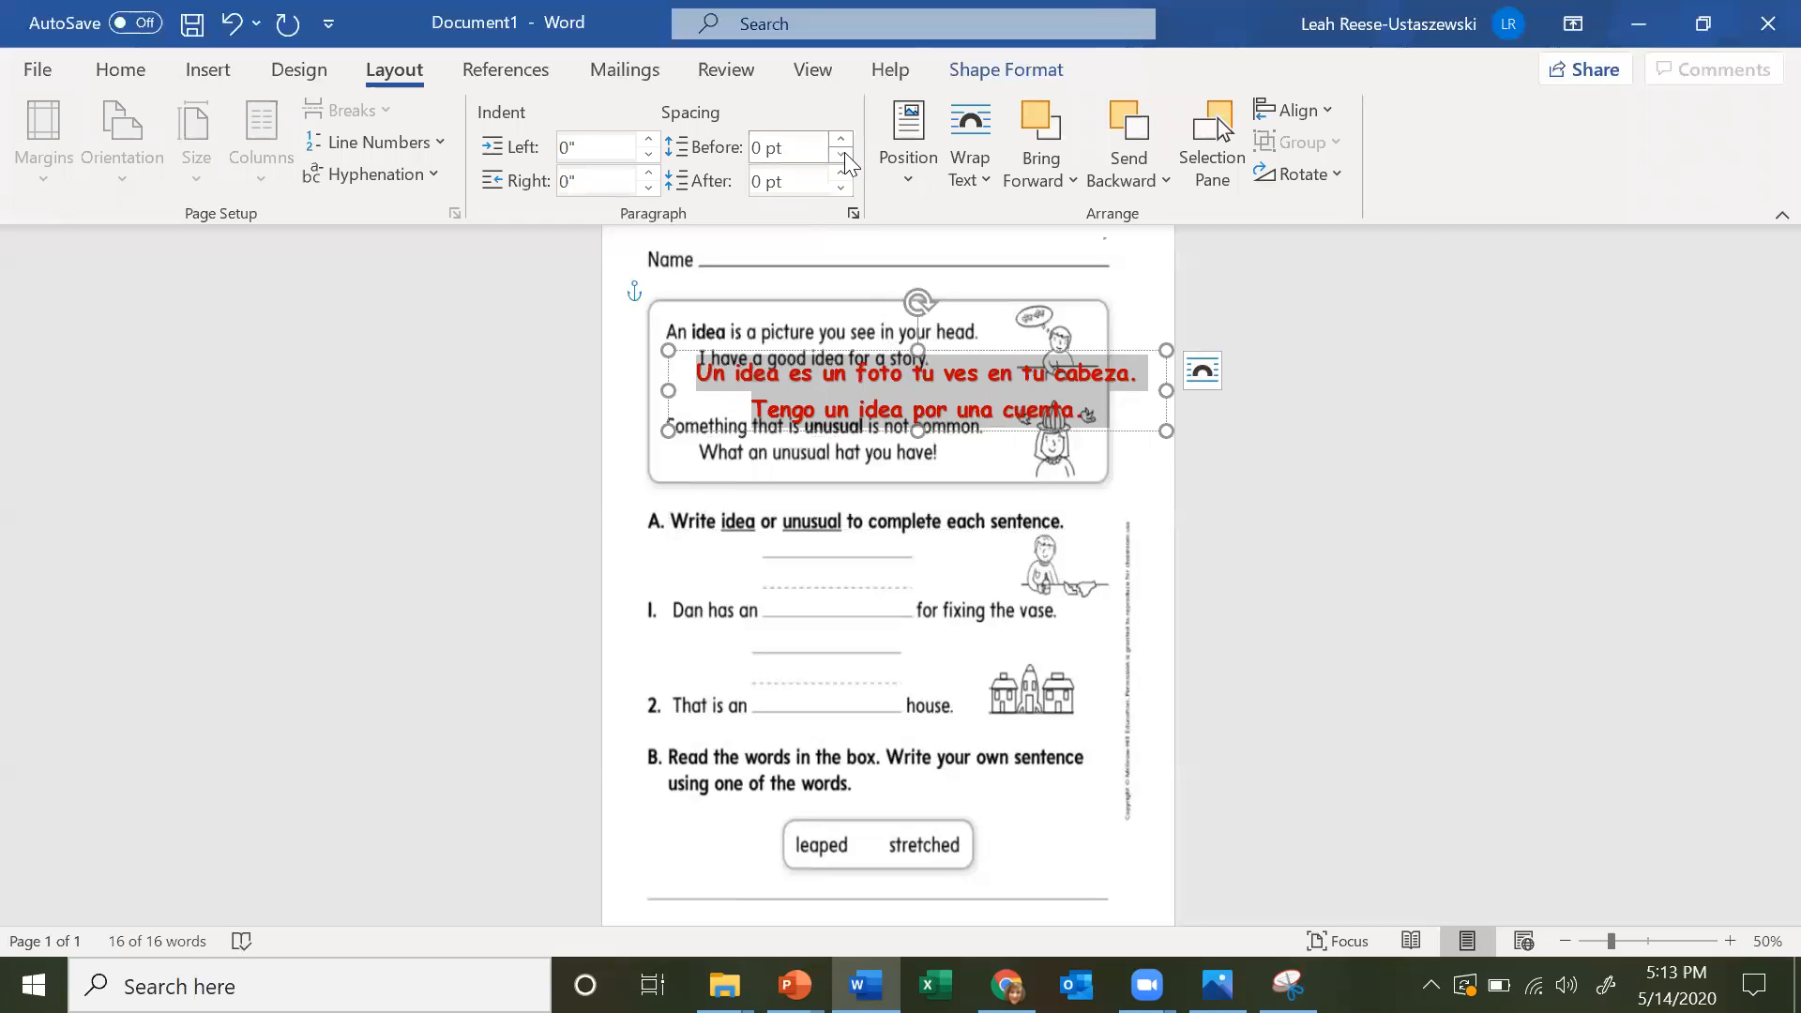
left_click(840, 140)
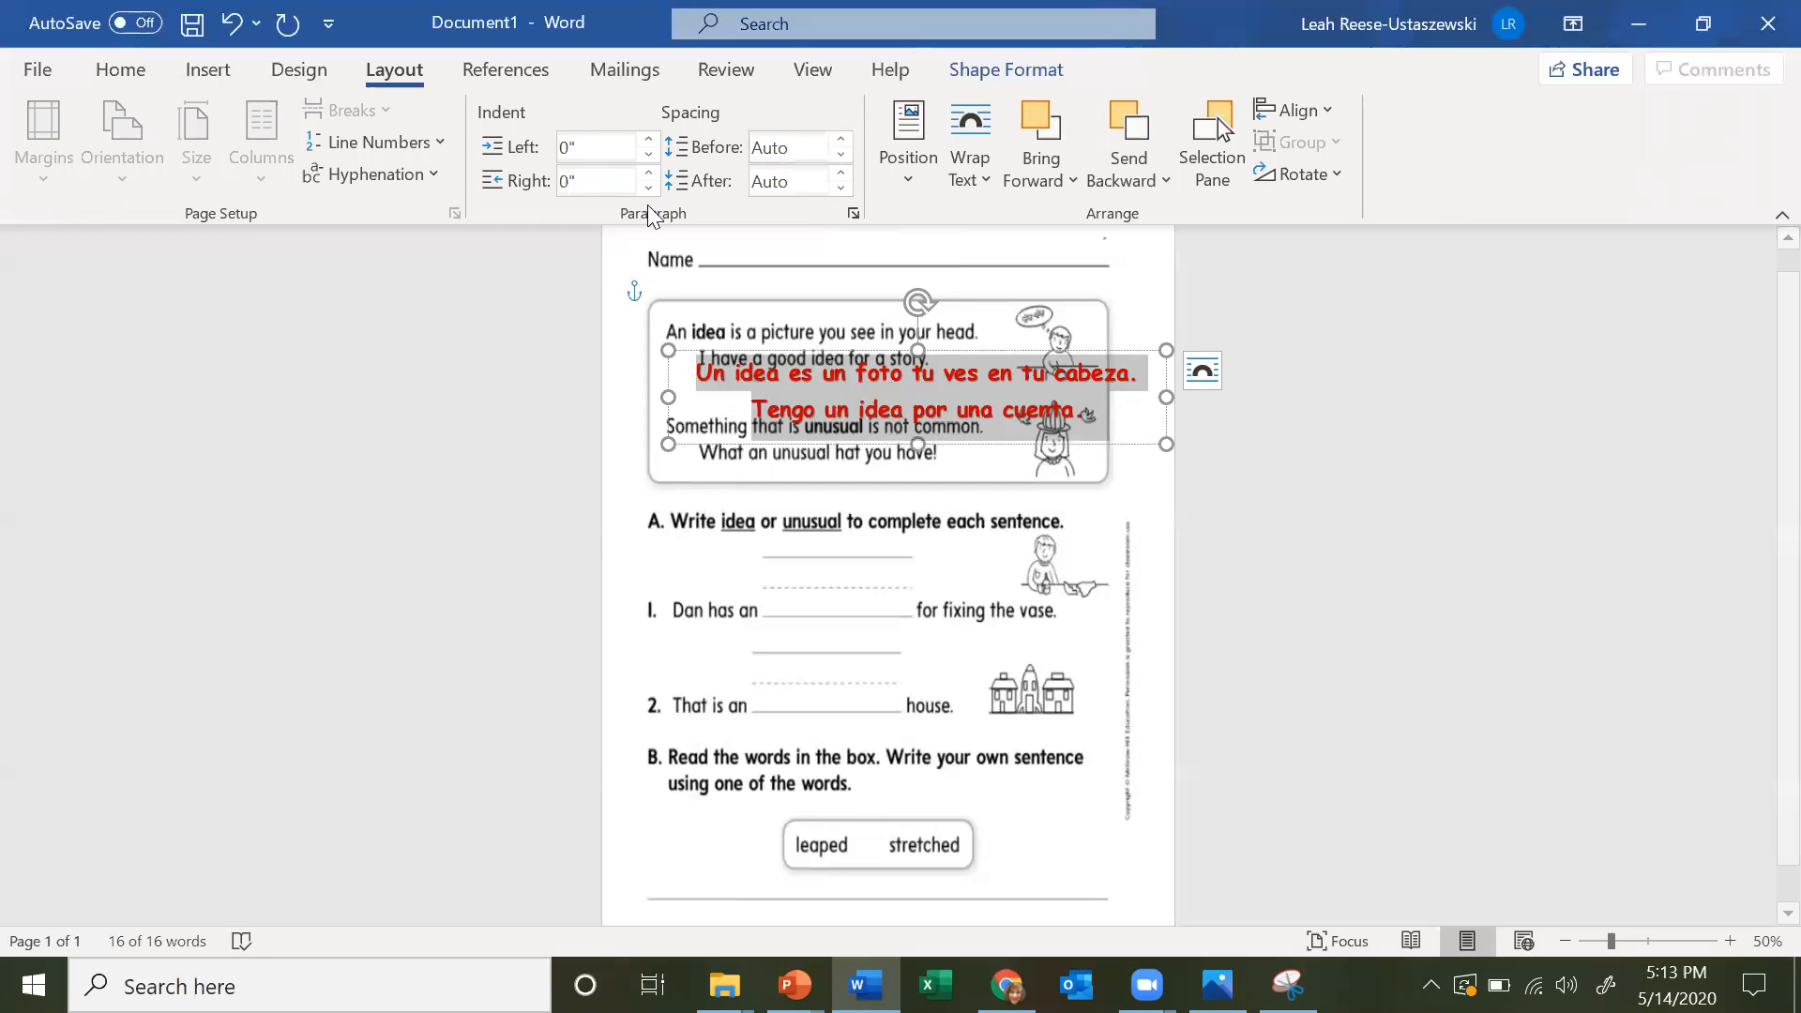
left_click(648, 185)
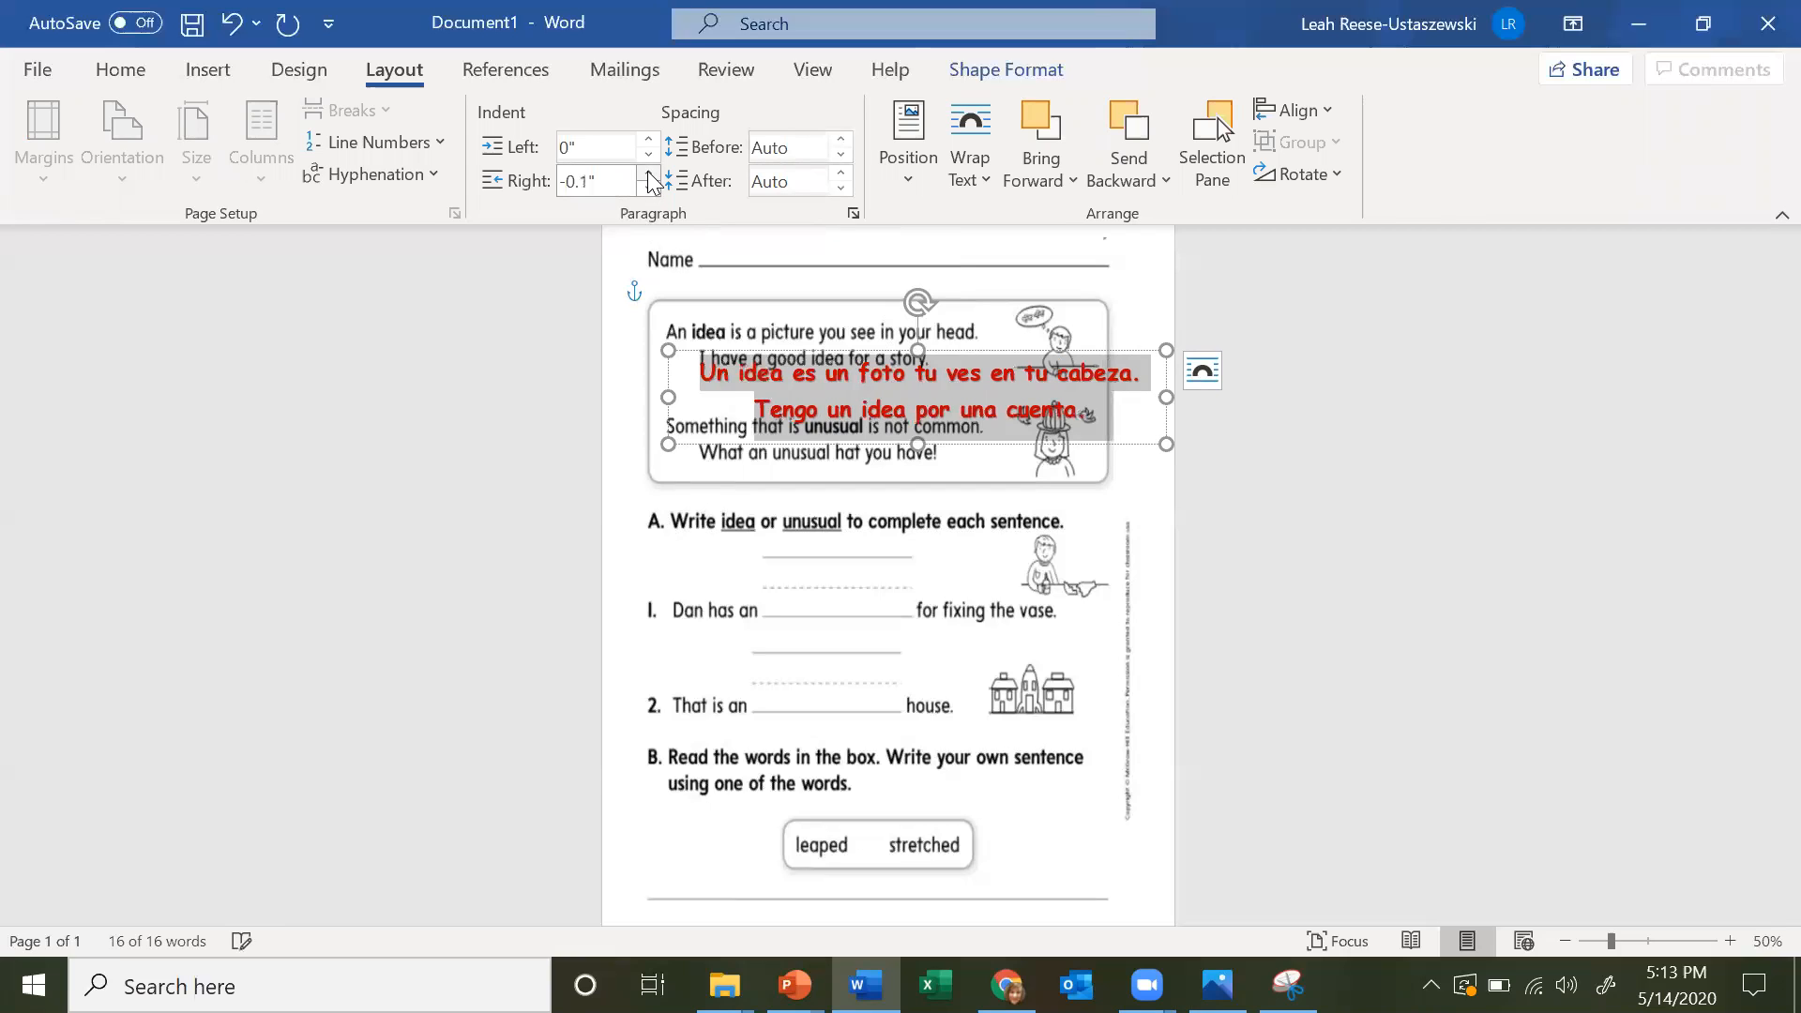
left_click(648, 173)
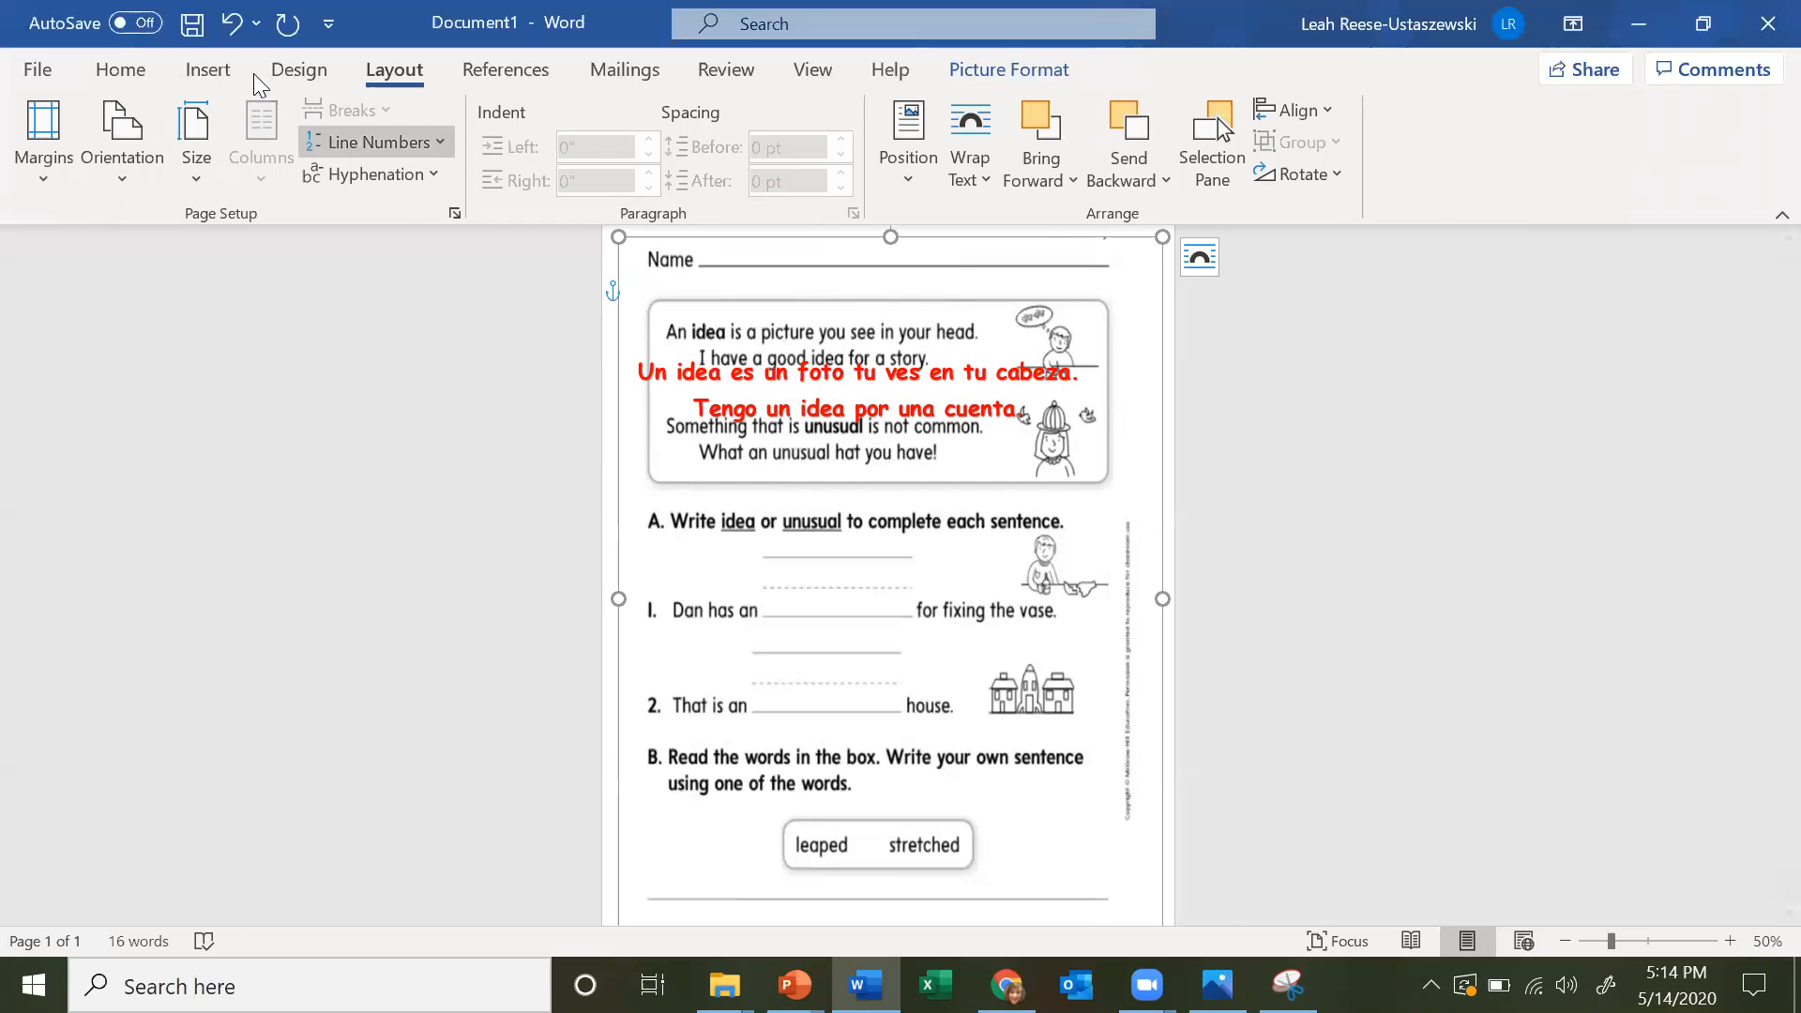
- Insert a text box below the vocabulary box and type 'Blah blah' in it
left_click(208, 68)
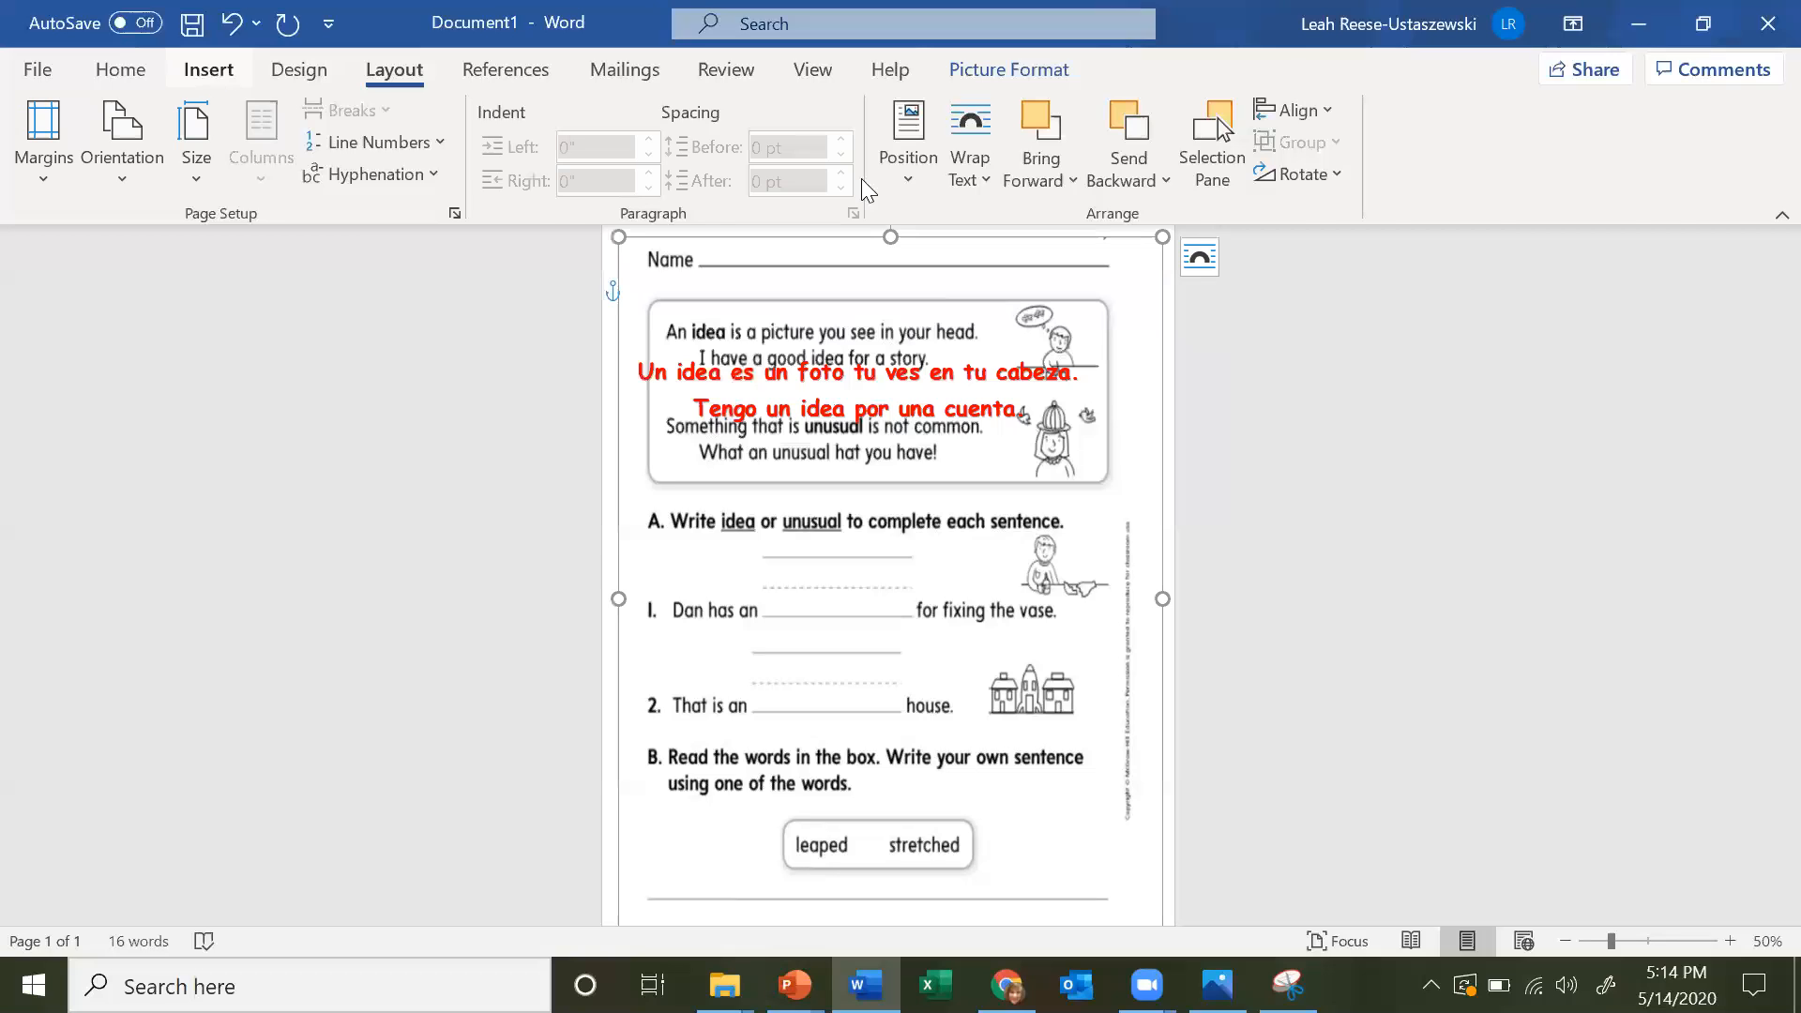
left_click(209, 70)
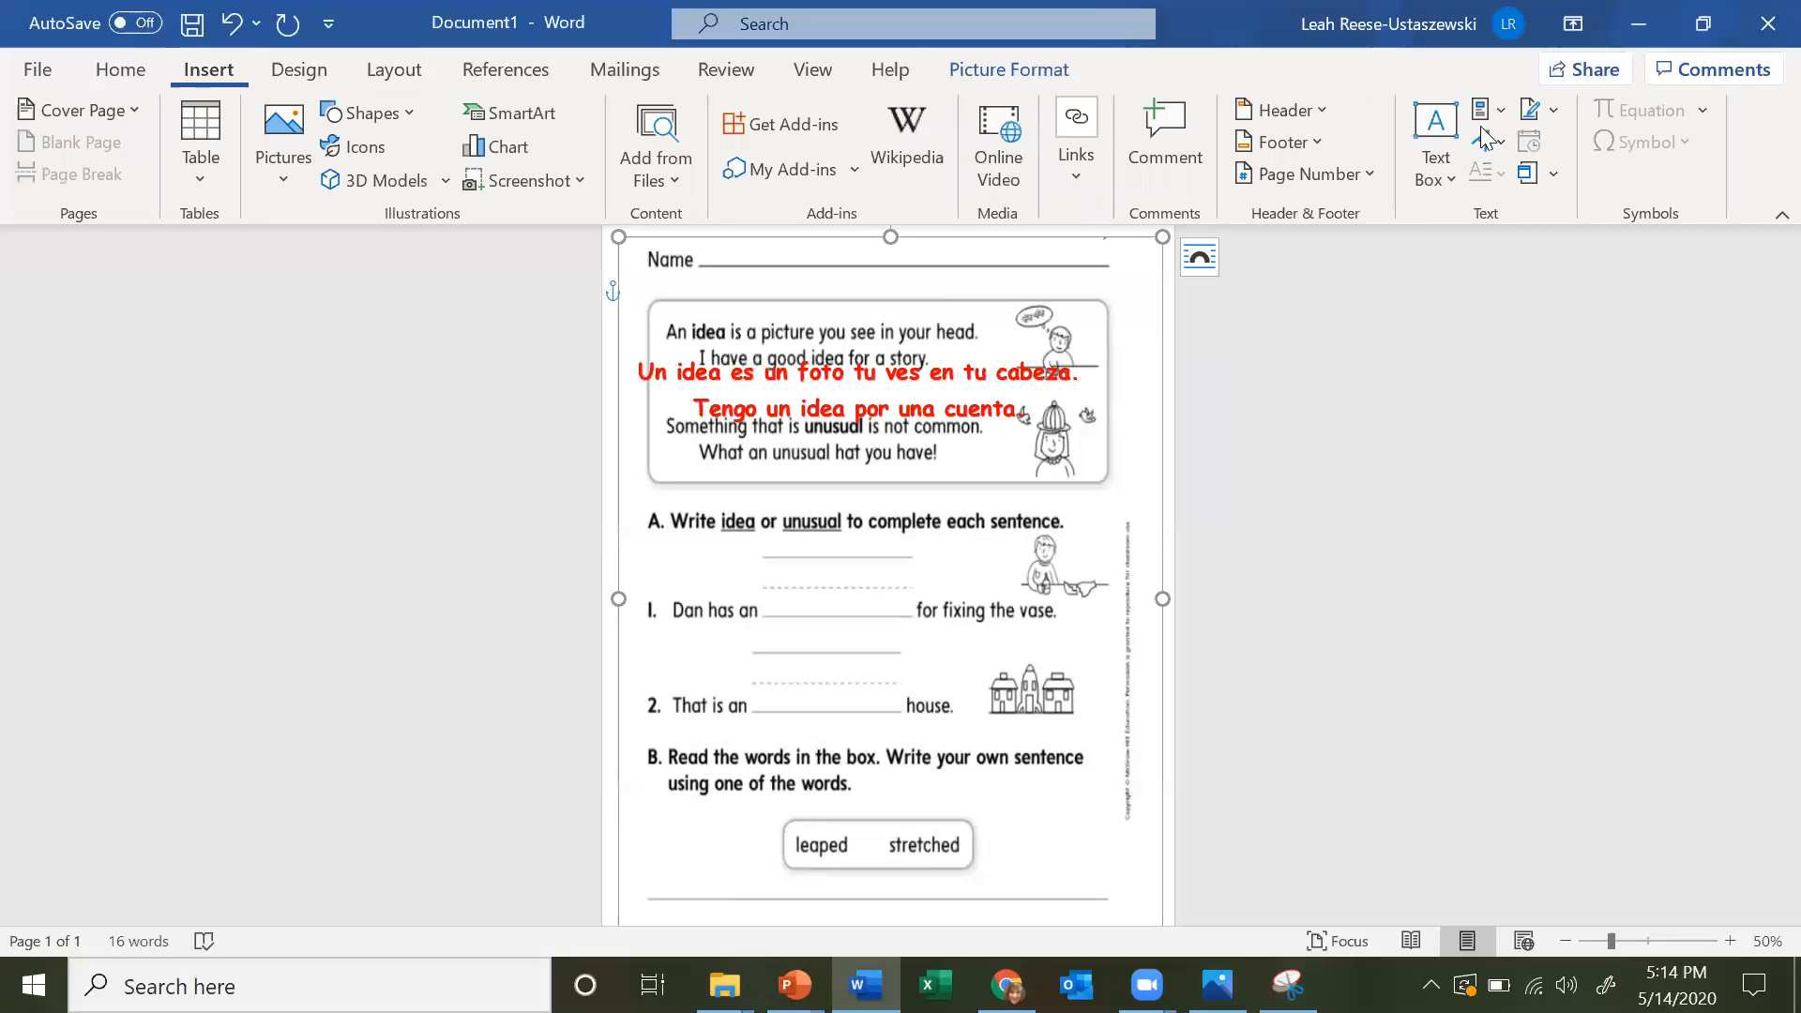
left_click(1484, 138)
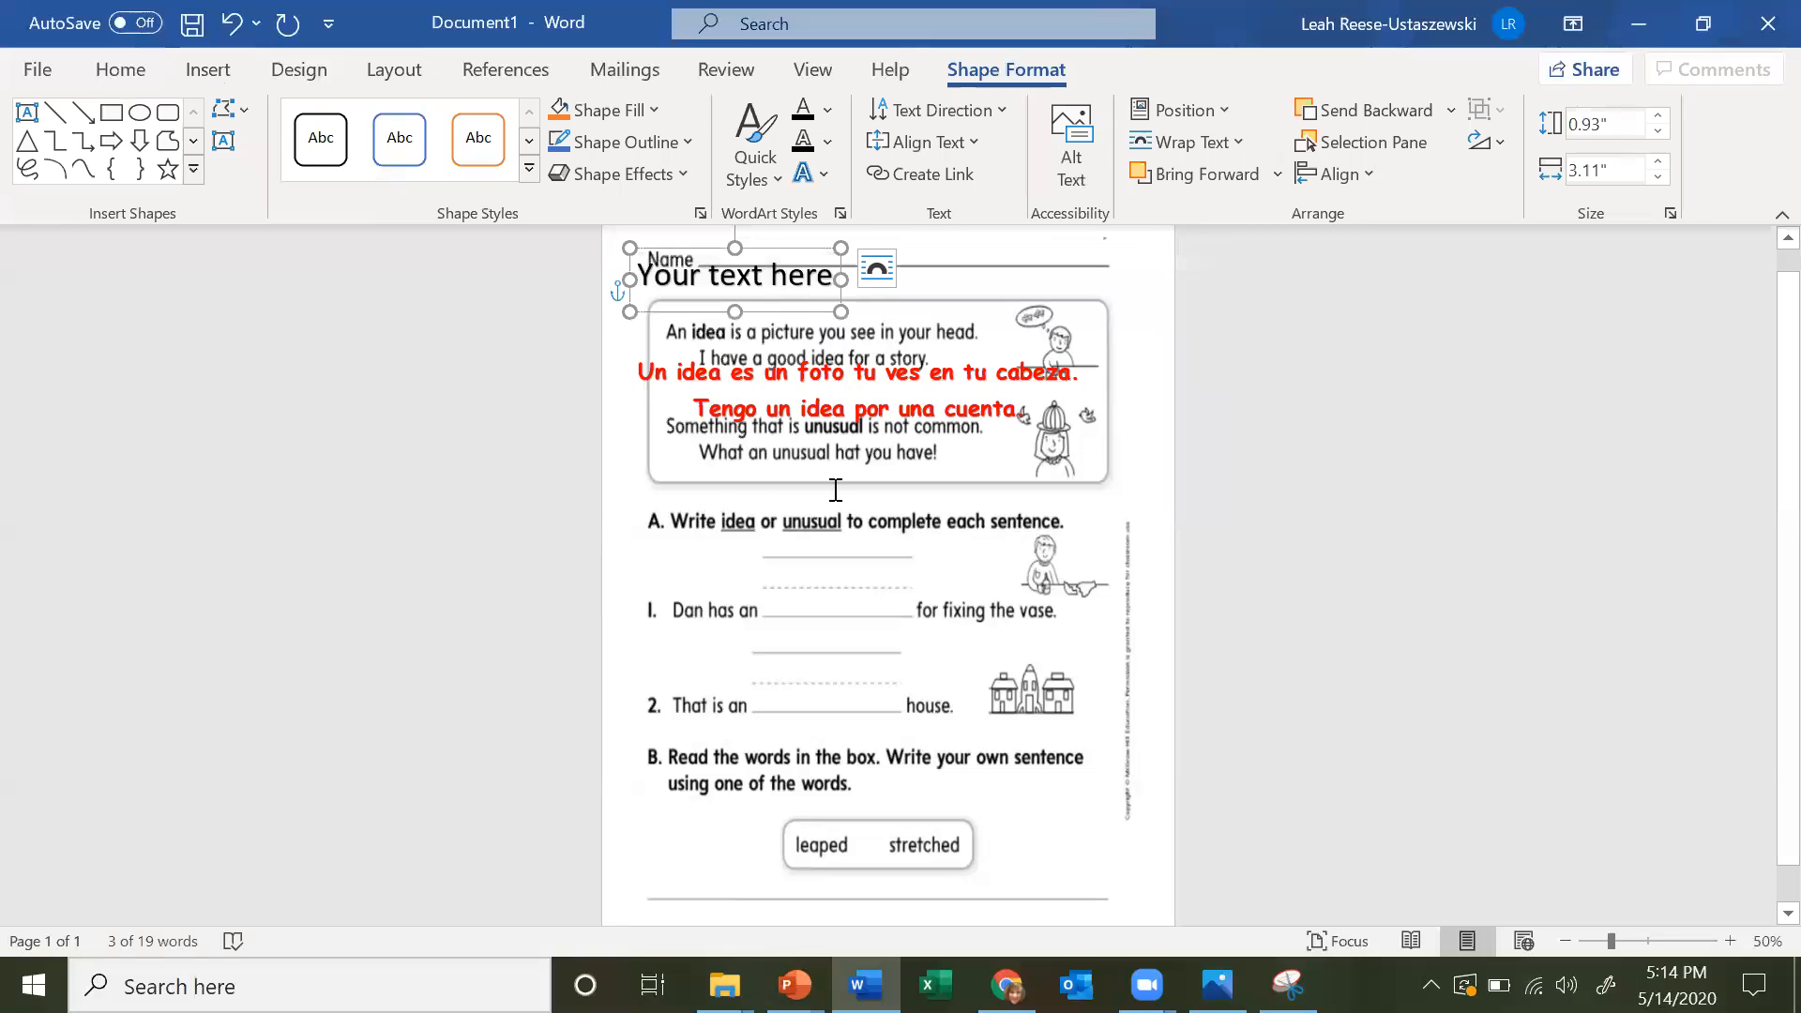
left_click_drag(735, 276, 804, 485)
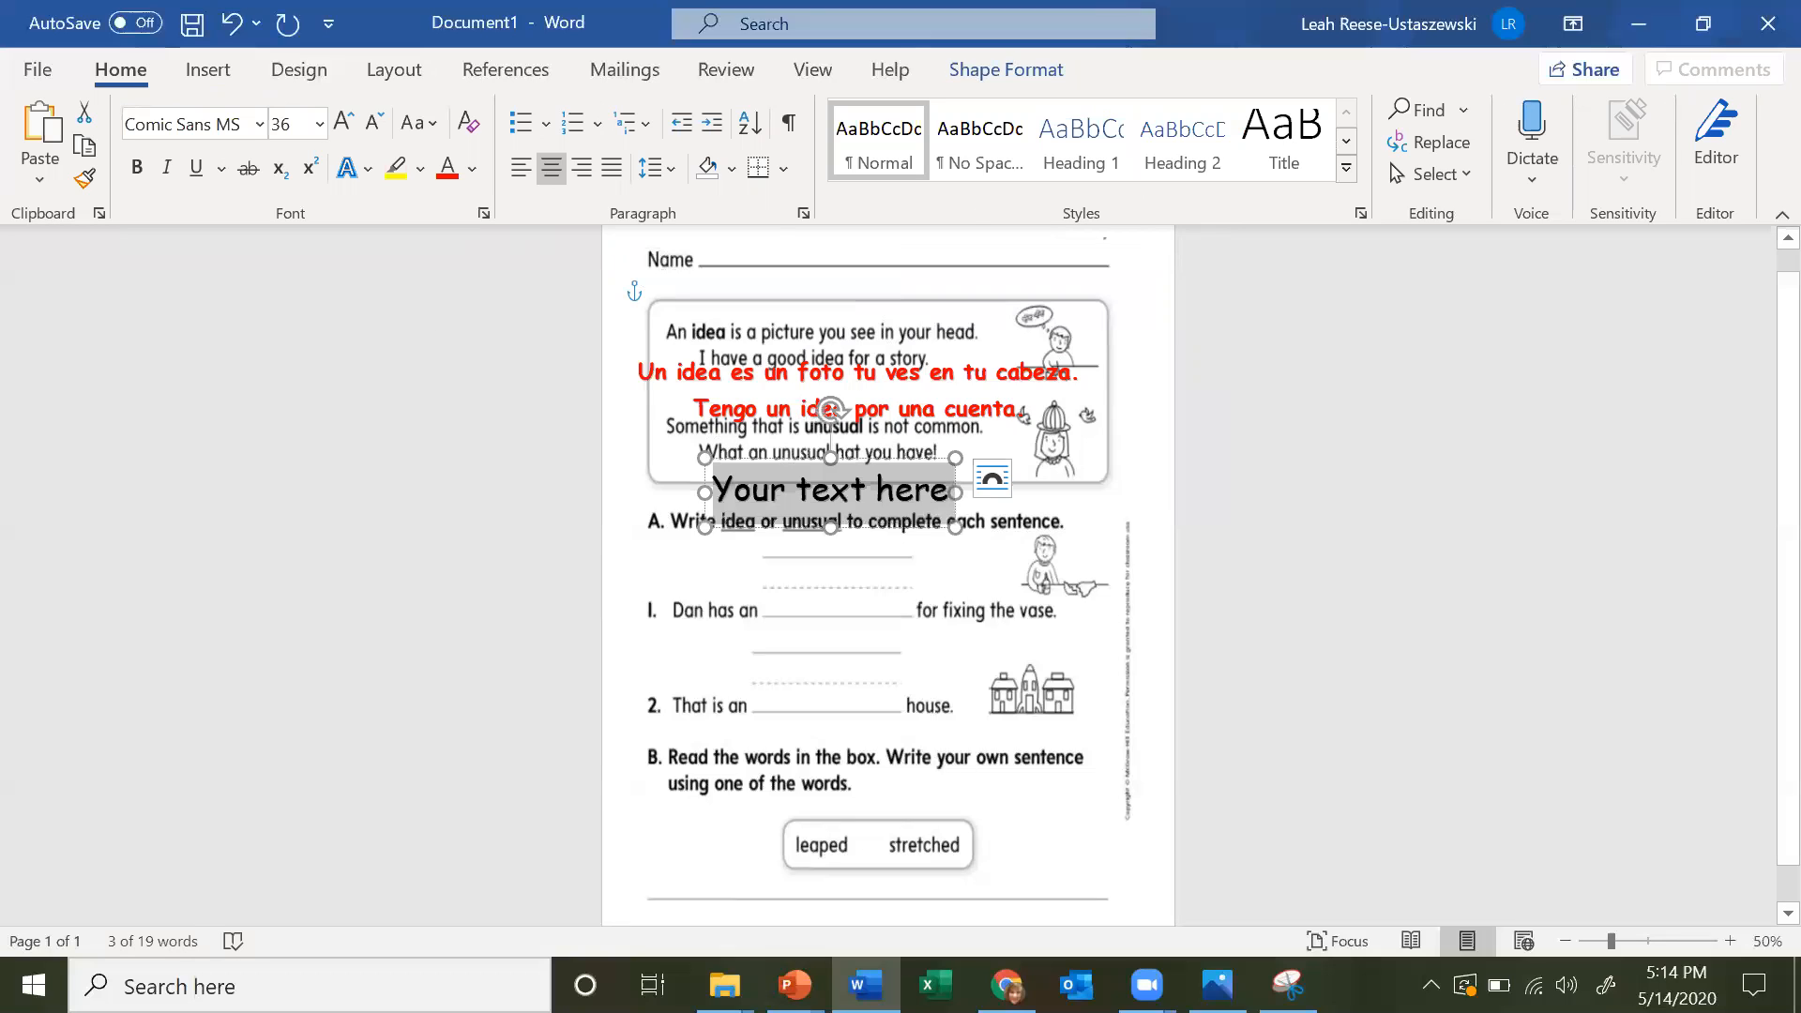
type("Blah blah")
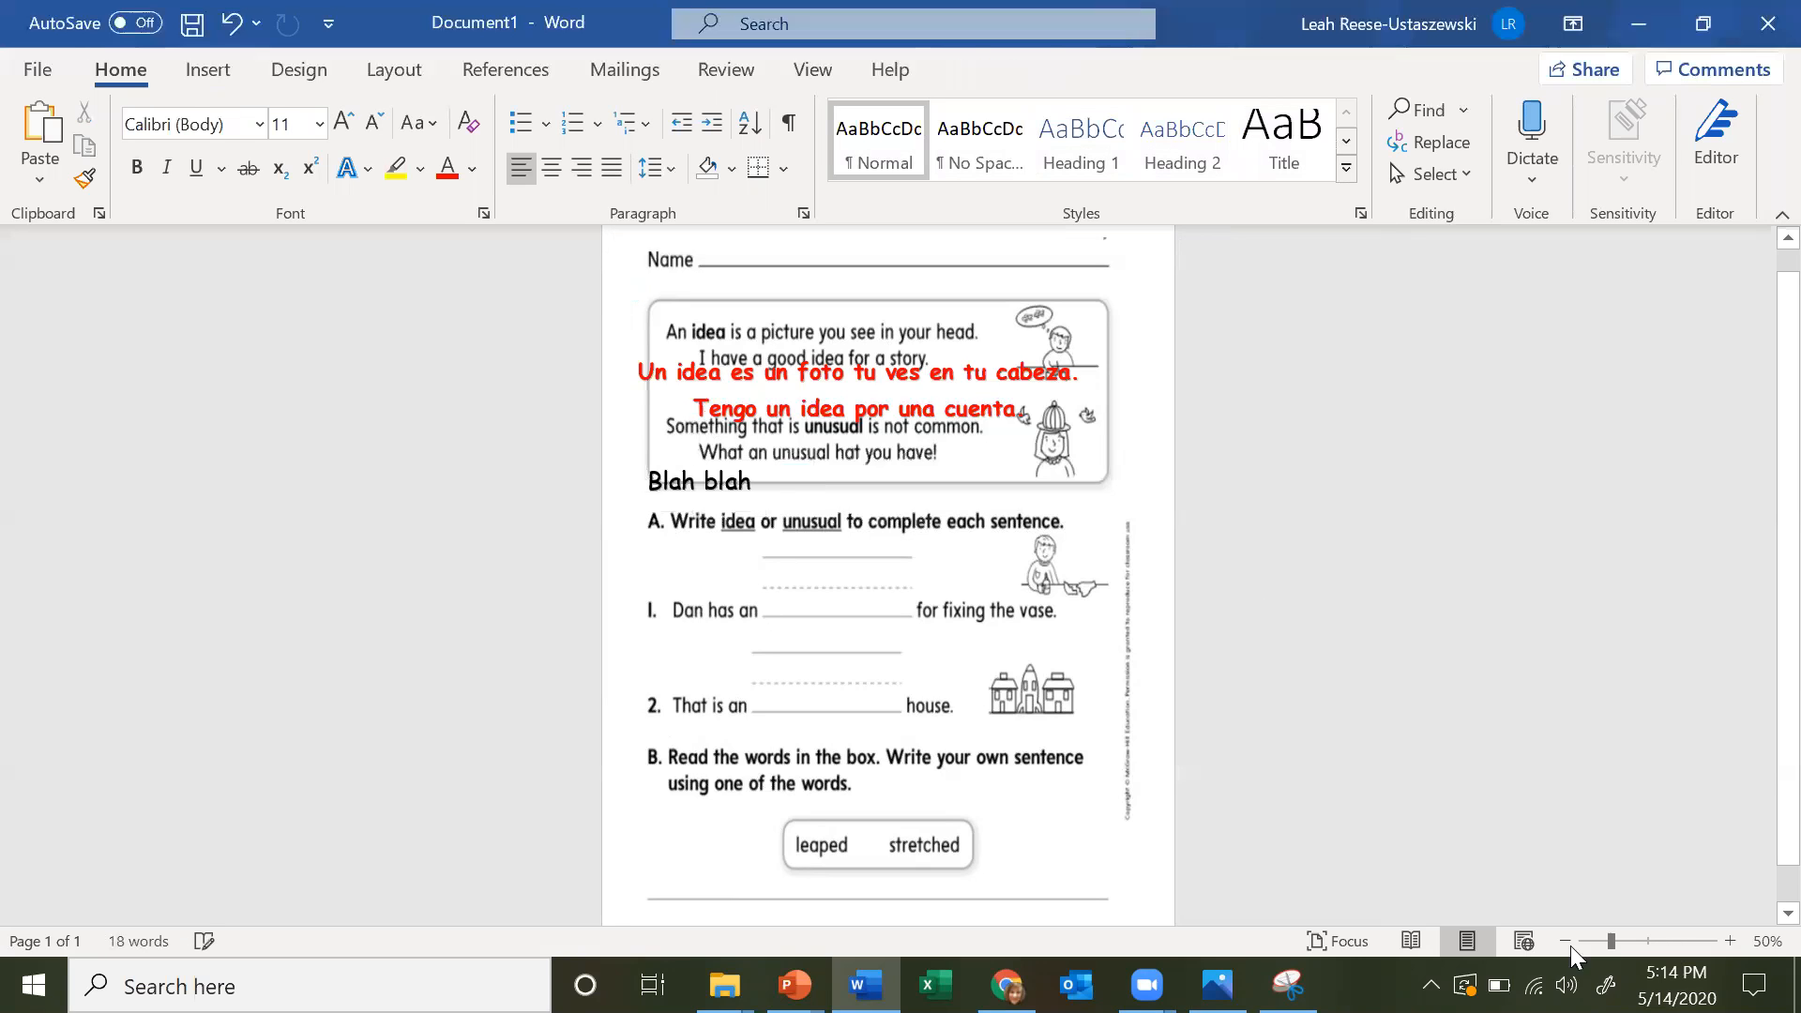
- Zoom out with the status bar slider to view the whole worksheet
left_click(1564, 942)
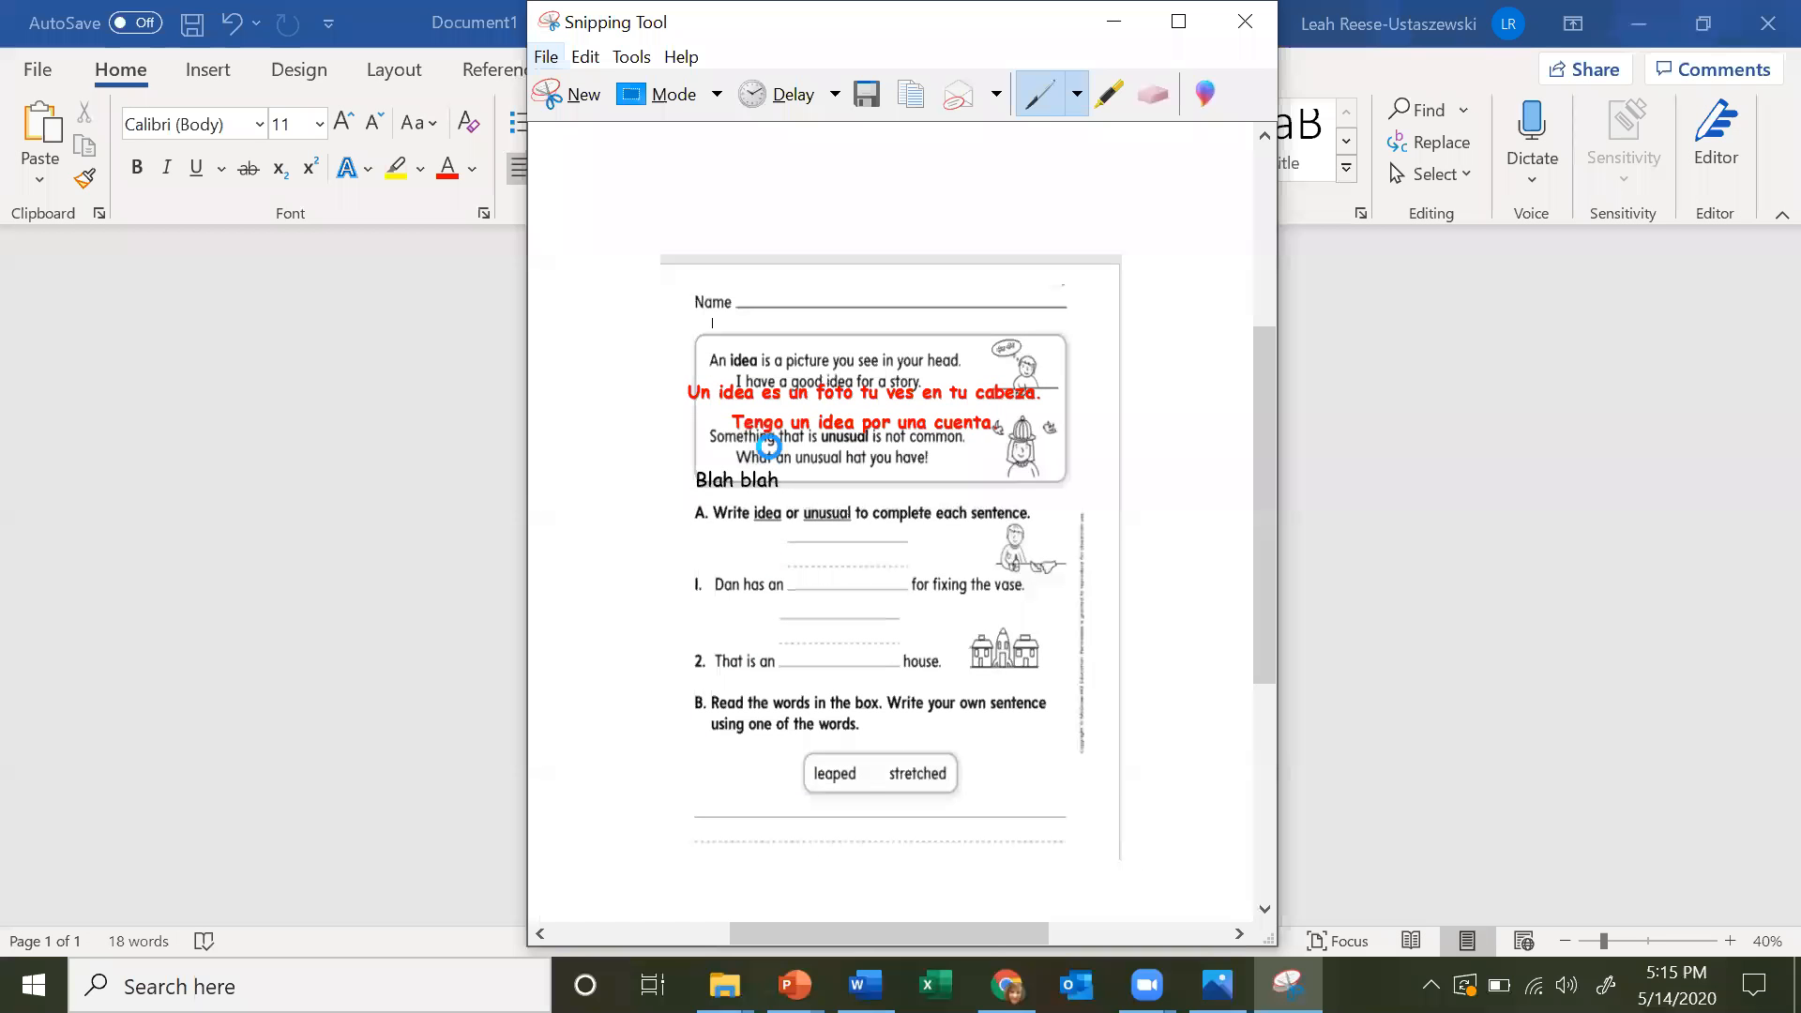
- Save the snip as PNG named 'Page 356 English Spanish'
left_click(866, 94)
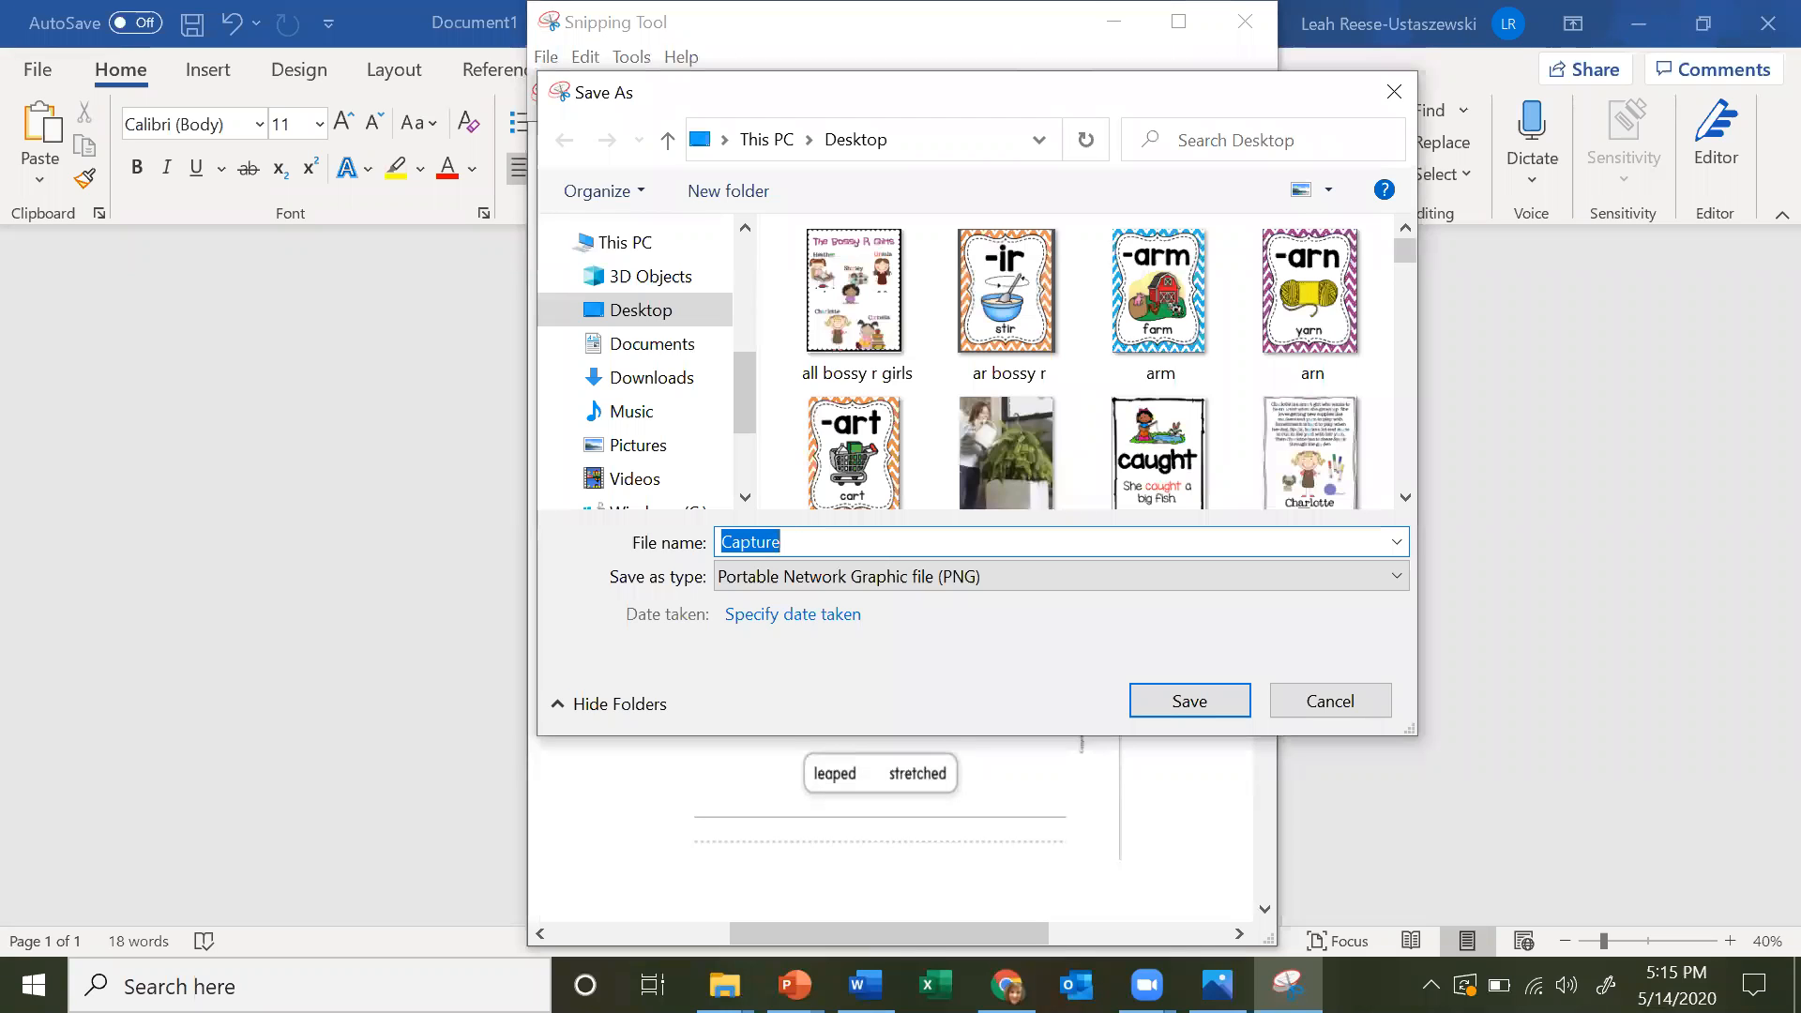
type("Page")
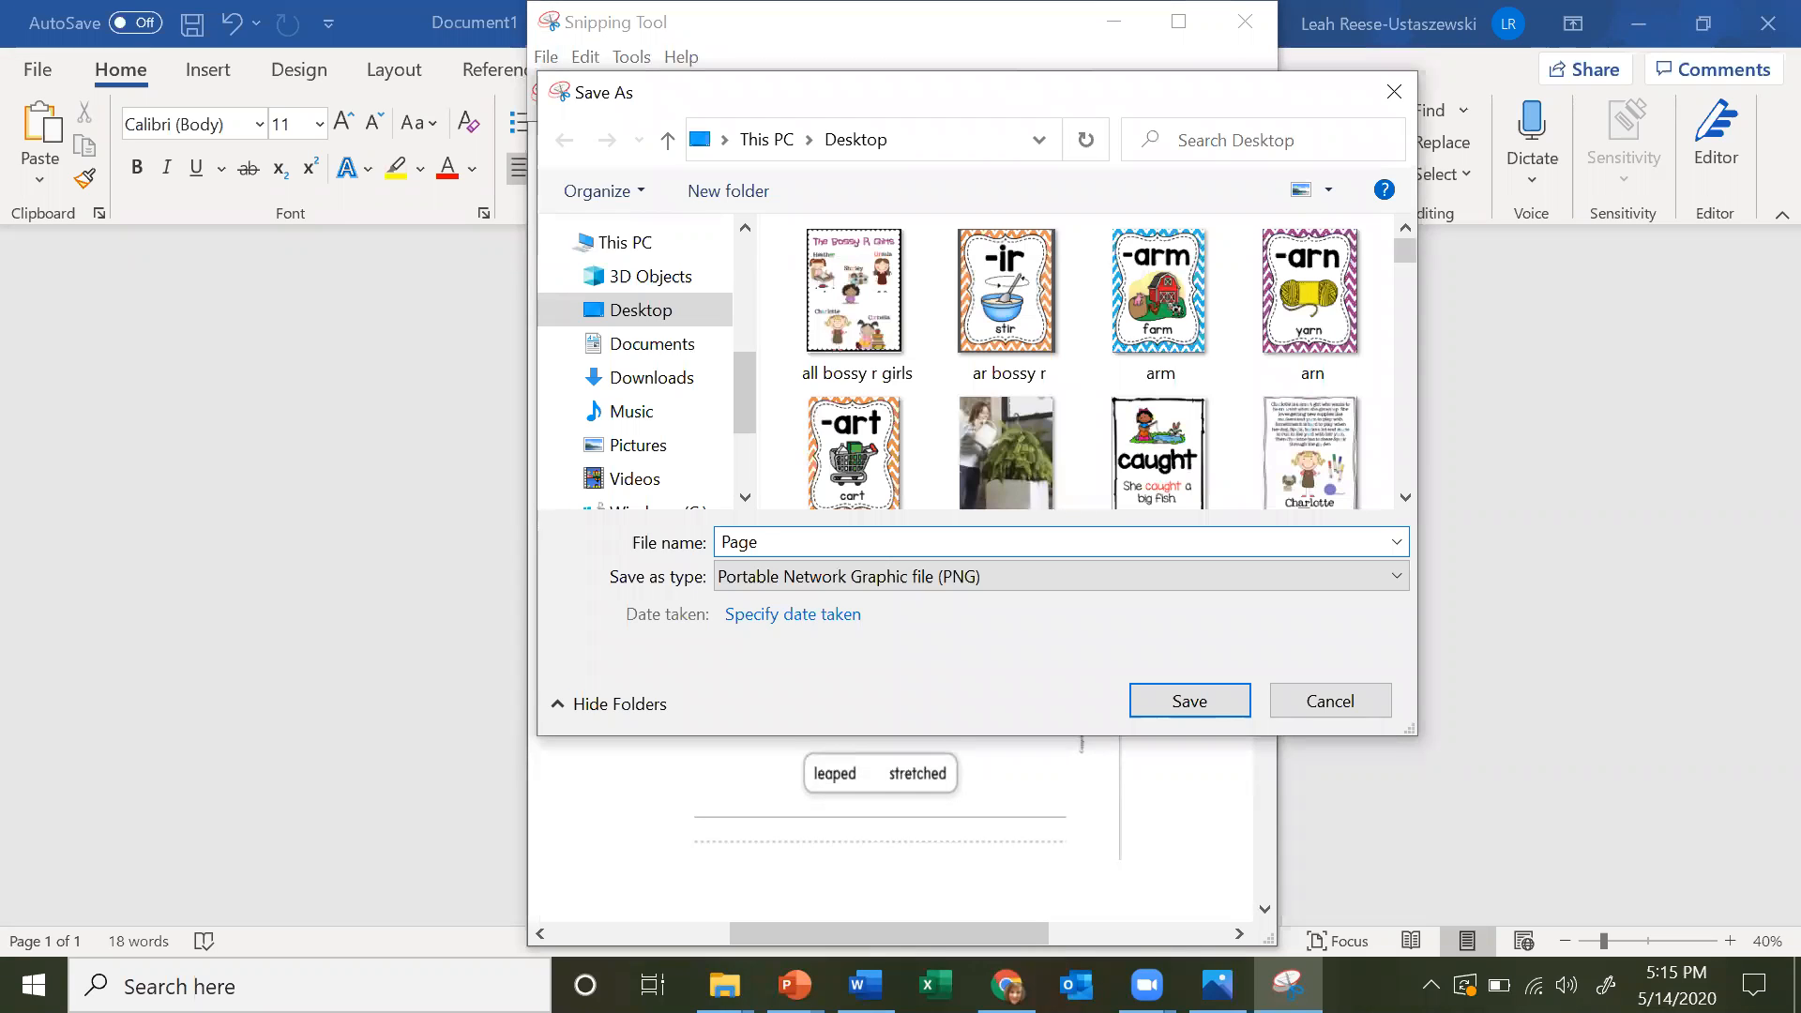
type("356 English E")
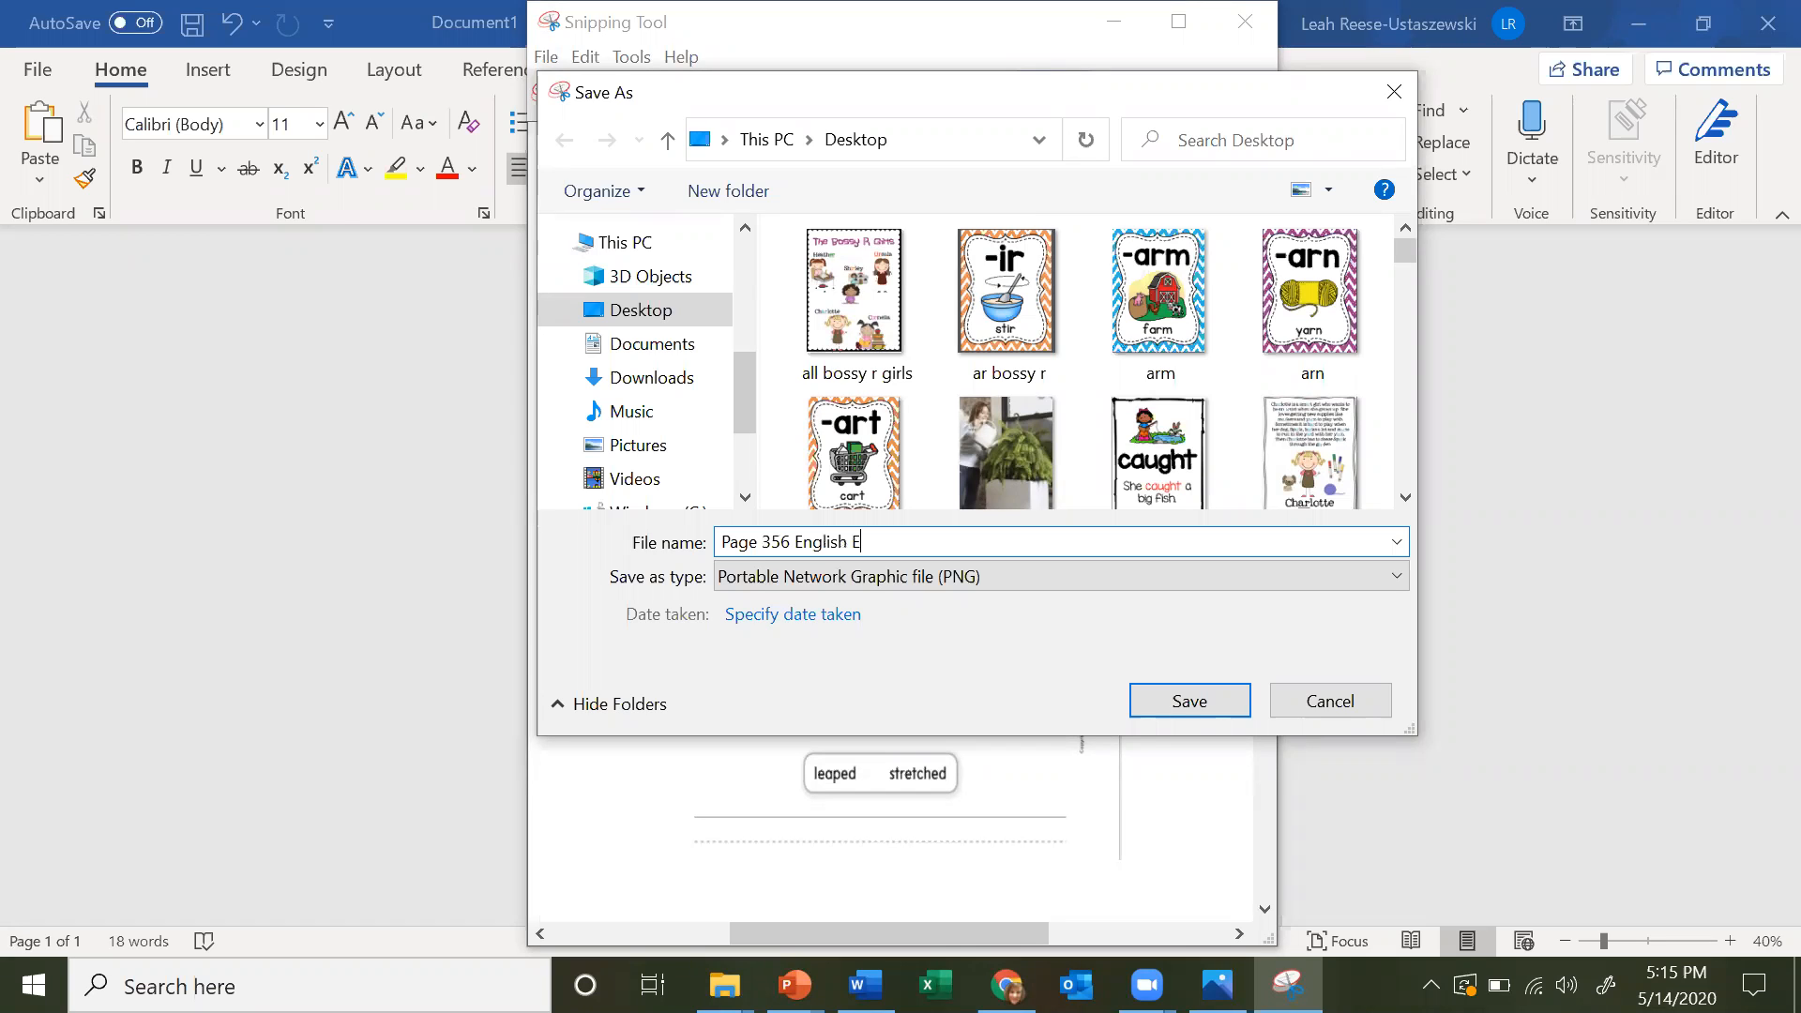
type("Spanish")
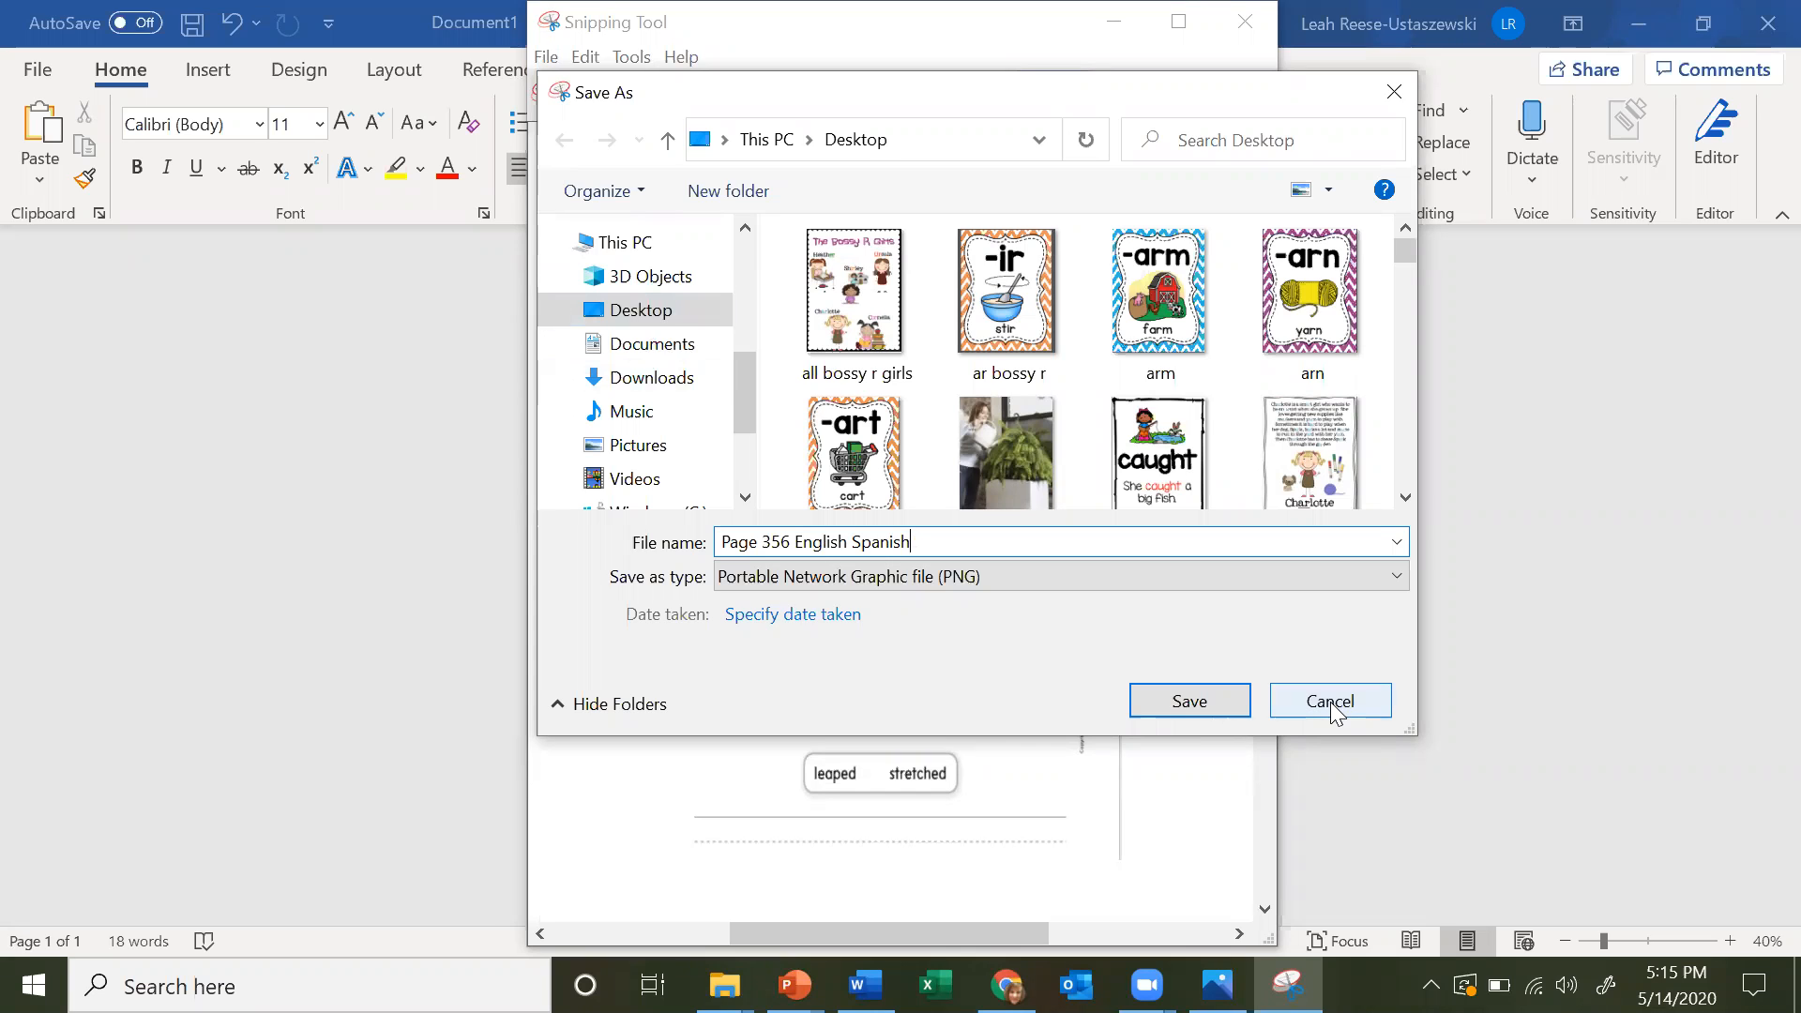
left_click(1329, 701)
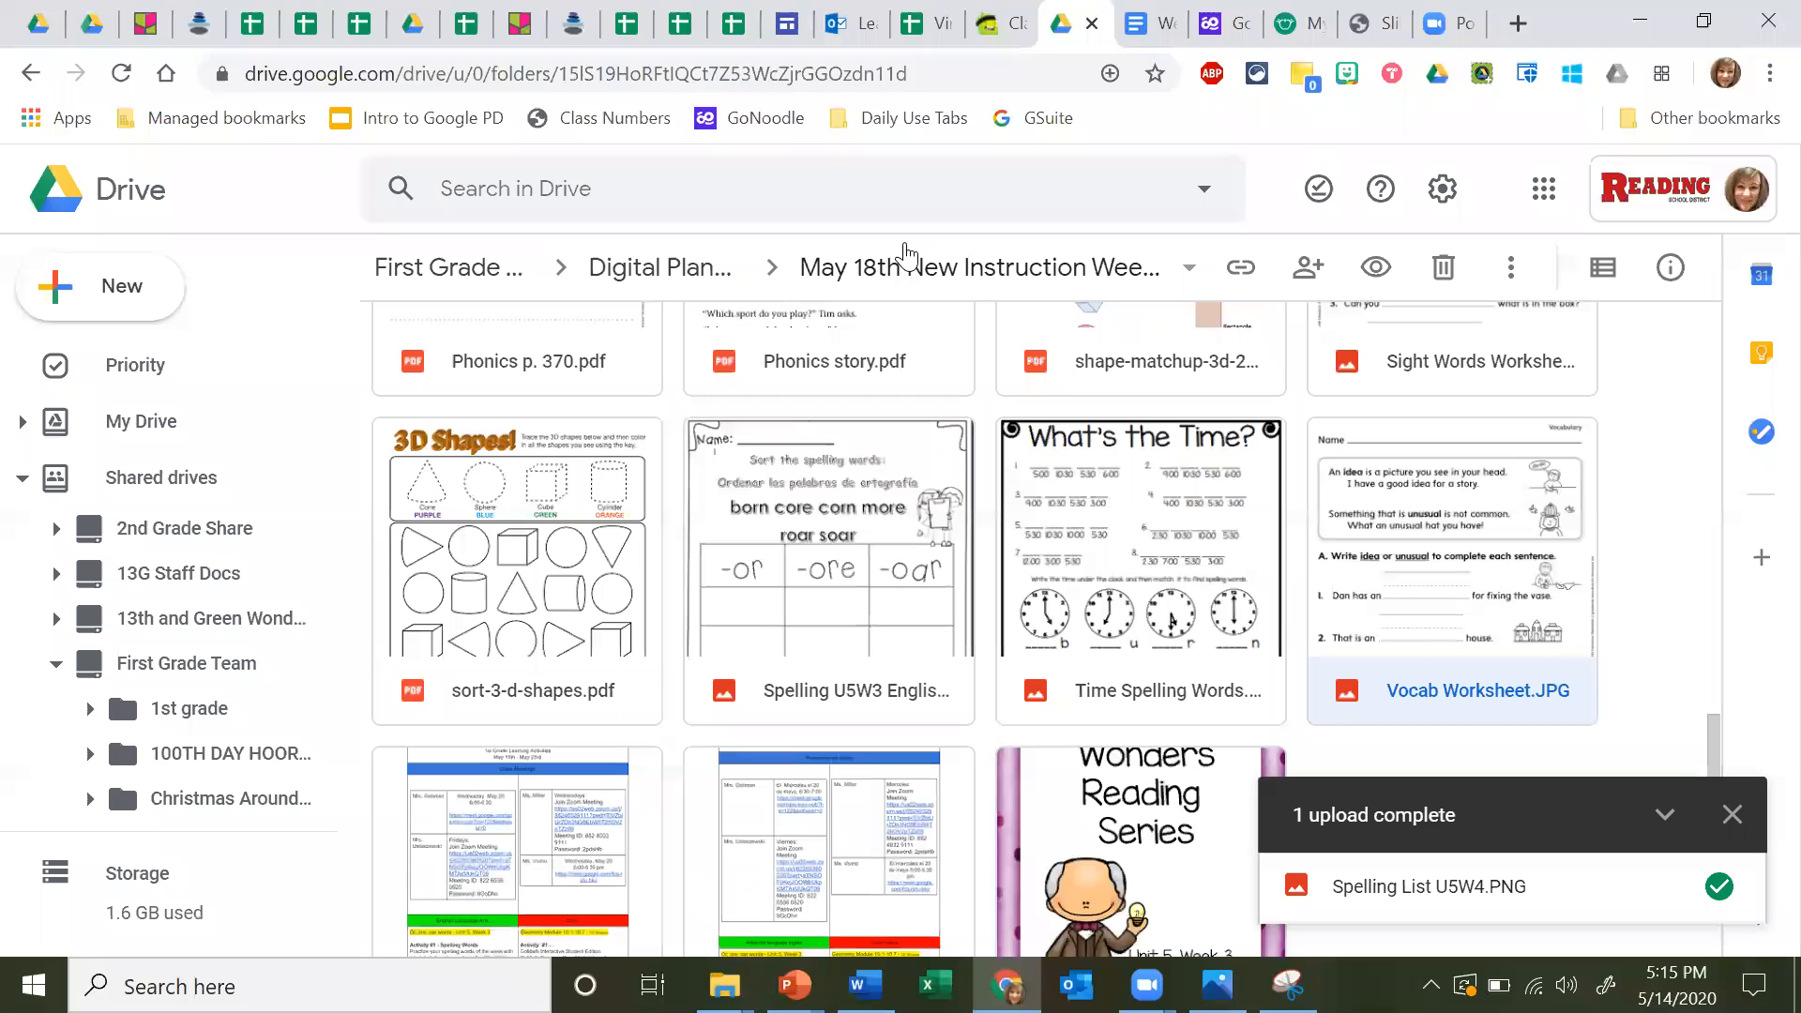
mouse_move(1025, 519)
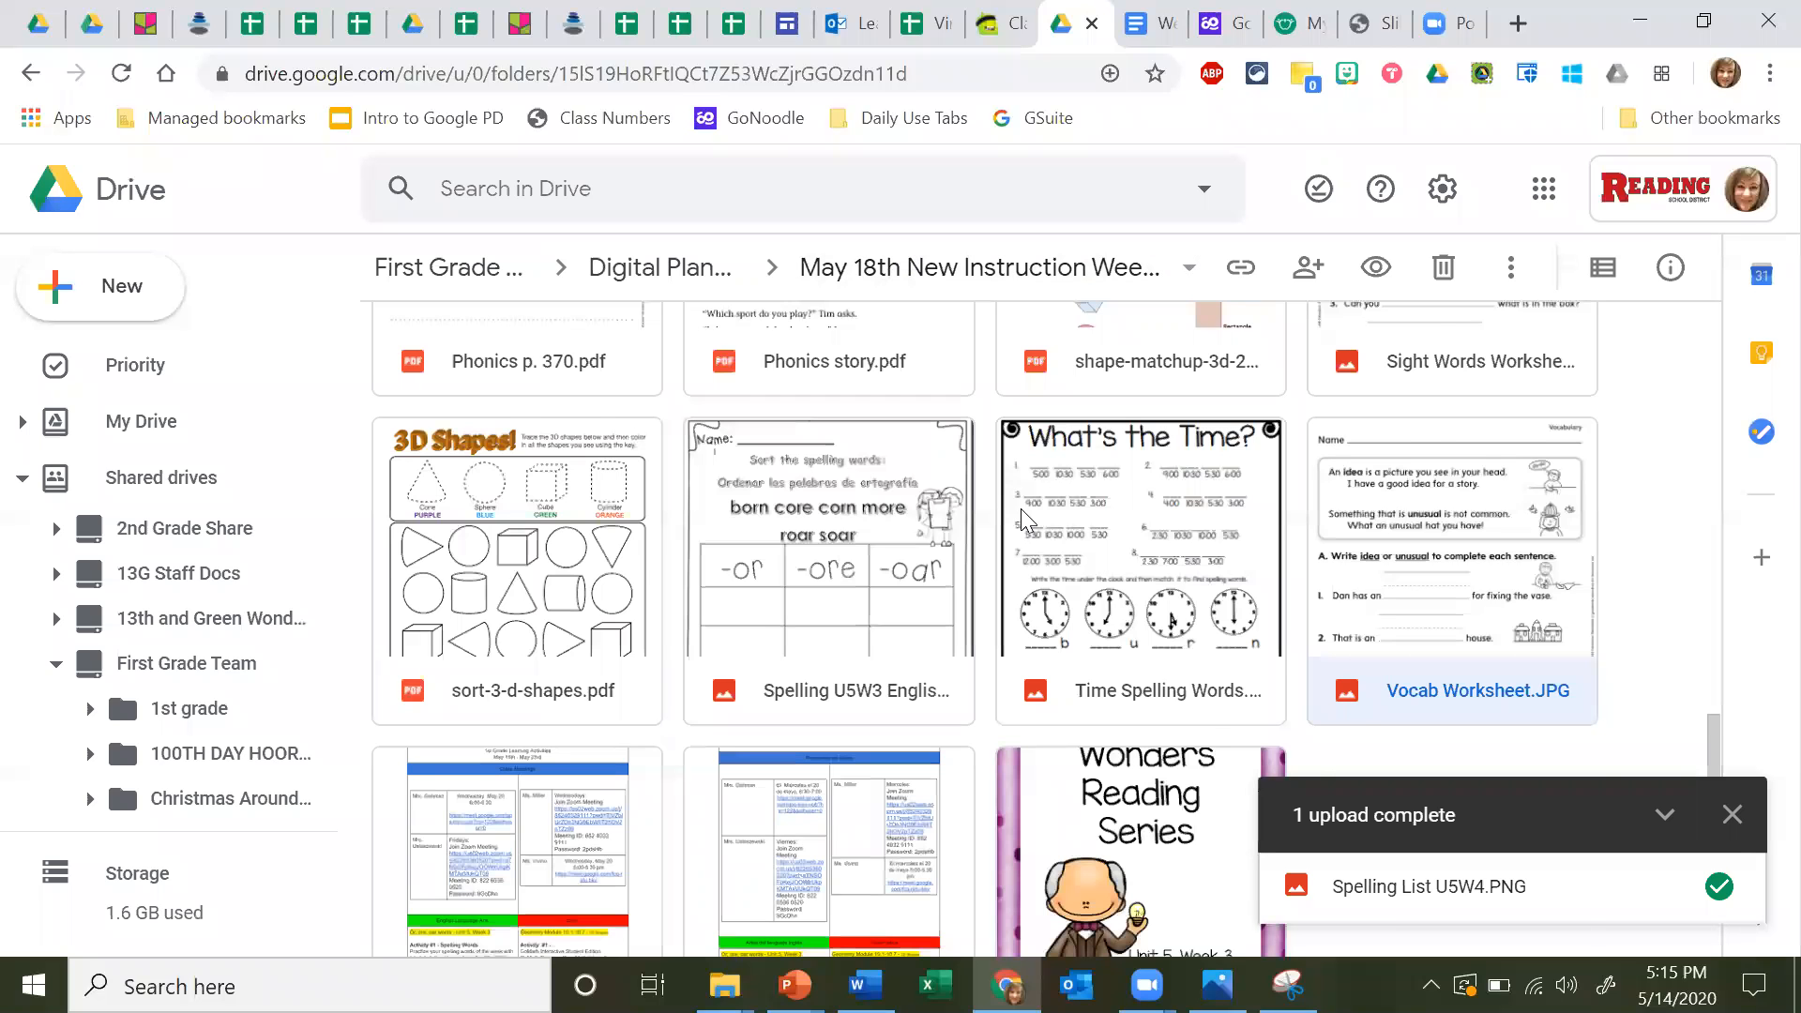
- Choose New > File upload in the May 18th instruction folder
scroll("down", 3)
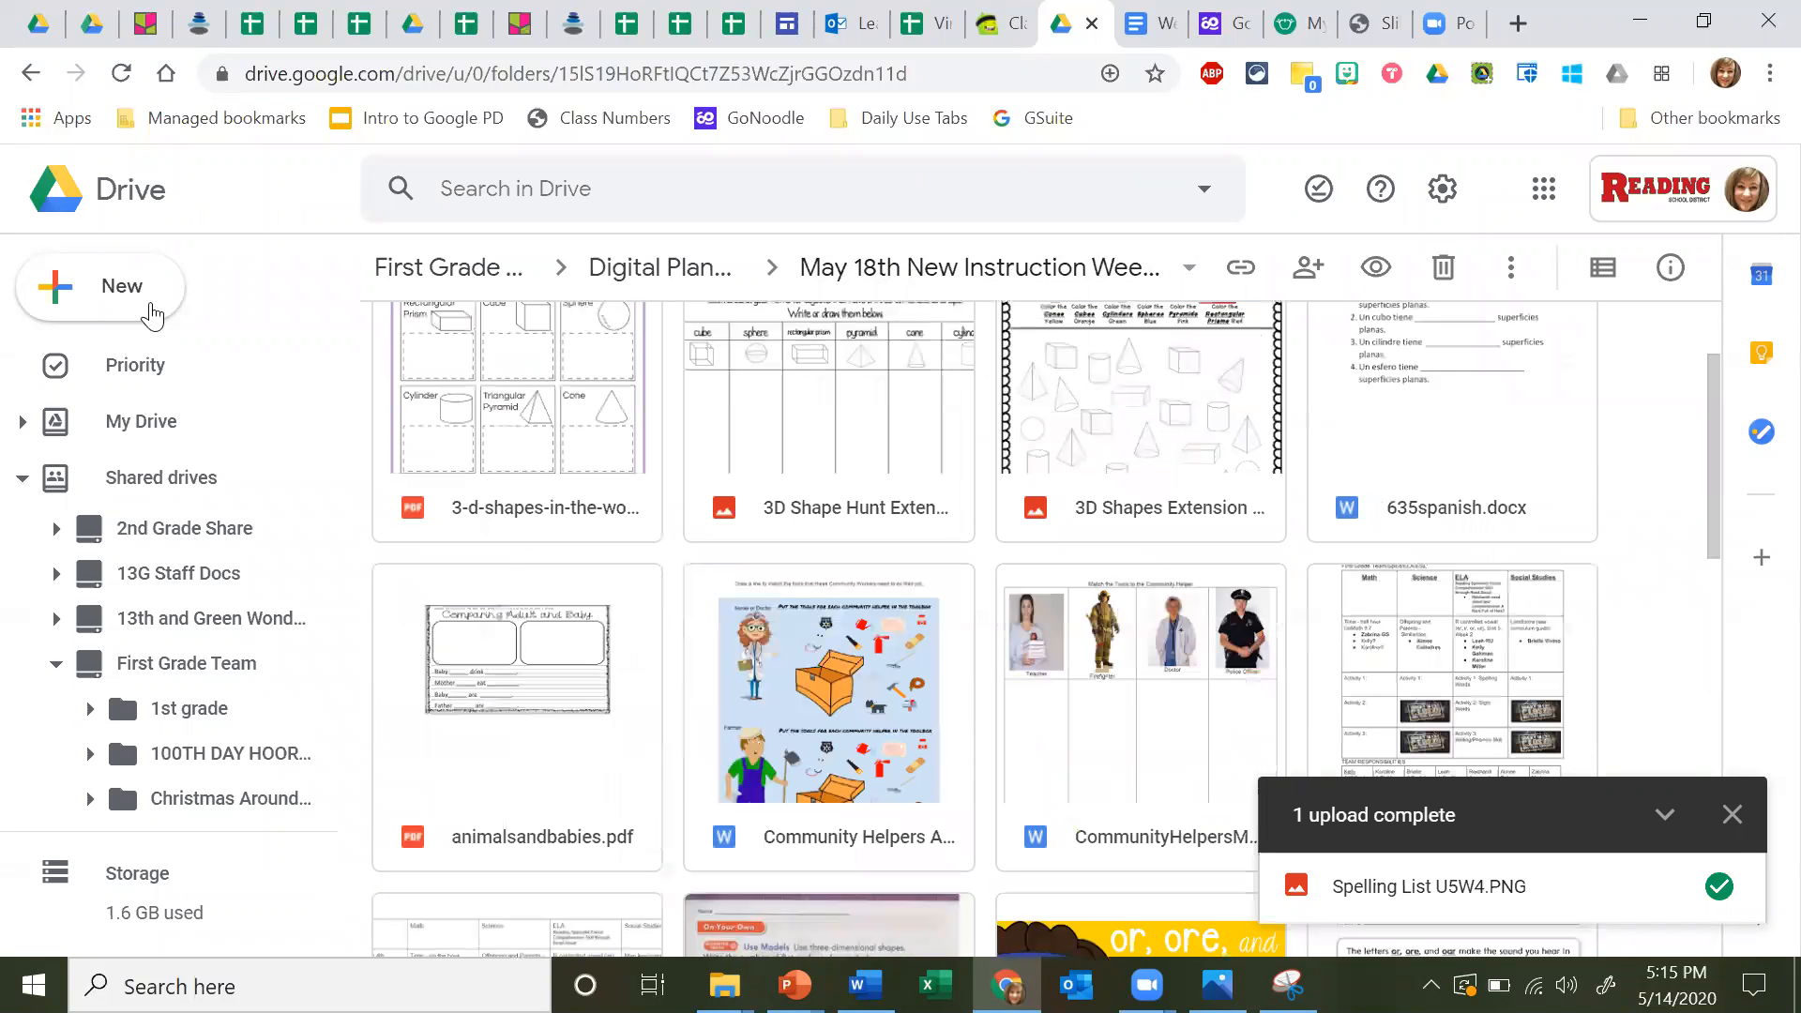
left_click(101, 286)
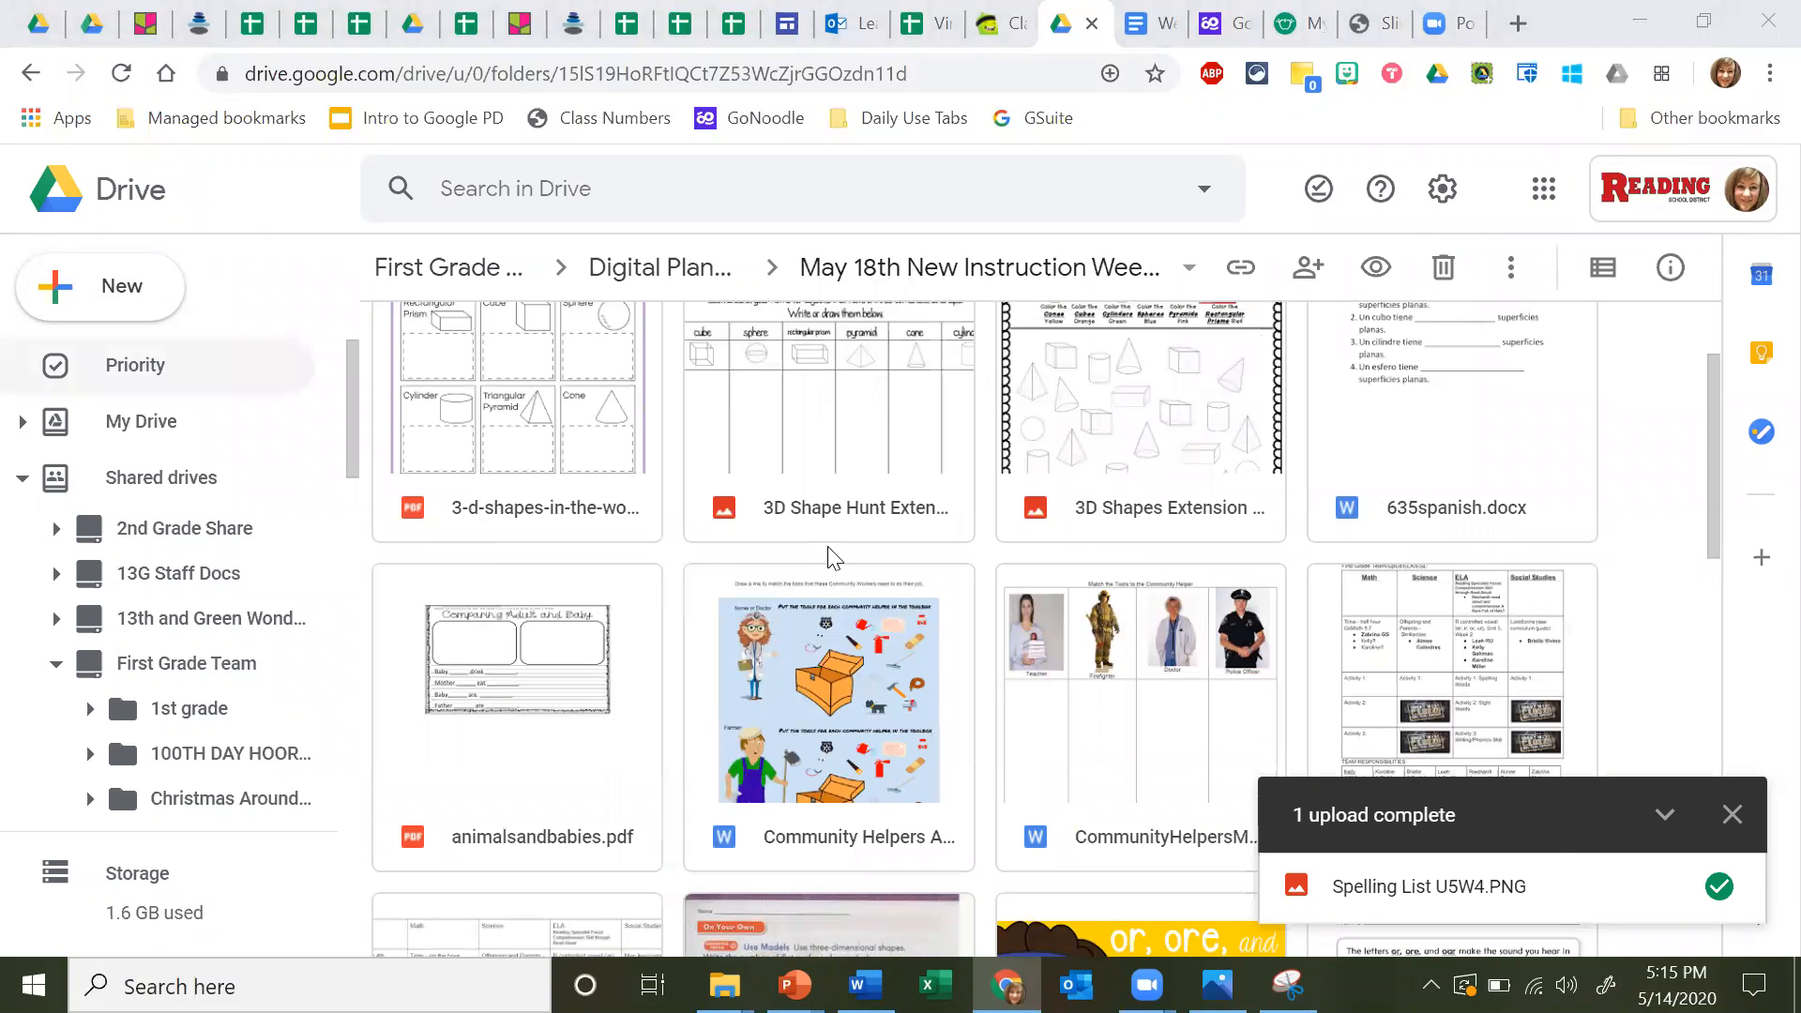
left_click(122, 286)
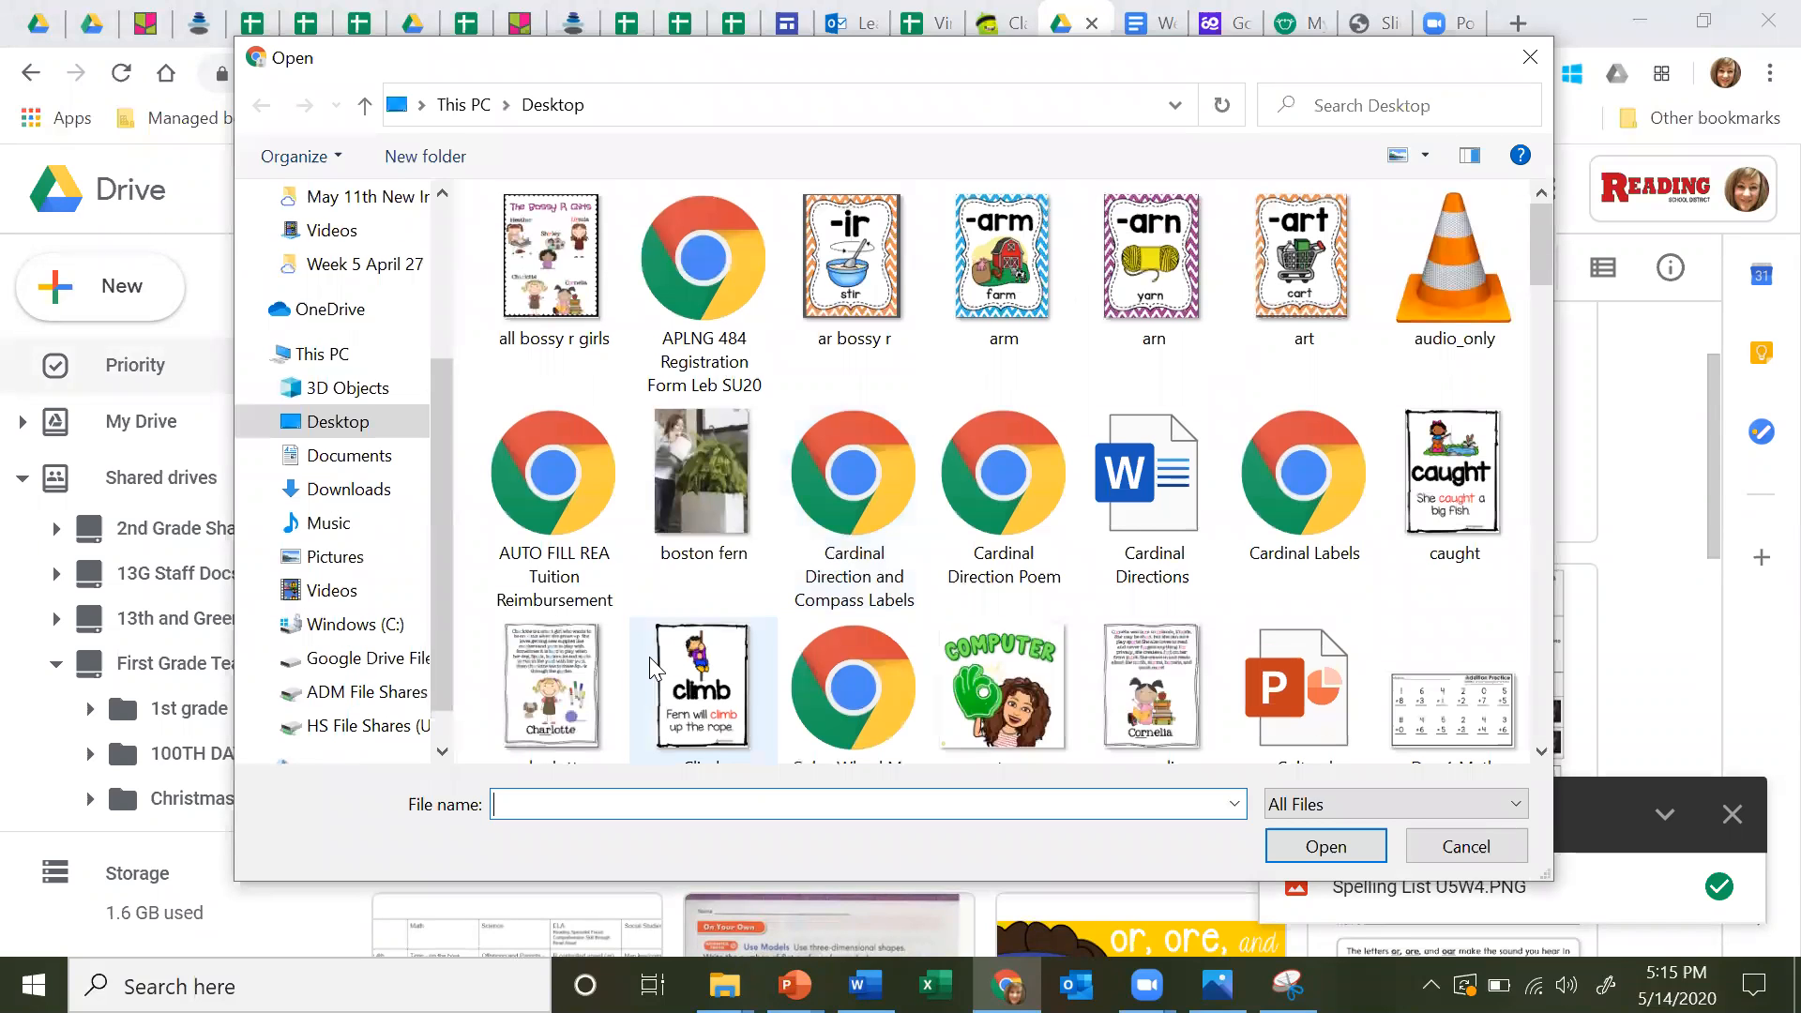
- Select the saved worksheet PNG in the Open dialog and upload it
scroll("down", 3)
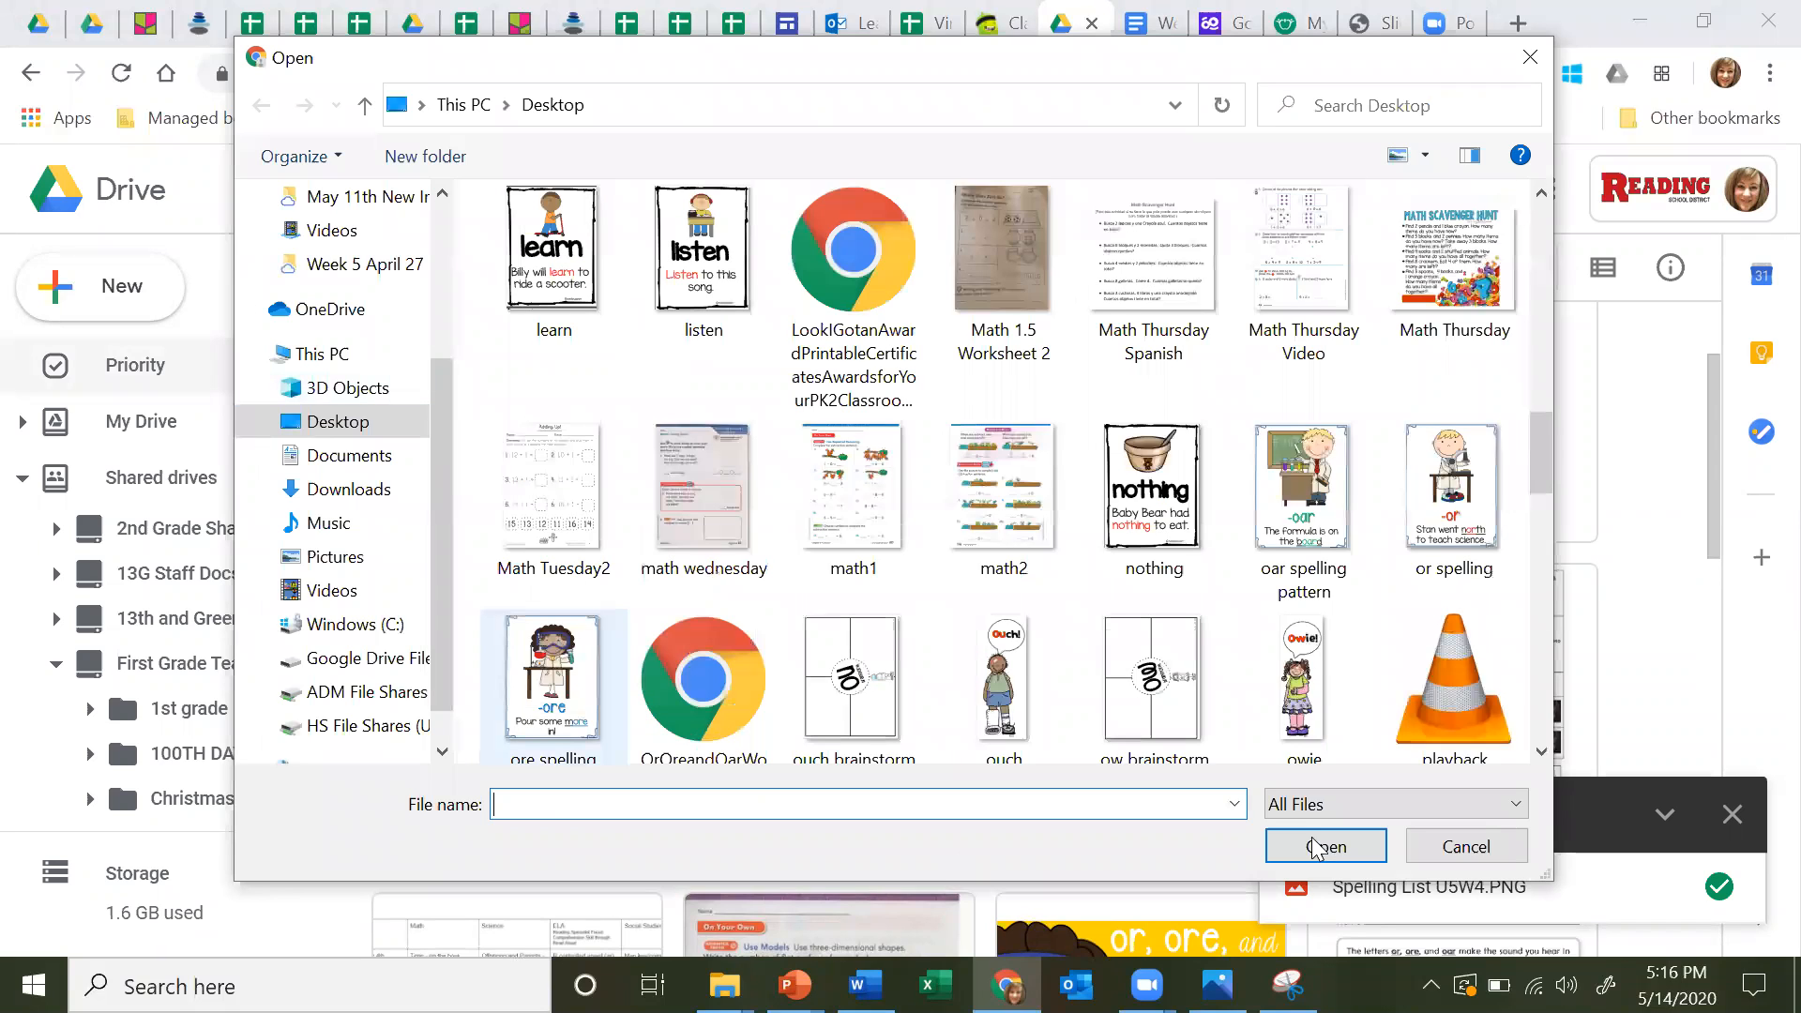
left_click(552, 666)
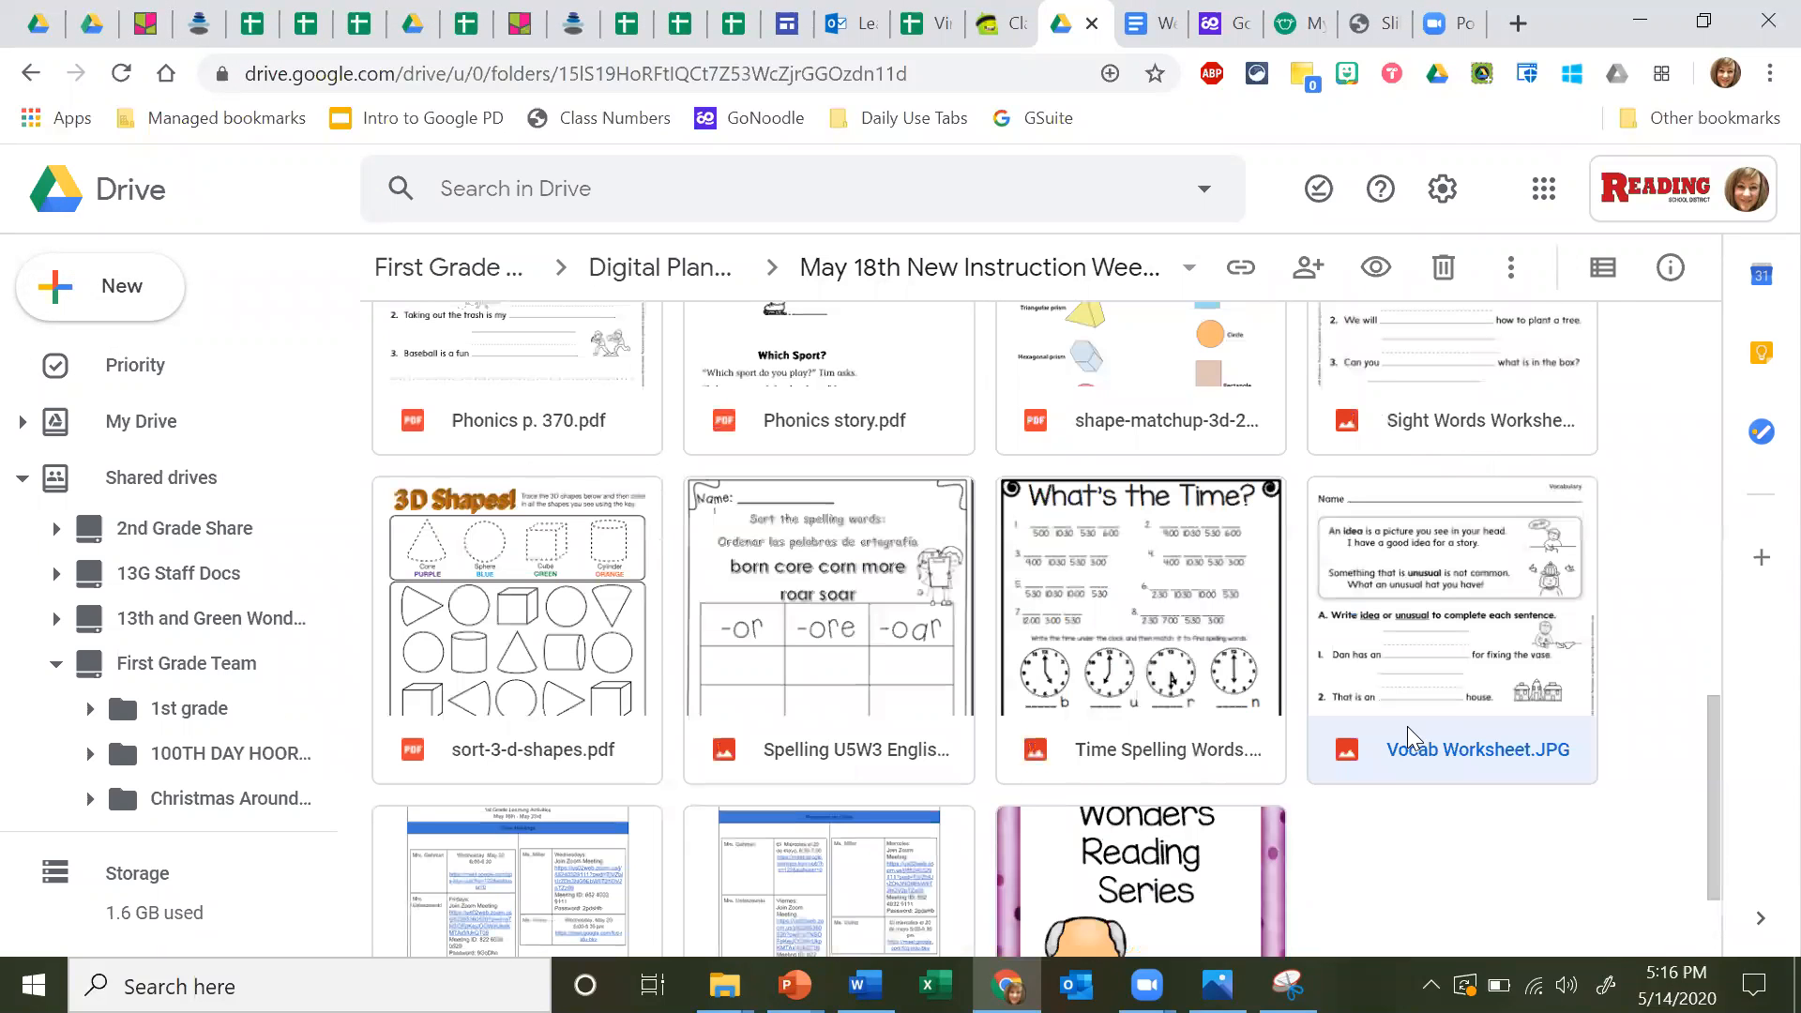
mouse_move(1315, 402)
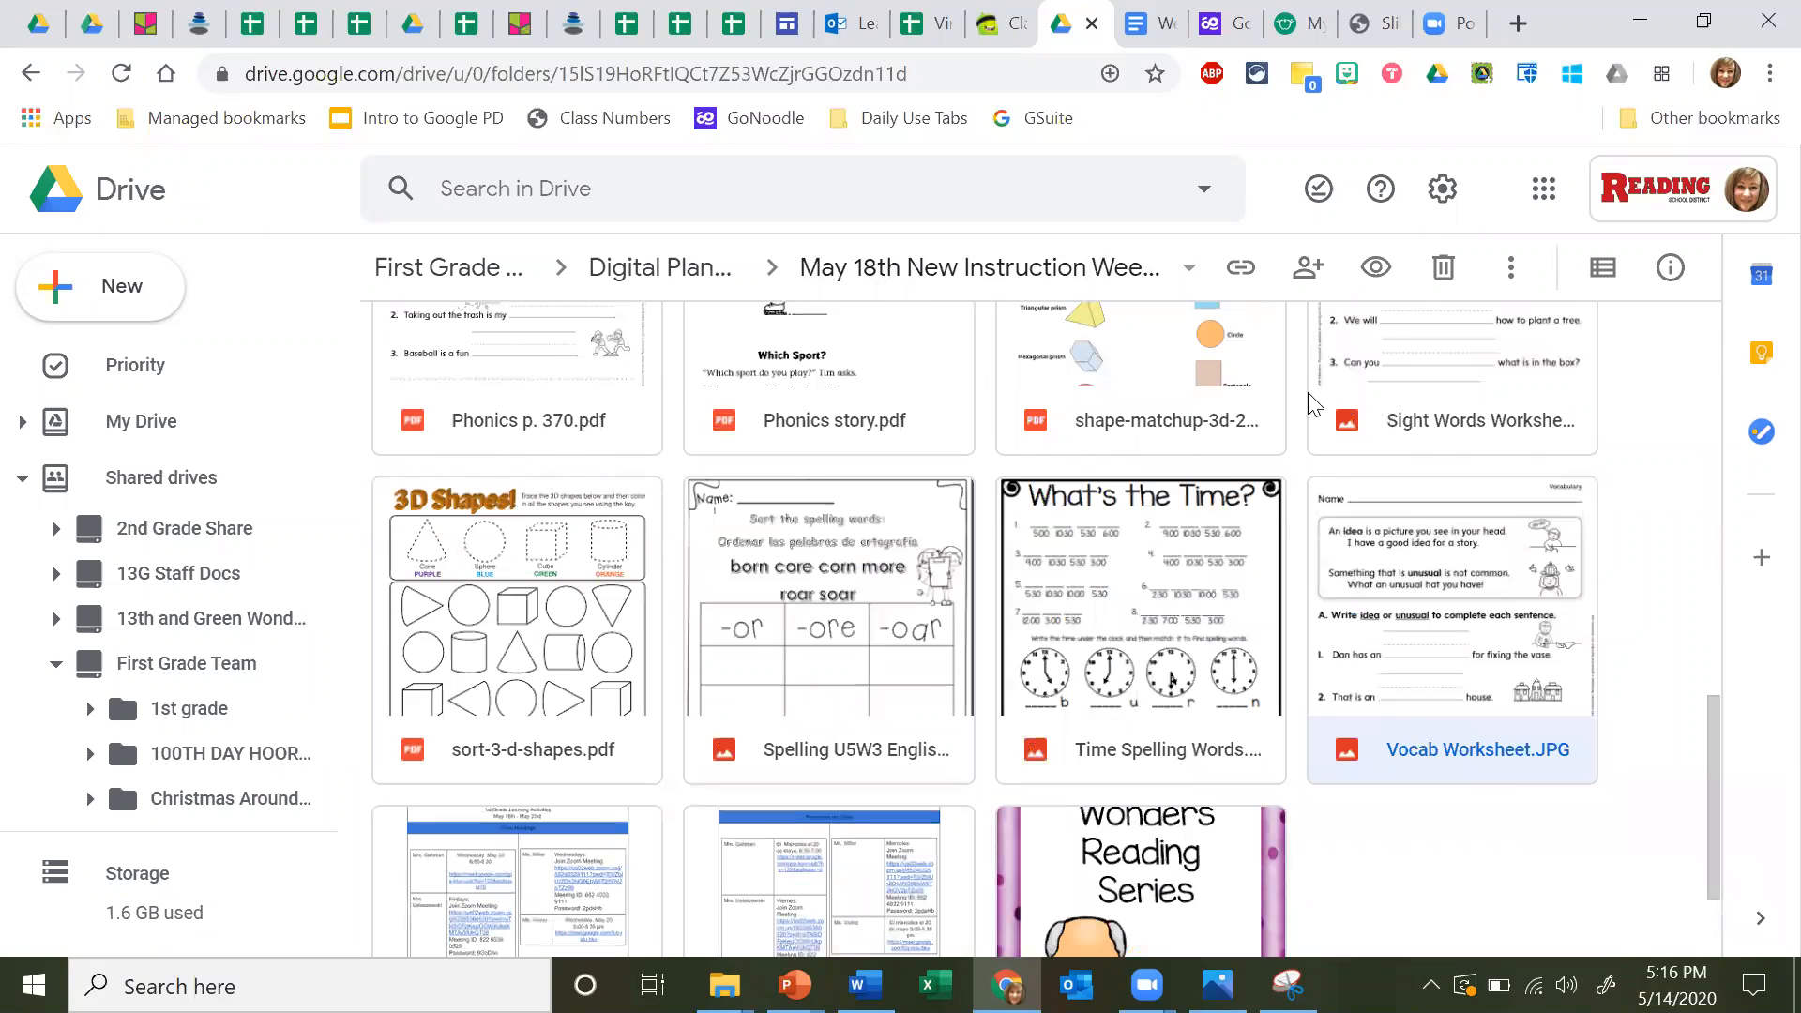